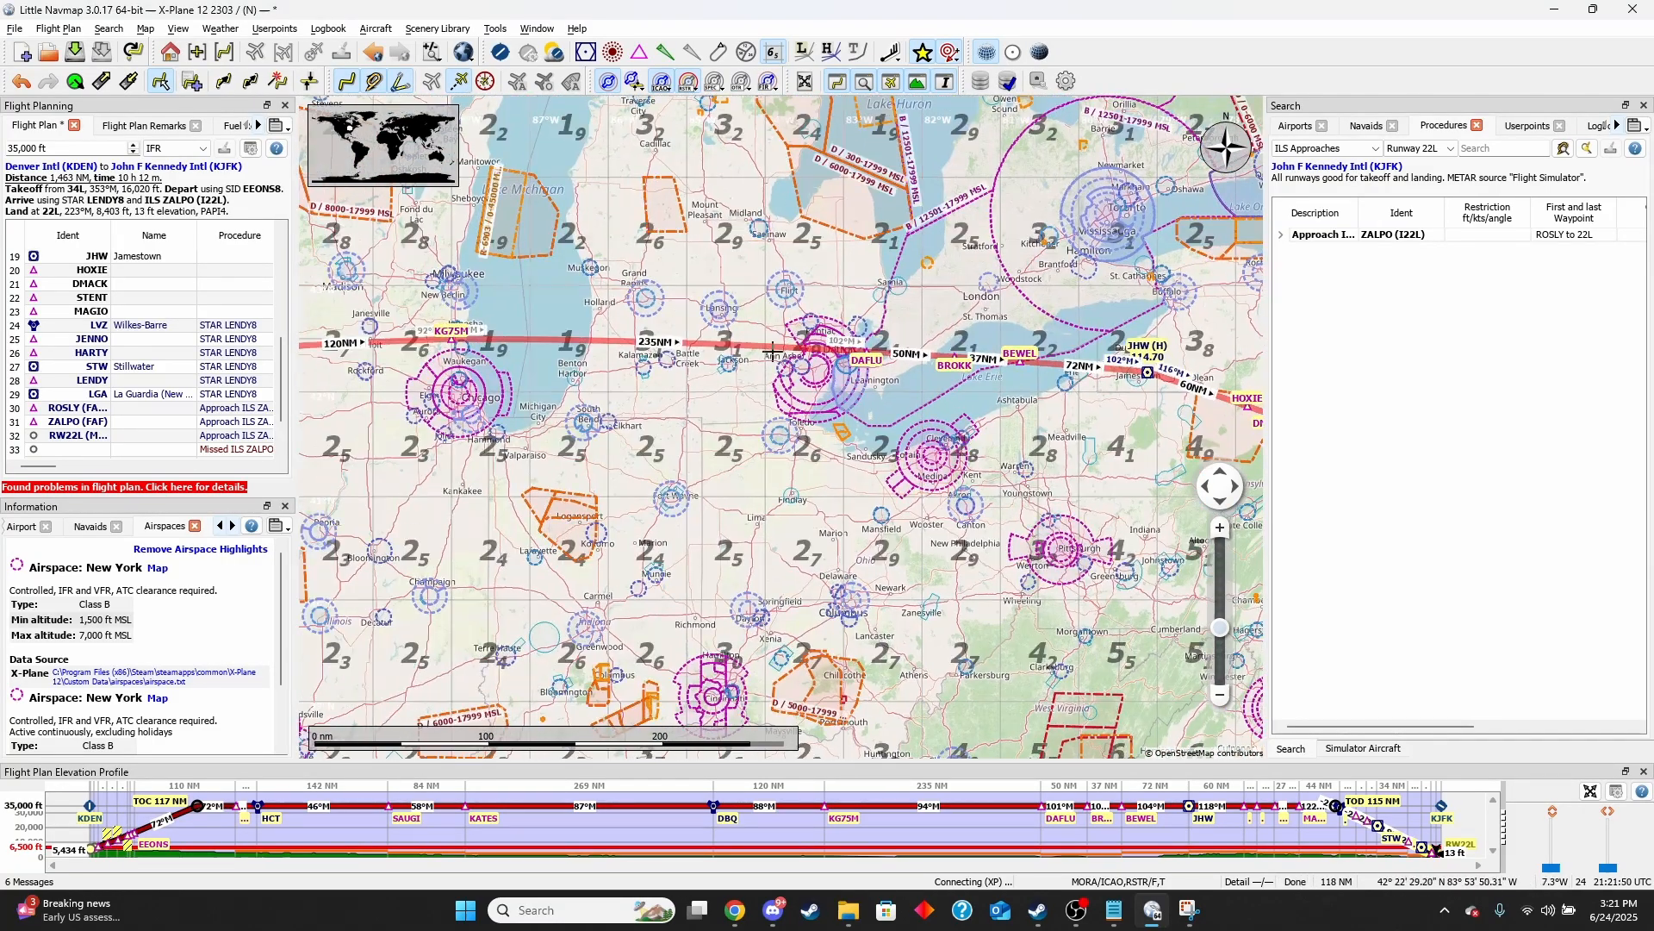
Zoom the map out until the whole KDEN–KJFK route is visible
{"action": "scroll", "scroll_direction": "down", "scroll_amount": 3}
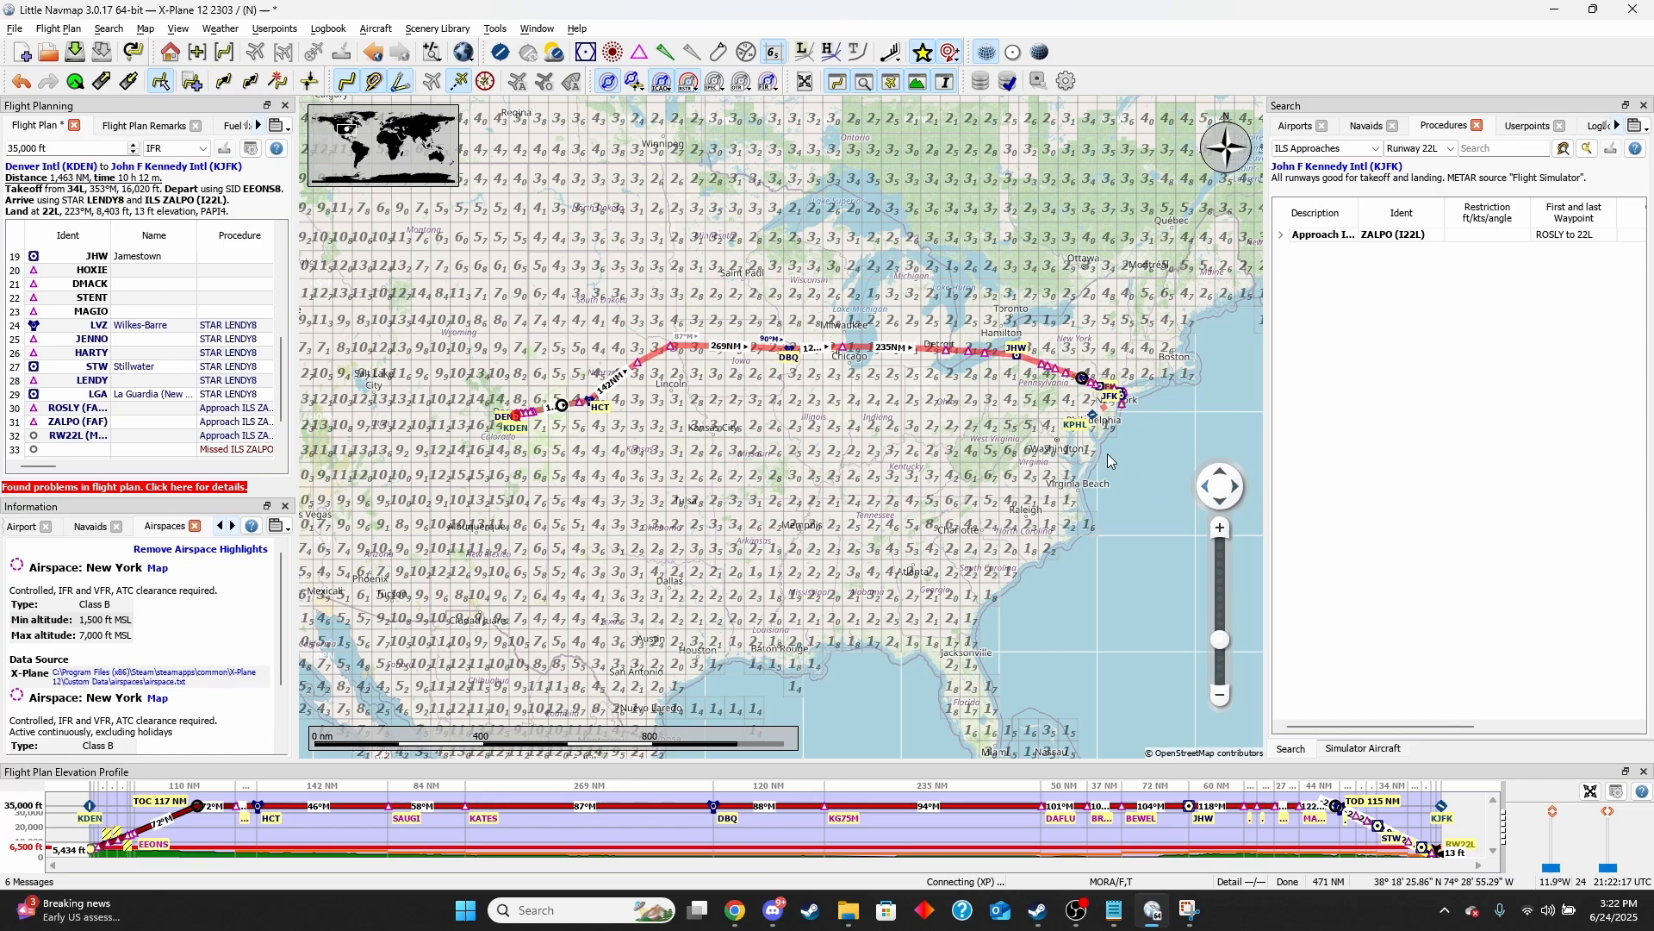
{"action": "mouse_move", "coordinate": [1023, 448]}
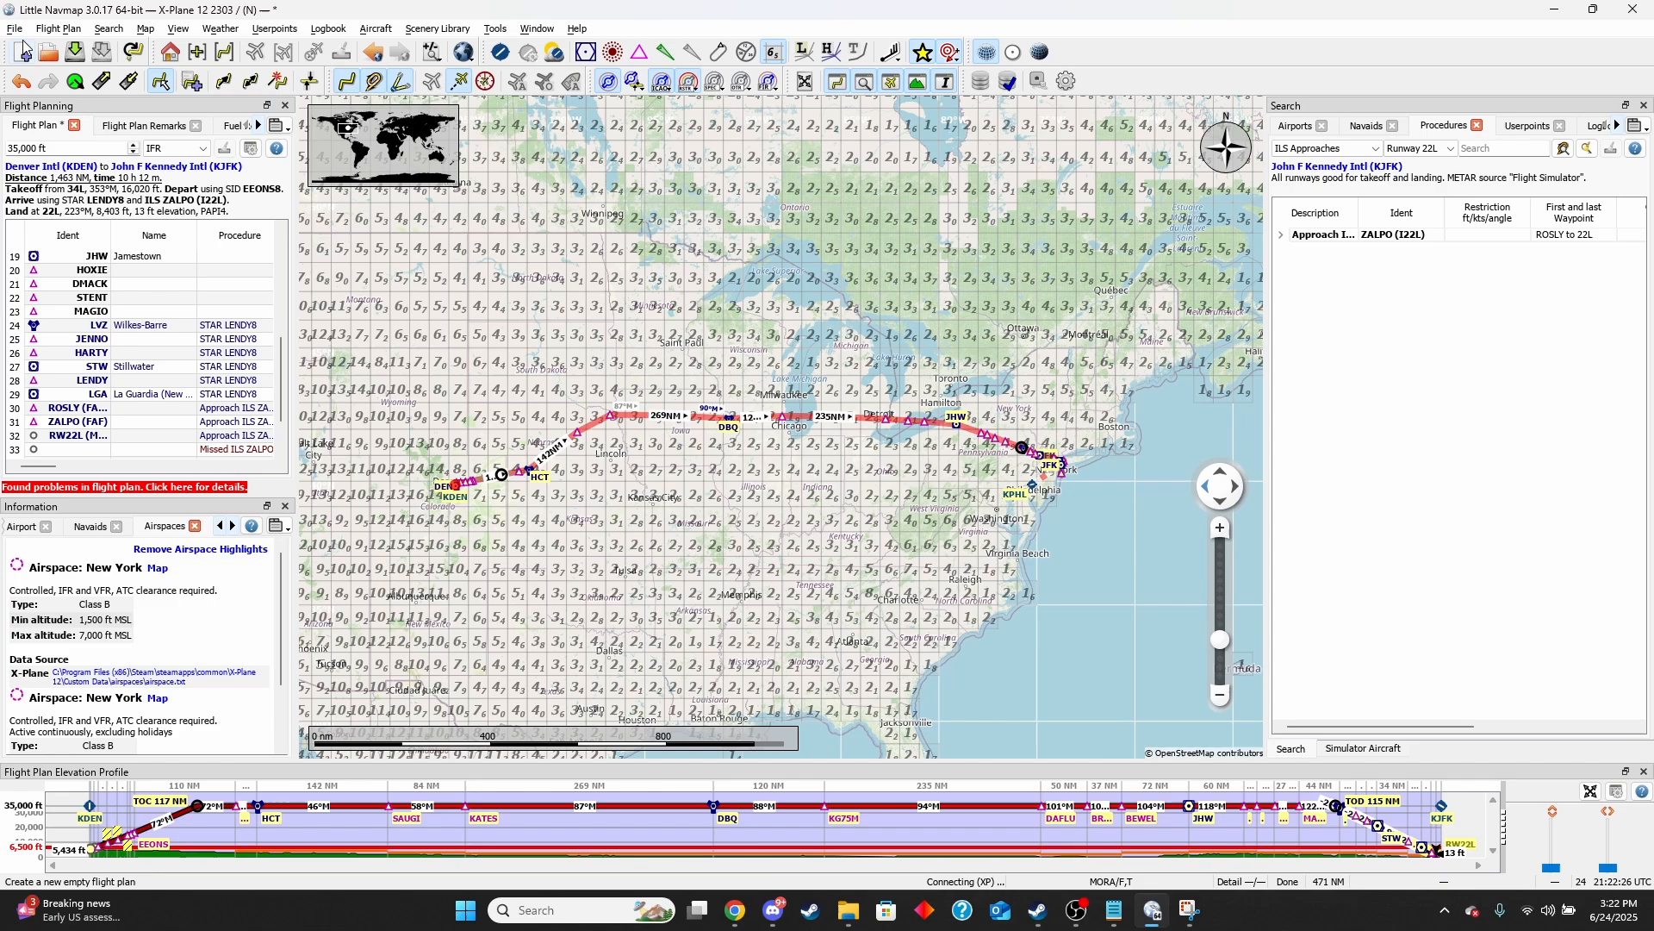
Export KDEN-KJFK as an X-Plane FMS file into a new 'FMS plans' folder
{"action": "left_click", "coordinate": [15, 29]}
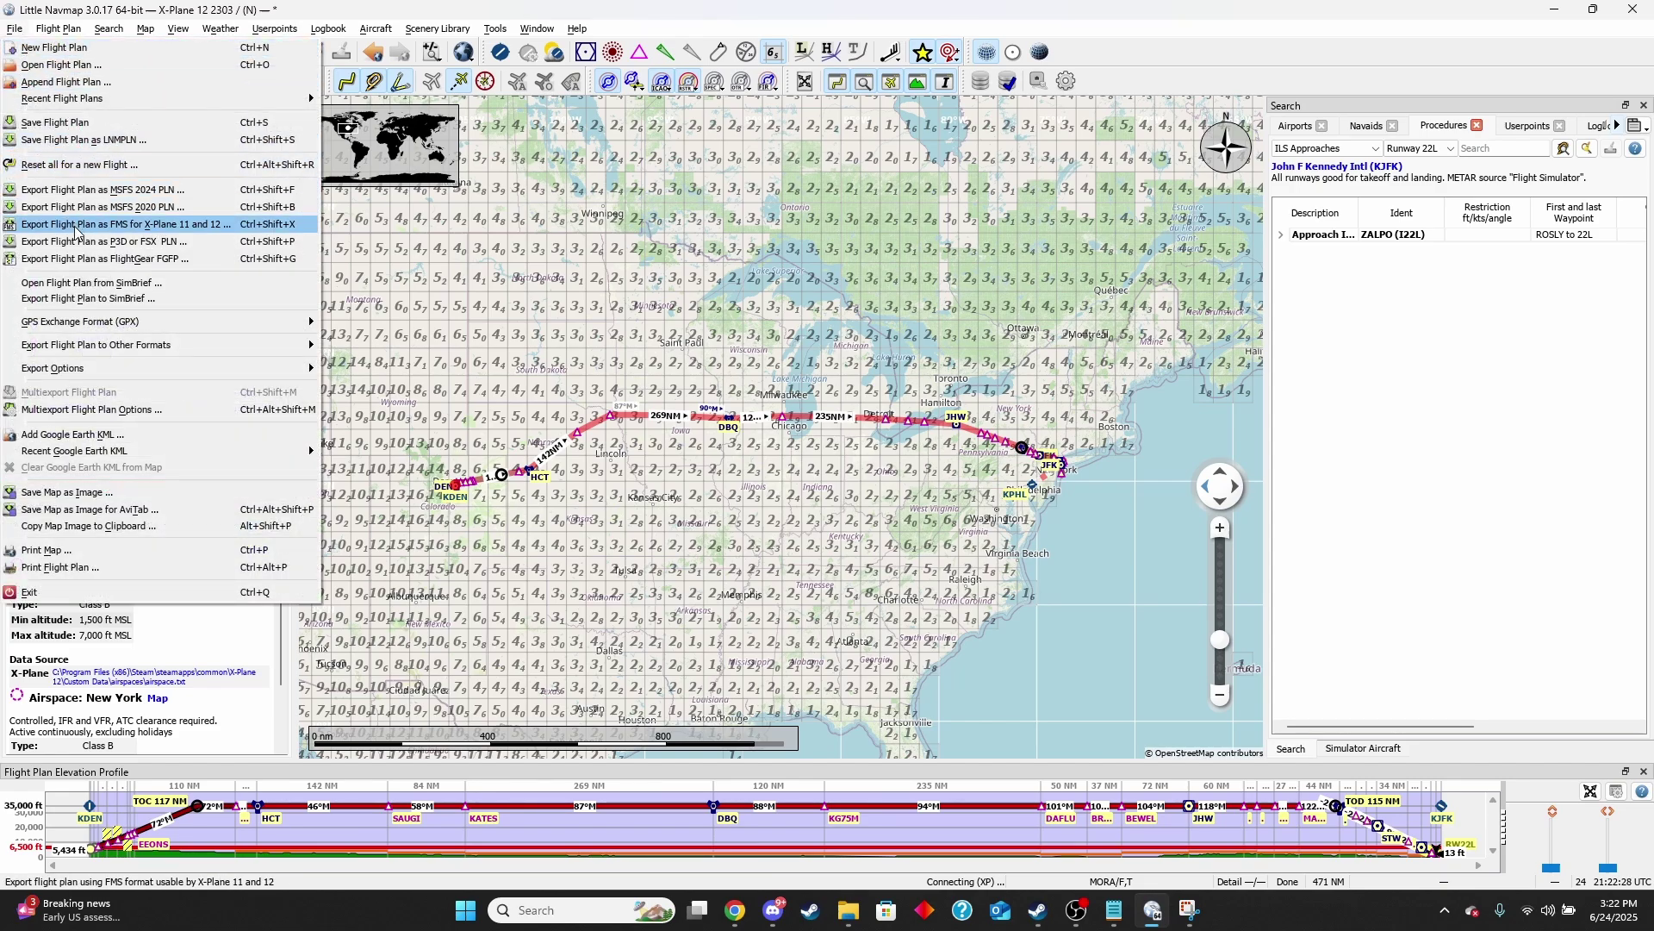
{"action": "mouse_move", "coordinate": [172, 231]}
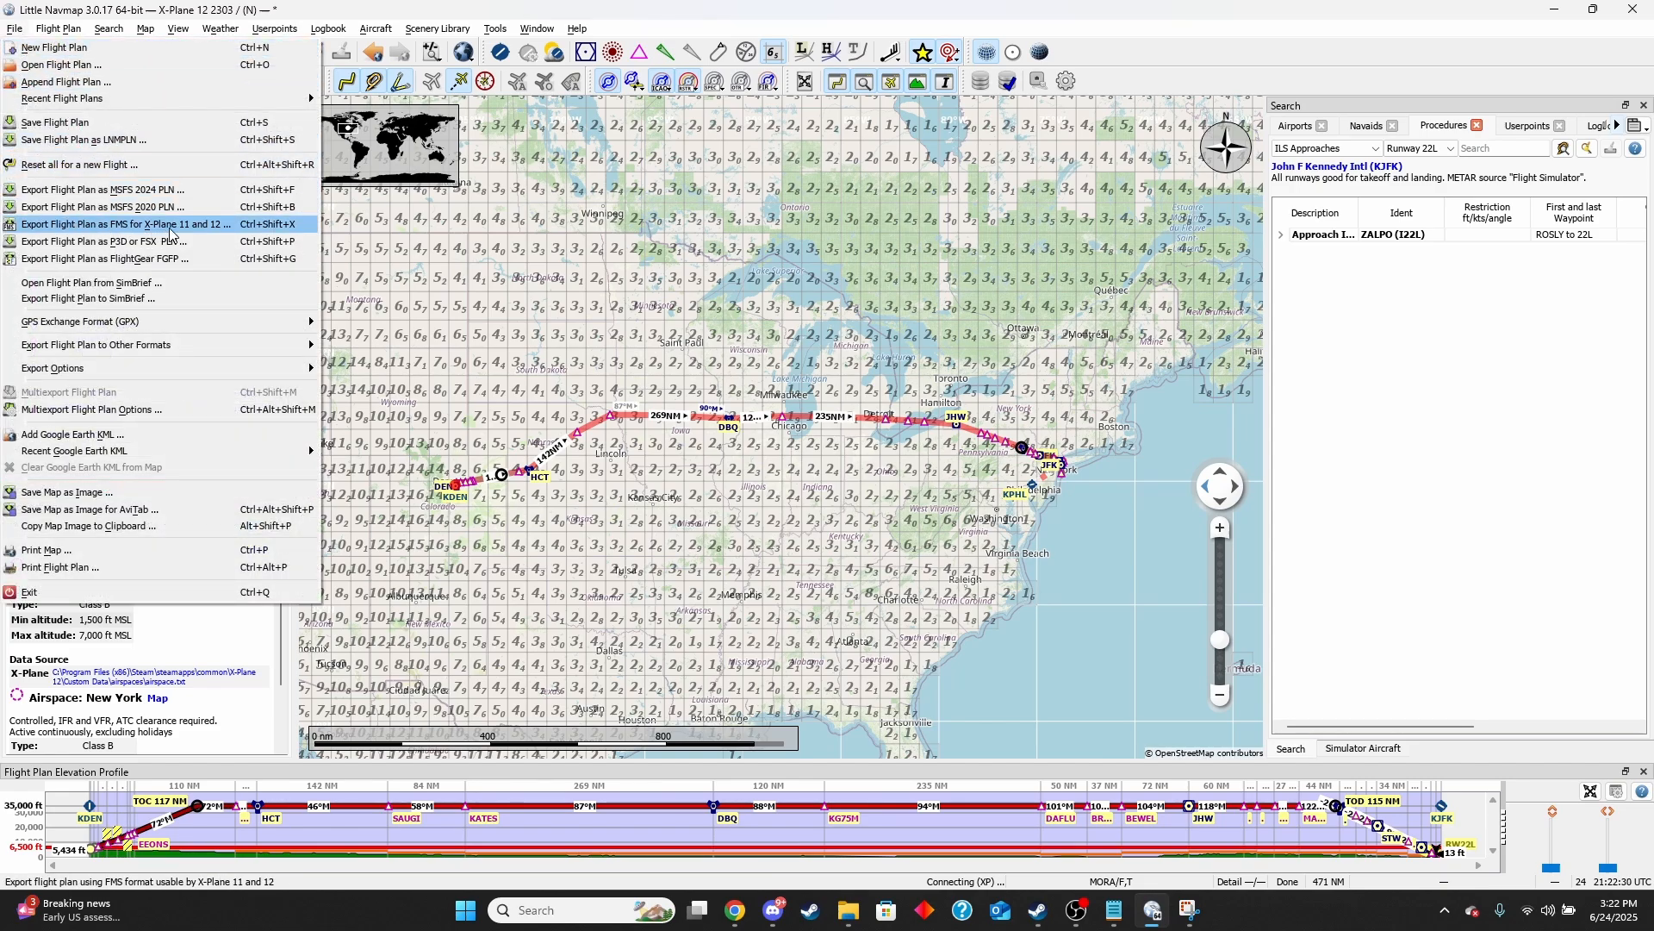
{"action": "left_click", "coordinate": [123, 224]}
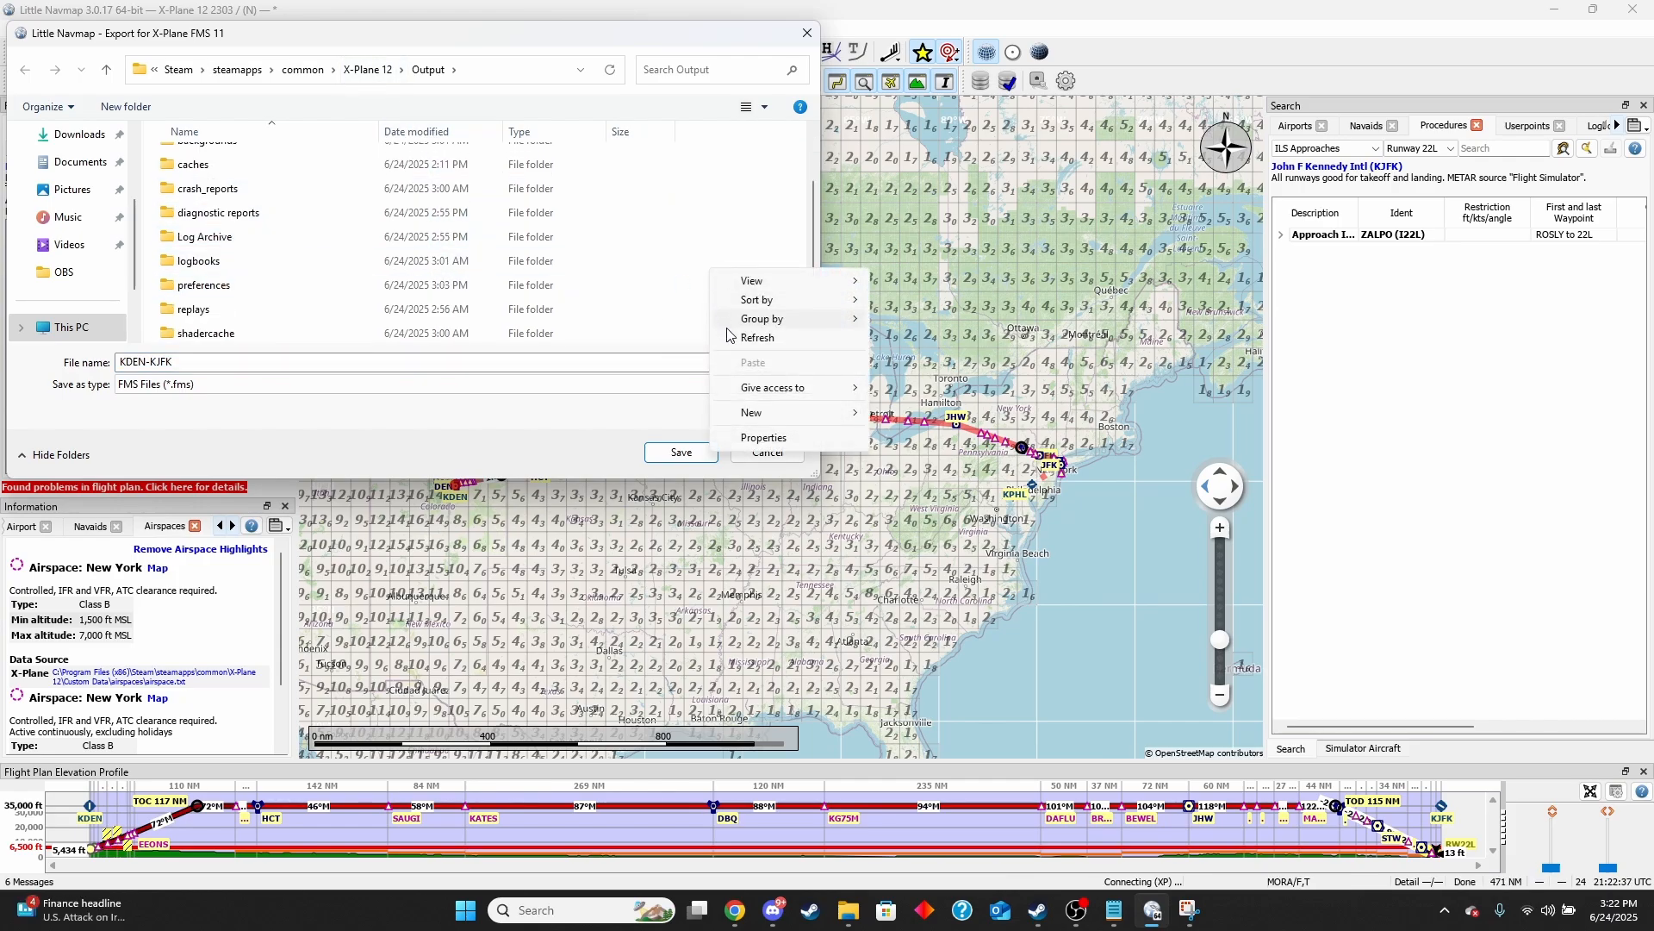
{"action": "left_click", "coordinate": [752, 412]}
{"action": "type", "text": "FMS plans"}
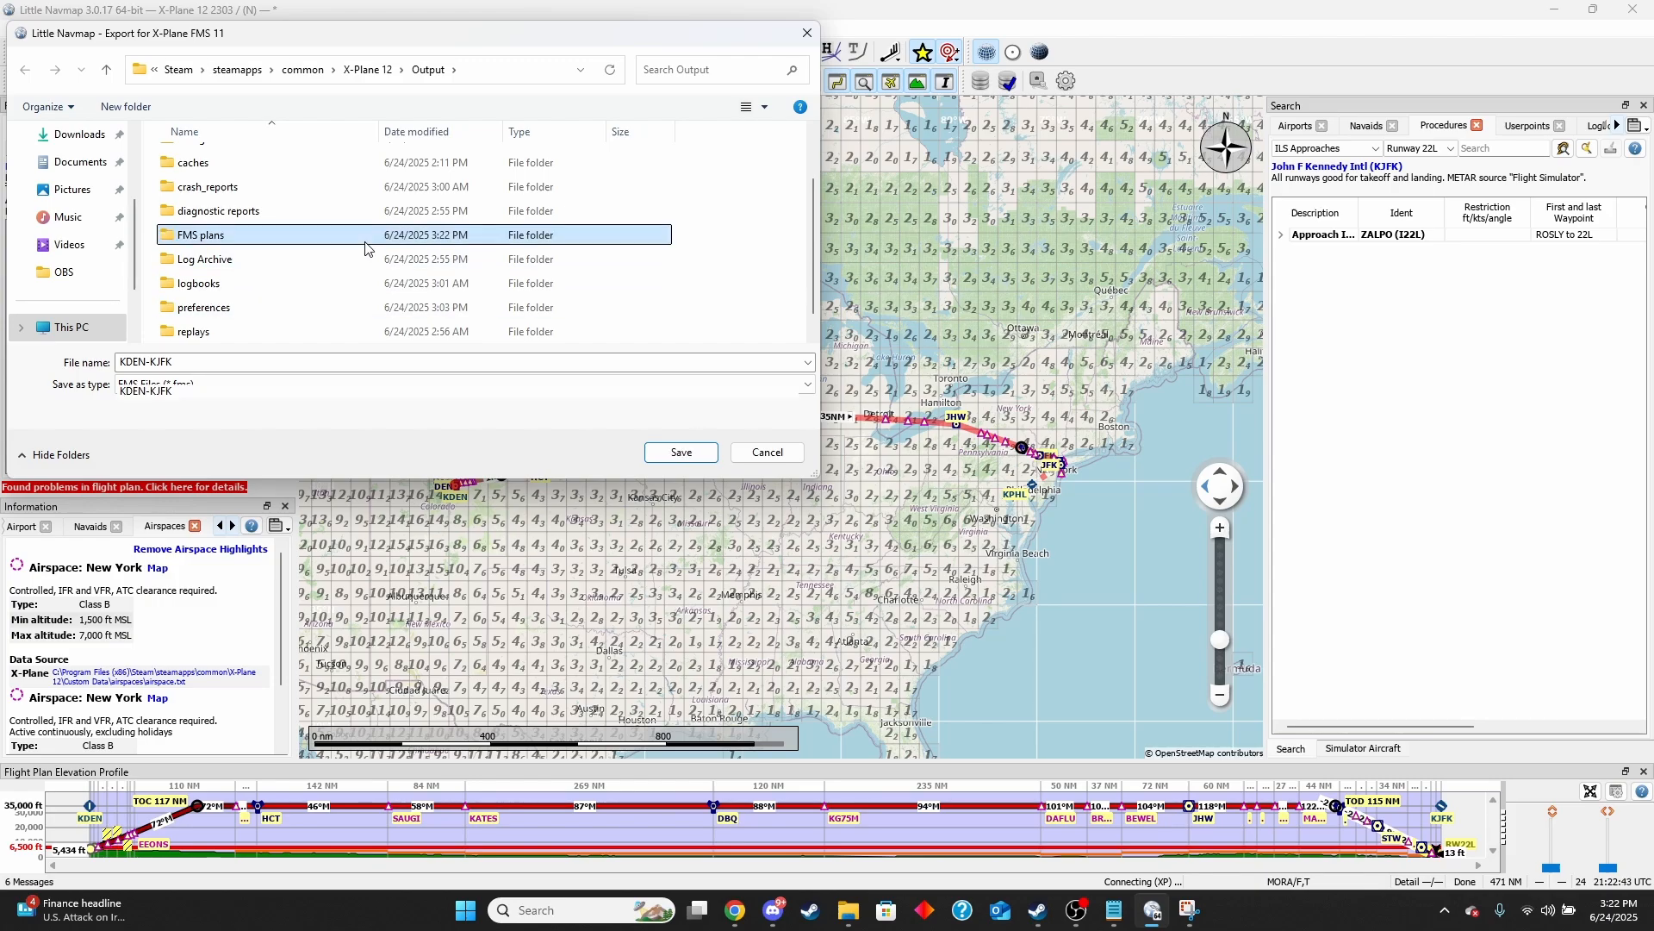
{"action": "double_click", "coordinate": [199, 234]}
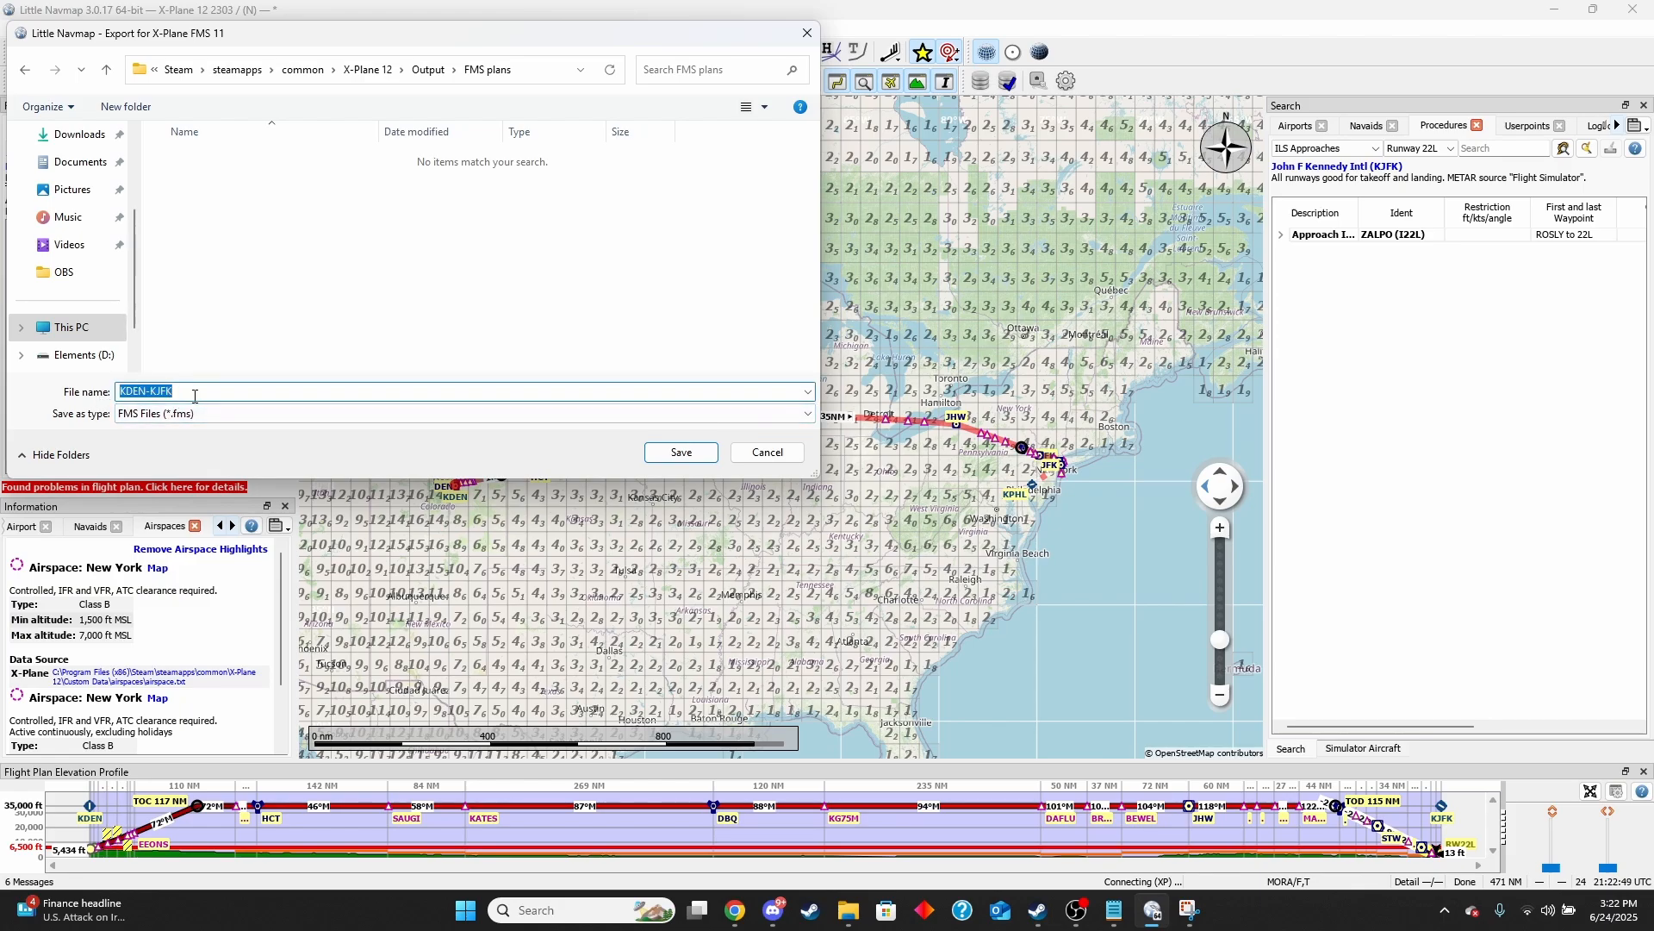
{"action": "left_click", "coordinate": [680, 451]}
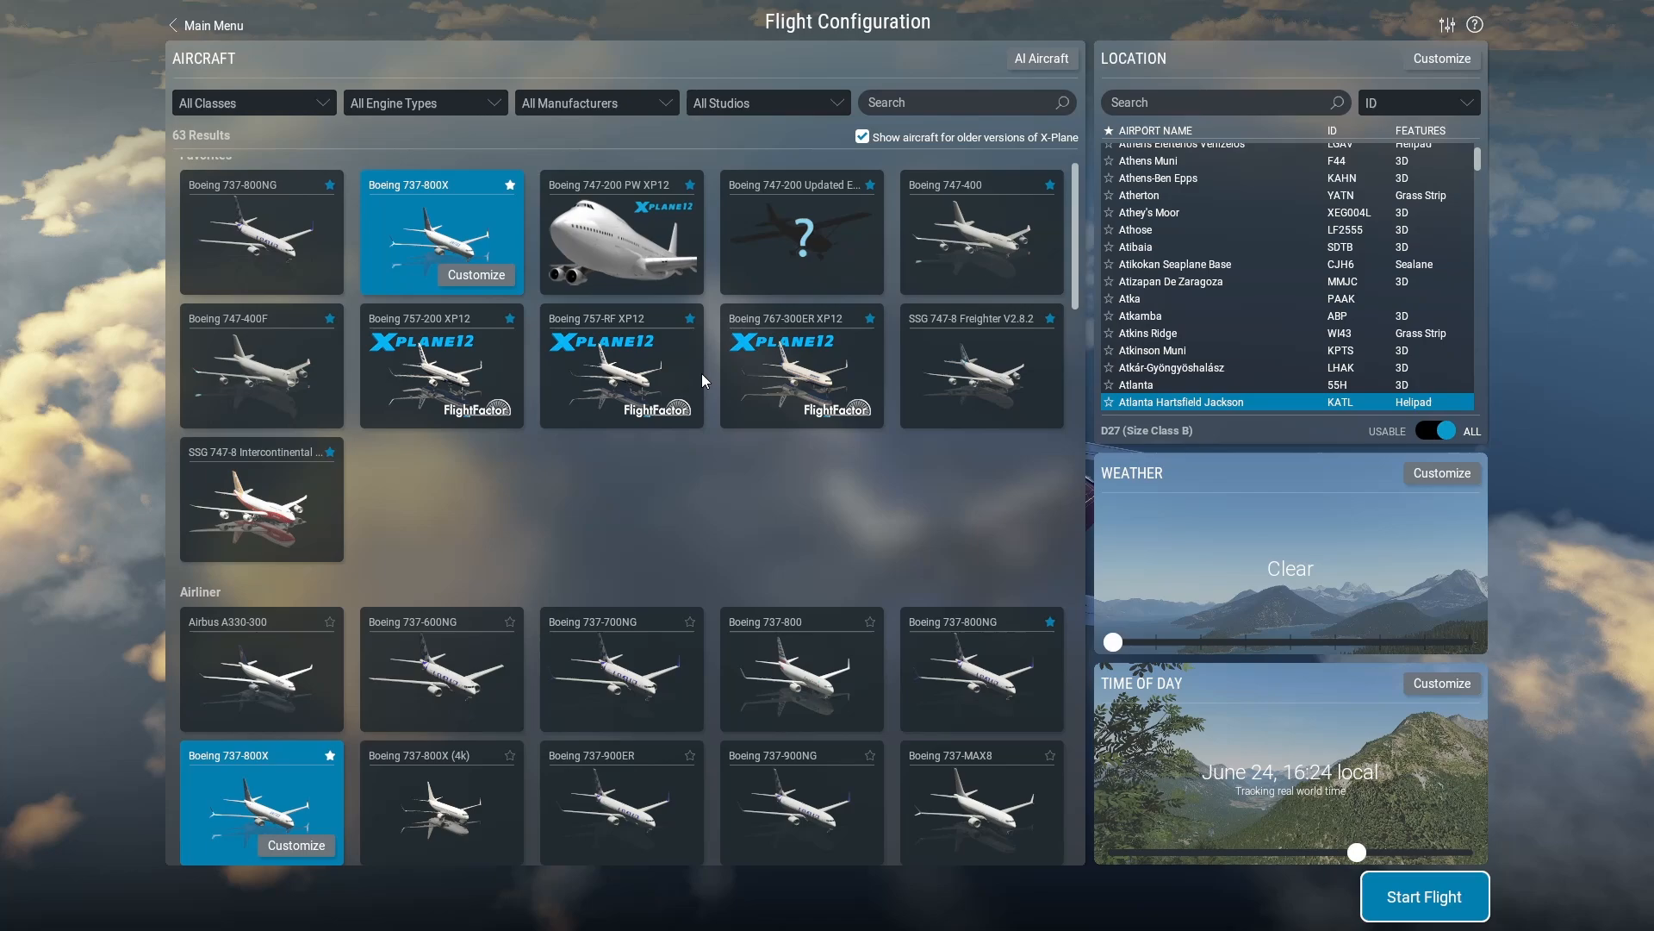
{"action": "mouse_move", "coordinate": [383, 230]}
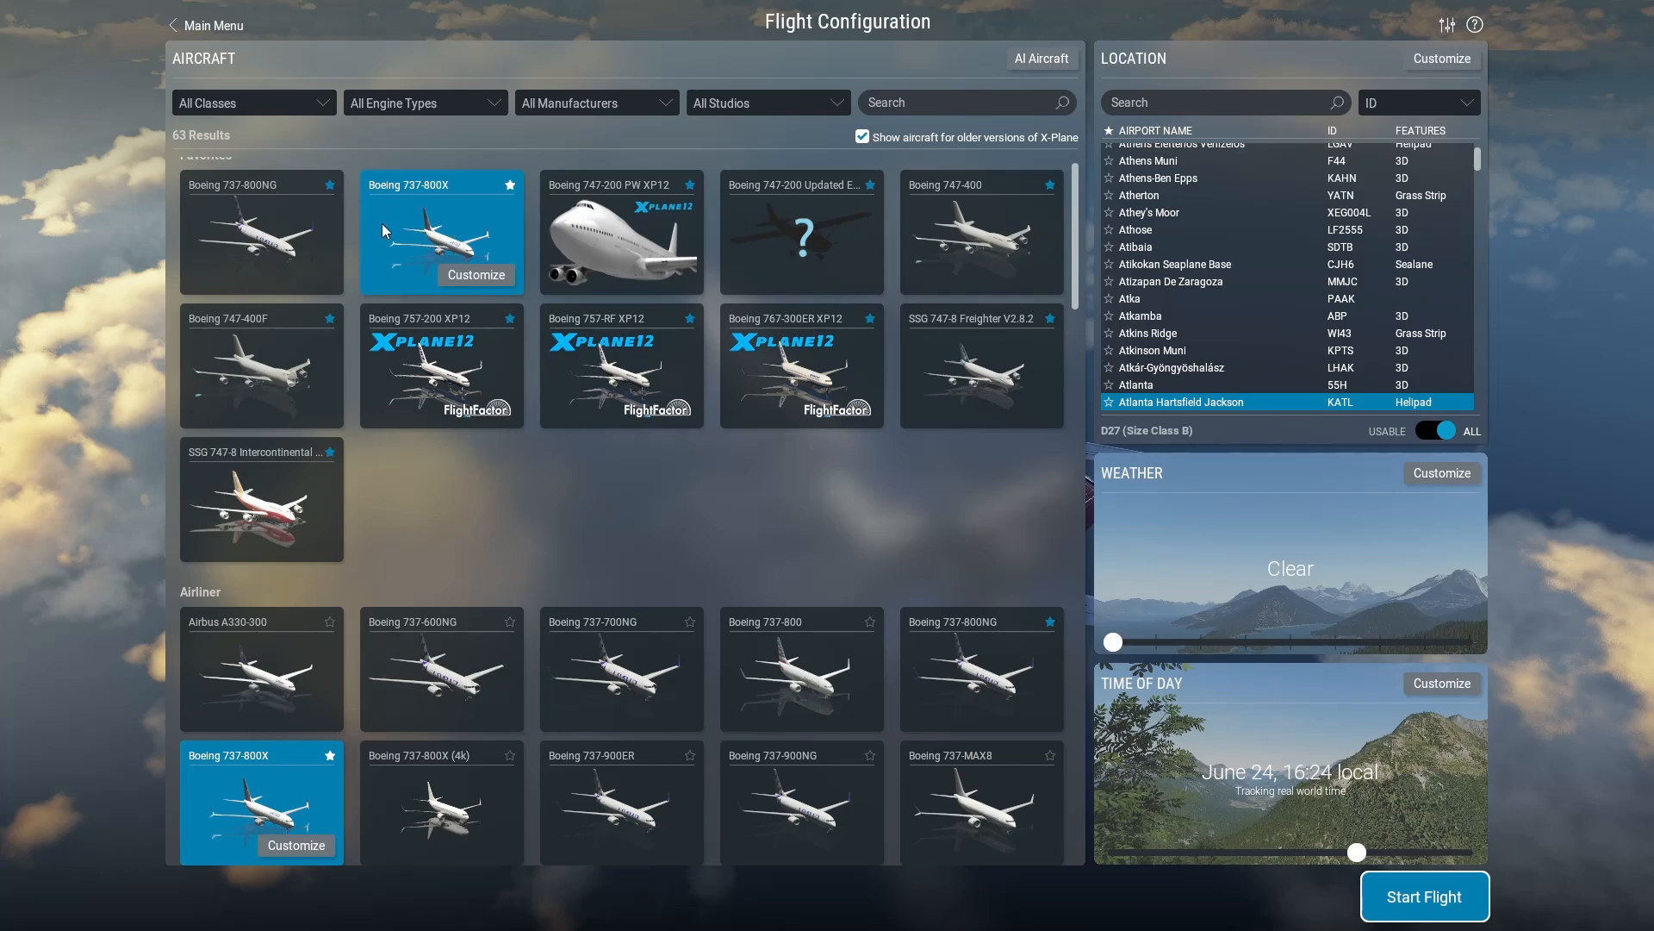
Start a Boeing 737-800X flight and bring the FMC into close view
{"action": "left_click", "coordinate": [1423, 897]}
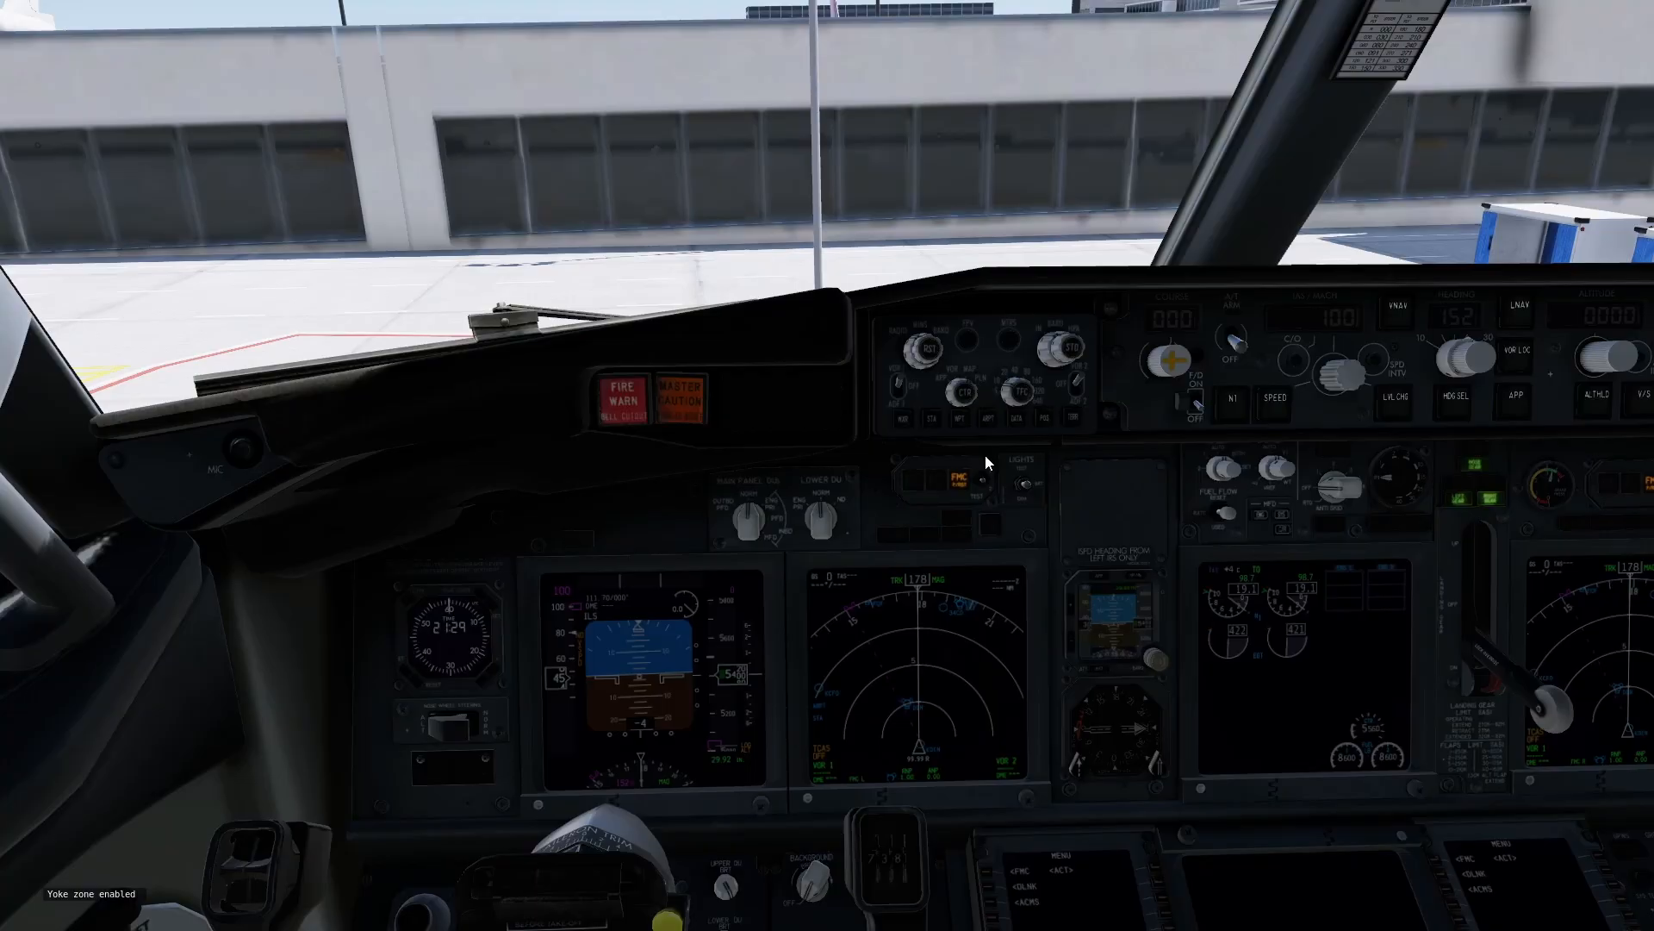
{"action": "key", "text": "alt+tab"}
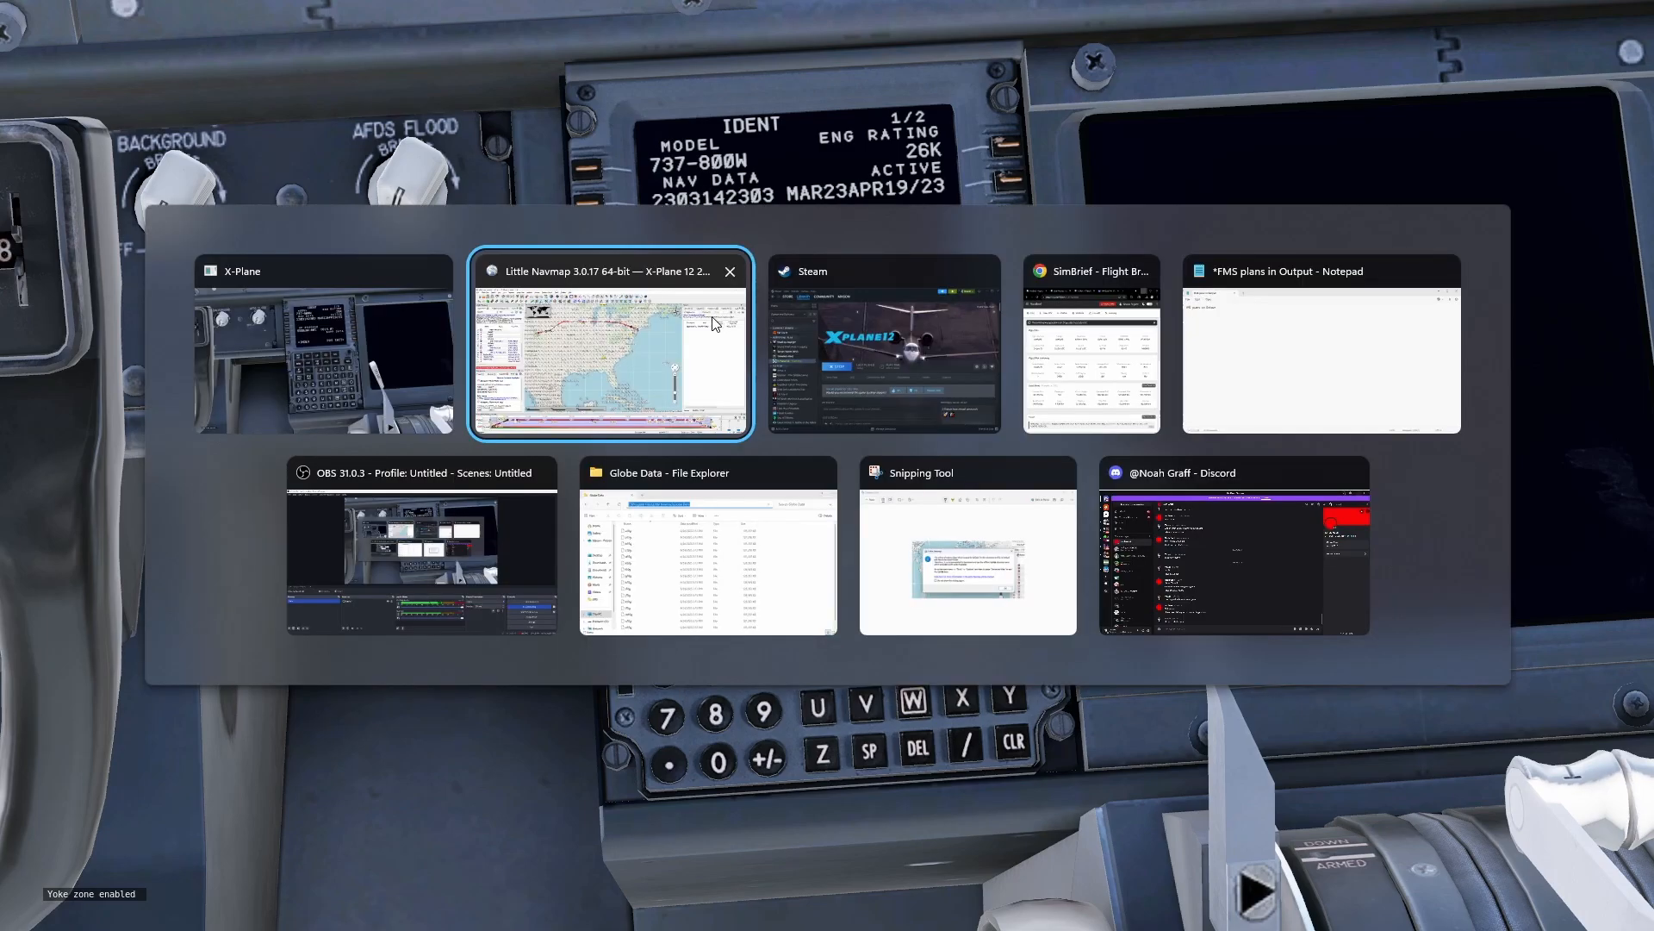
Keep Little Navmap on X-Plane 12 AIRAC 2303, then return to the simulator
{"action": "left_click", "coordinate": [610, 348]}
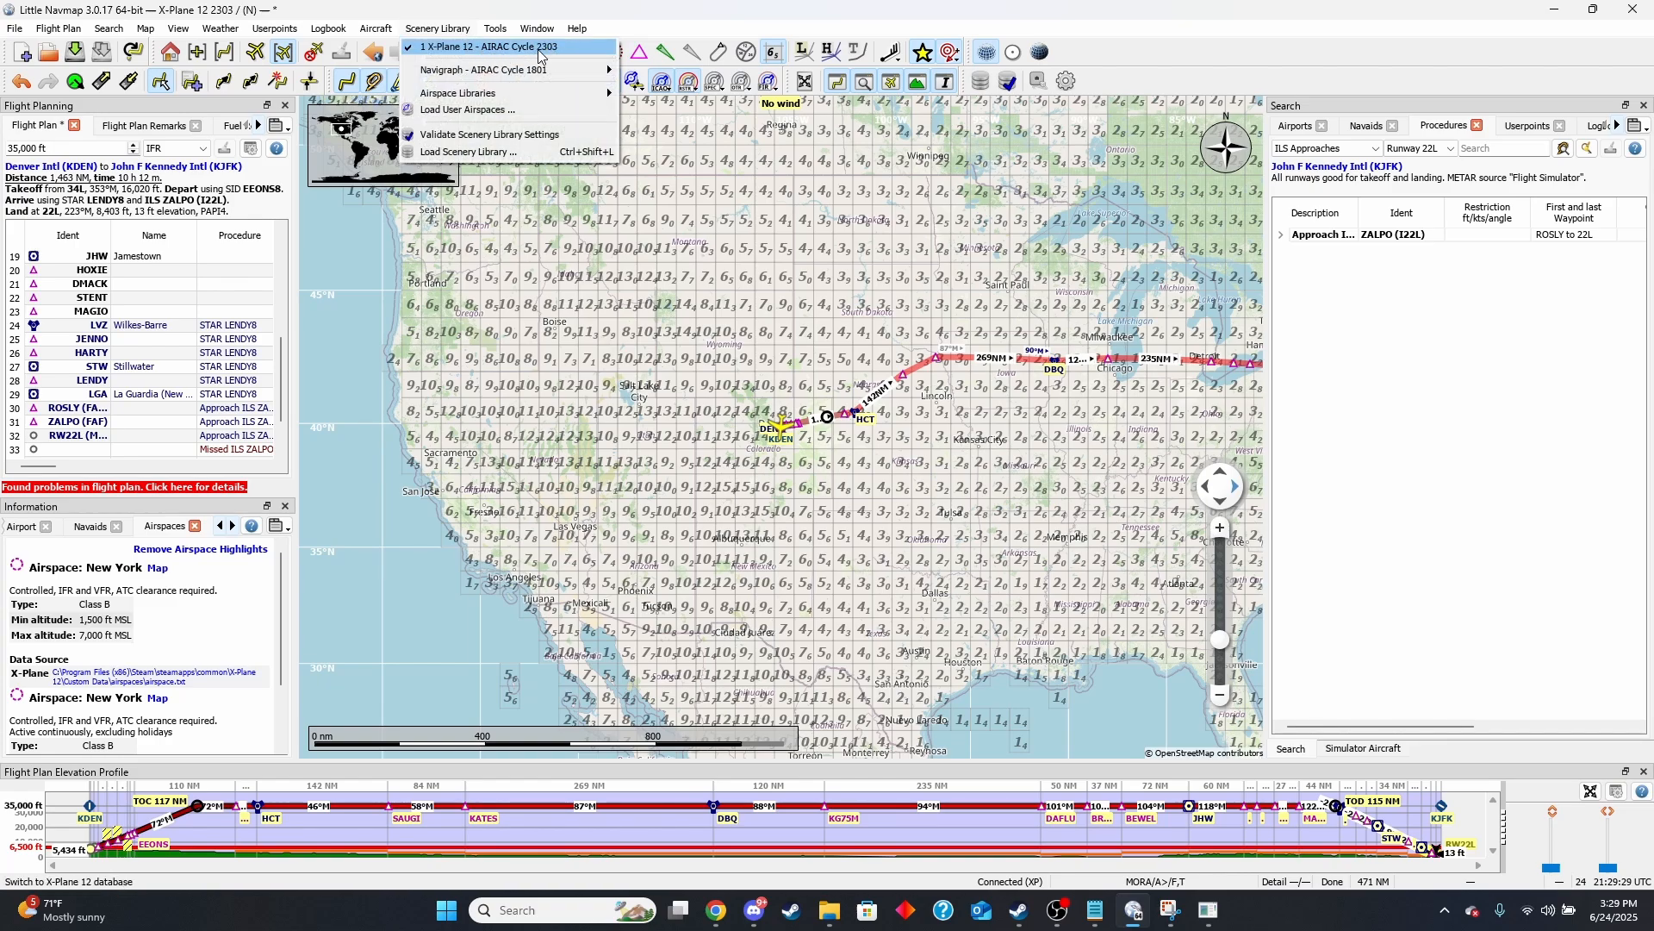
{"action": "left_click", "coordinate": [513, 47]}
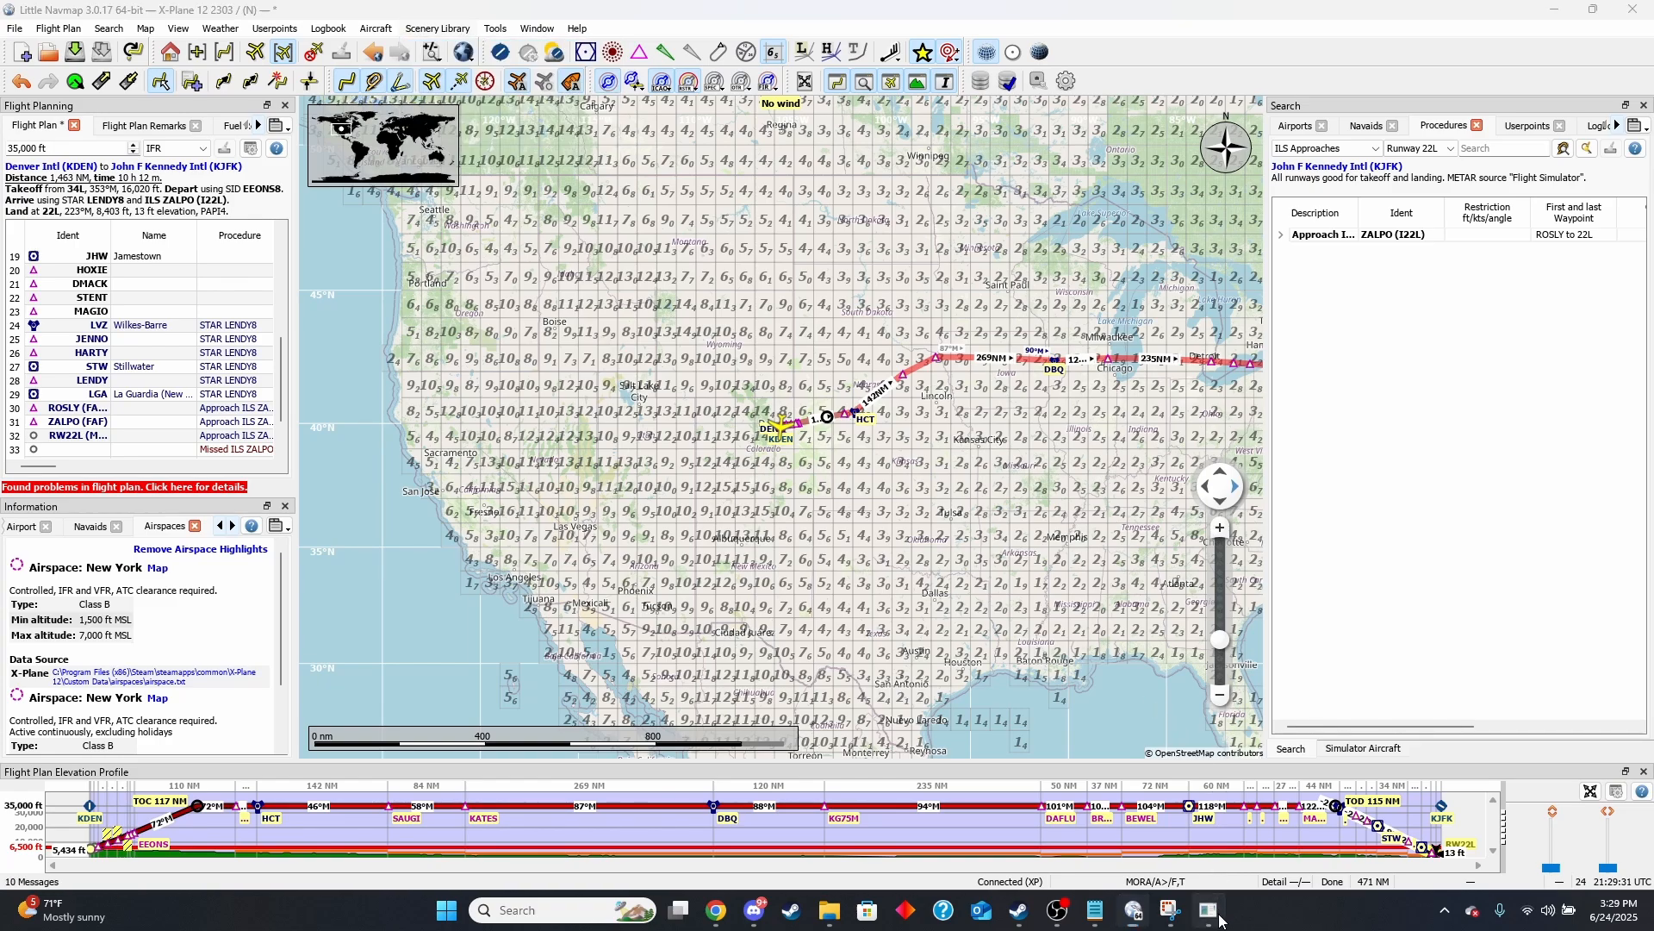
{"action": "left_click", "coordinate": [1206, 908]}
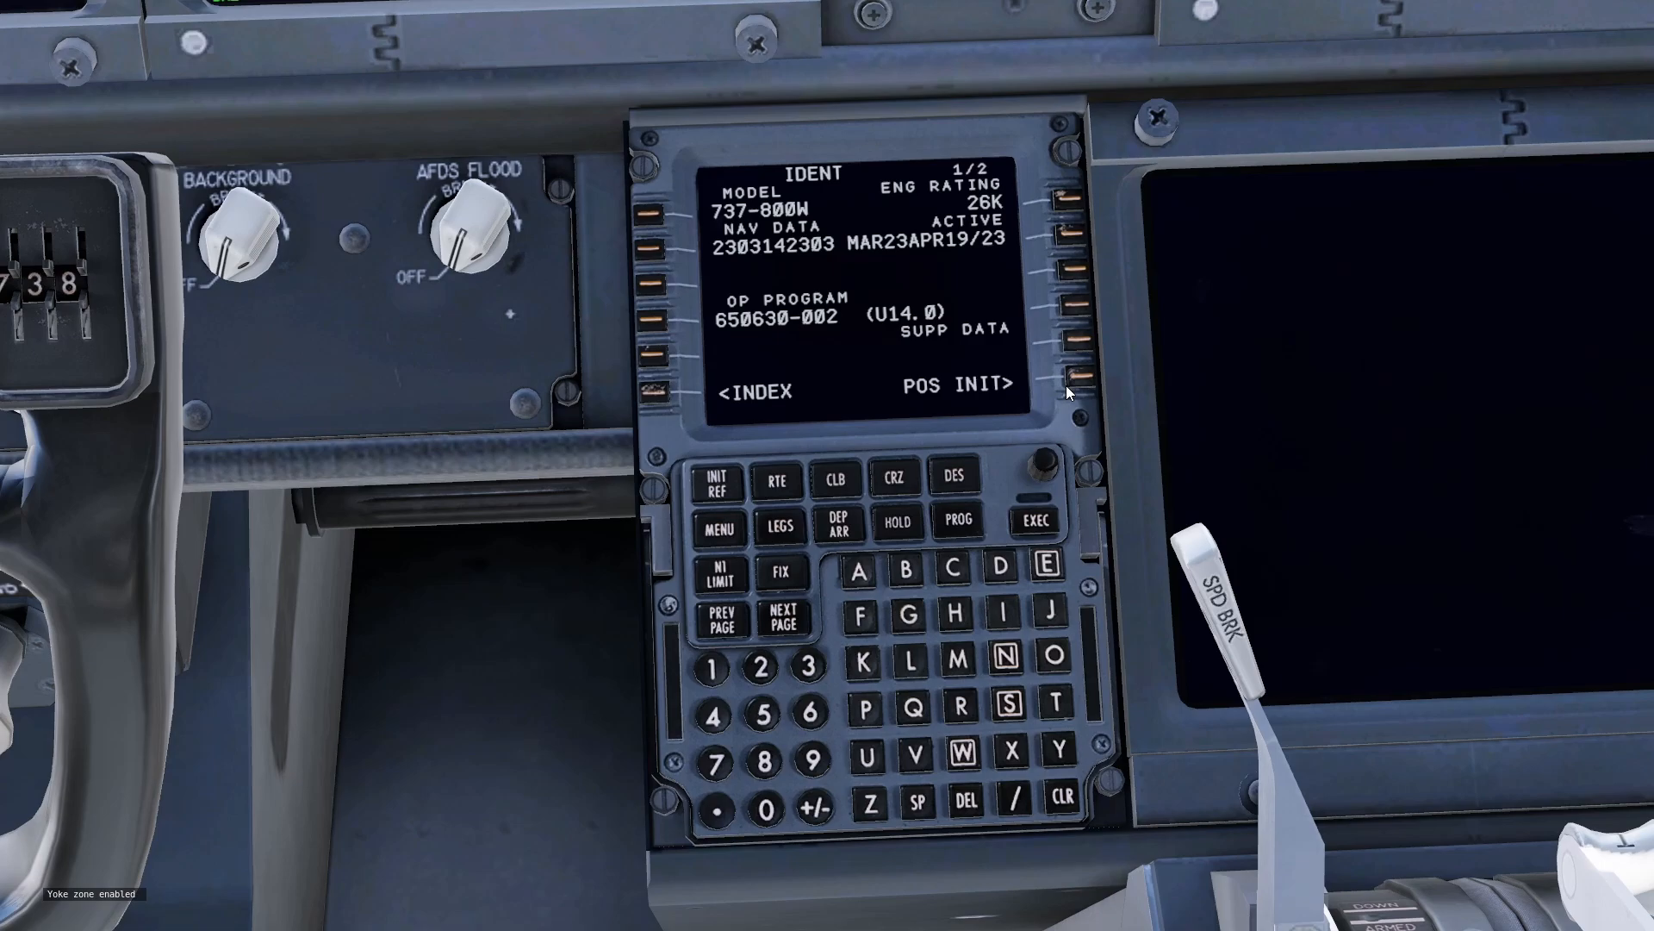
Open RTE 1, try the company route, and clear NOT IN DATA BASE
{"action": "left_click", "coordinate": [777, 481]}
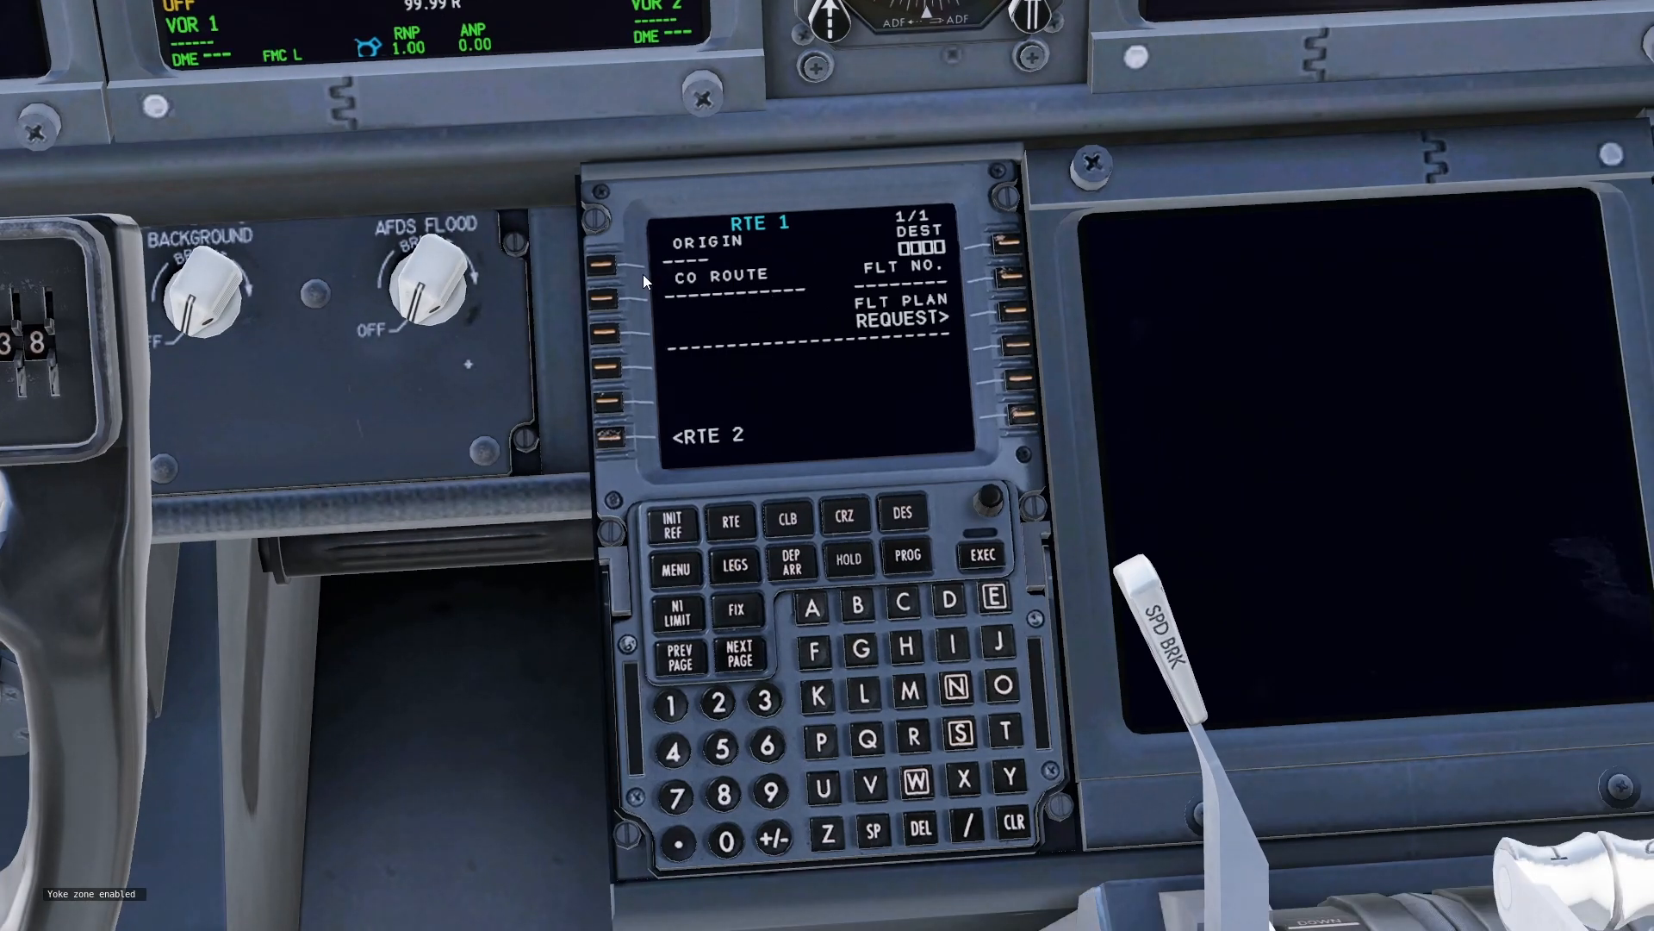
{"action": "mouse_move", "coordinate": [718, 290]}
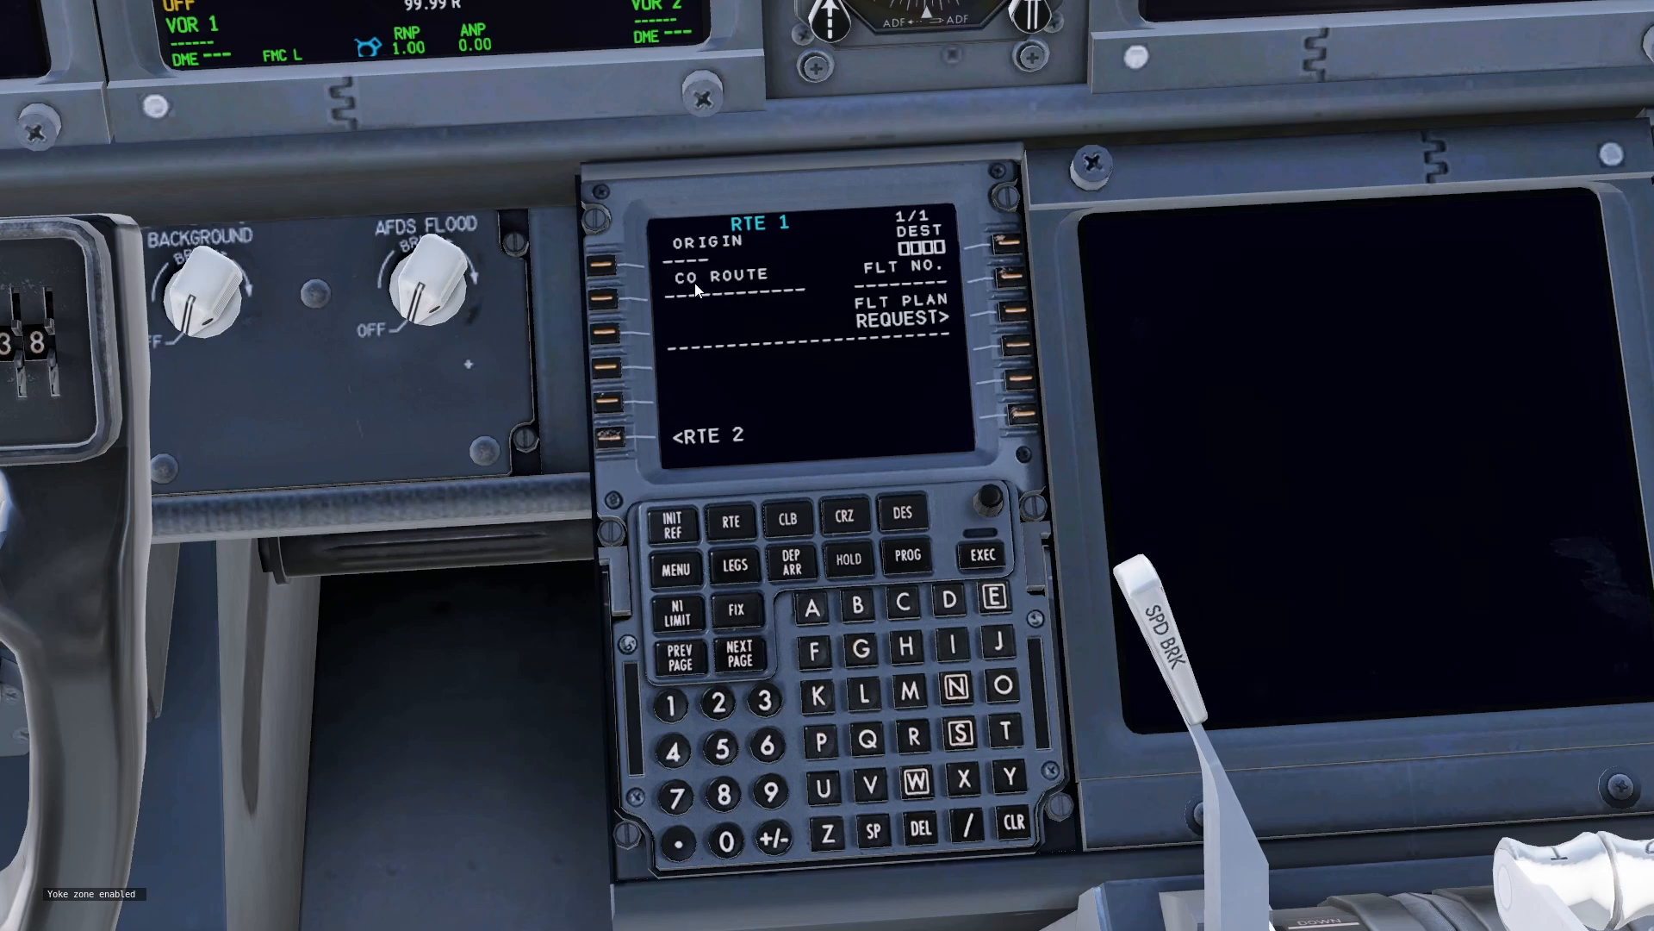
{"action": "mouse_move", "coordinate": [705, 297]}
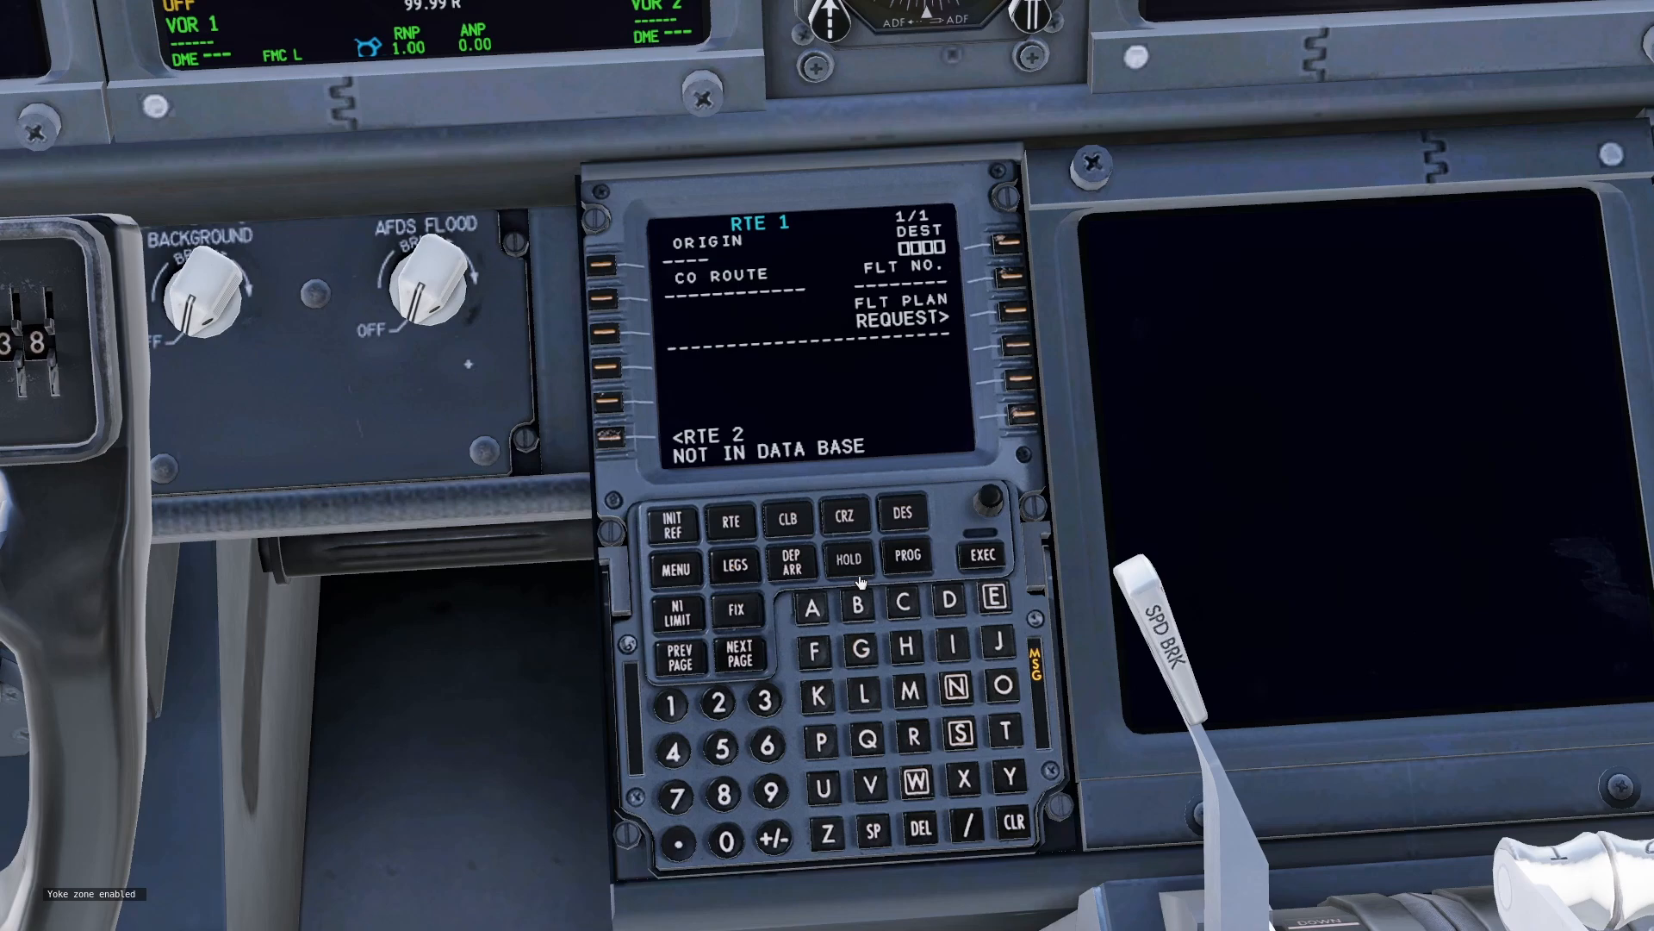
{"action": "mouse_move", "coordinate": [1014, 821]}
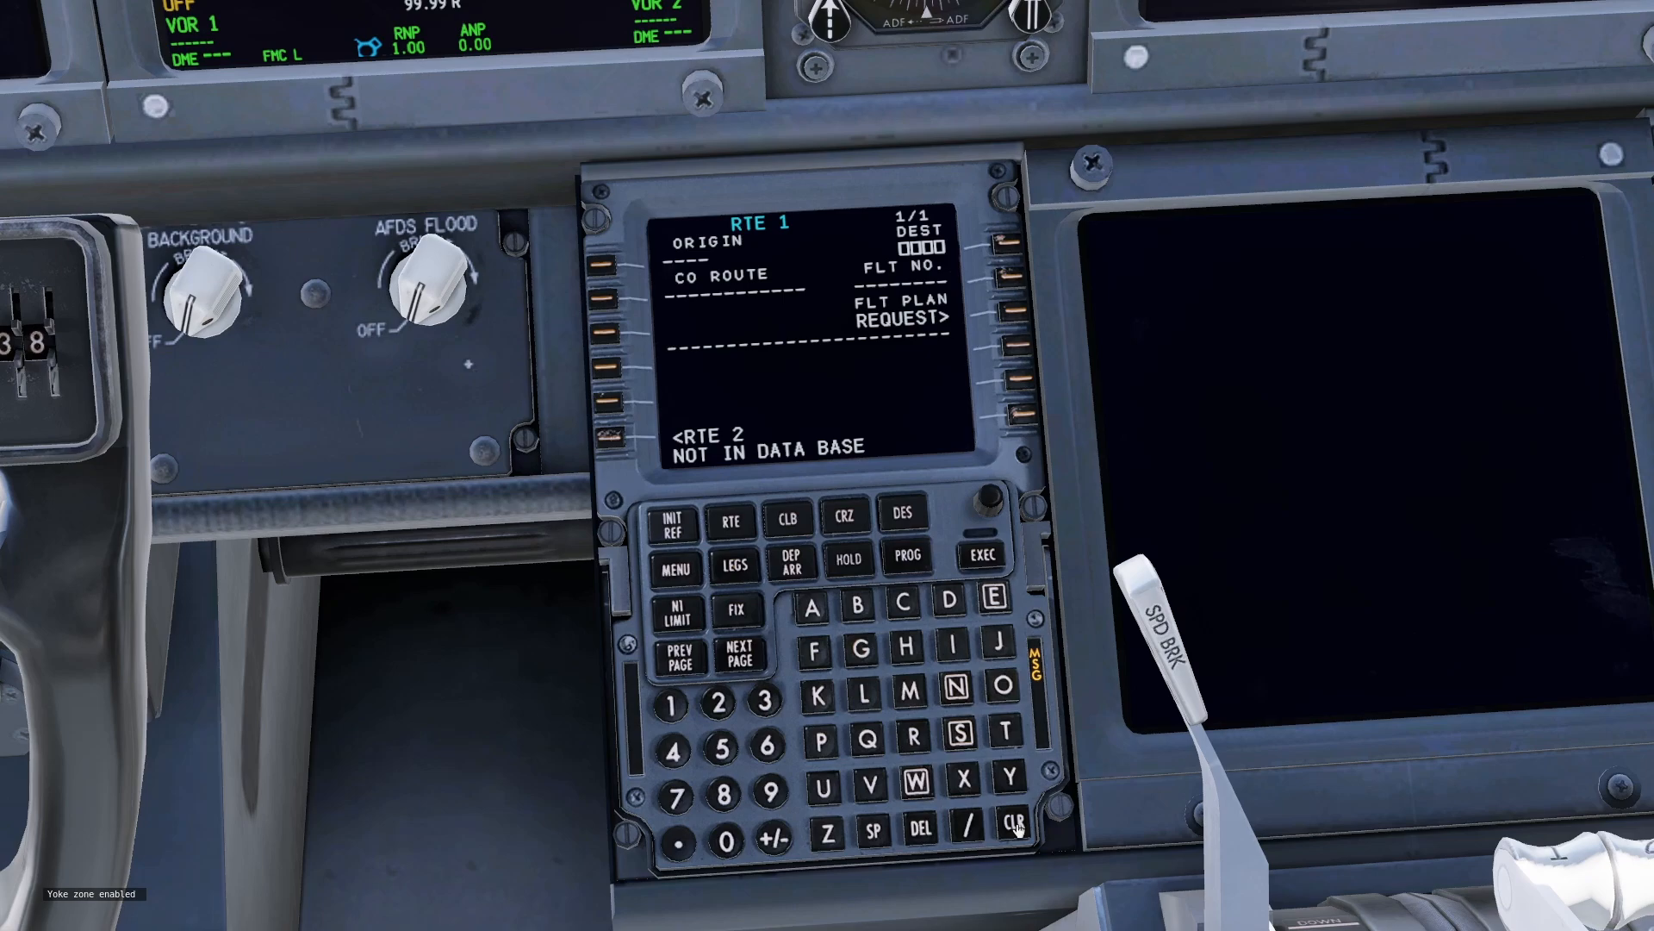
{"action": "left_click", "coordinate": [1015, 821]}
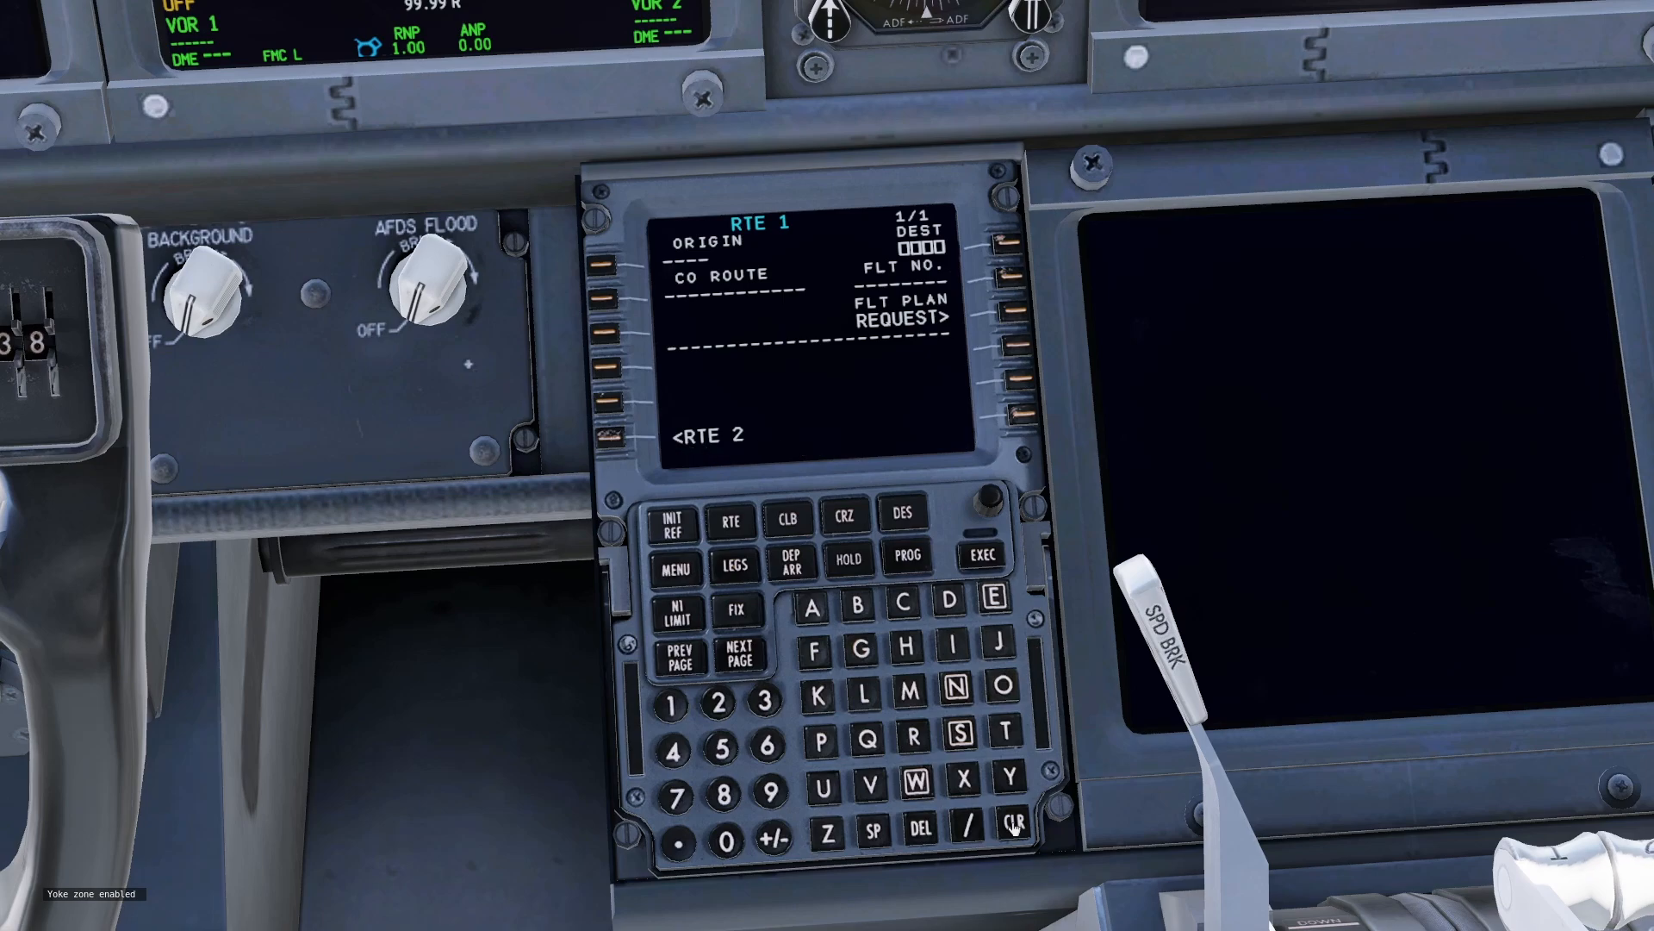
{"action": "mouse_move", "coordinate": [837, 667]}
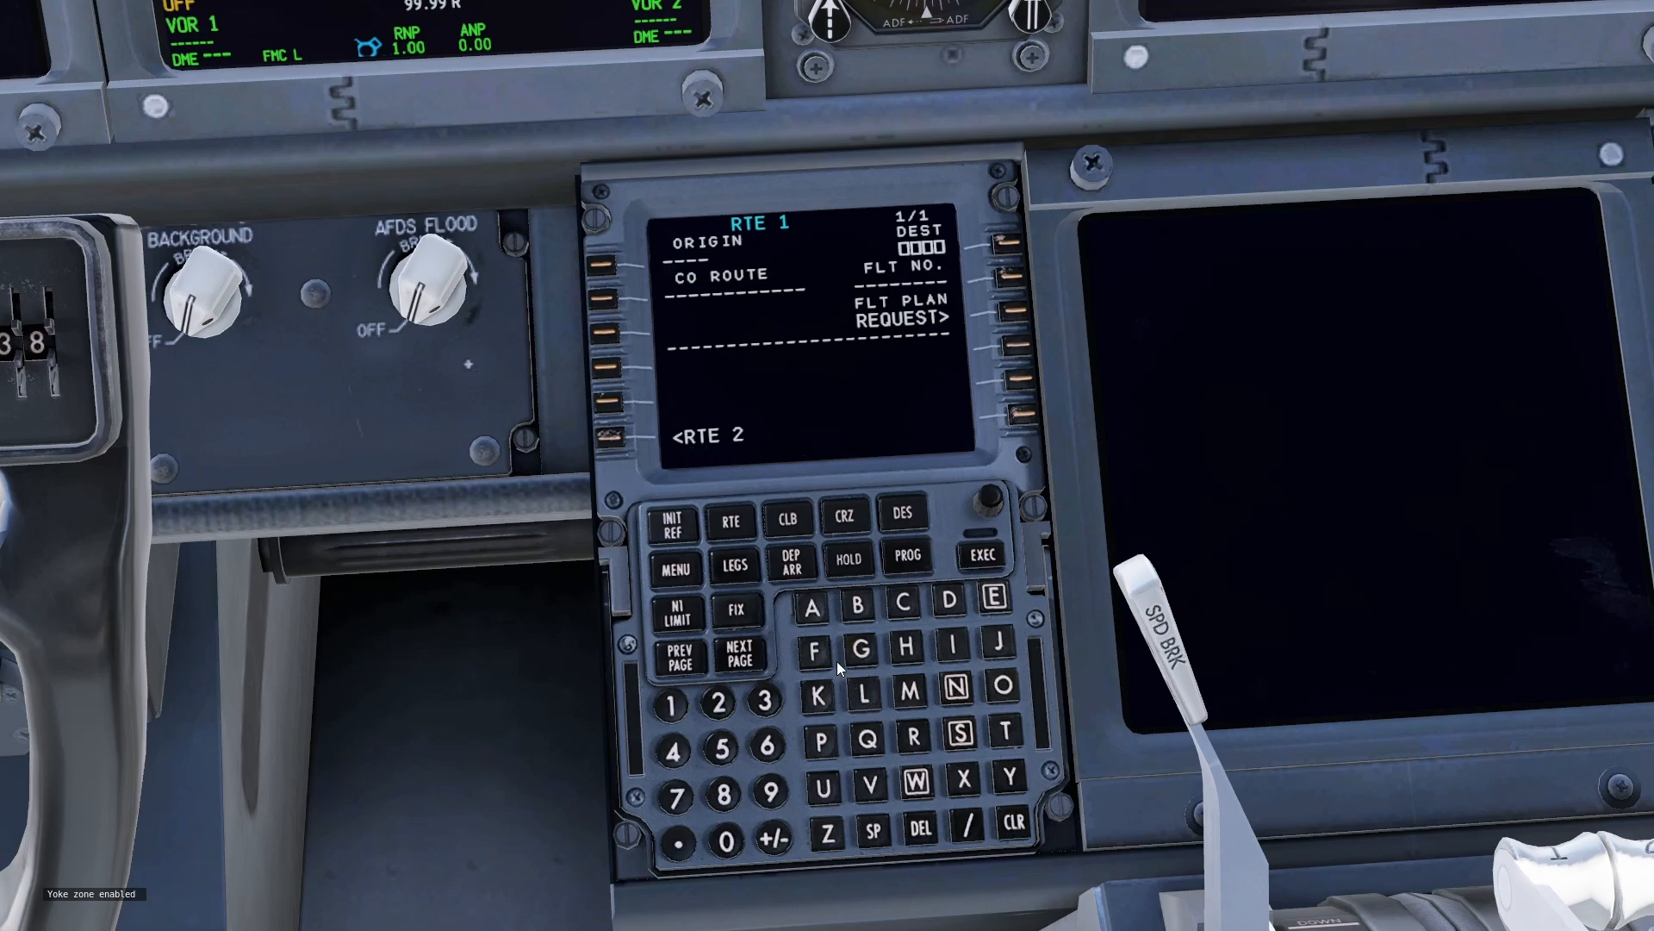
{"action": "mouse_move", "coordinate": [812, 654]}
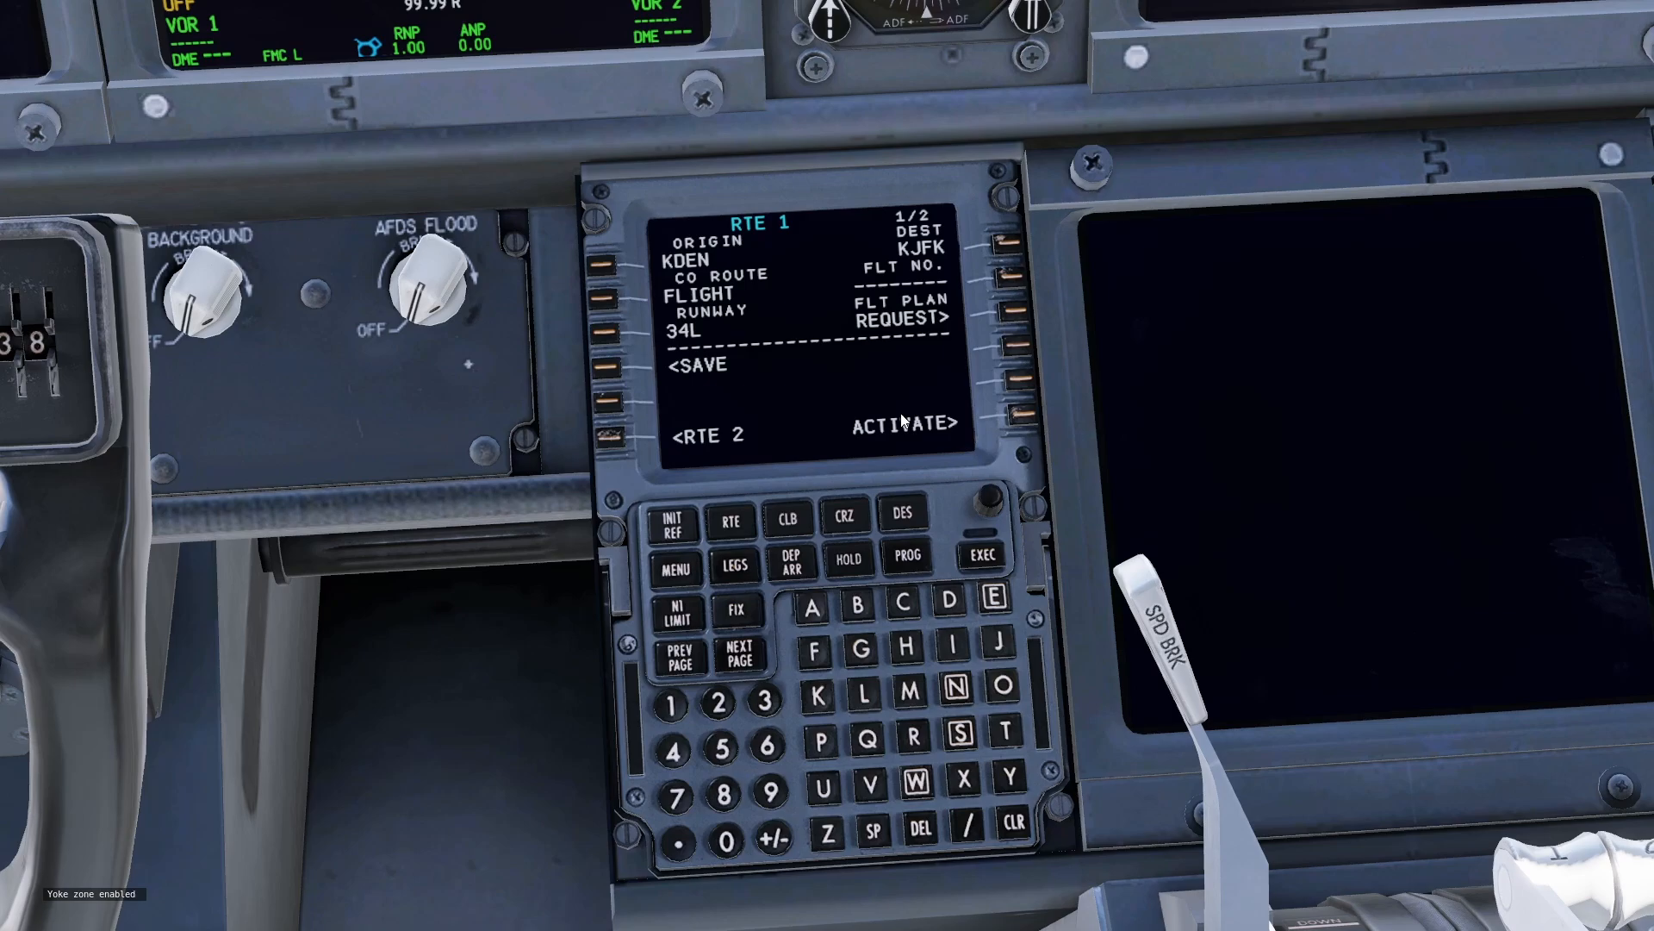
Activate the KDEN–KJFK route and page through its legs to RW22L
{"action": "left_click", "coordinate": [1015, 422]}
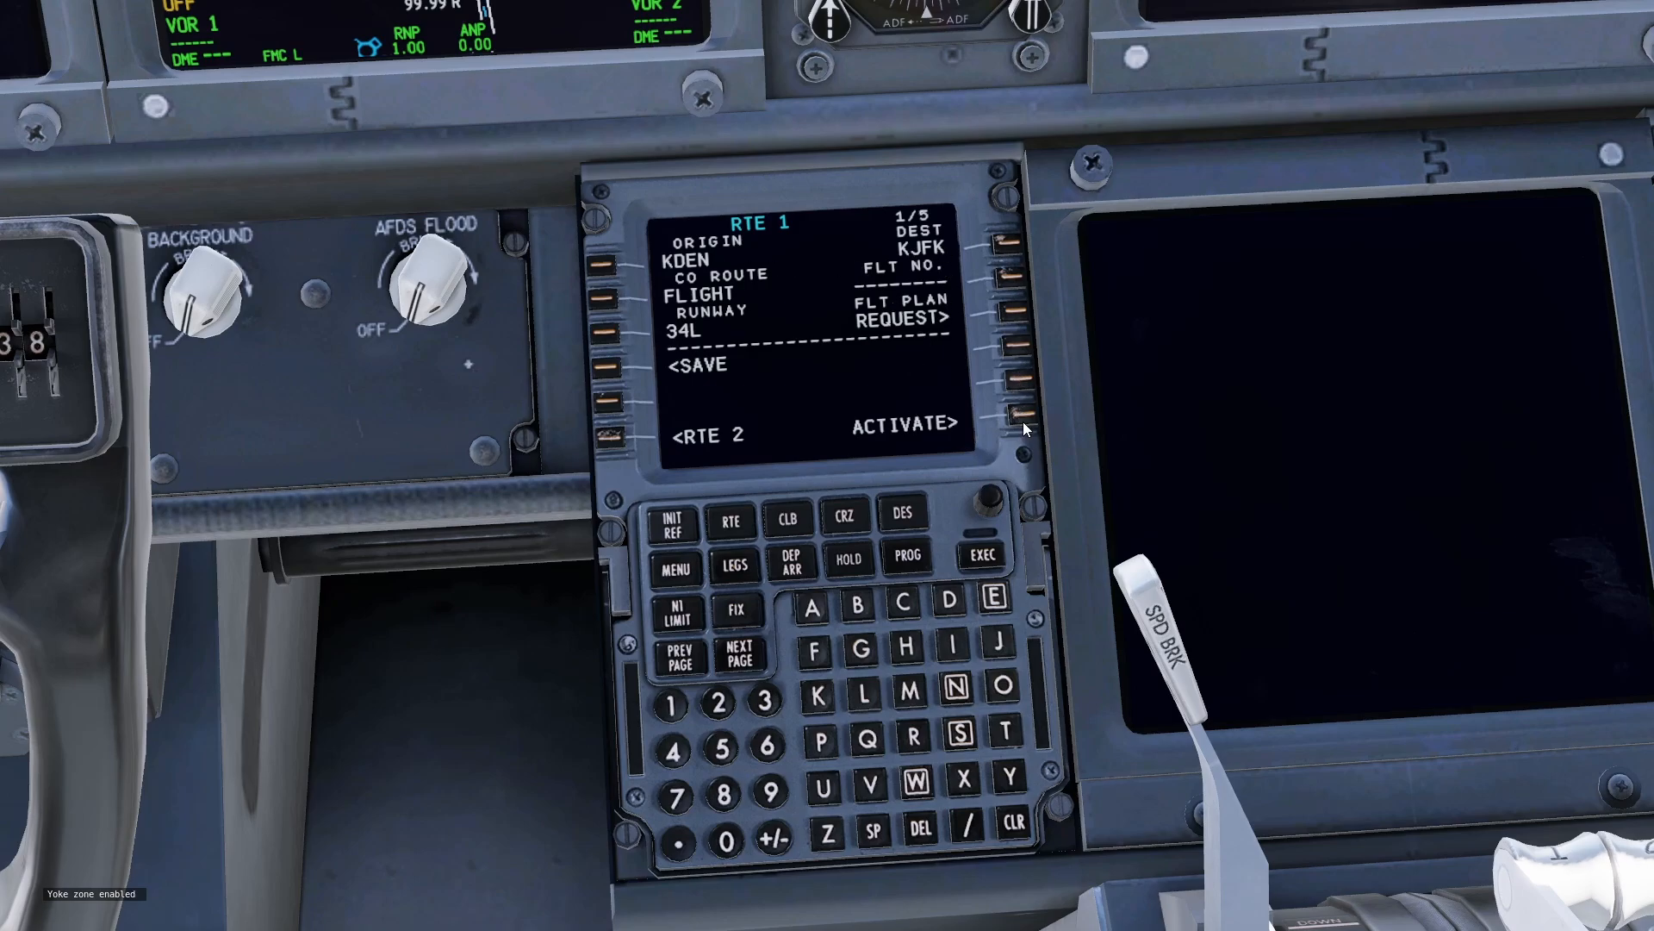
{"action": "left_click", "coordinate": [1020, 427]}
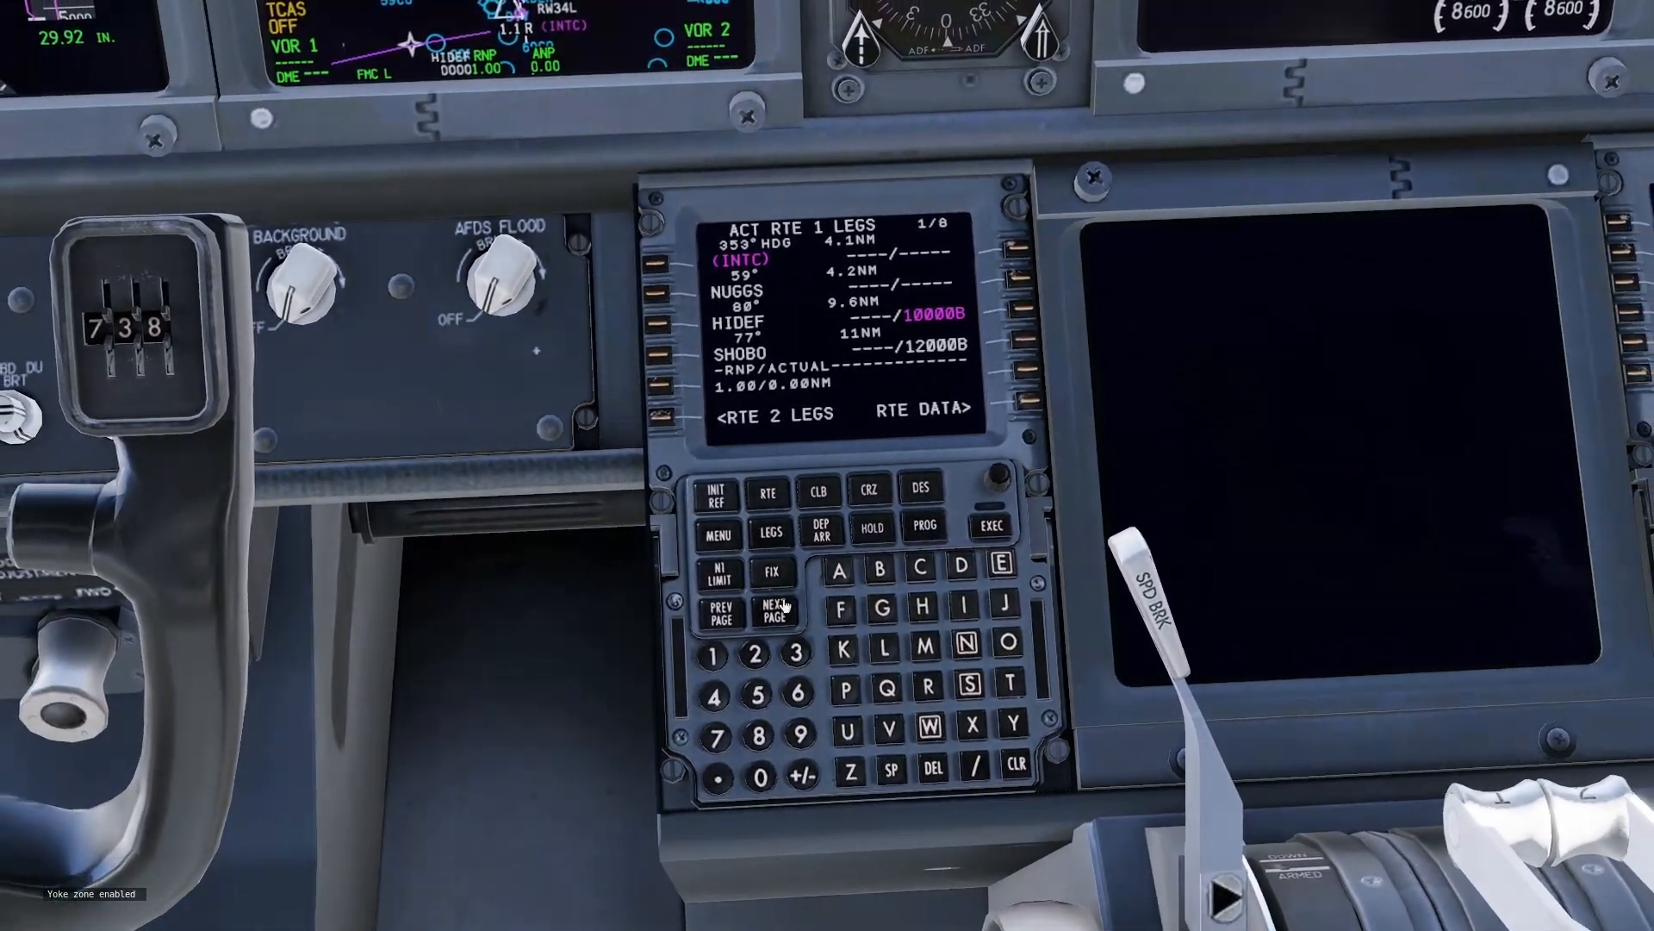
{"action": "left_click", "coordinate": [772, 611]}
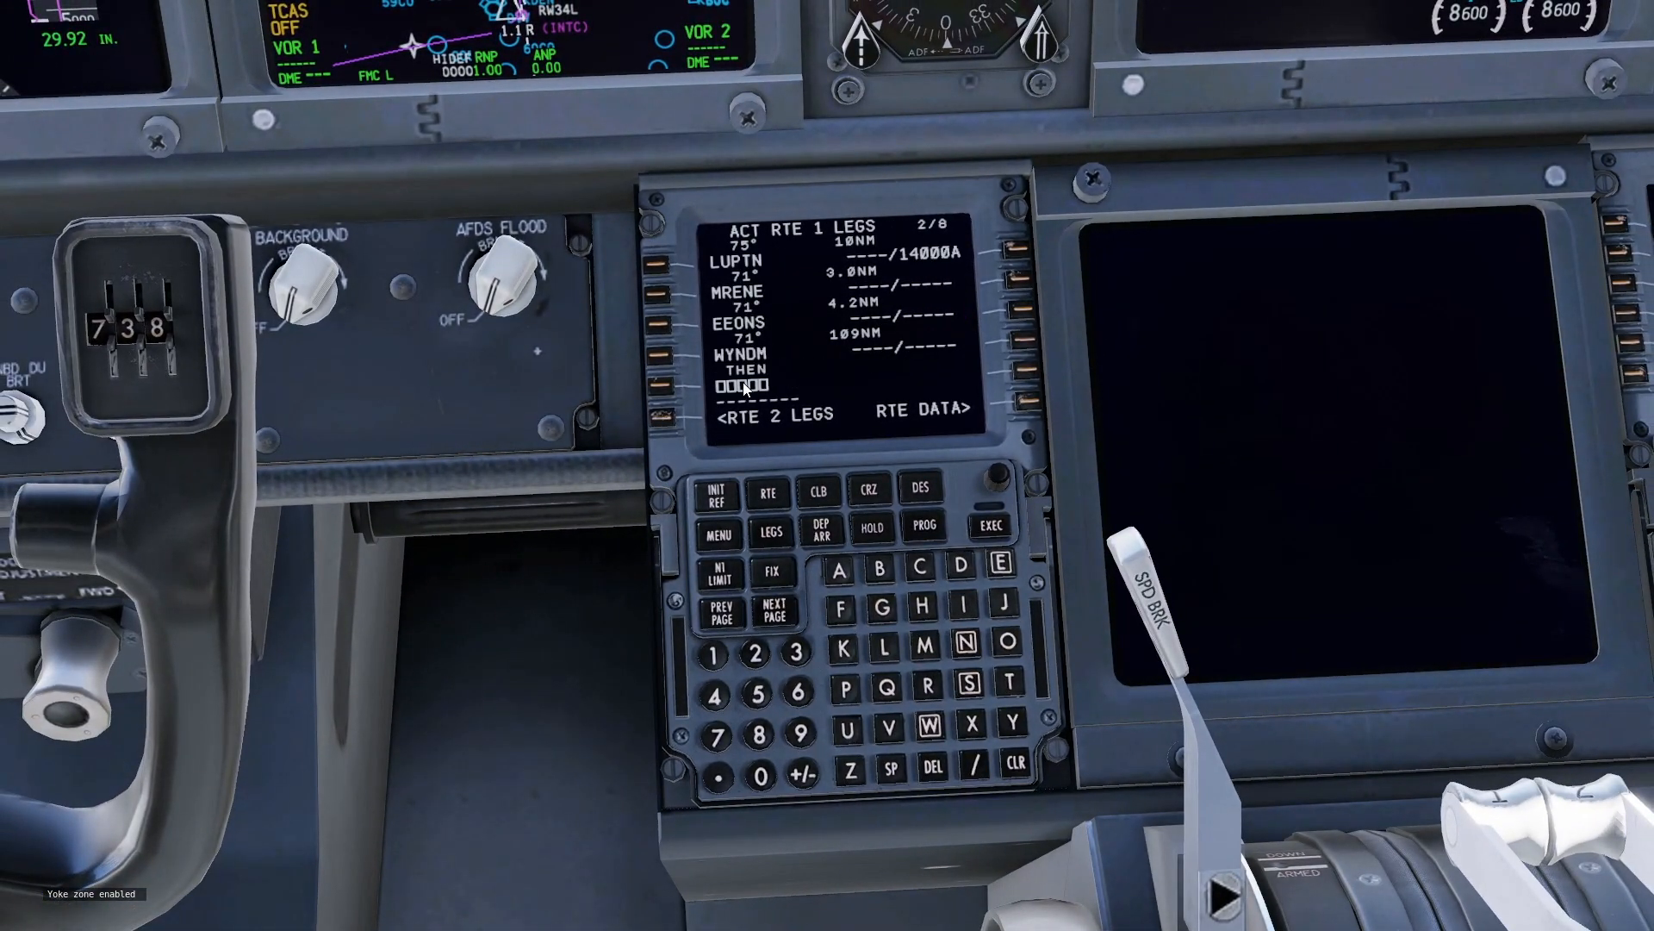
{"action": "mouse_move", "coordinate": [772, 612]}
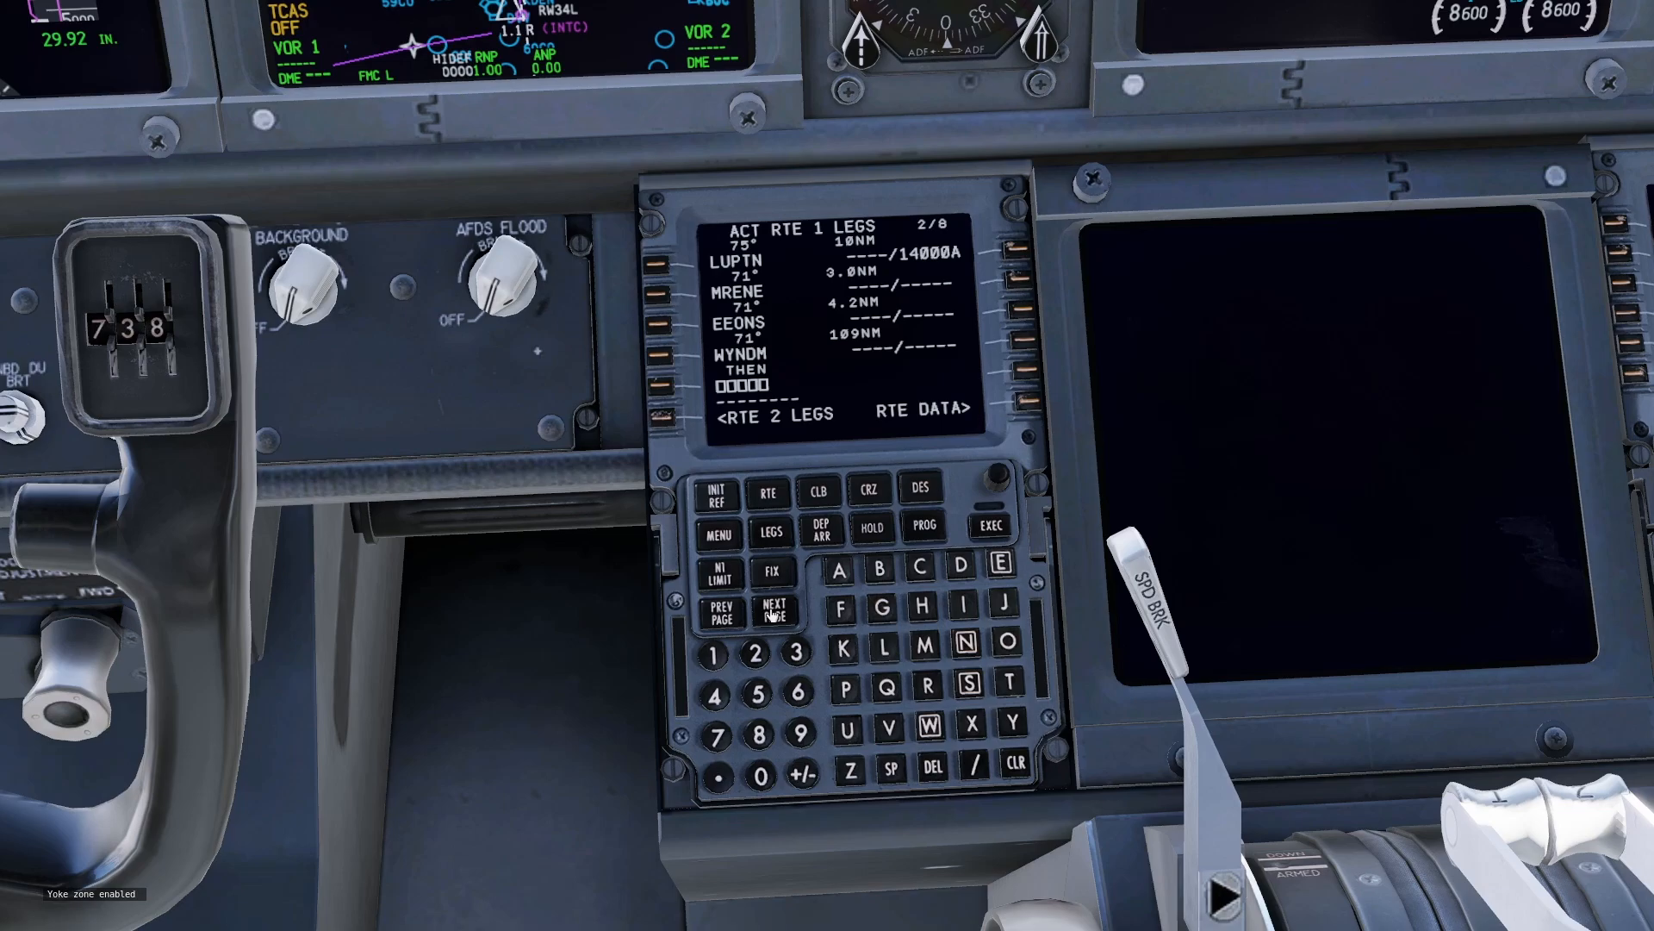
{"action": "left_click", "coordinate": [773, 610]}
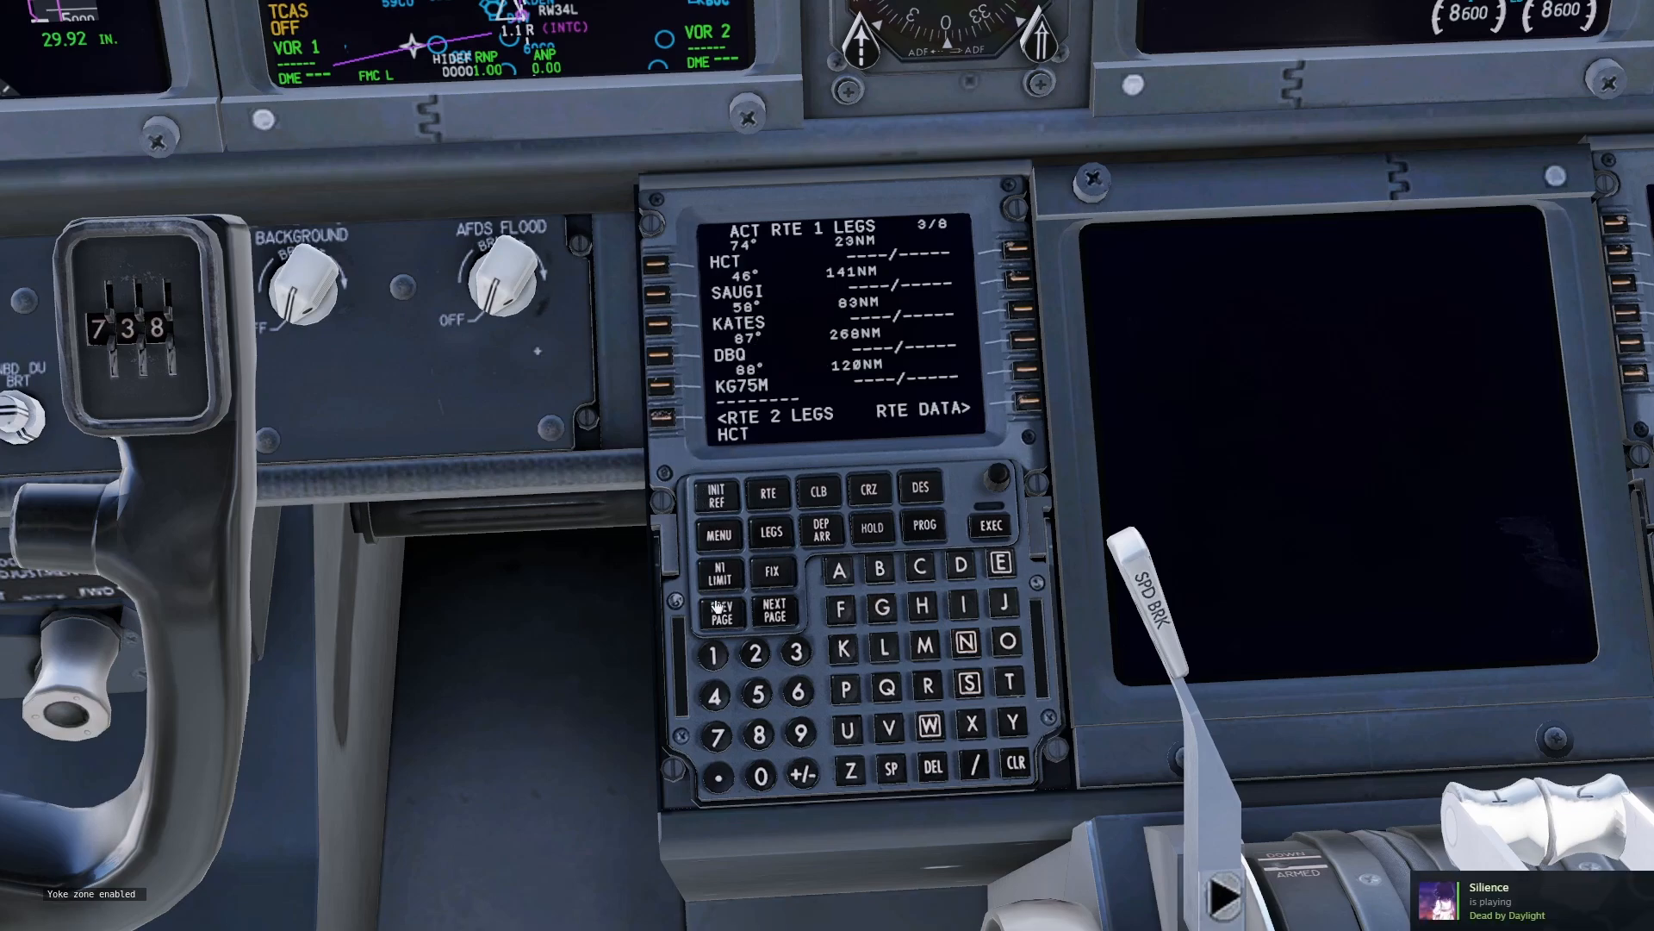
{"action": "left_click", "coordinate": [988, 525]}
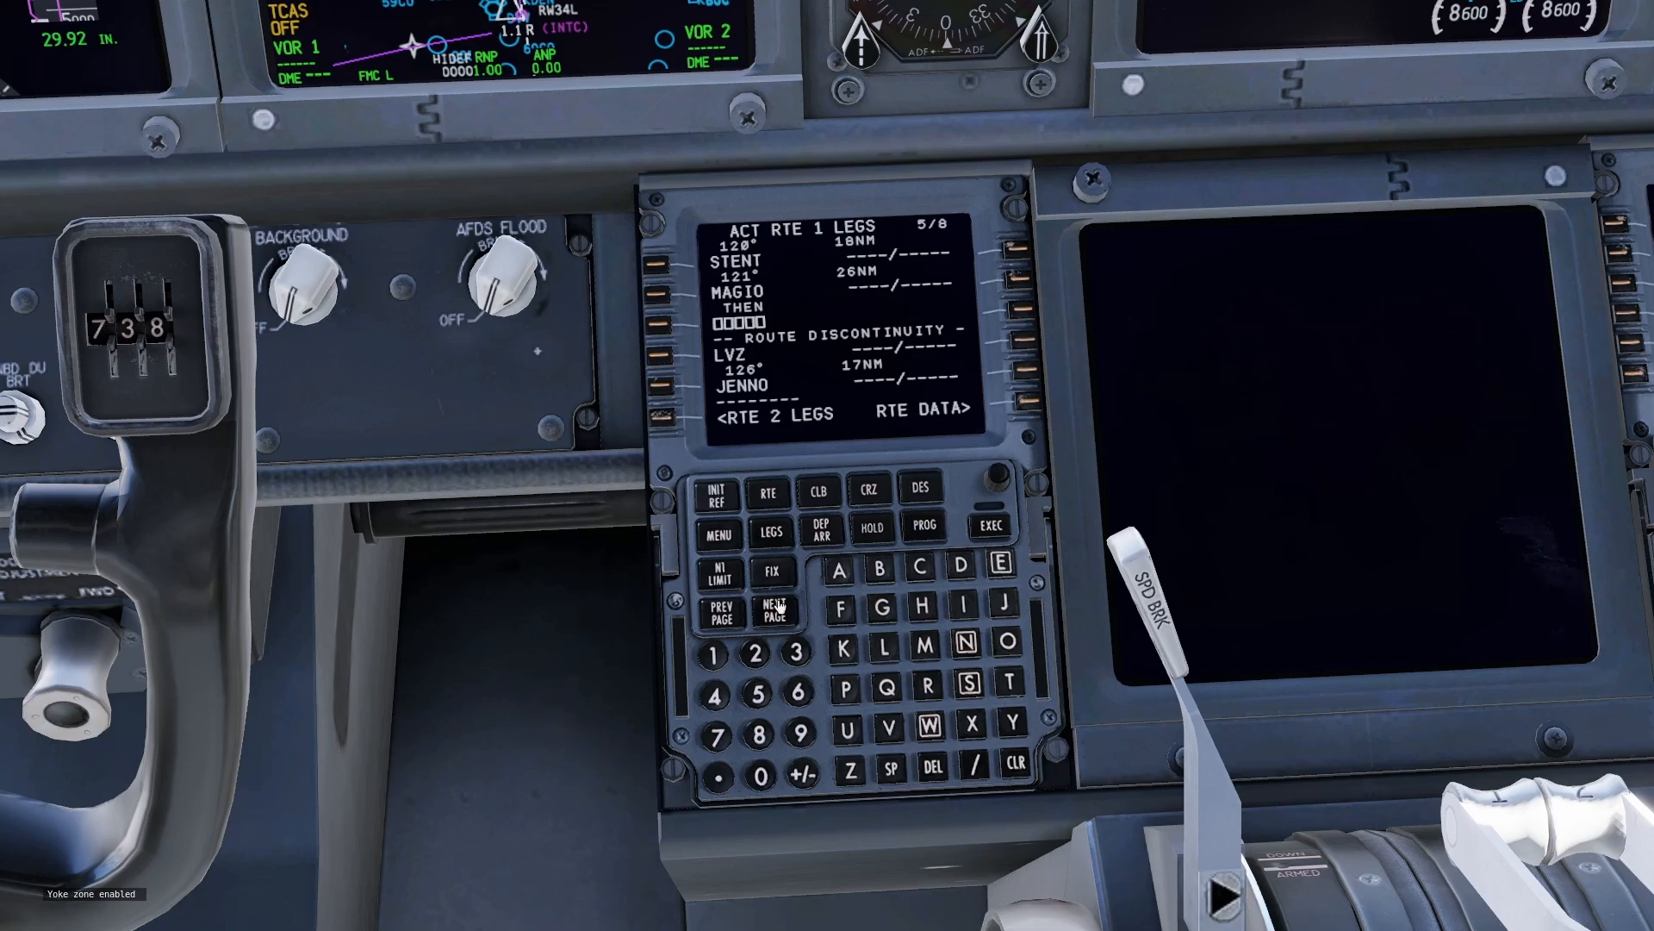
{"action": "mouse_move", "coordinate": [659, 356]}
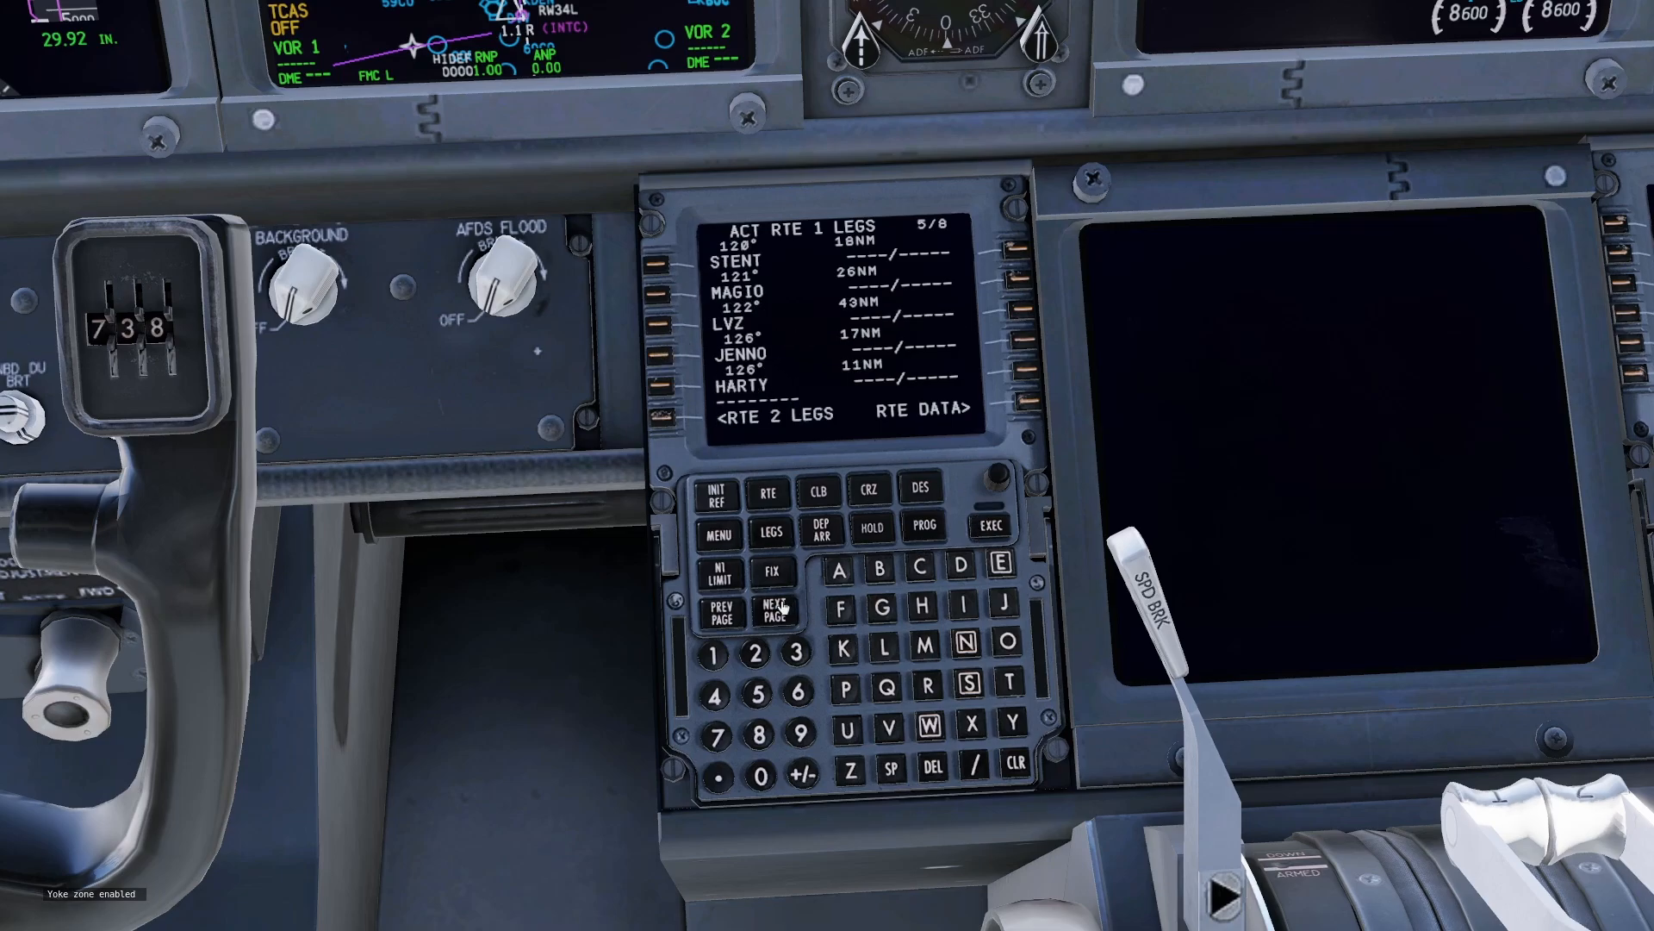
{"action": "left_click", "coordinate": [775, 610]}
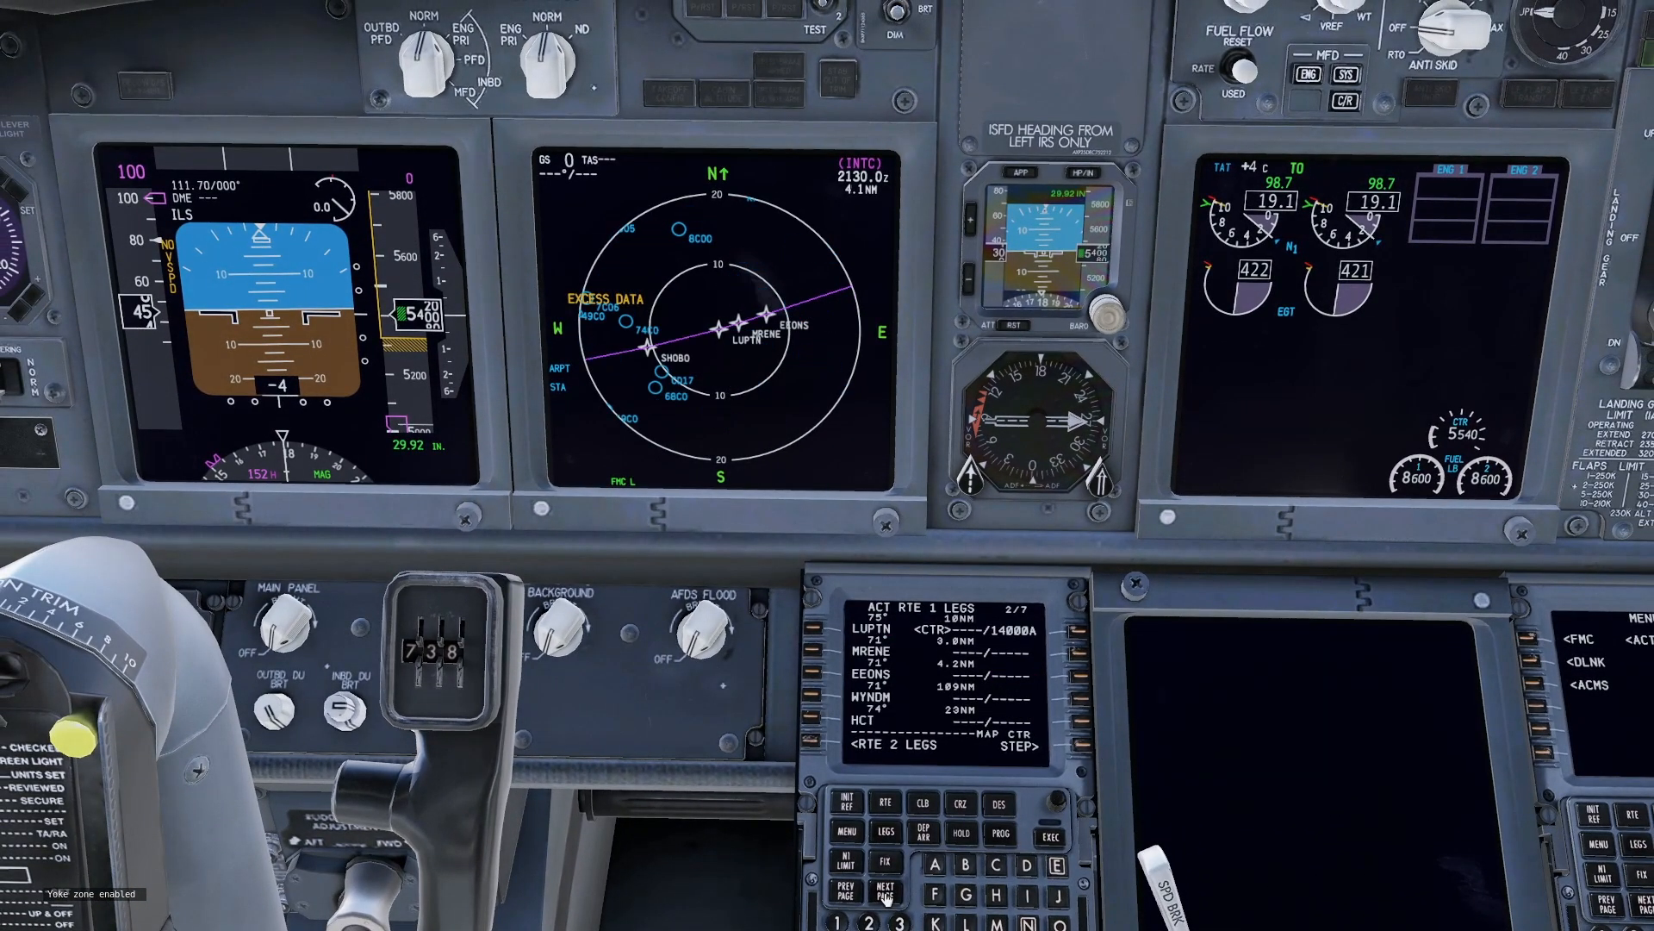
{"action": "left_click", "coordinate": [883, 890]}
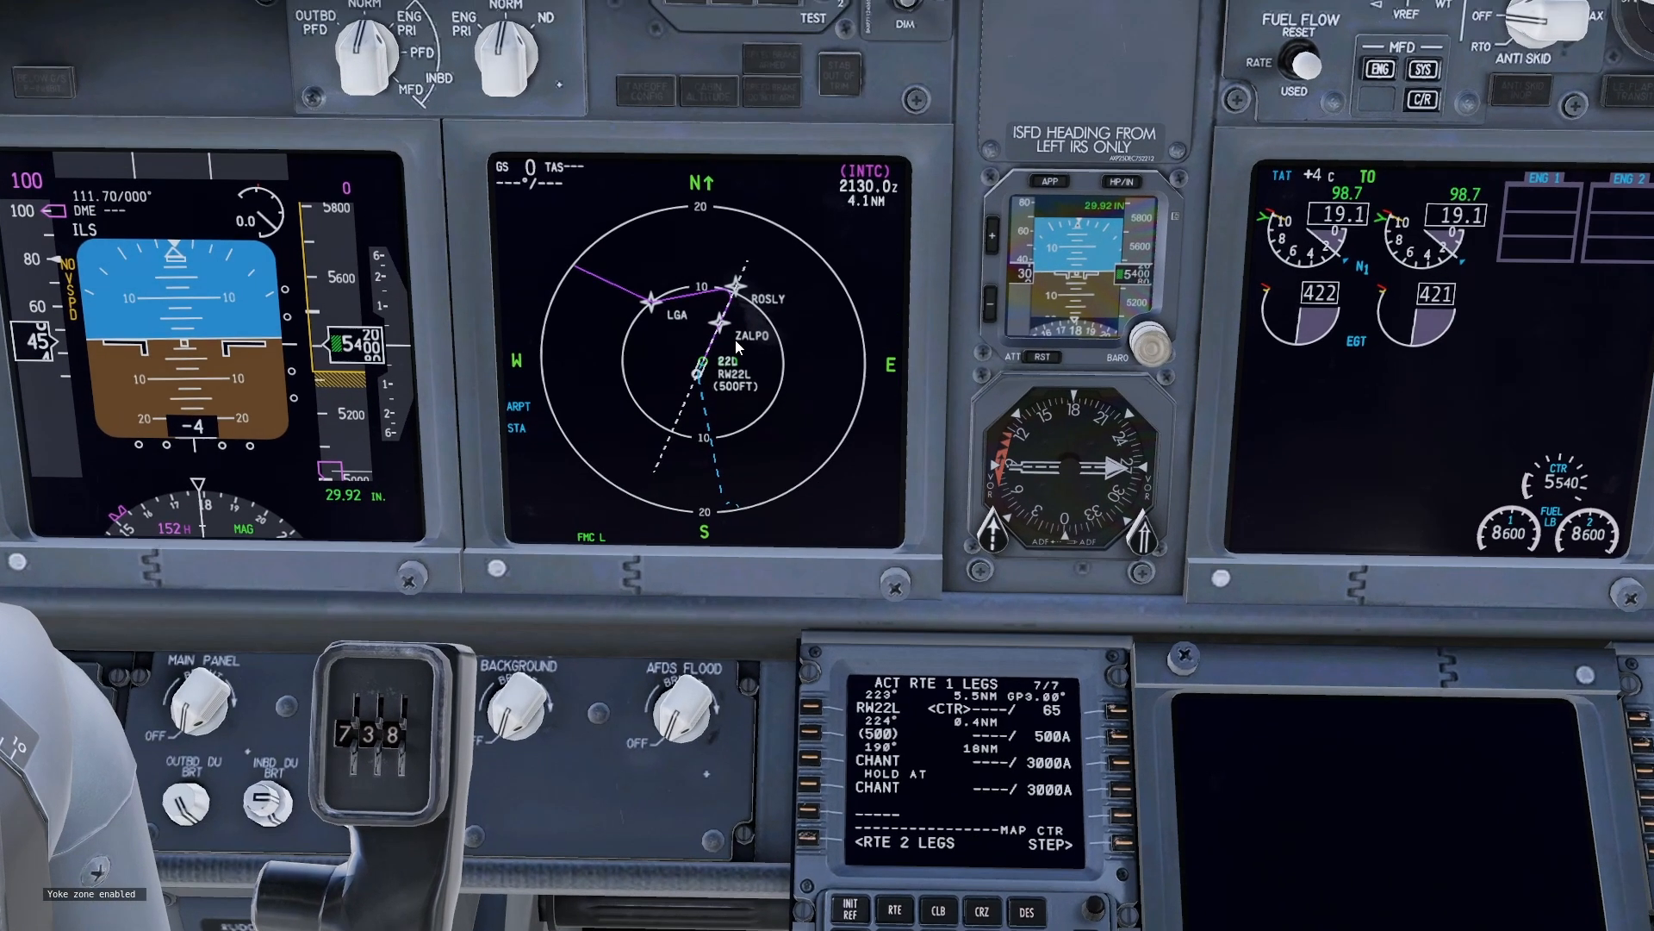
{"action": "key", "text": "alt+tab"}
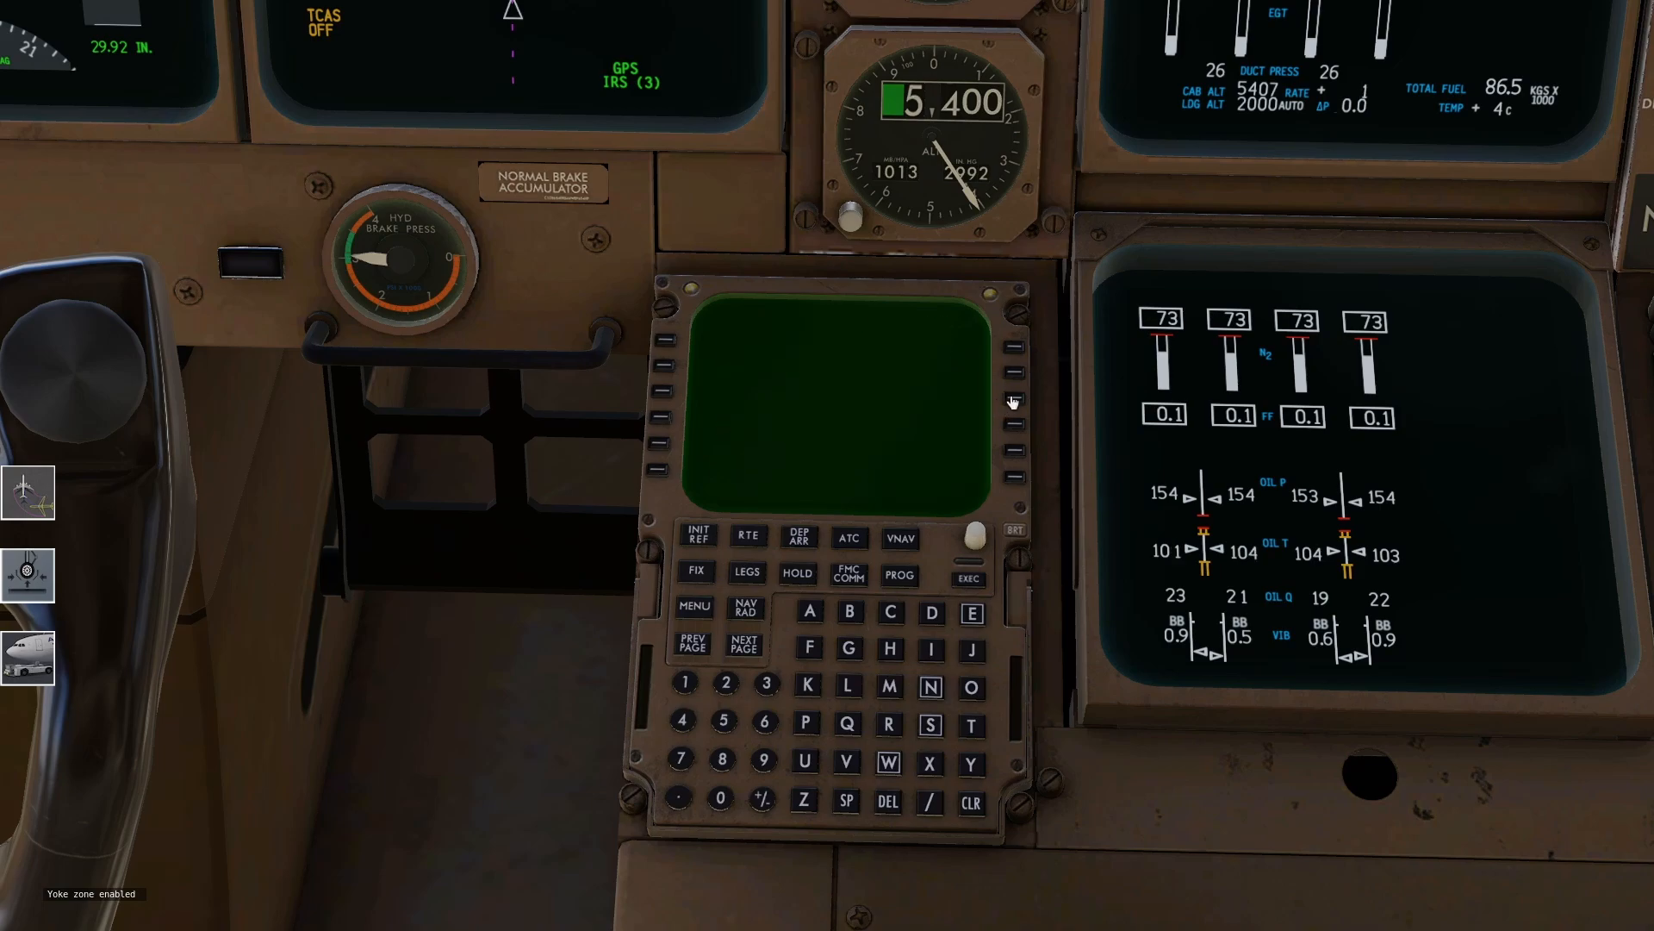
Press a line select key on the blank 747 CDU
{"action": "left_click", "coordinate": [747, 537]}
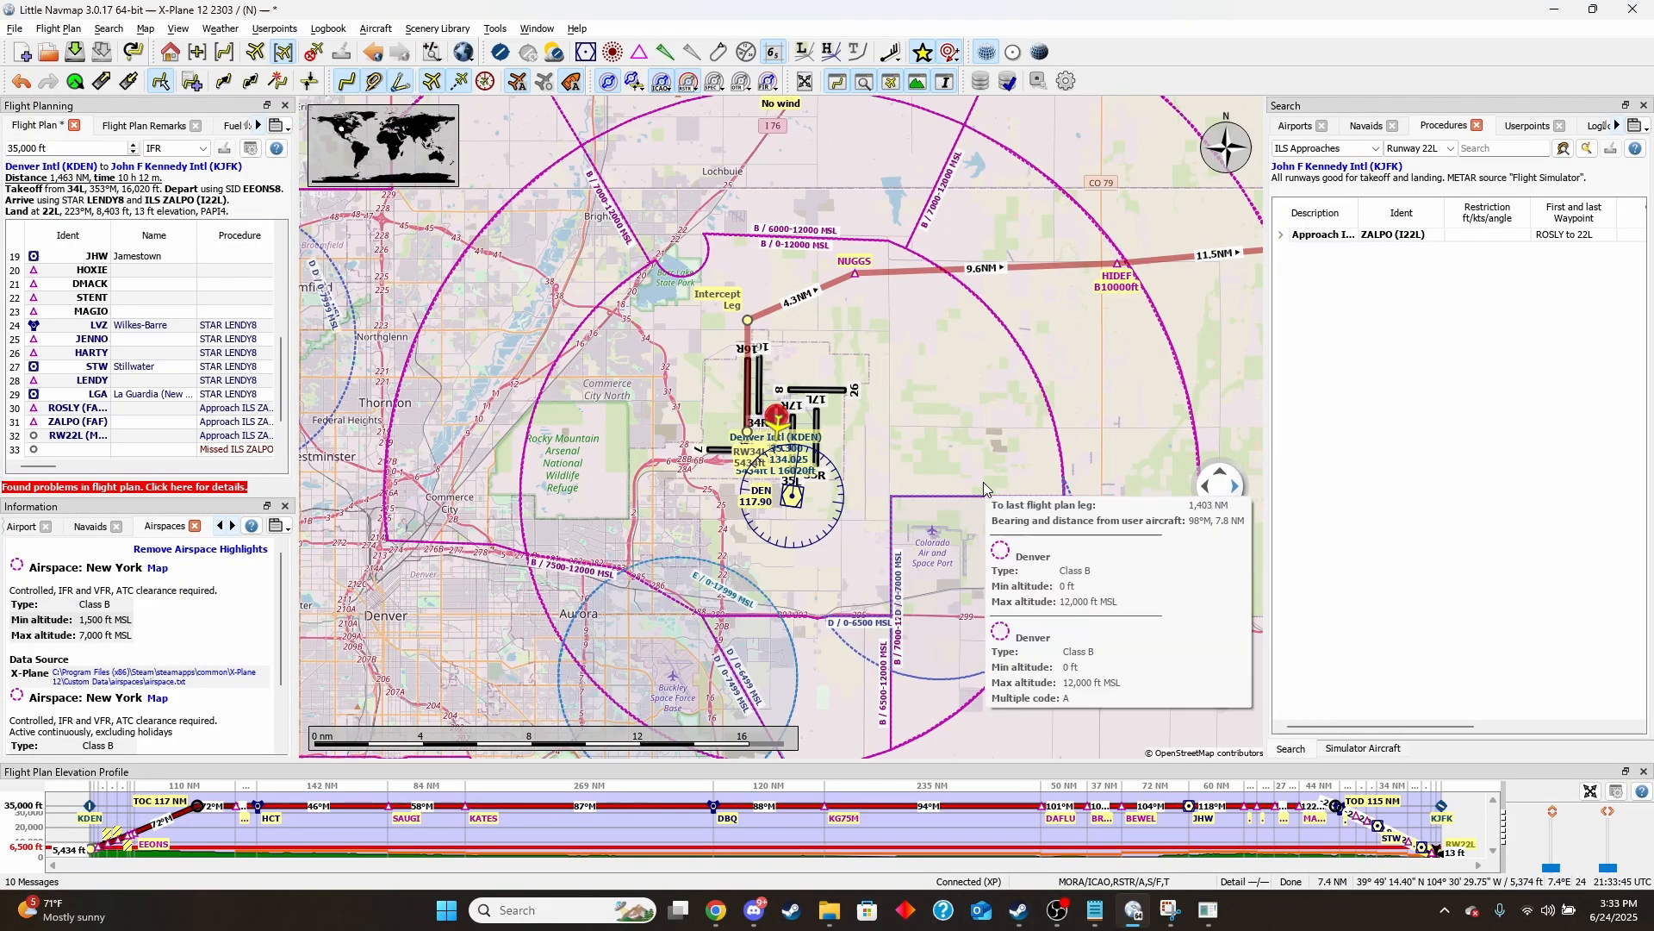
{"action": "mouse_move", "coordinate": [579, 299]}
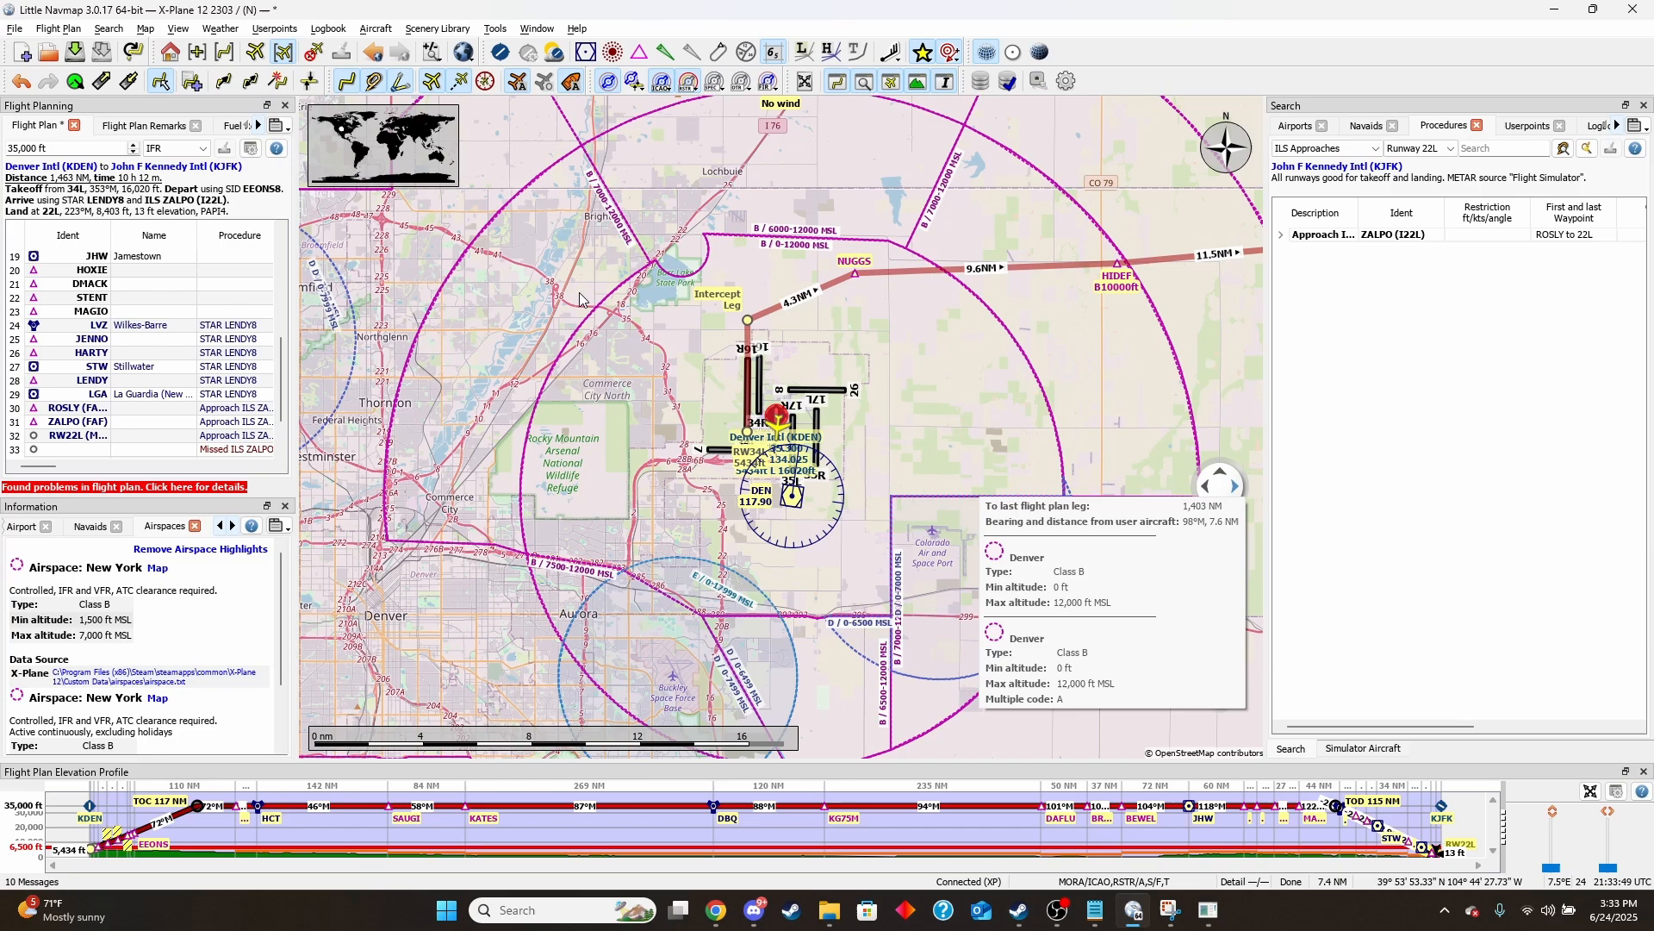
{"action": "left_click", "coordinate": [15, 28]}
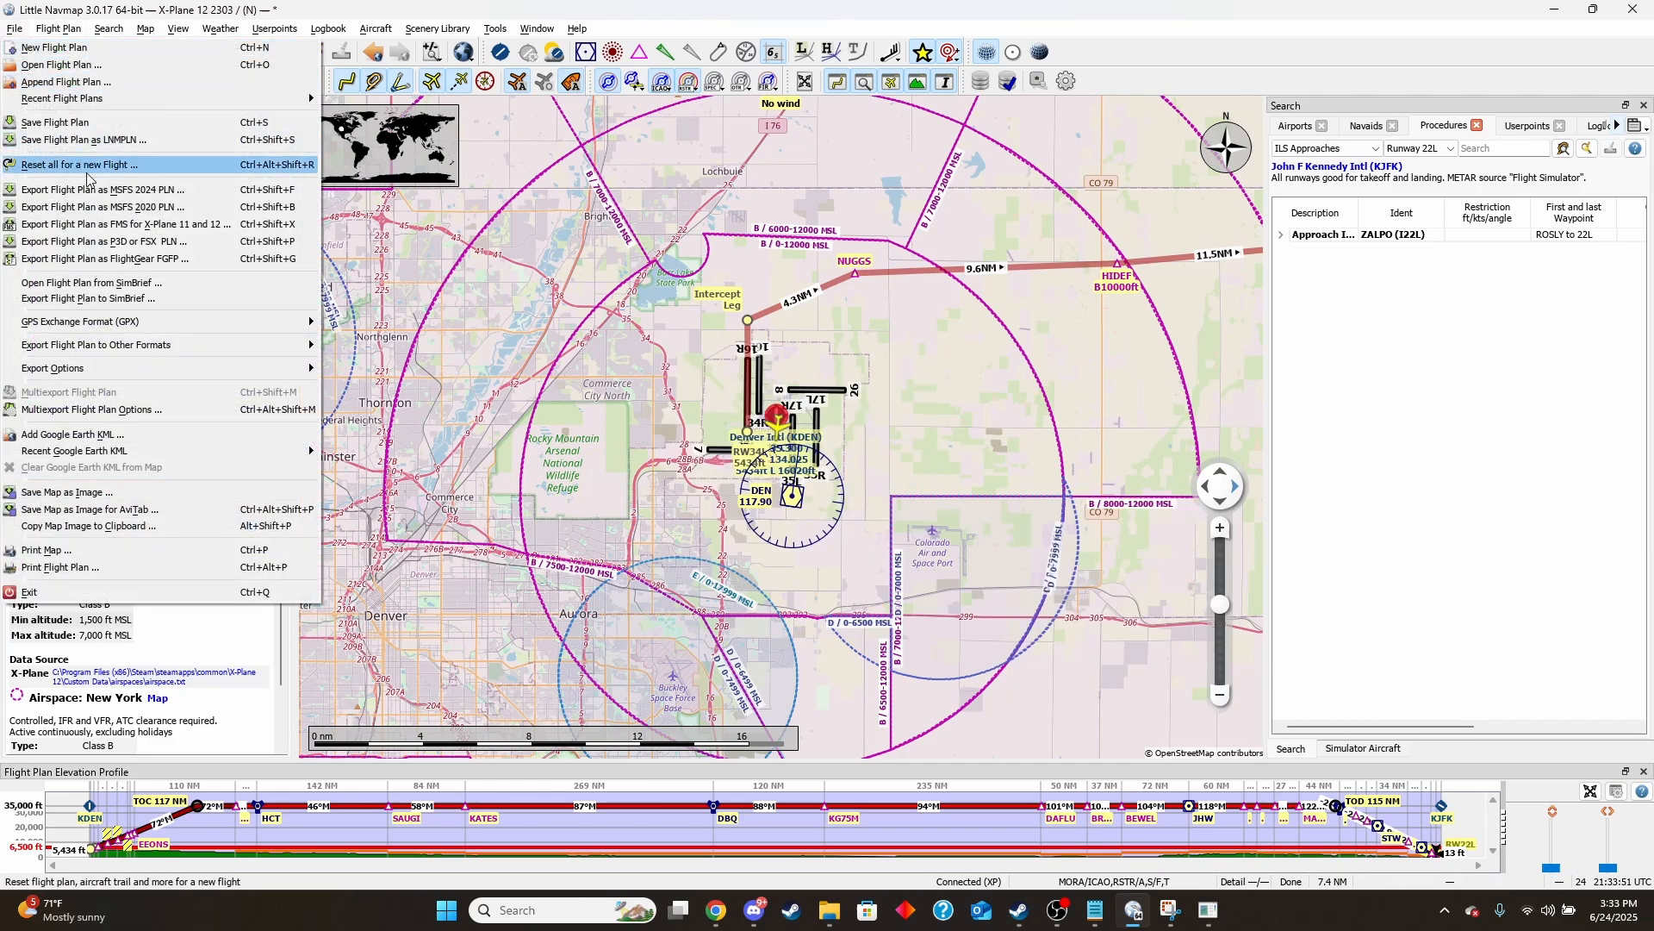
{"action": "mouse_move", "coordinate": [95, 422]}
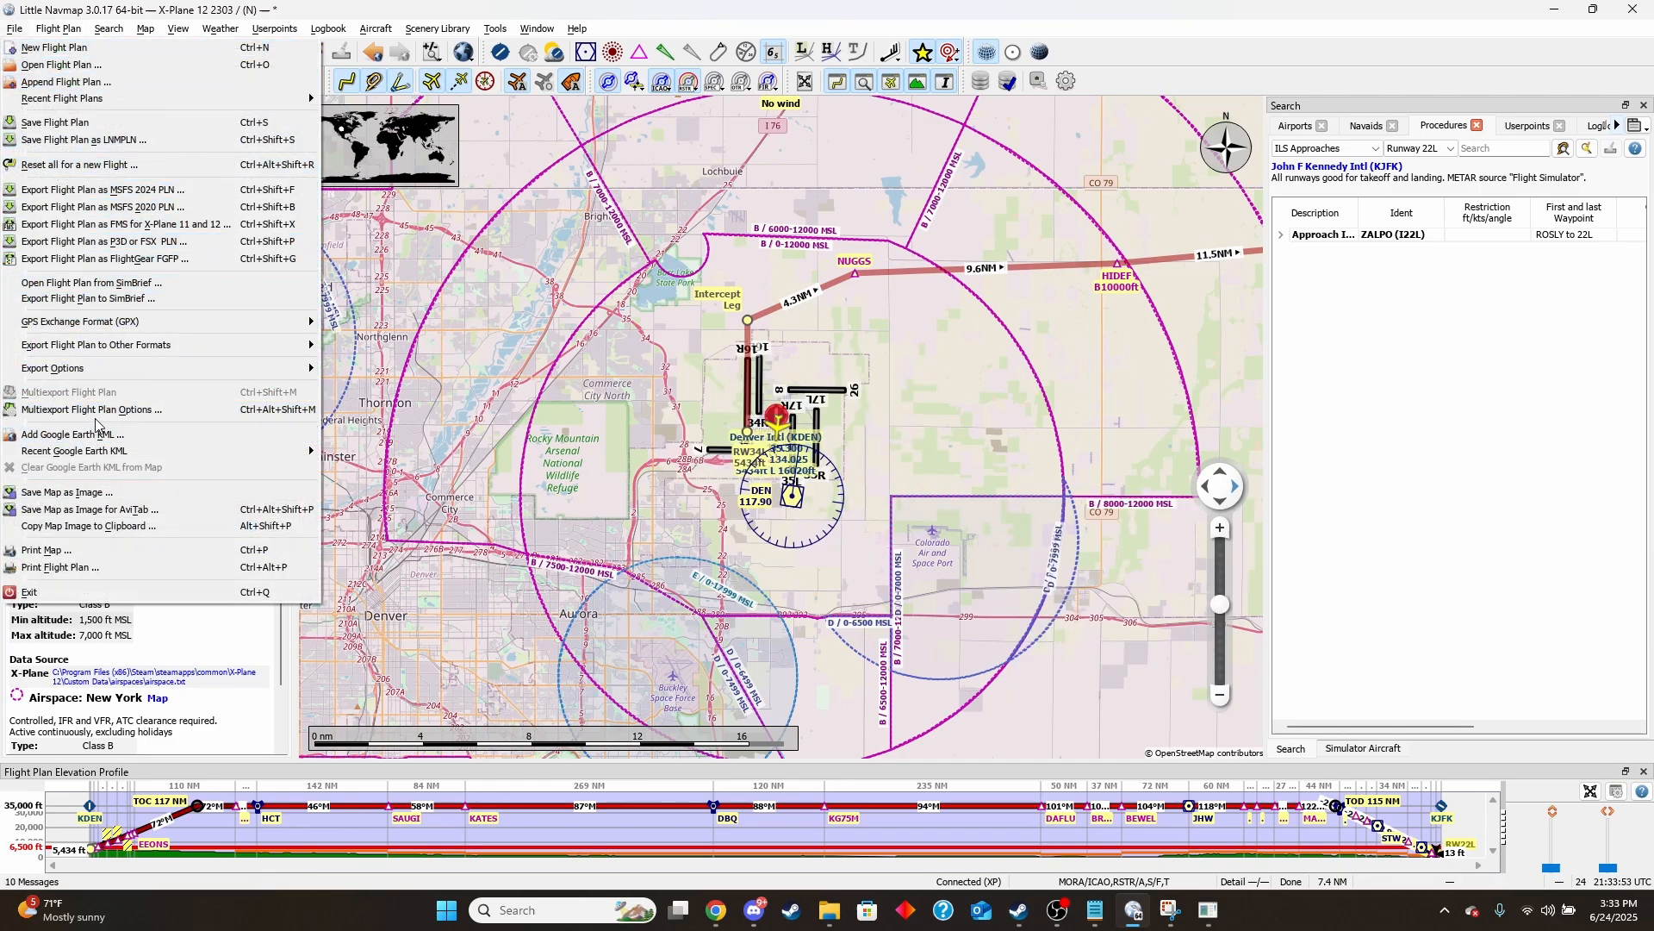
{"action": "left_click", "coordinate": [69, 391]}
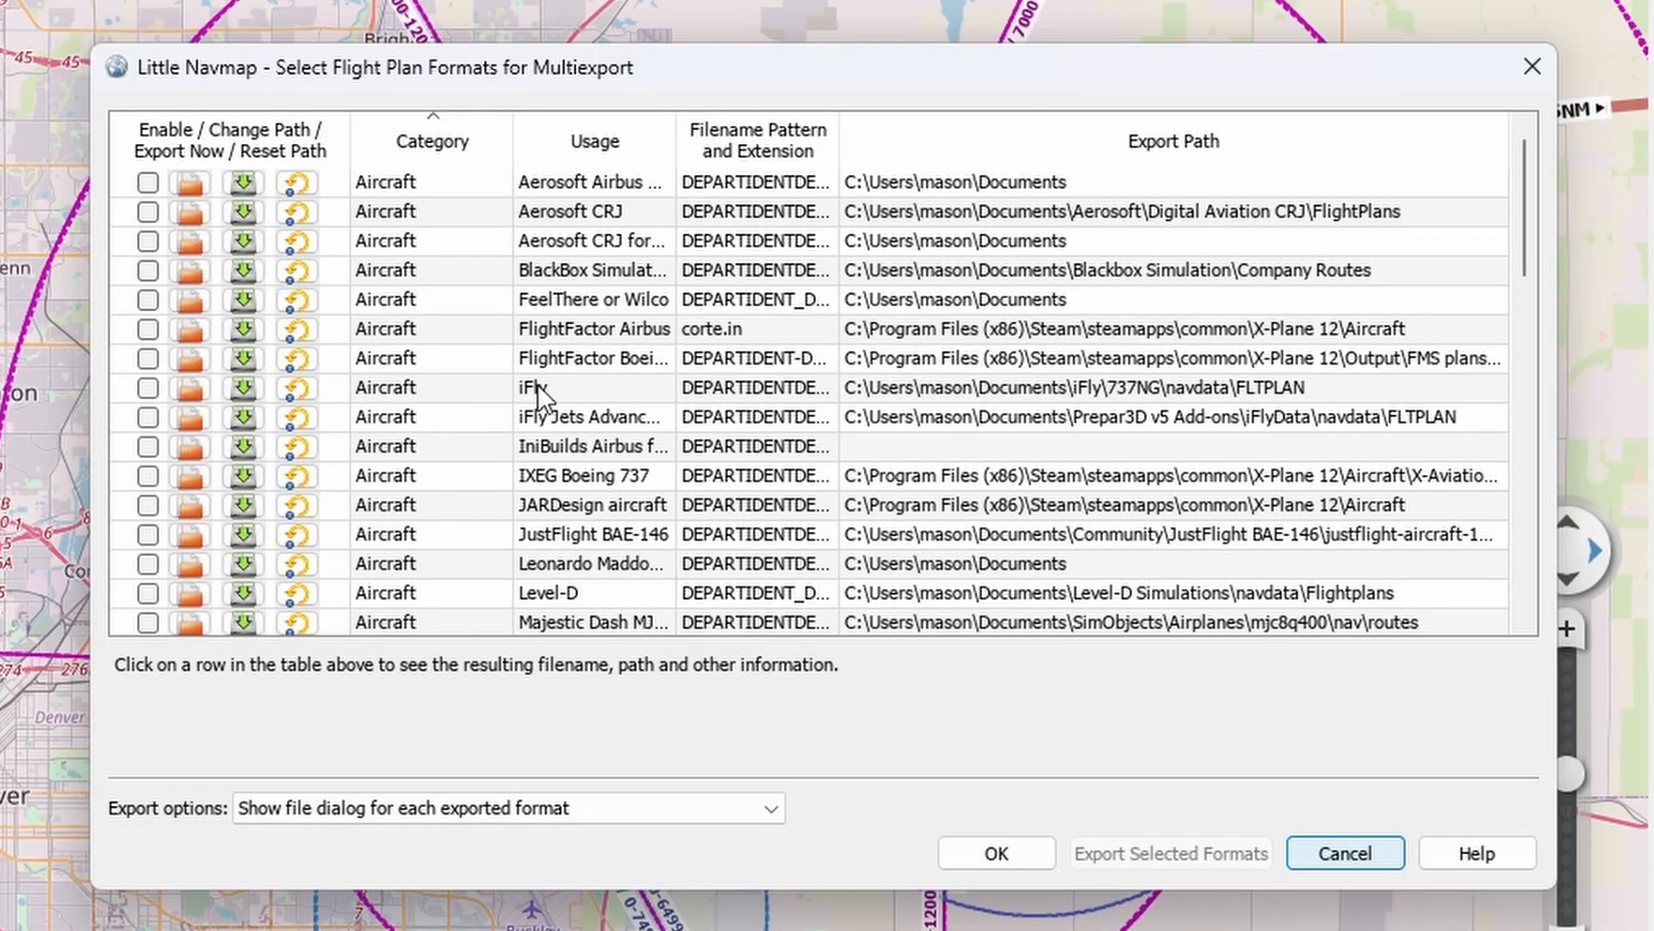
{"action": "scroll", "scroll_direction": "down", "scroll_amount": 3}
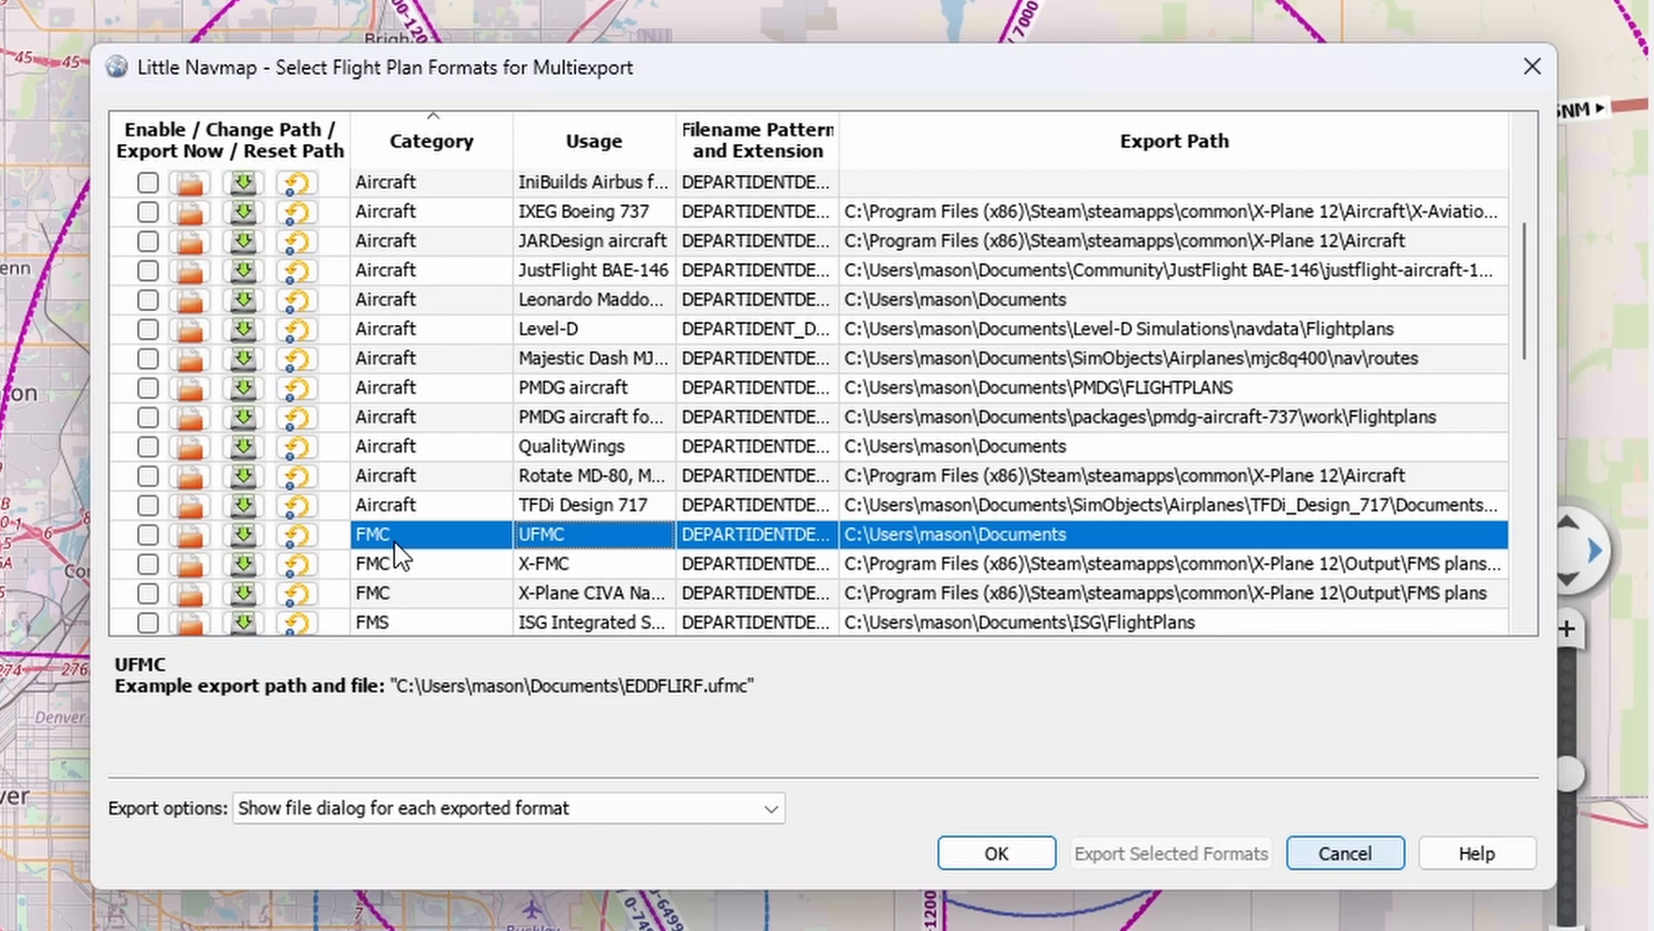
{"action": "left_click", "coordinate": [148, 535]}
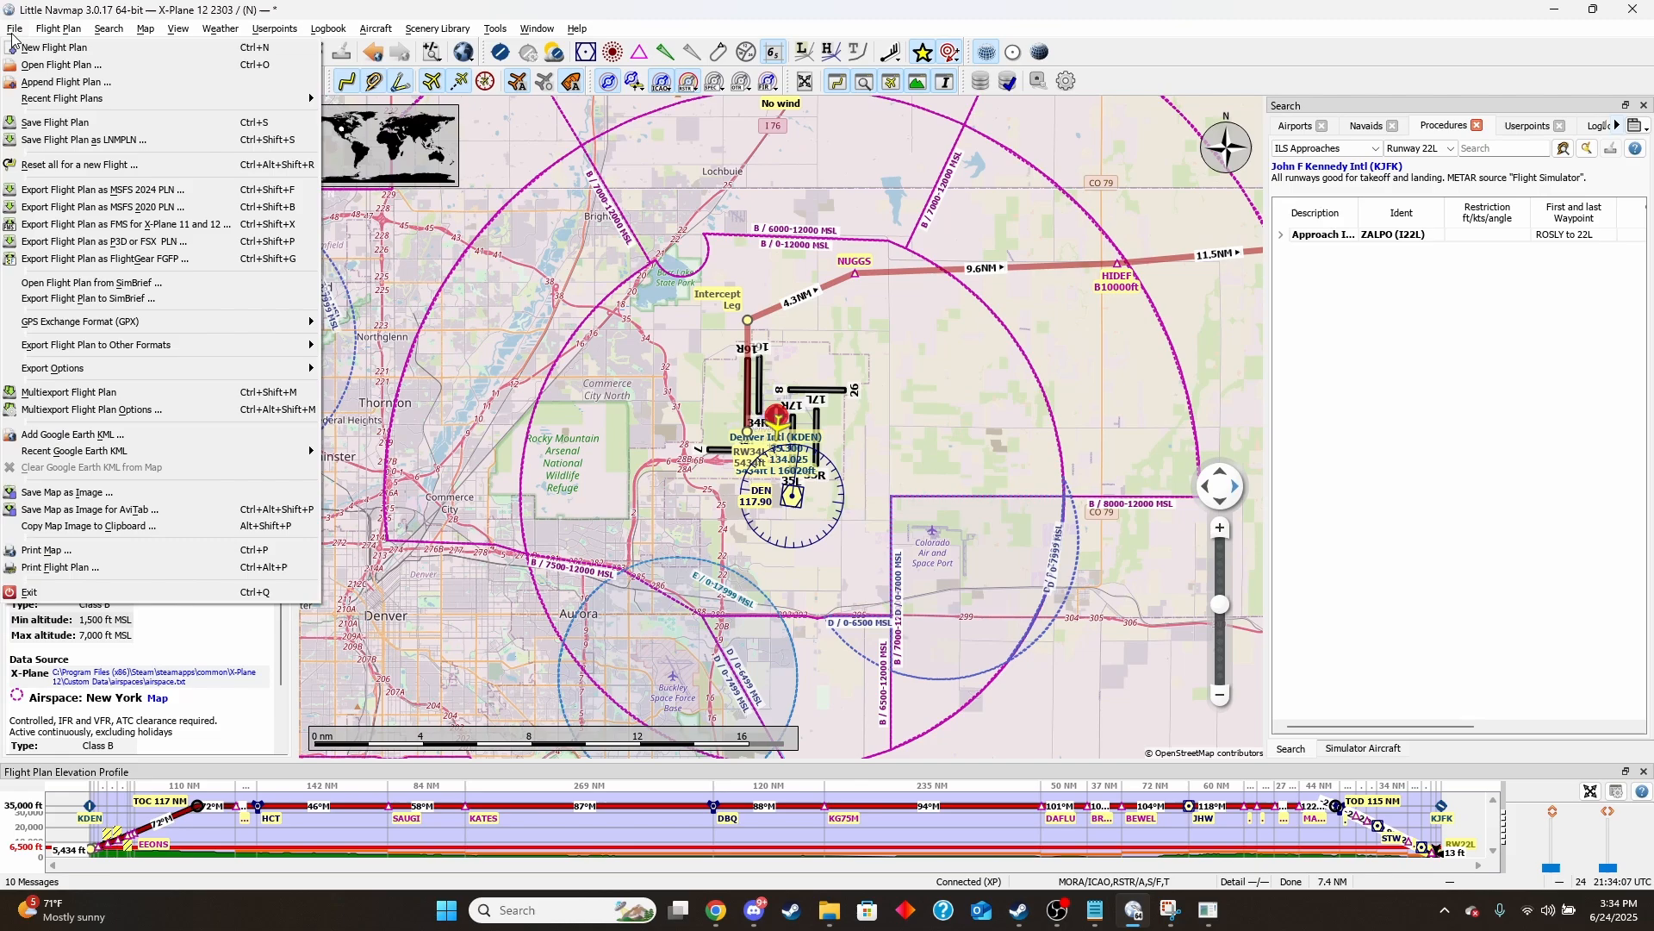
{"action": "mouse_move", "coordinate": [89, 387]}
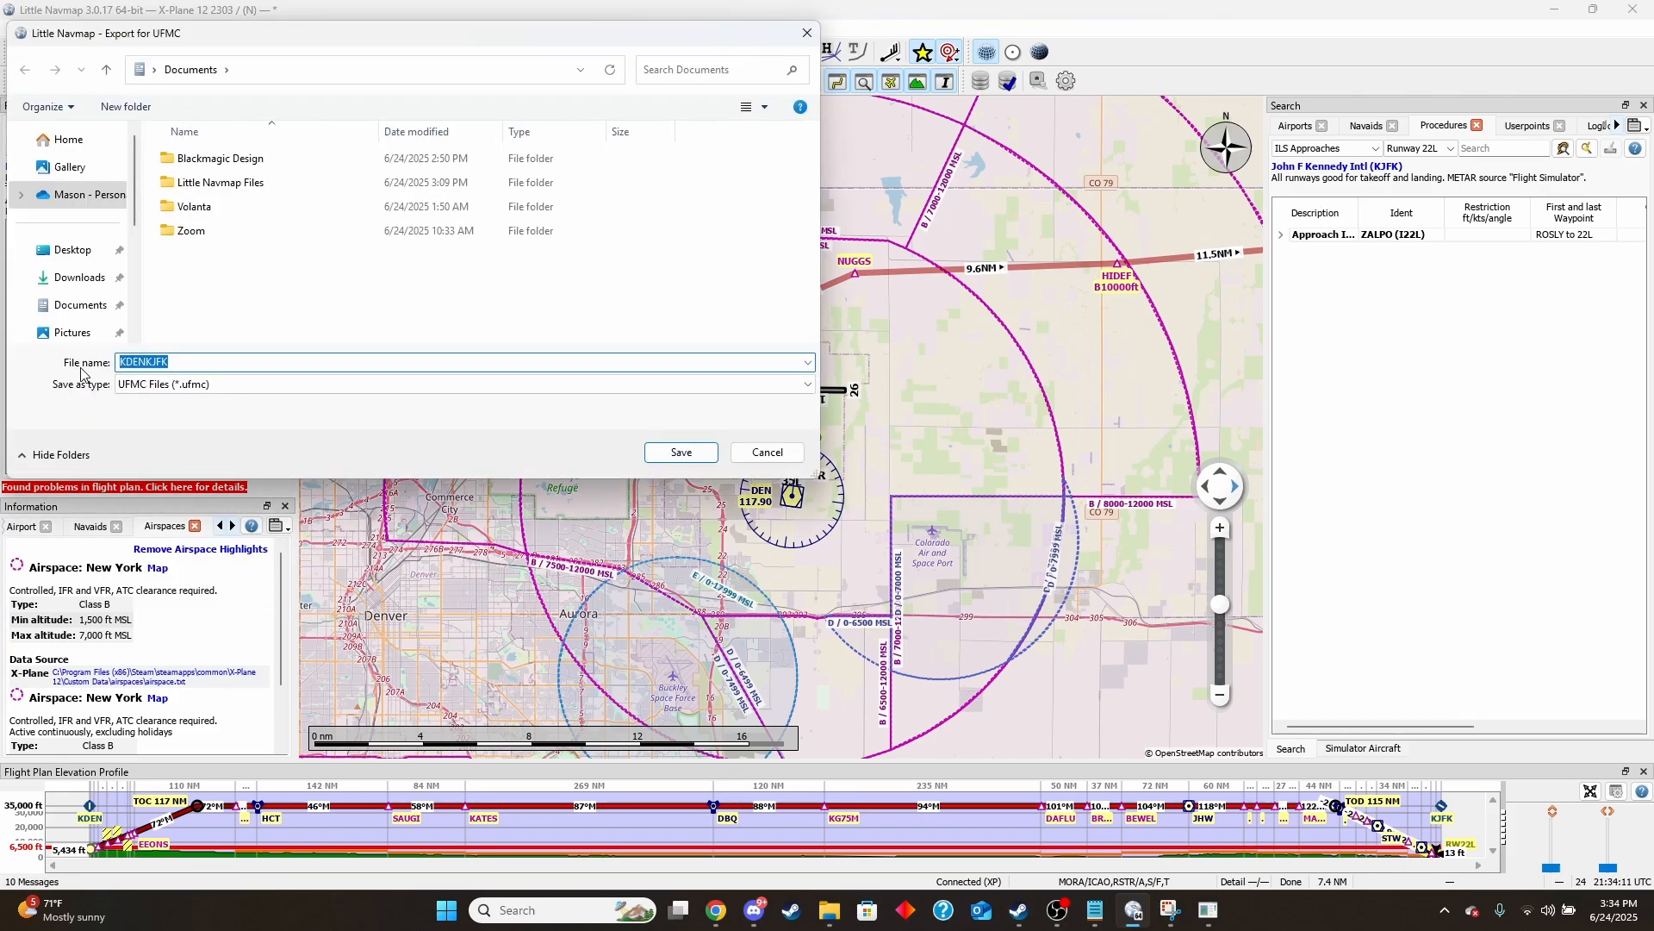
Save the UFMC export as 'flight' in Custom Data\UFMC\FlightPlans
{"action": "scroll", "scroll_direction": "down", "scroll_amount": 3}
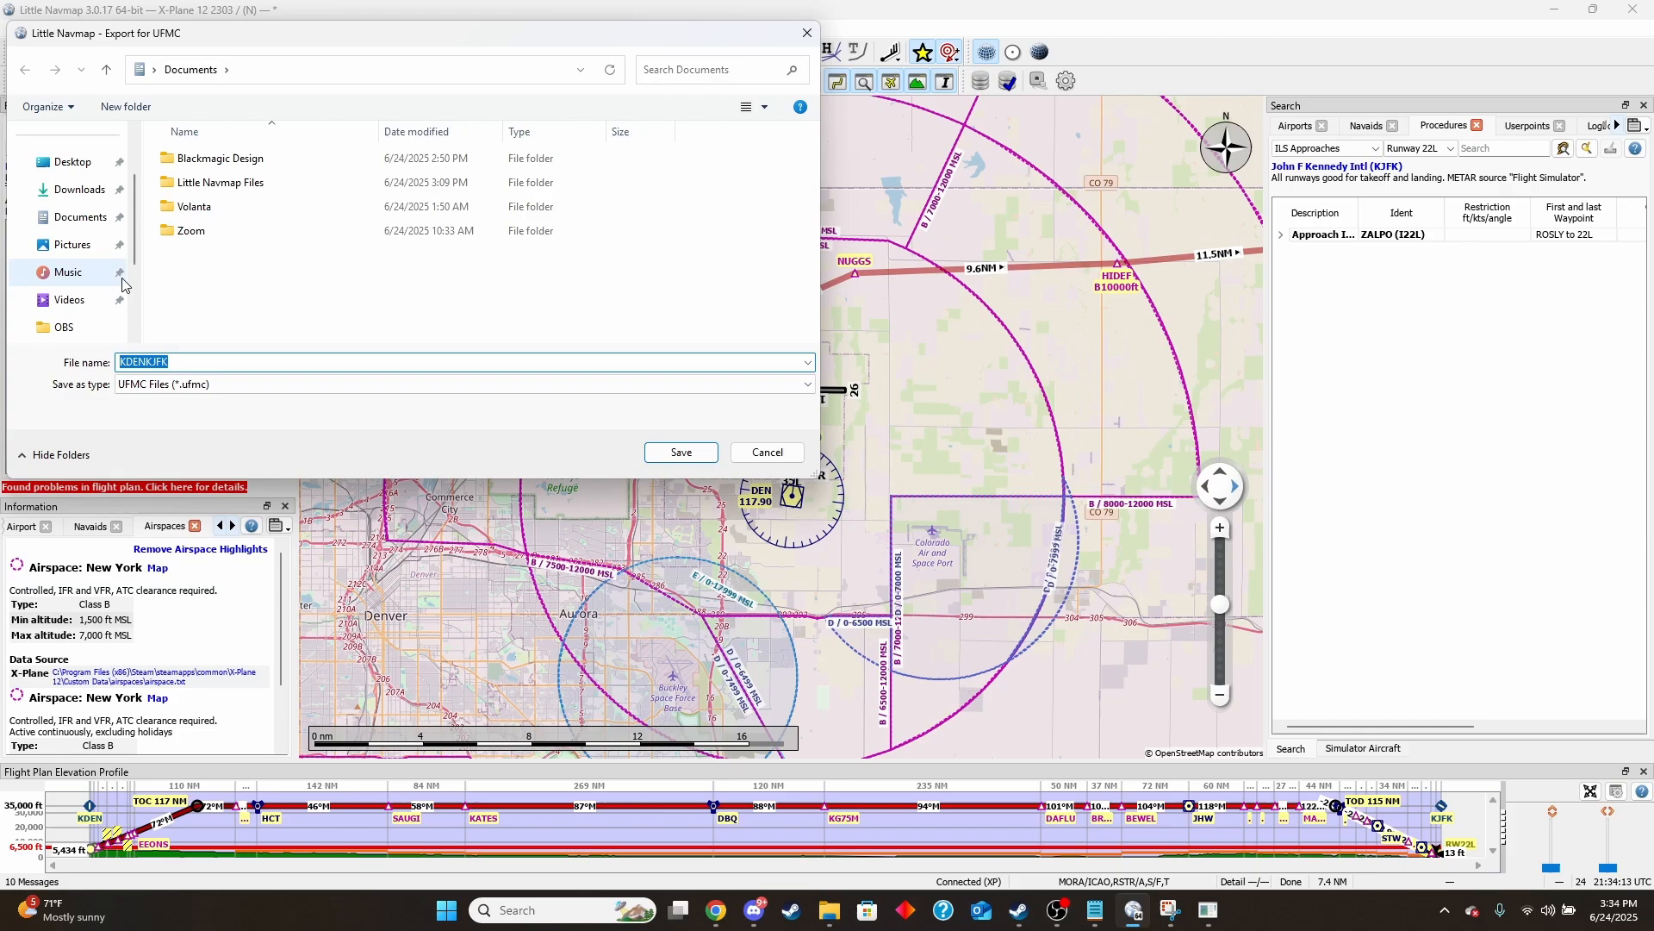
{"action": "scroll", "scroll_direction": "down", "scroll_amount": 3}
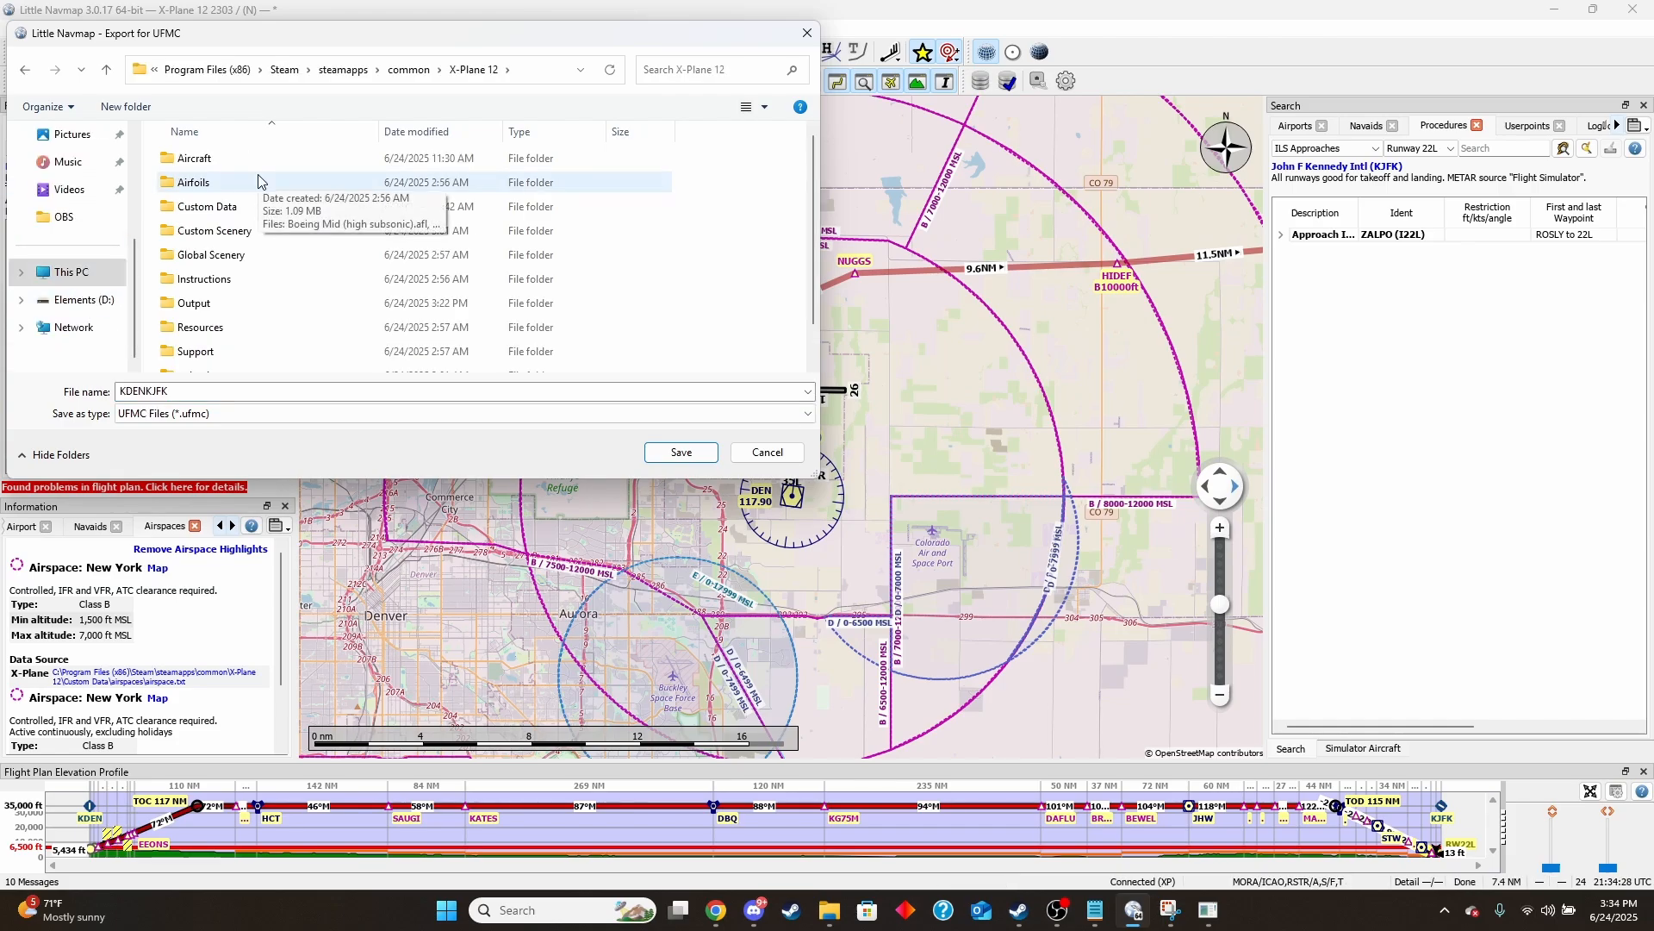
{"action": "mouse_move", "coordinate": [179, 398]}
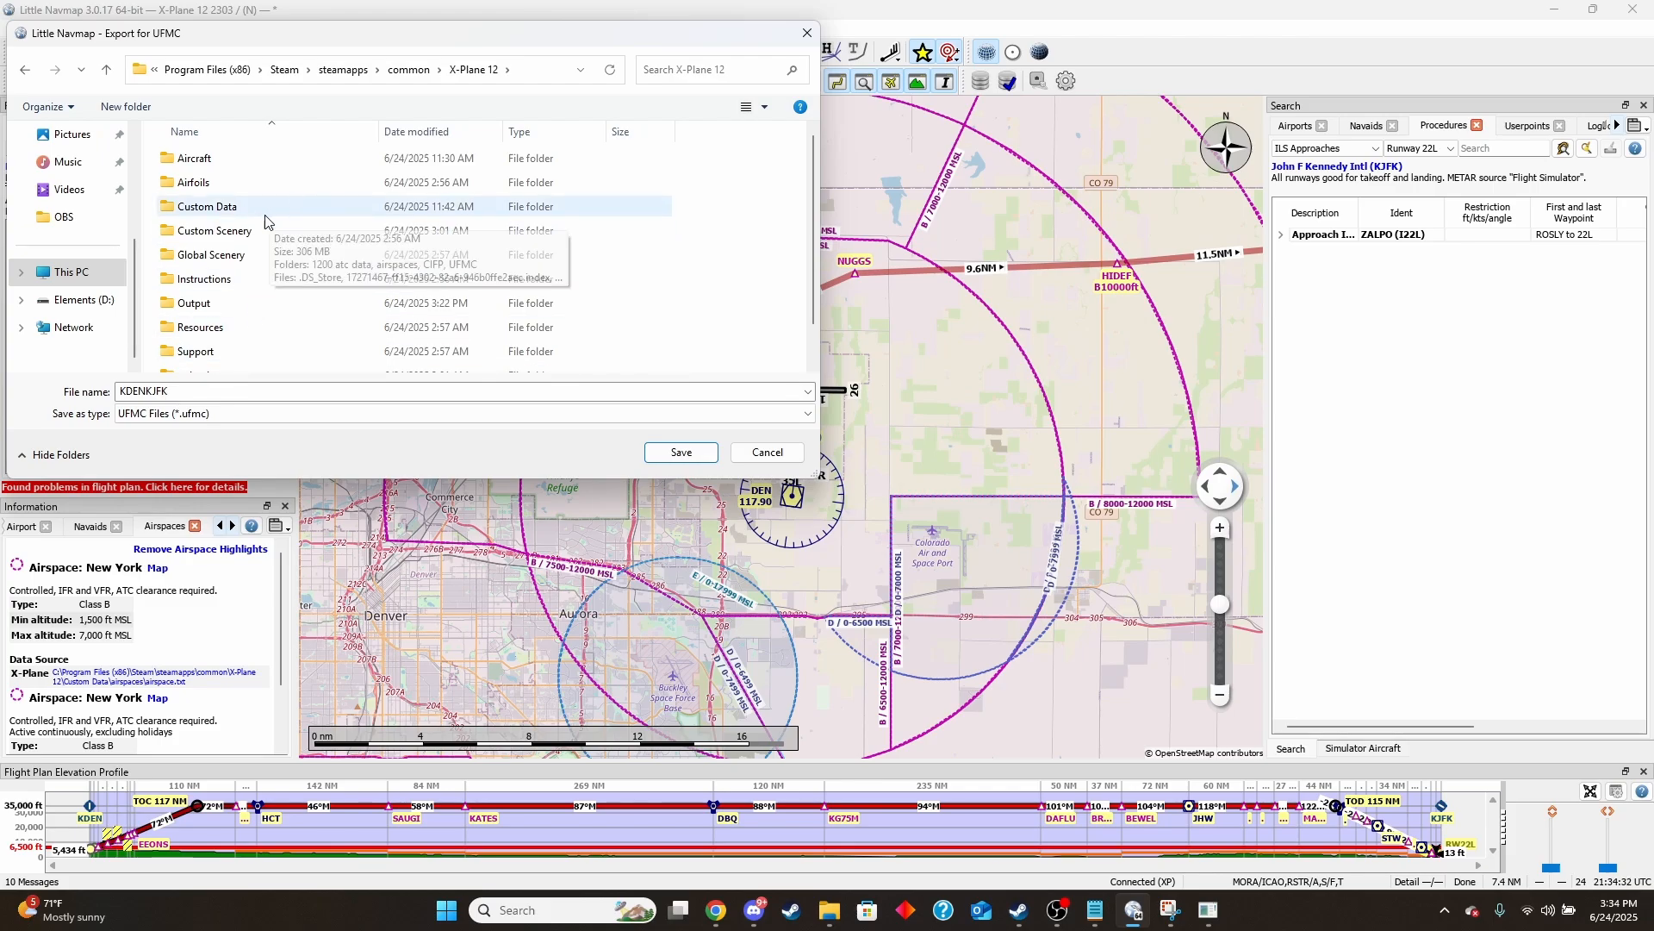
{"action": "double_click", "coordinate": [206, 205]}
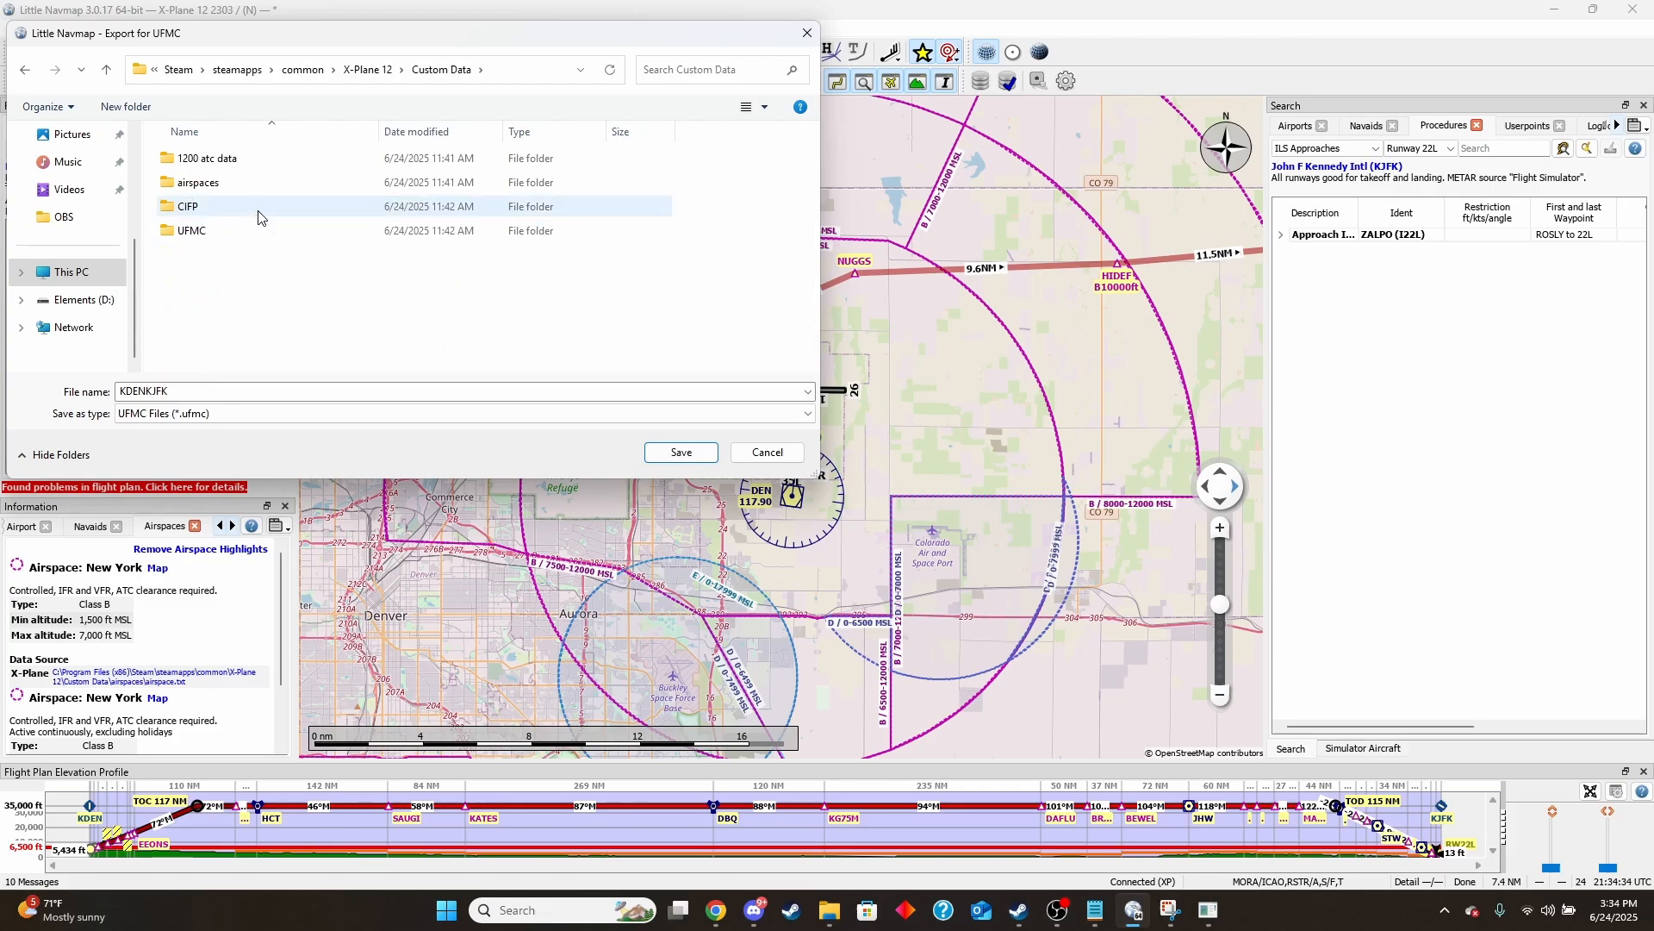
{"action": "double_click", "coordinate": [192, 230]}
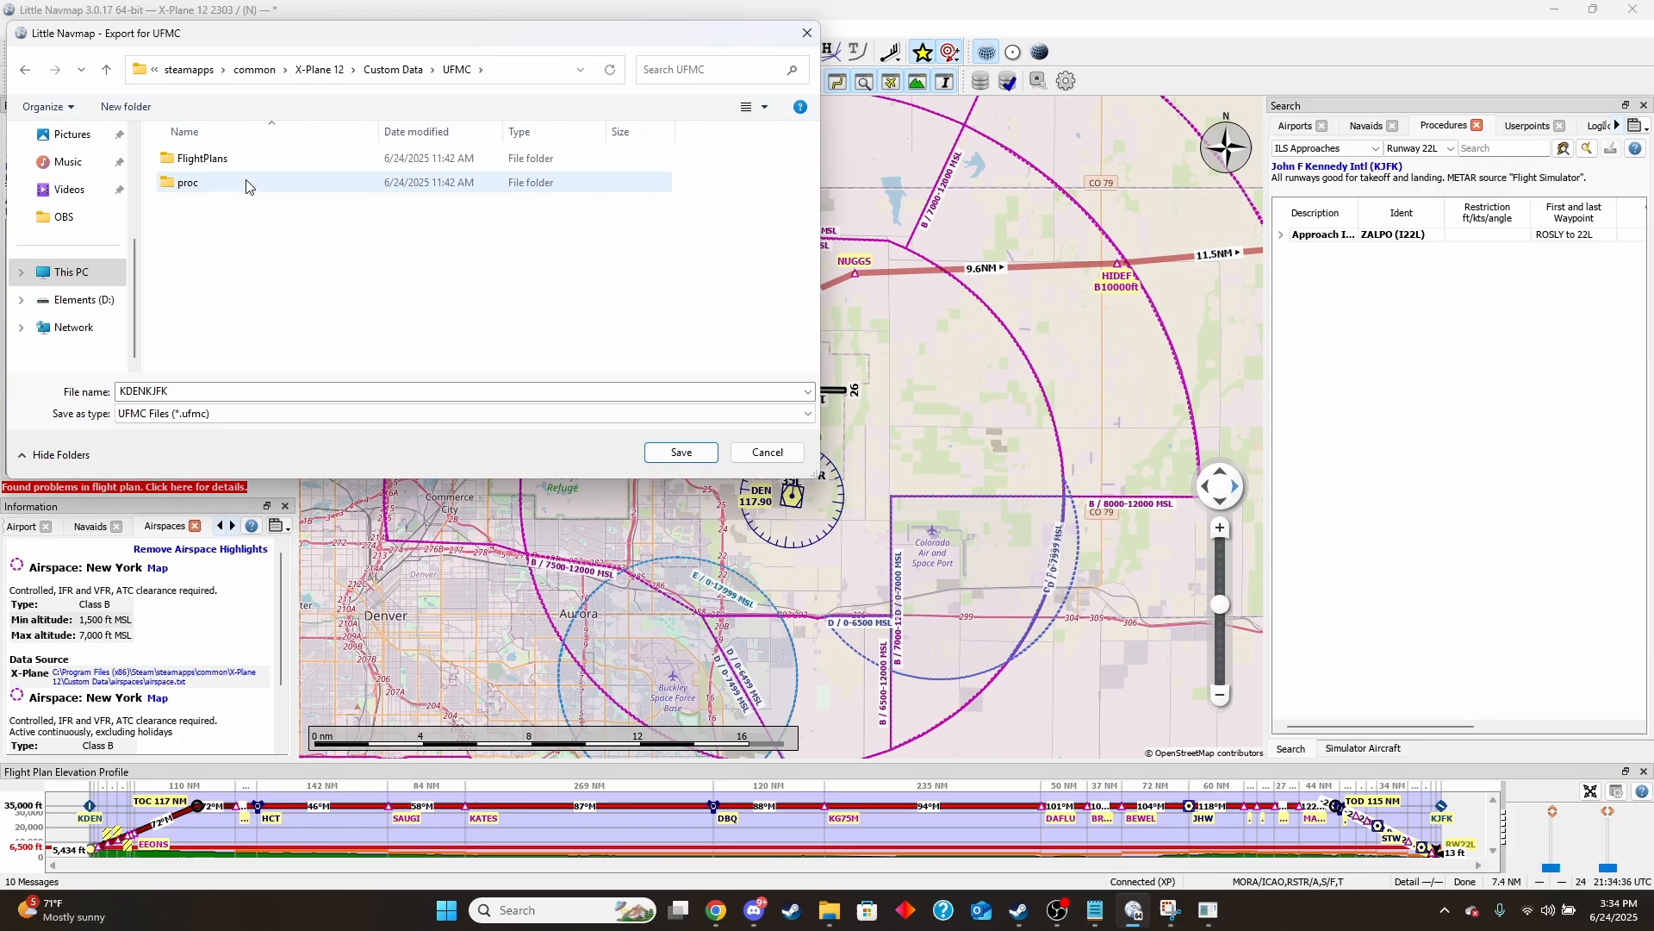
{"action": "double_click", "coordinate": [201, 156]}
{"action": "type", "text": "f"}
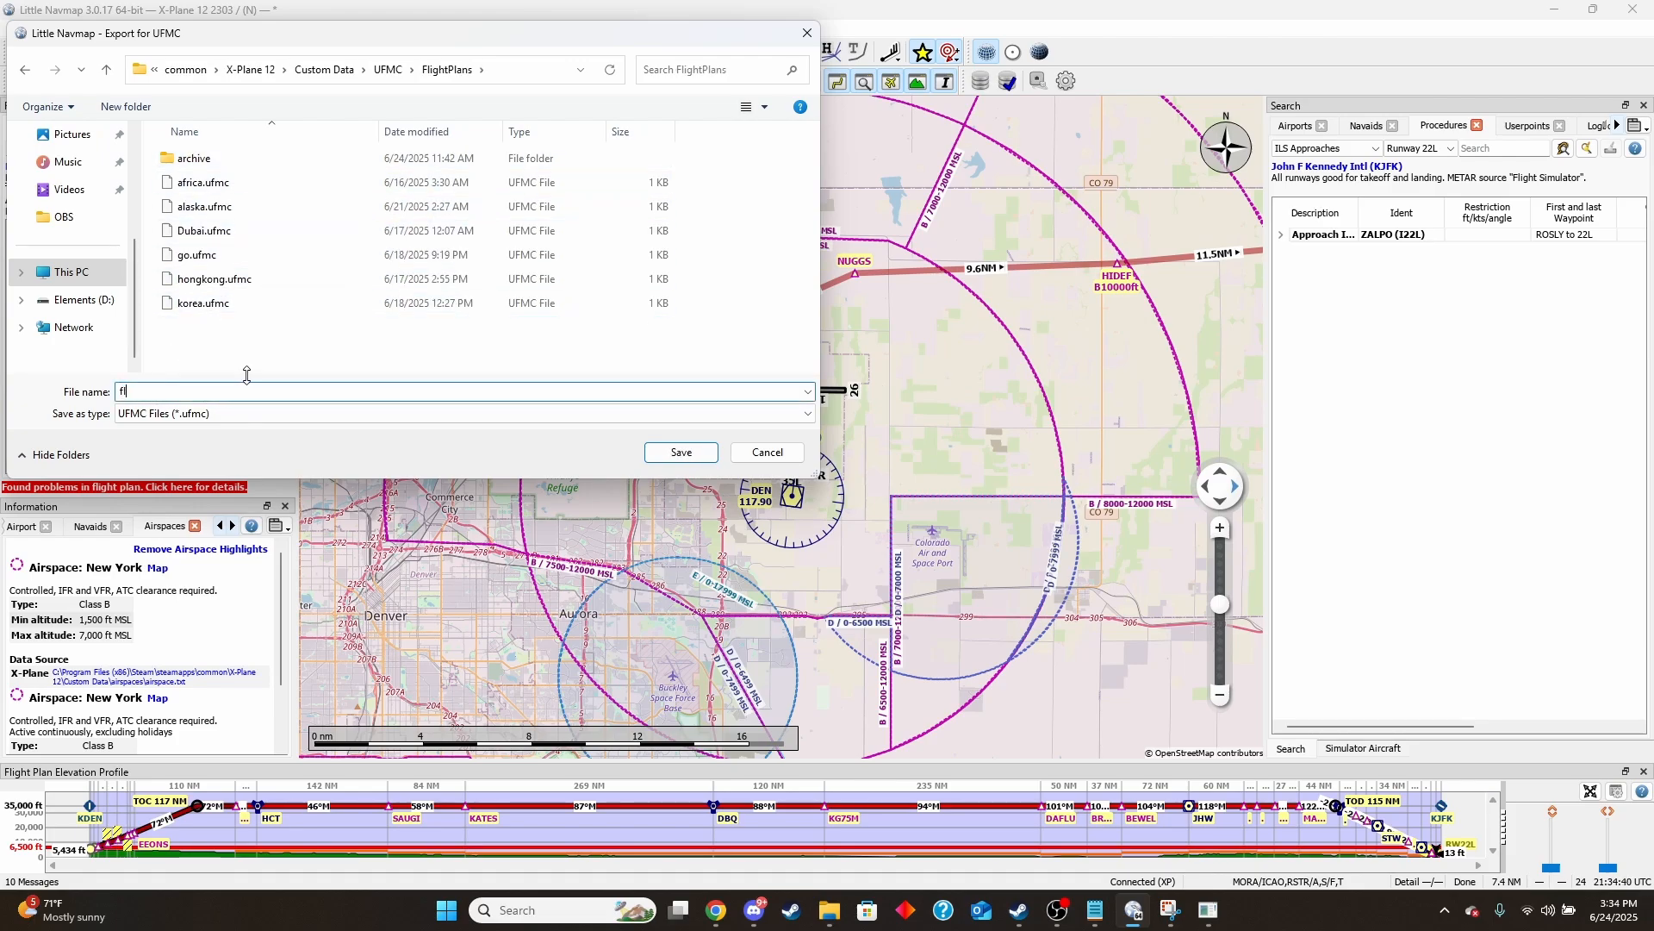
{"action": "type", "text": "ight"}
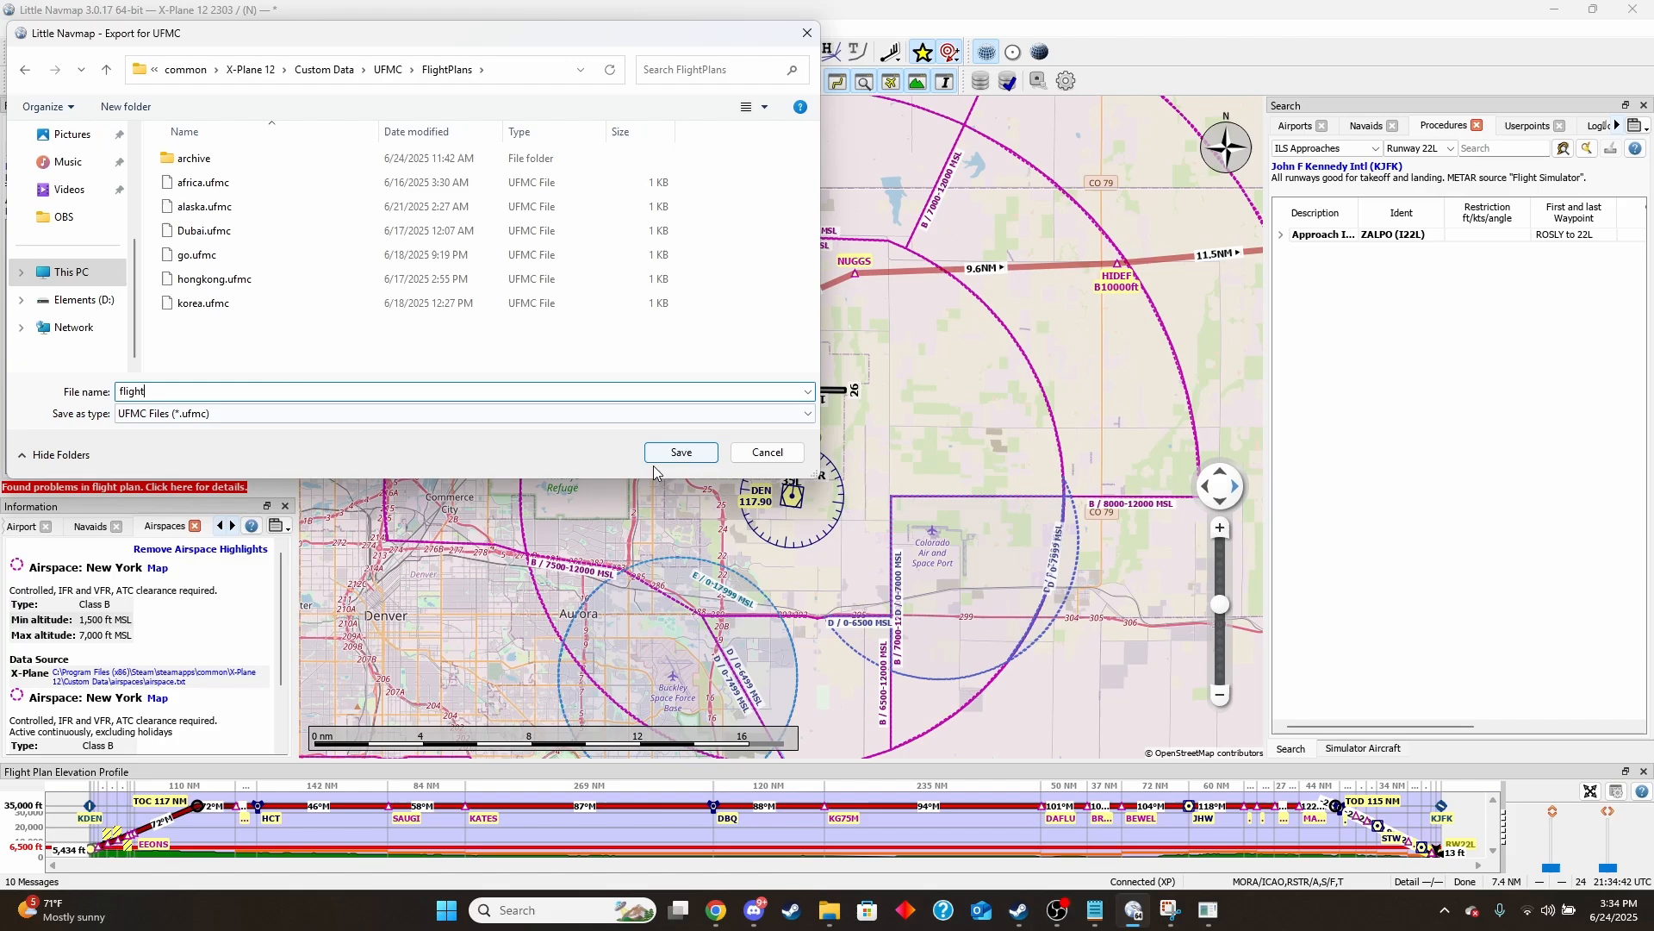
{"action": "left_click", "coordinate": [681, 452]}
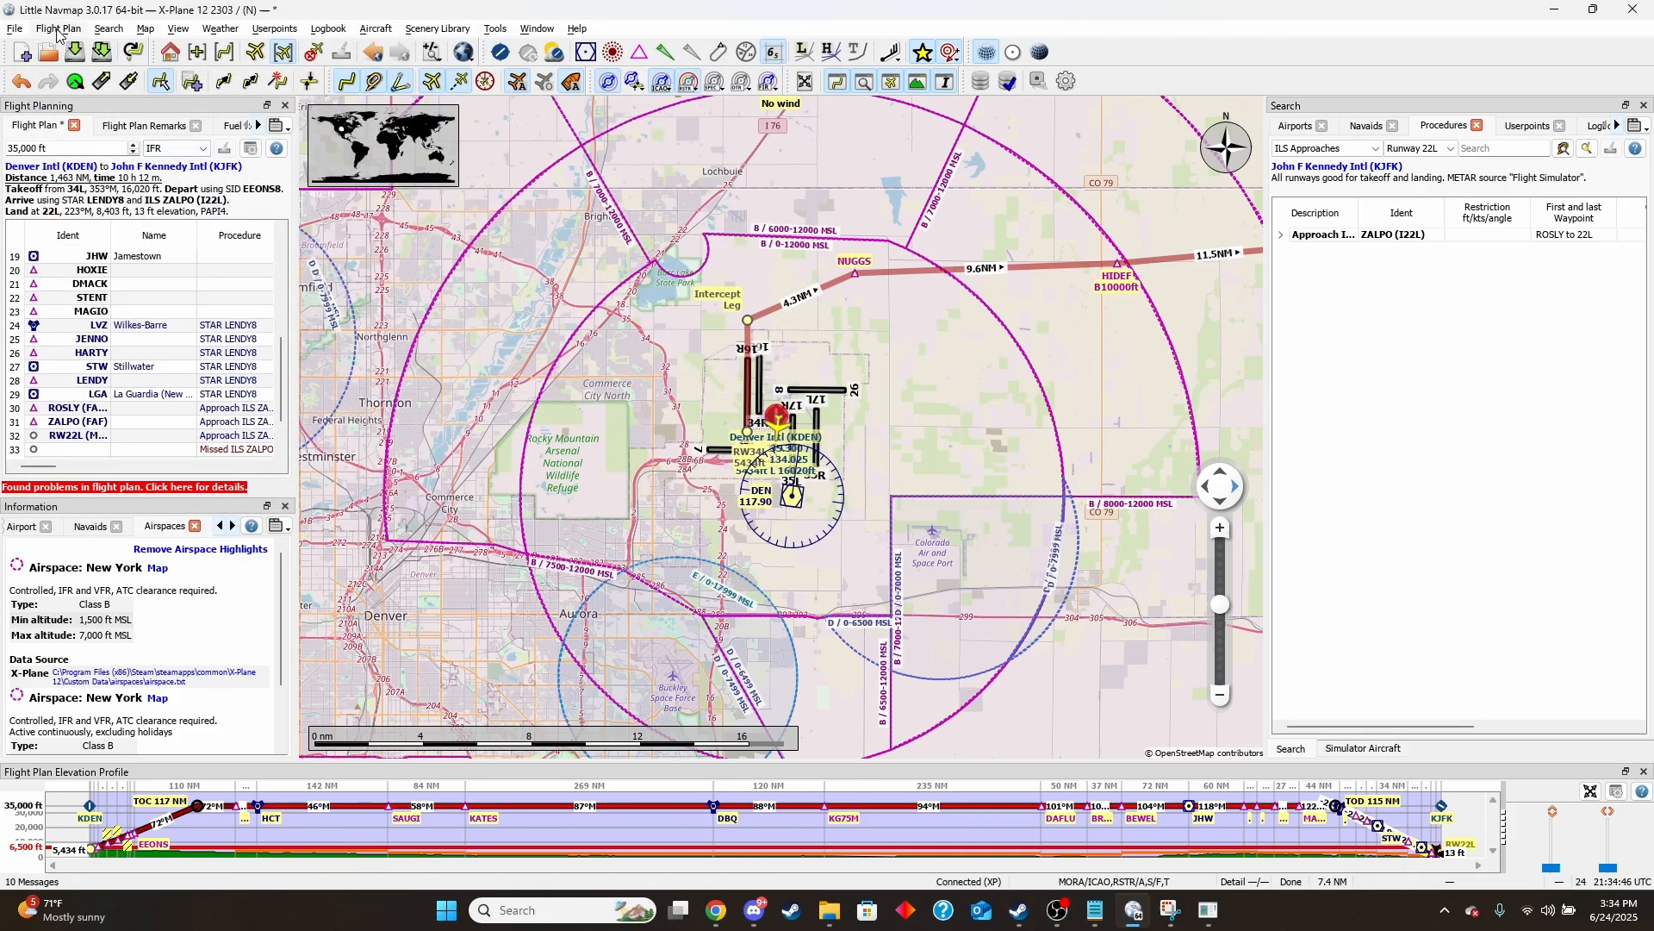
Show the KDEN/34L to KJFK/I22L route string with KPHL alternate
{"action": "left_click", "coordinate": [58, 29]}
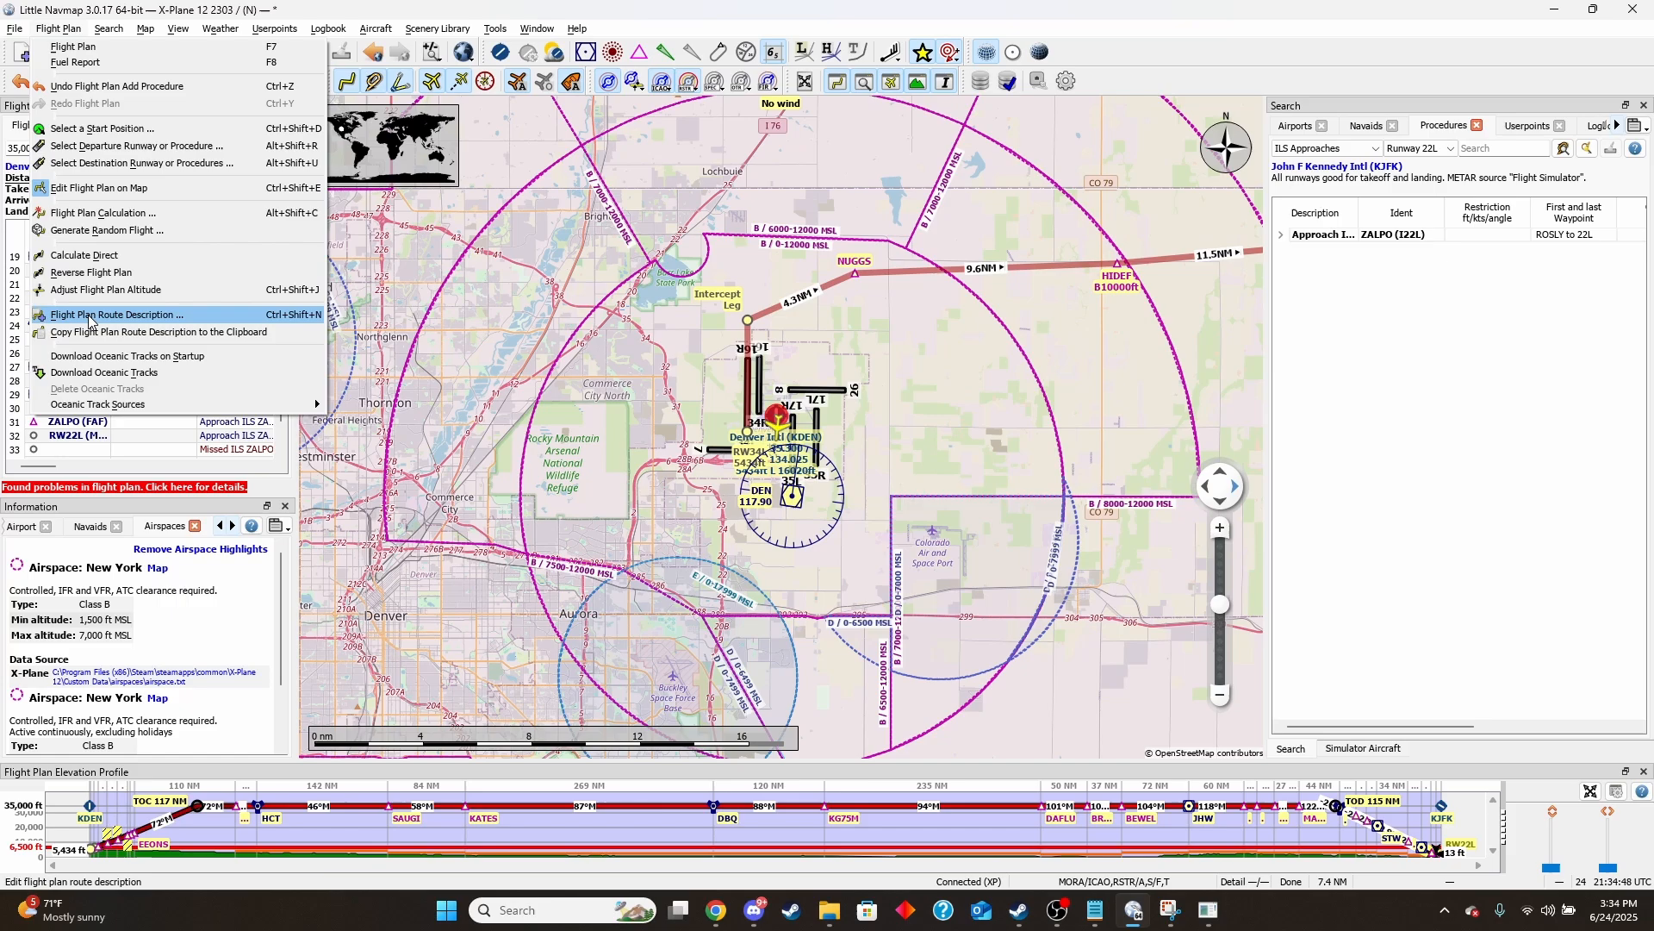
{"action": "left_click", "coordinate": [118, 314]}
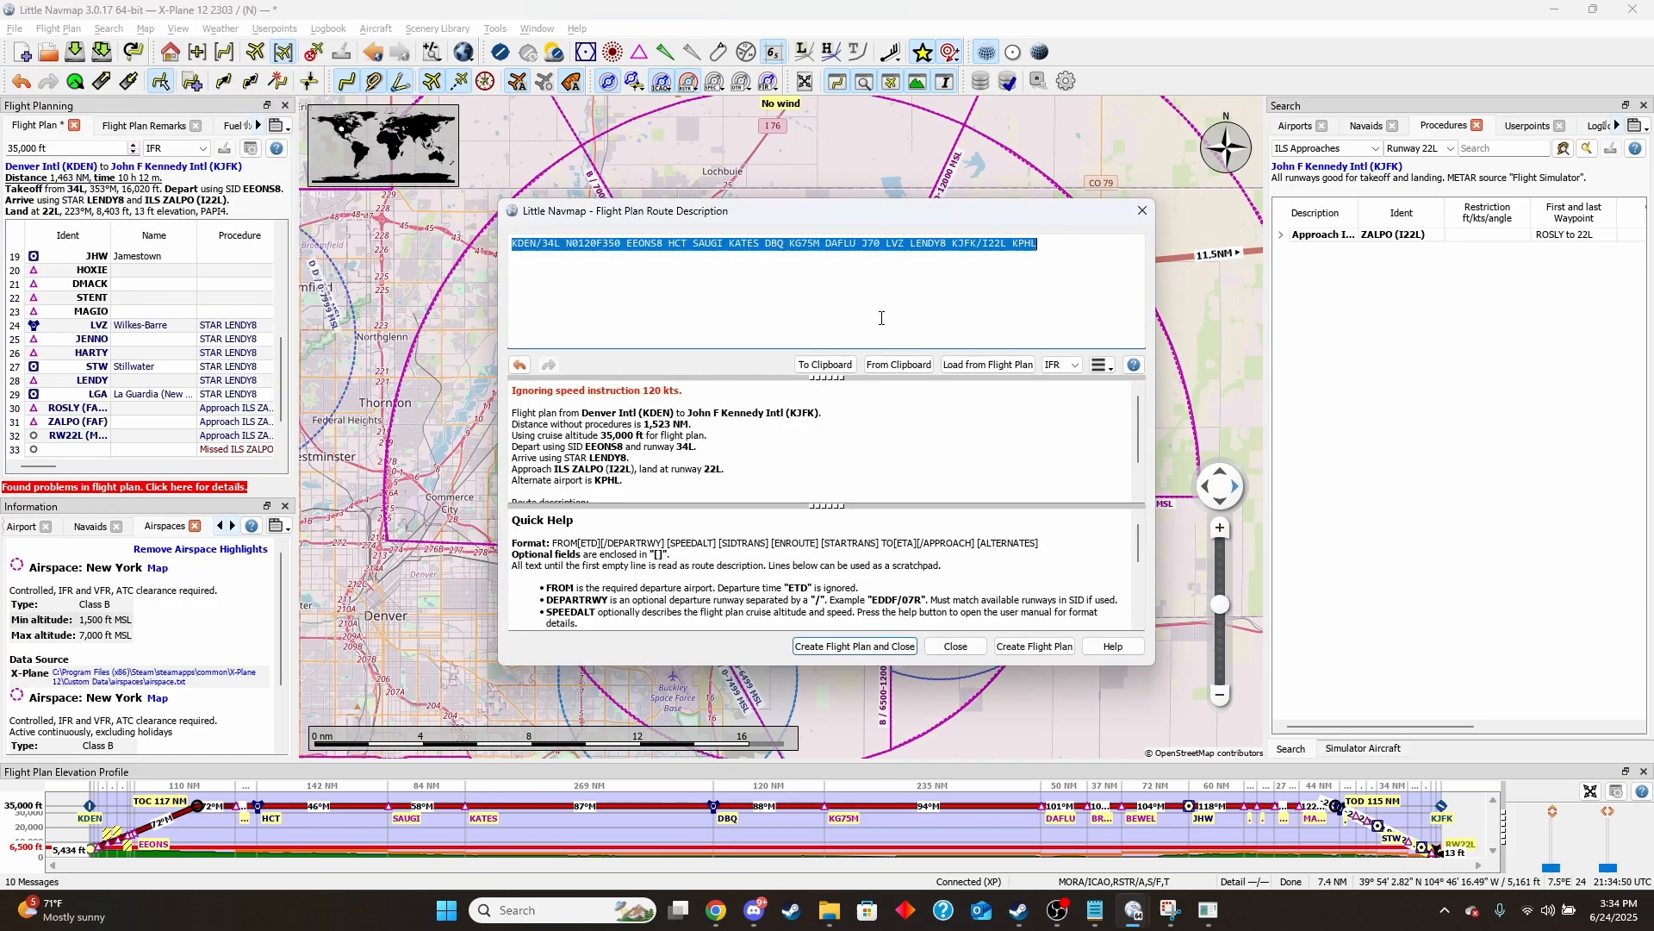
{"action": "left_click", "coordinate": [800, 301]}
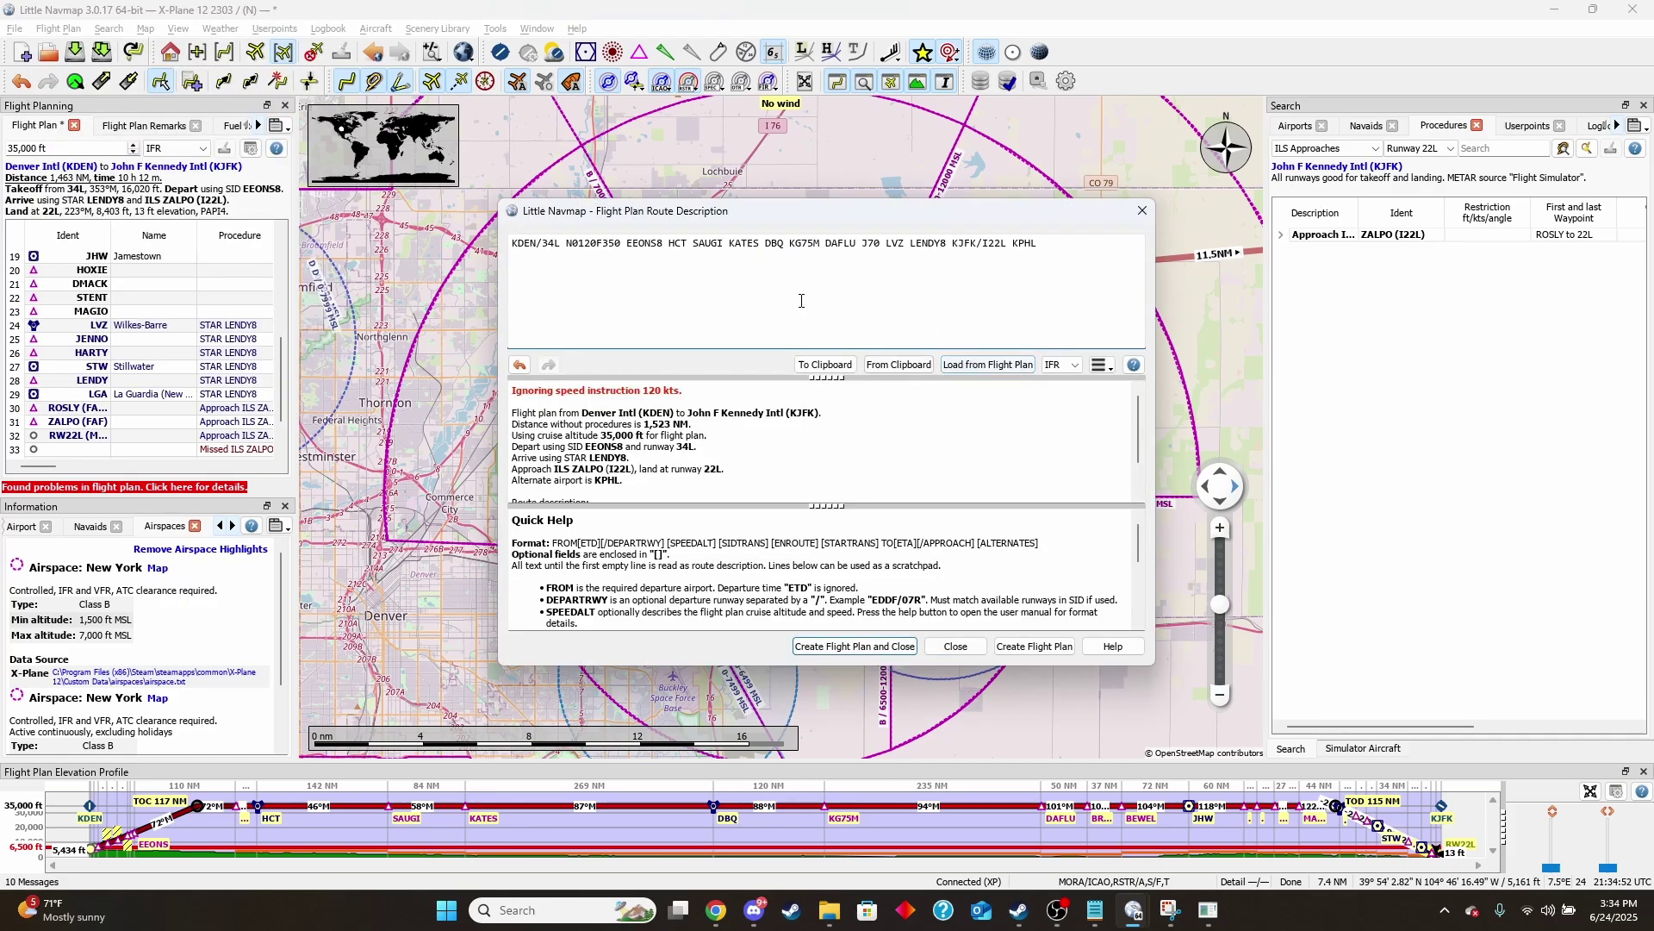
{"action": "mouse_move", "coordinate": [785, 217]}
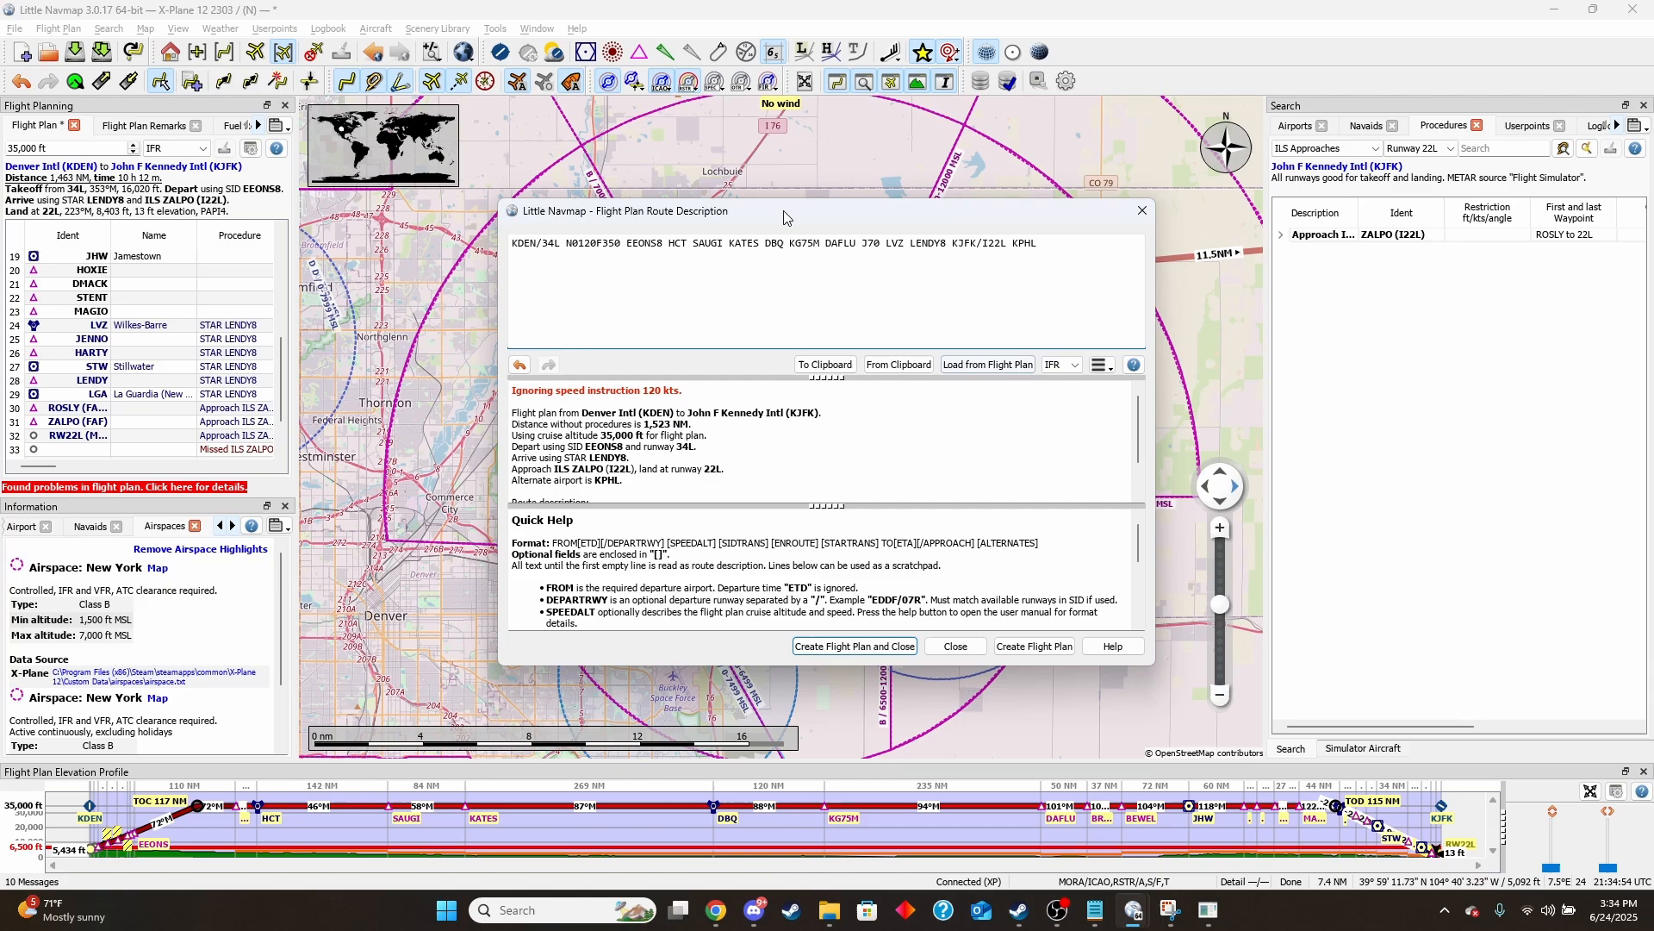
{"action": "mouse_move", "coordinate": [1081, 447]}
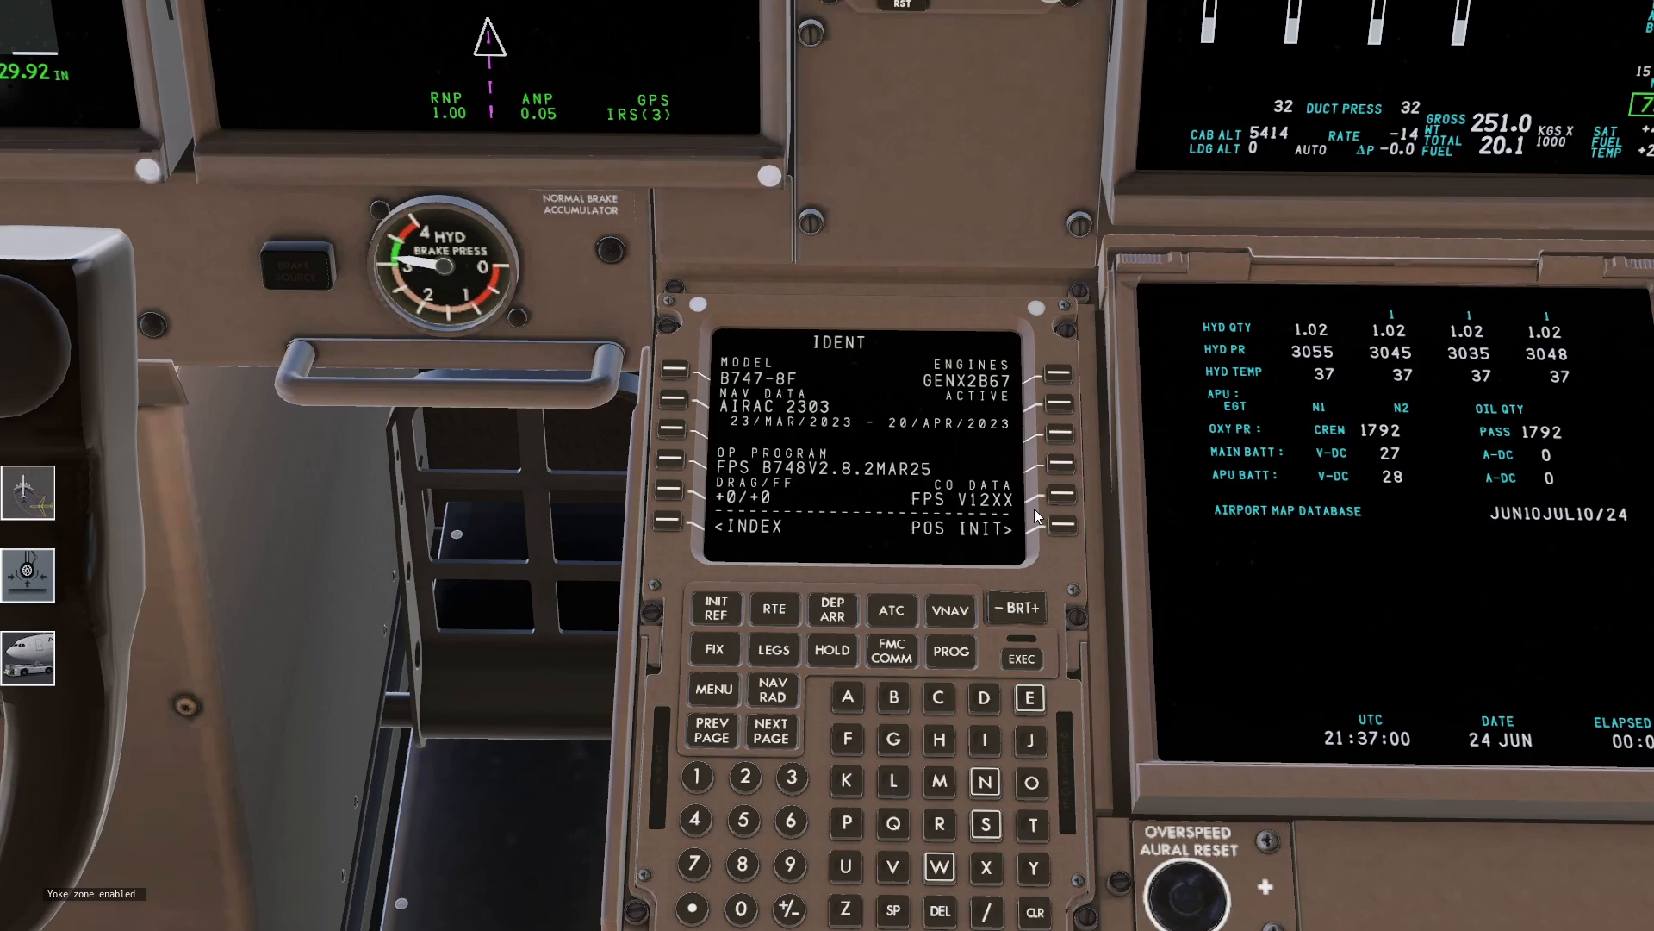
Go through POS INIT to the route page, load FLIGHT, and activate it
{"action": "left_click", "coordinate": [1062, 527]}
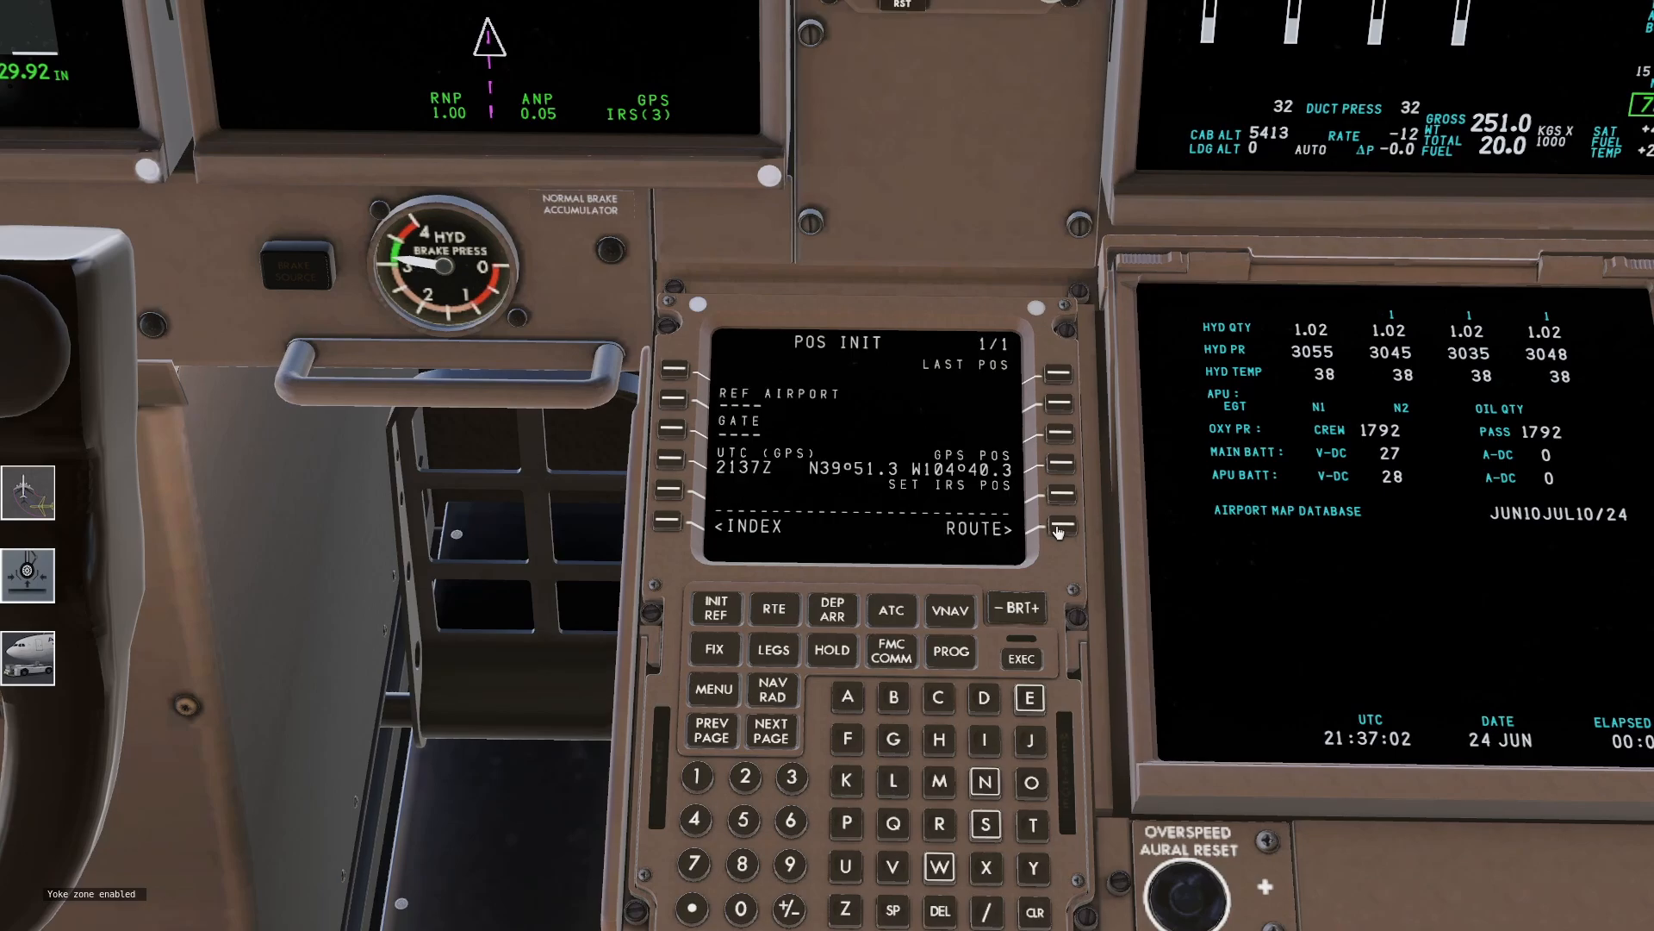
{"action": "left_click", "coordinate": [1061, 531]}
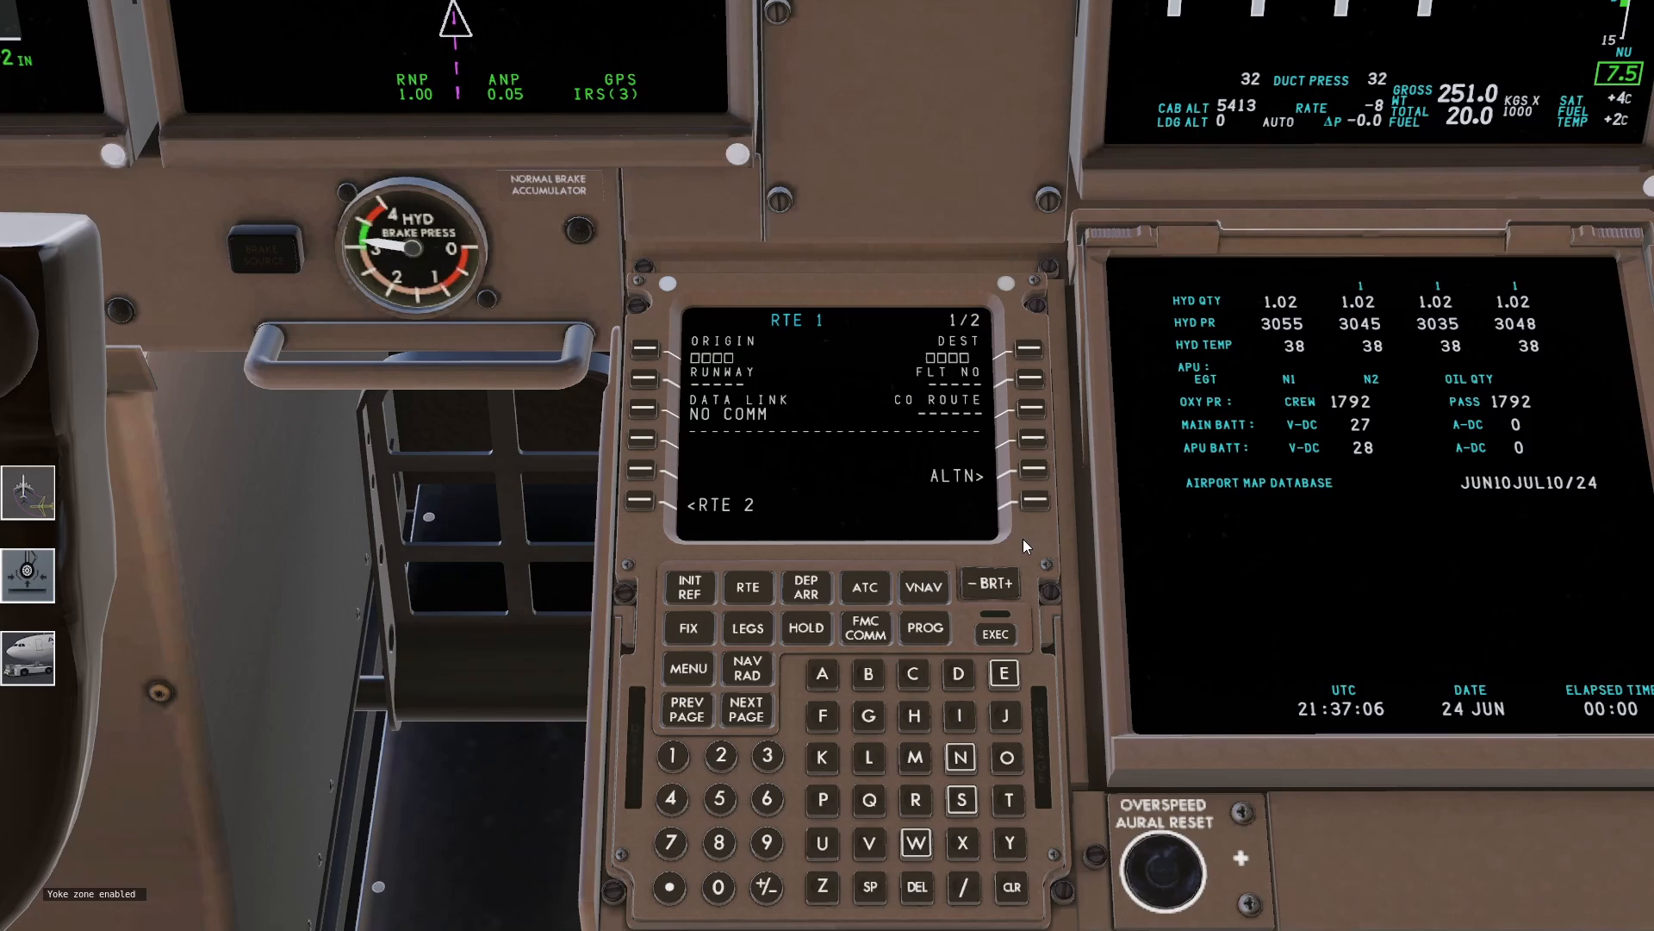
{"action": "mouse_move", "coordinate": [876, 417]}
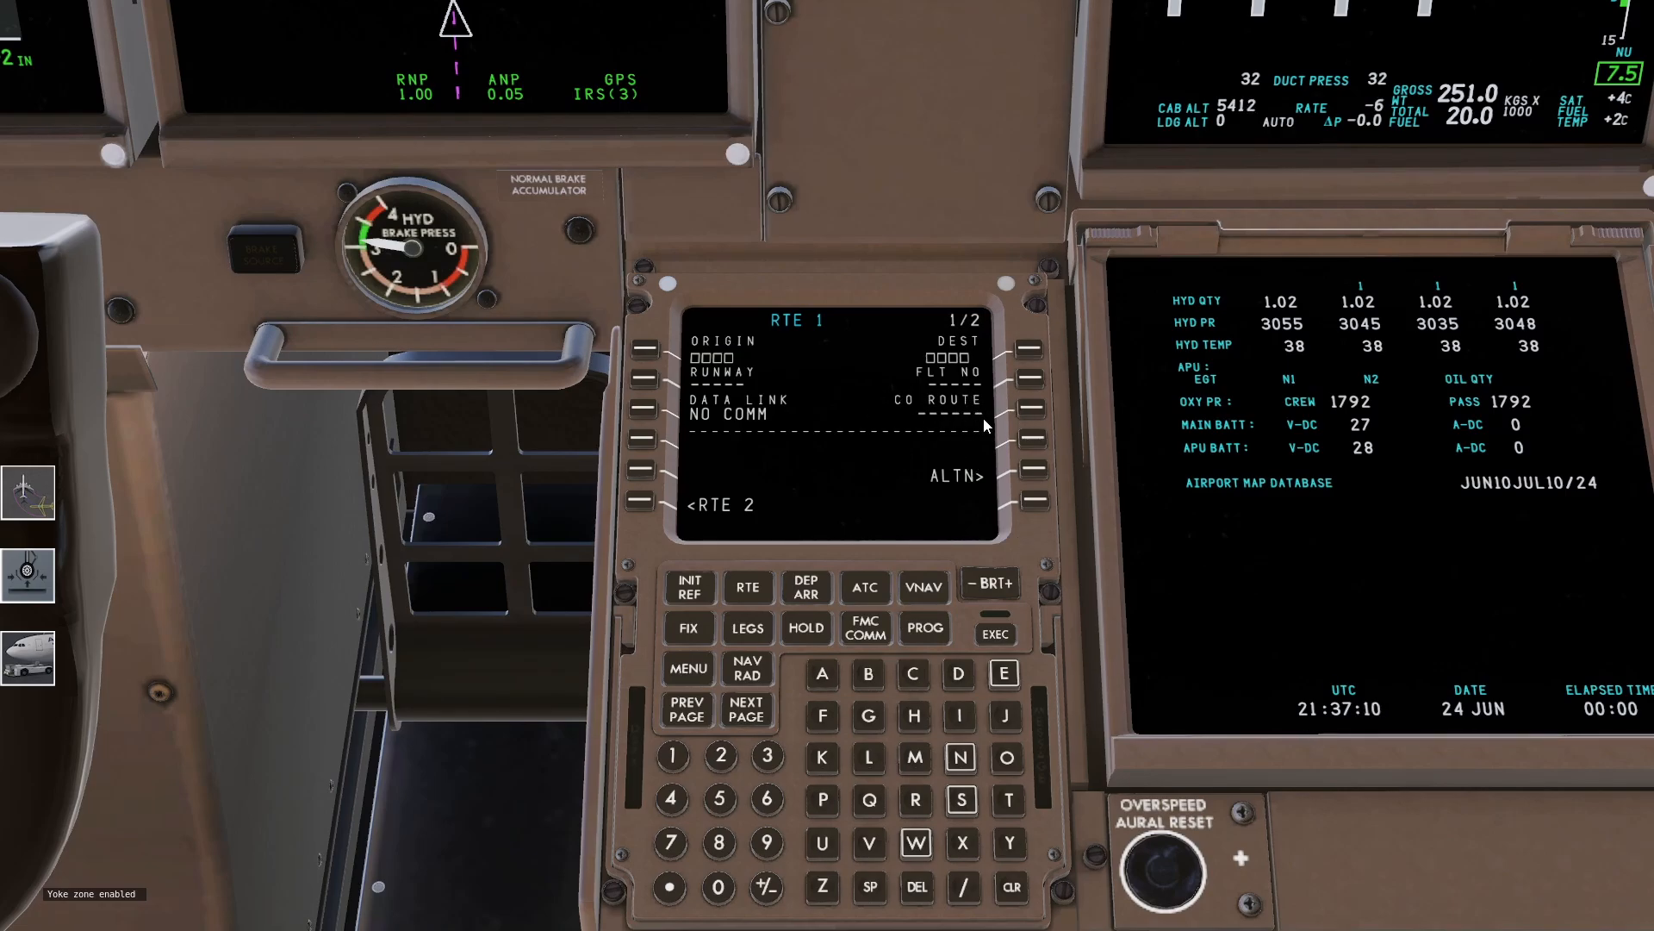
{"action": "mouse_move", "coordinate": [910, 396]}
{"action": "type", "text": "KDEN"}
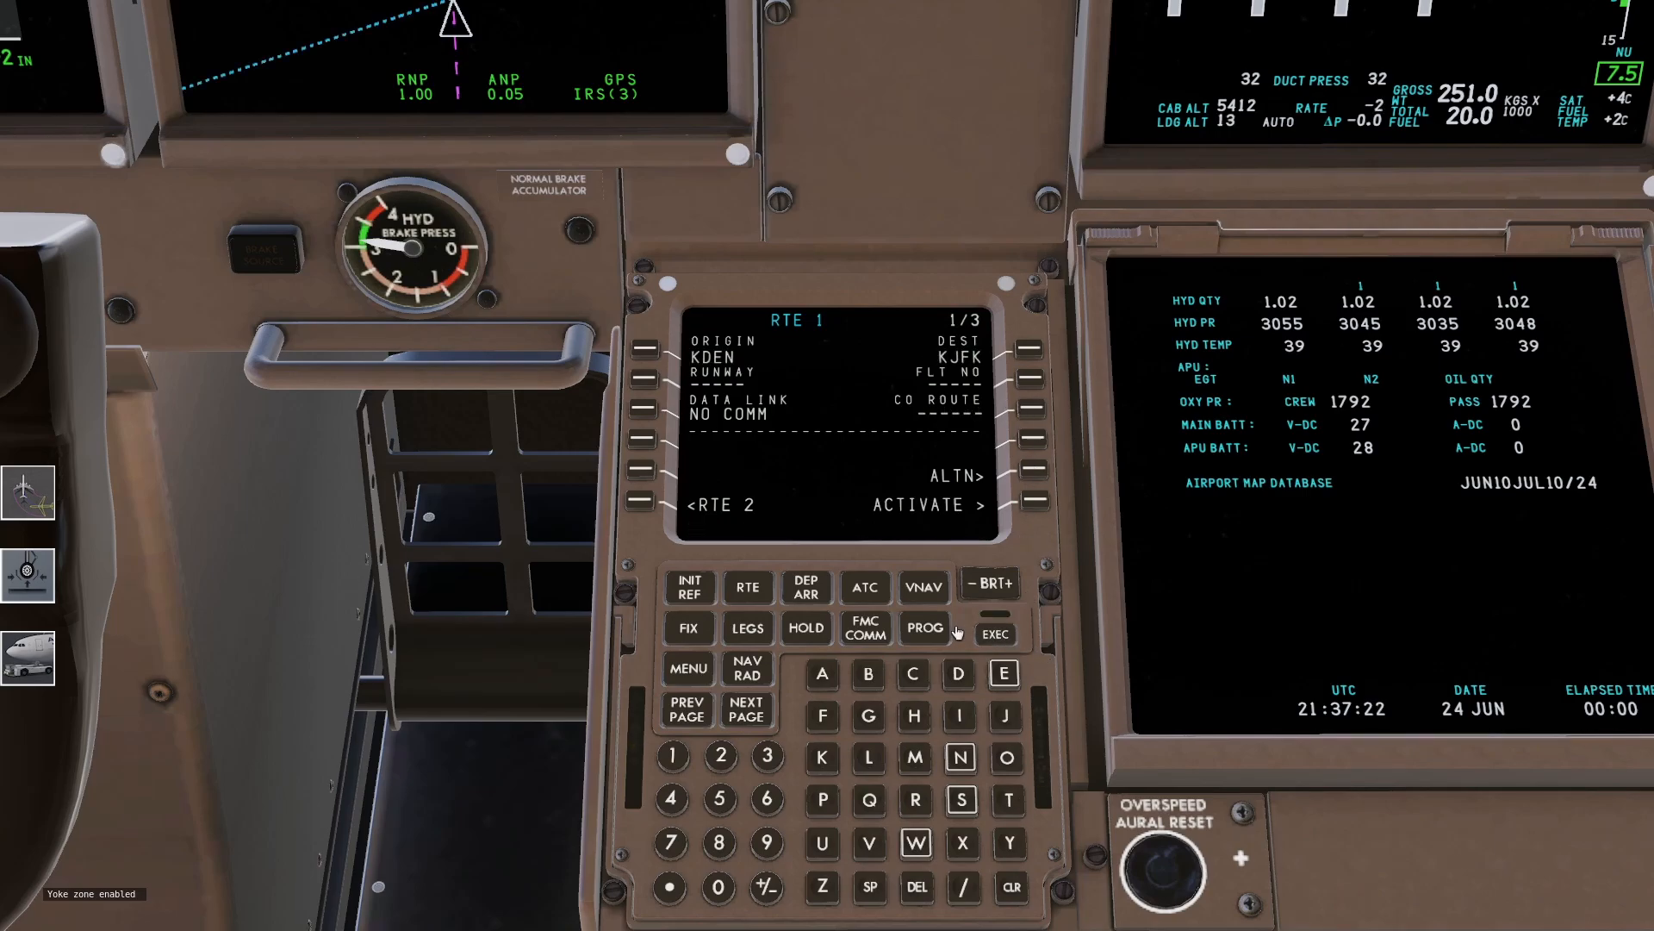
{"action": "left_click", "coordinate": [993, 632]}
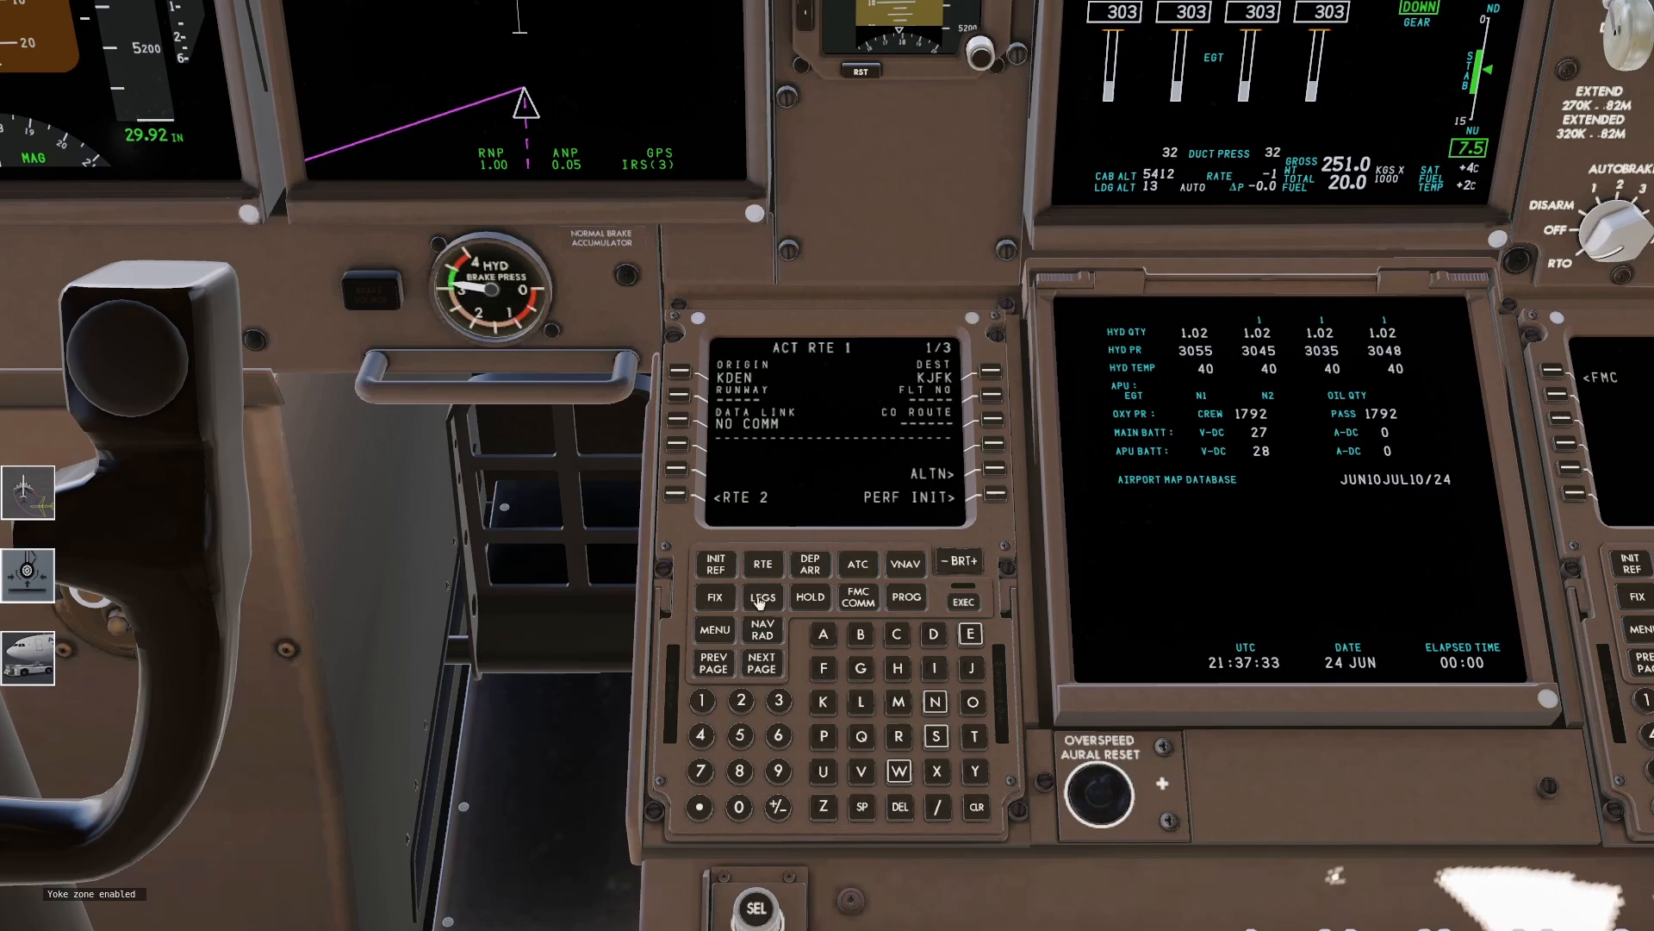
On the KDEN departures page, select runway 34L and the EEONS8 SID with WYNDM transition
{"action": "left_click", "coordinate": [761, 596]}
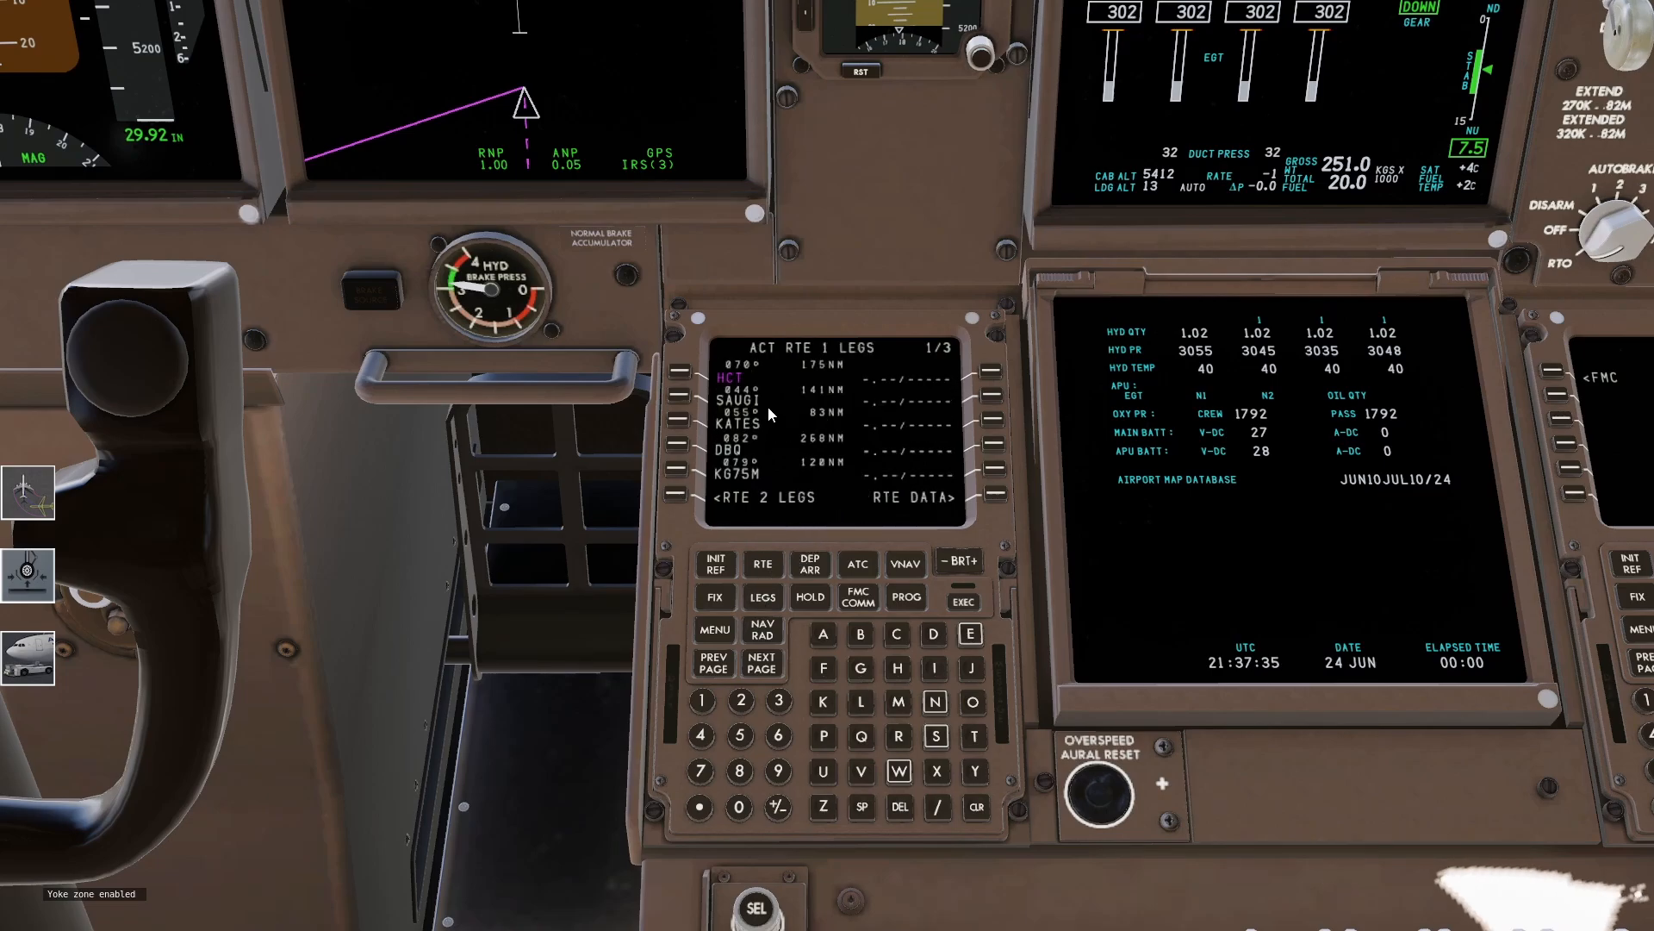
{"action": "mouse_move", "coordinate": [780, 377]}
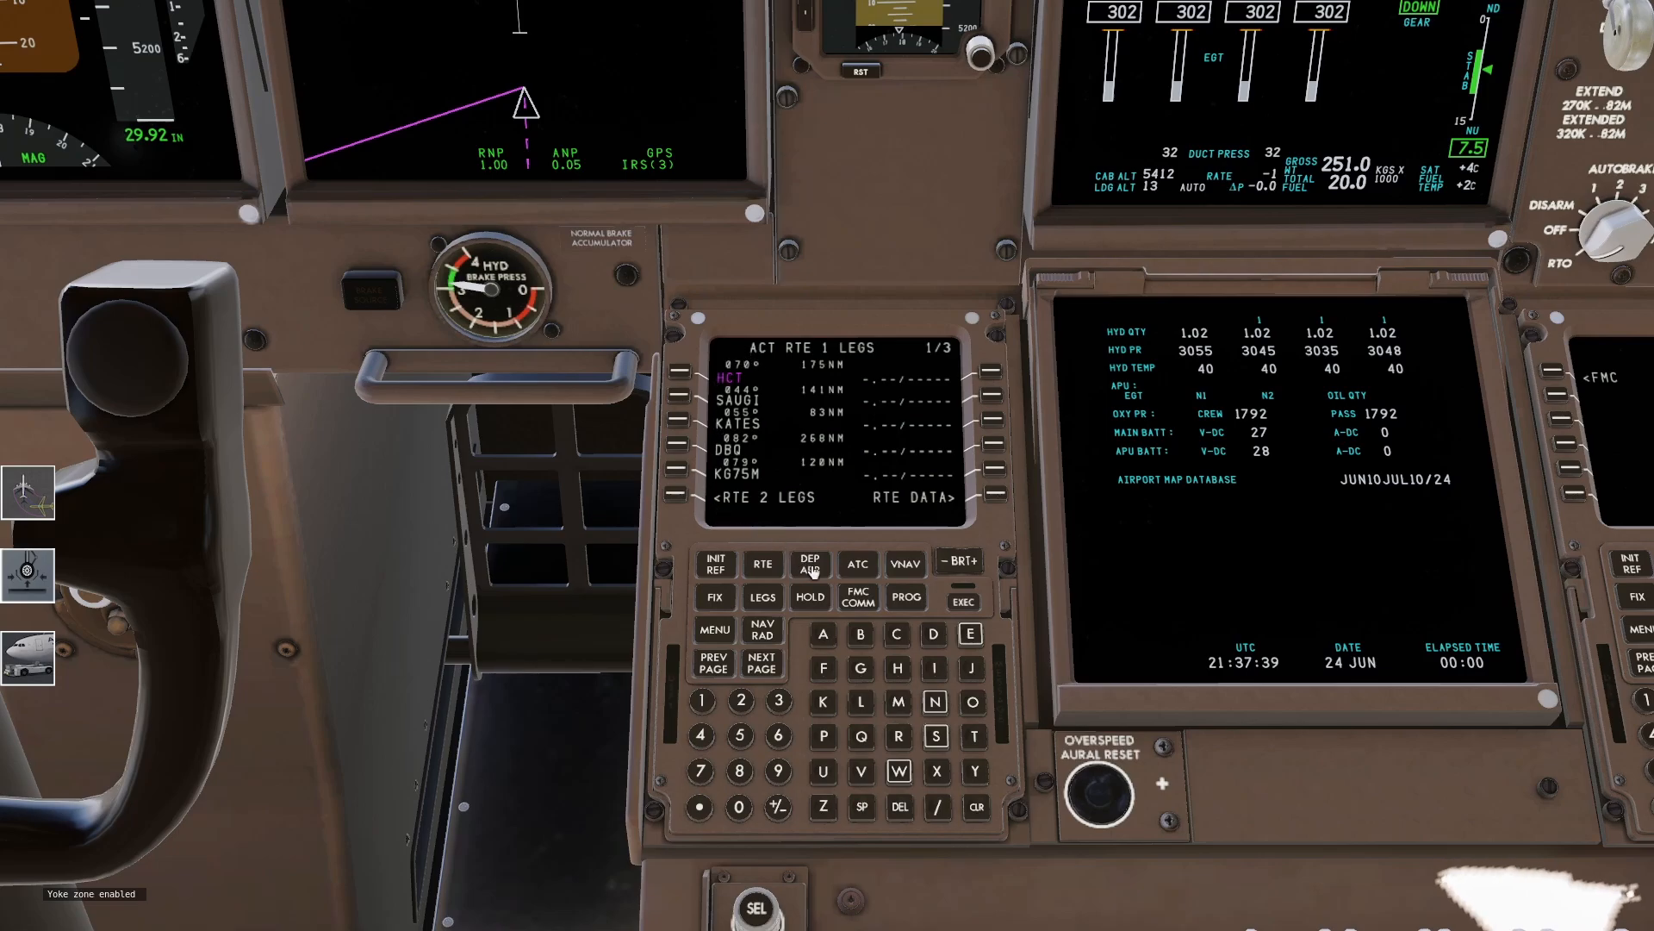
{"action": "left_click", "coordinate": [809, 563]}
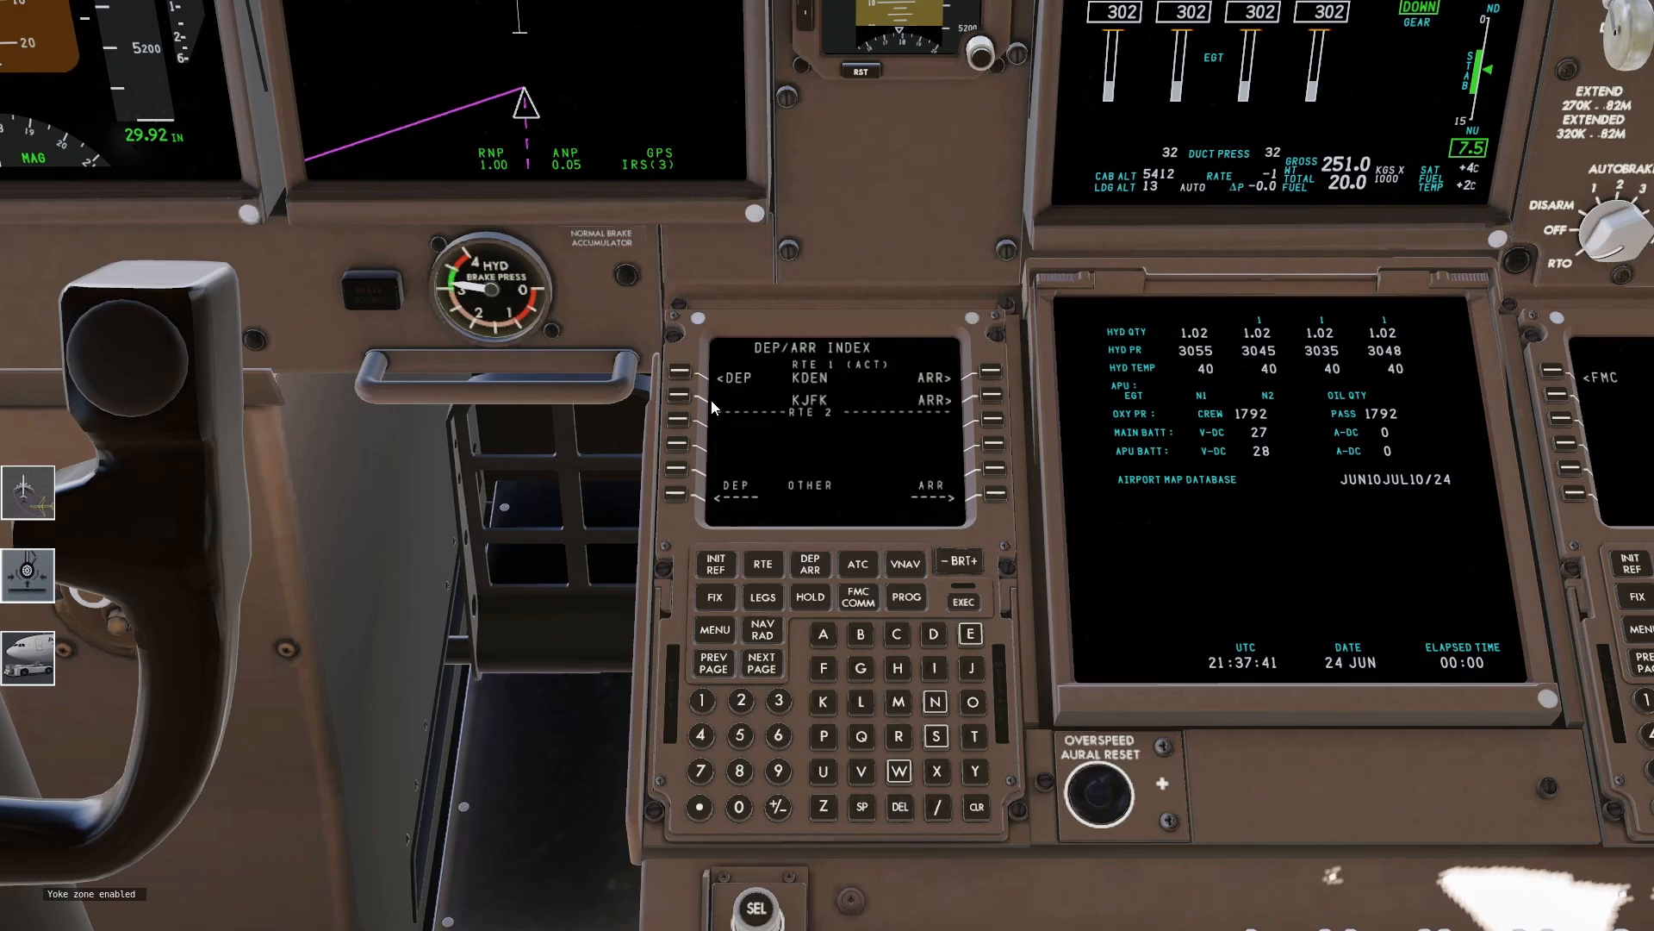
{"action": "left_click", "coordinate": [686, 377]}
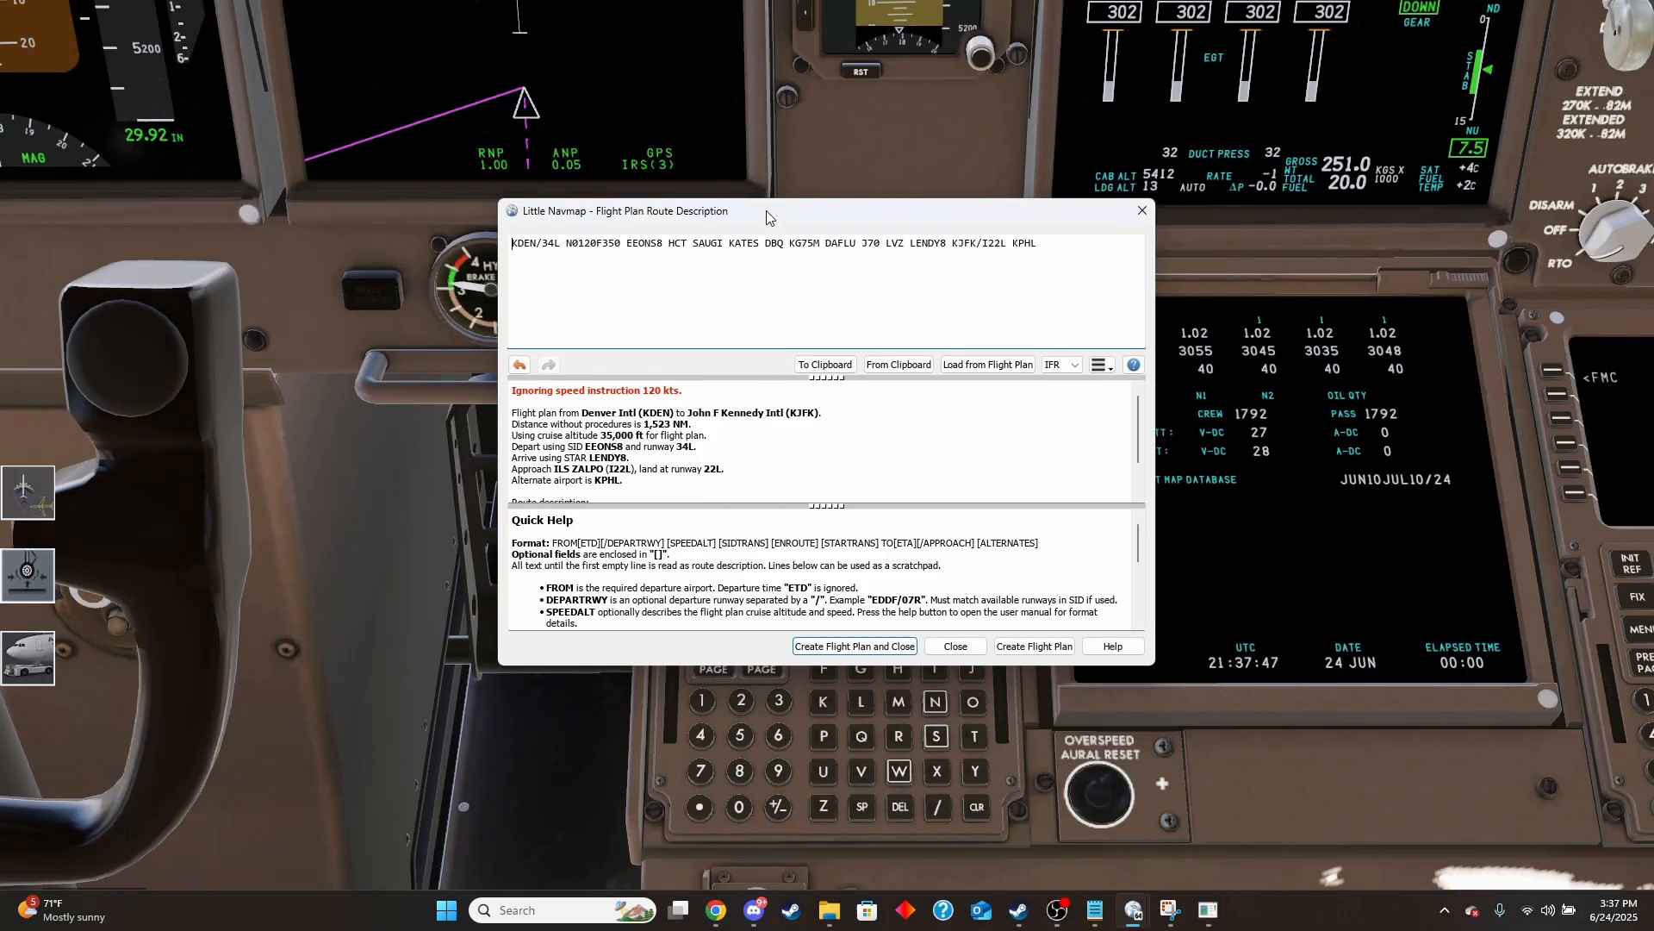
{"action": "left_click_drag", "start_coordinate": [770, 210], "coordinate": [290, 93]}
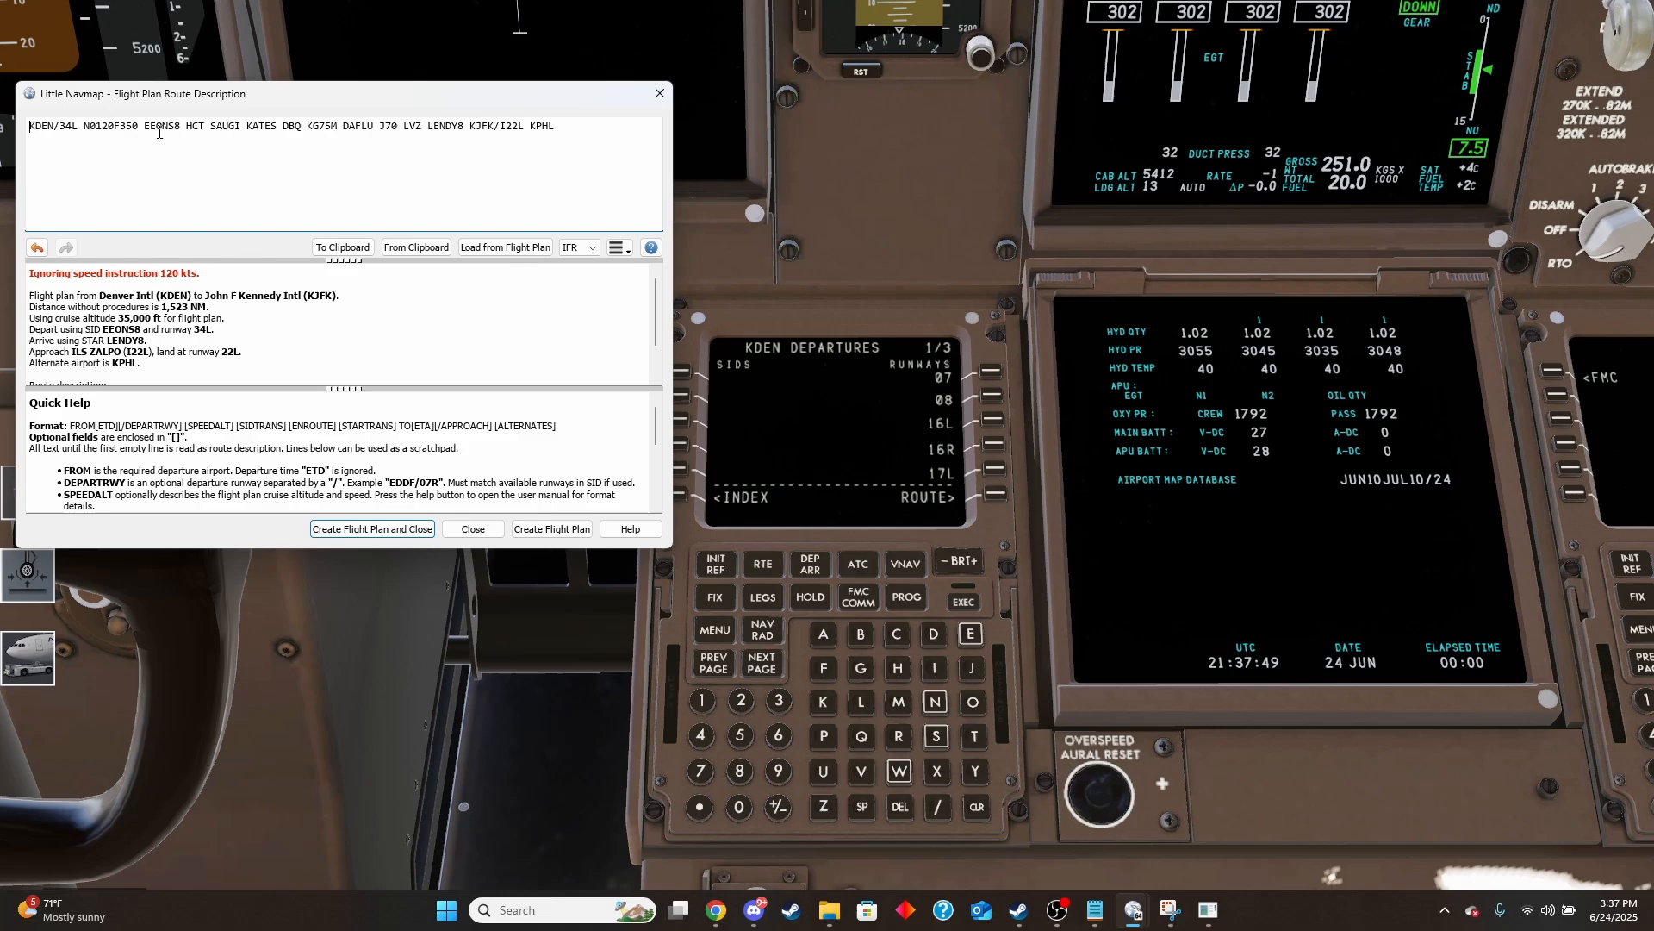
{"action": "mouse_move", "coordinate": [89, 98]}
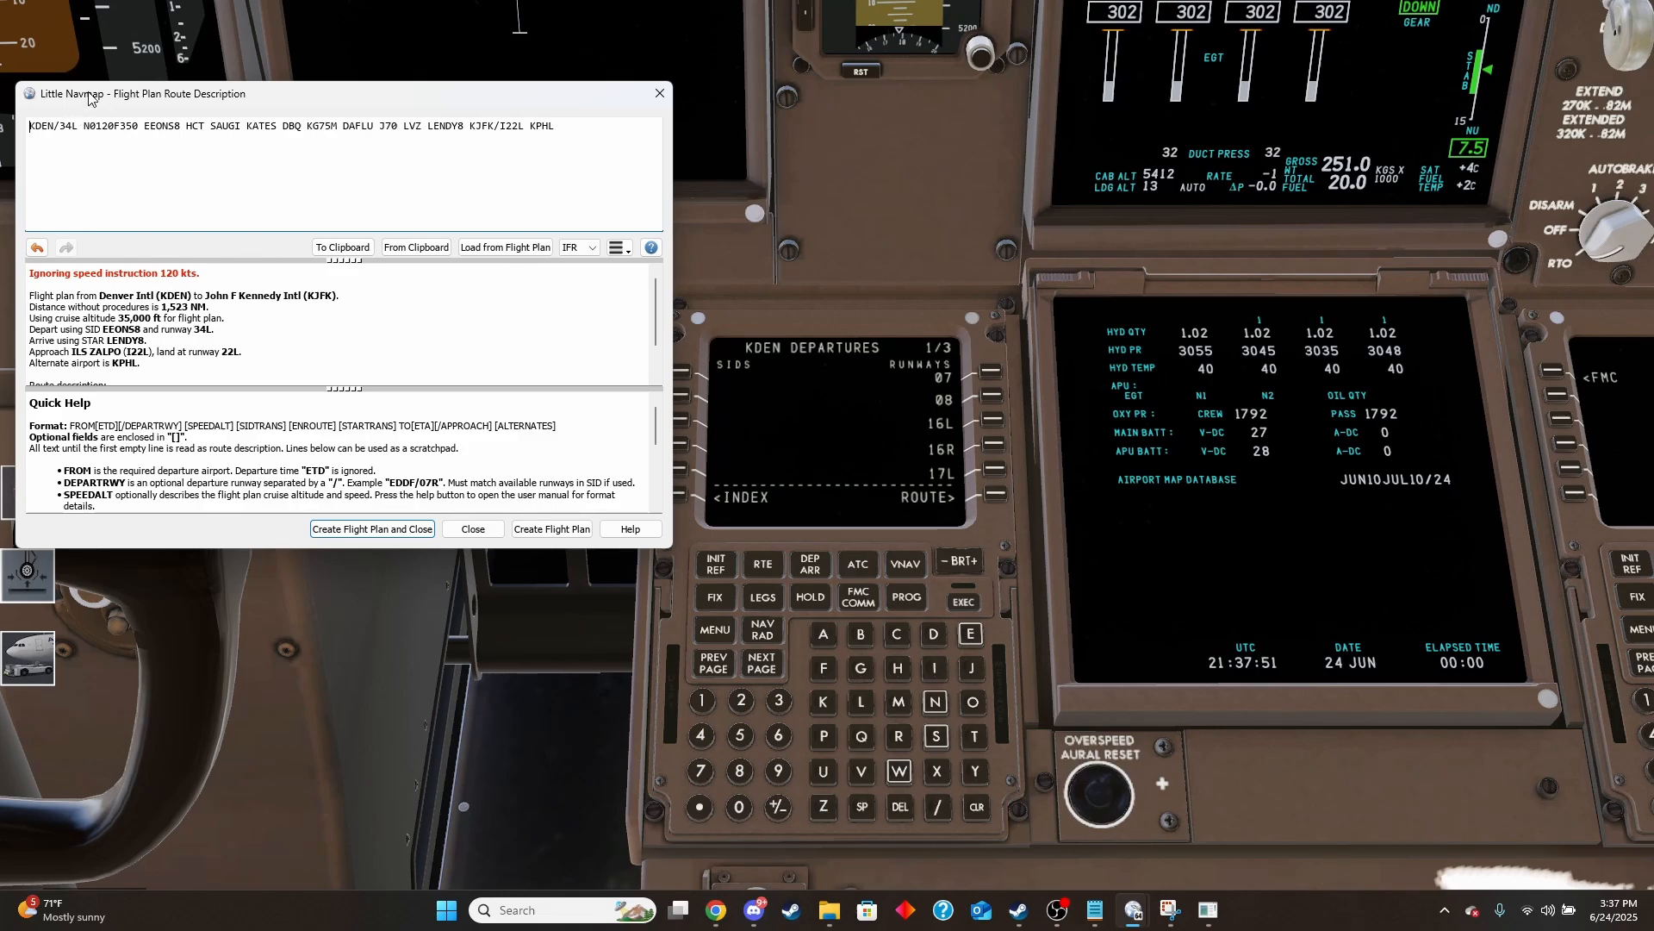
{"action": "left_click", "coordinate": [472, 528]}
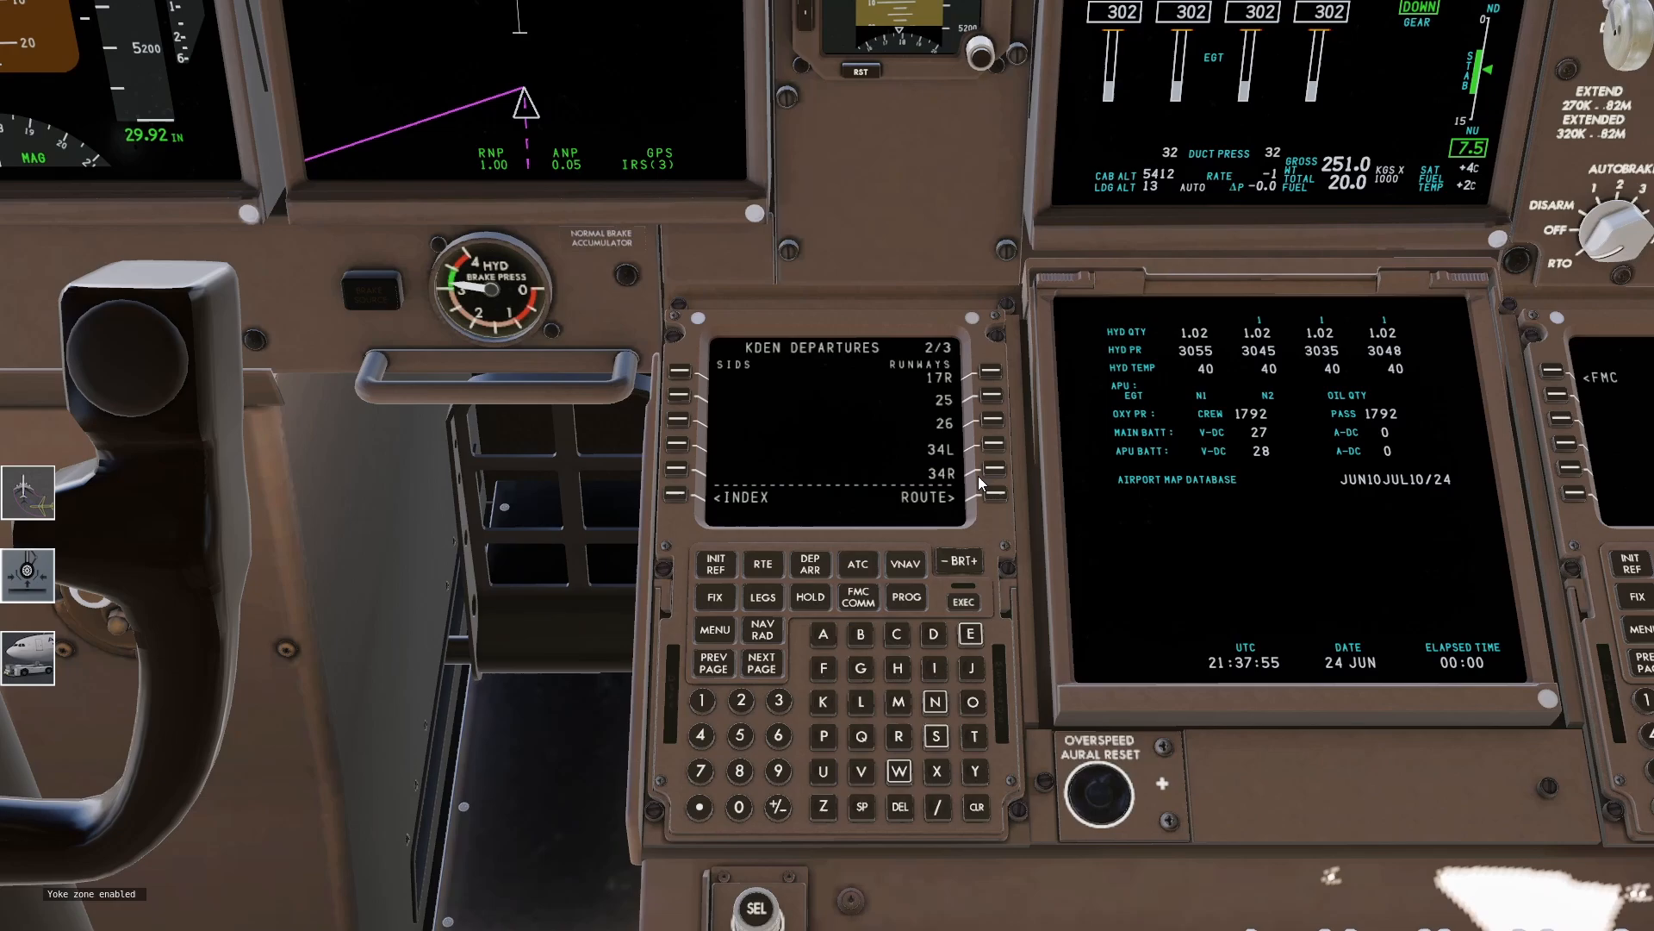
{"action": "left_click", "coordinate": [993, 471]}
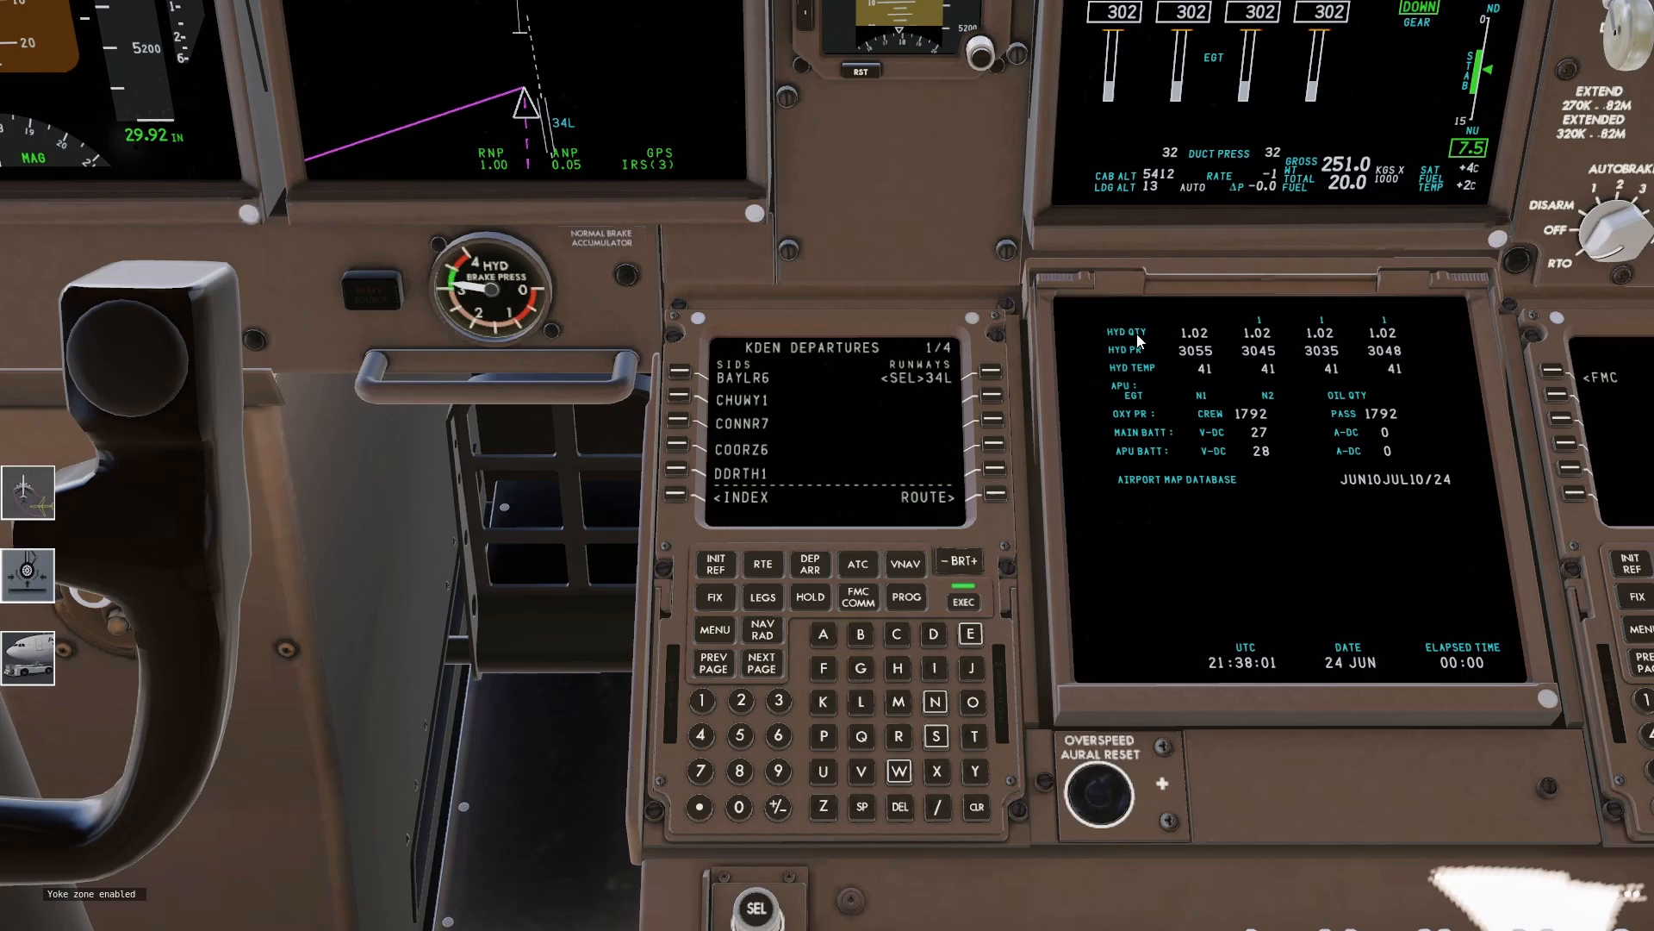
{"action": "left_click", "coordinate": [761, 662]}
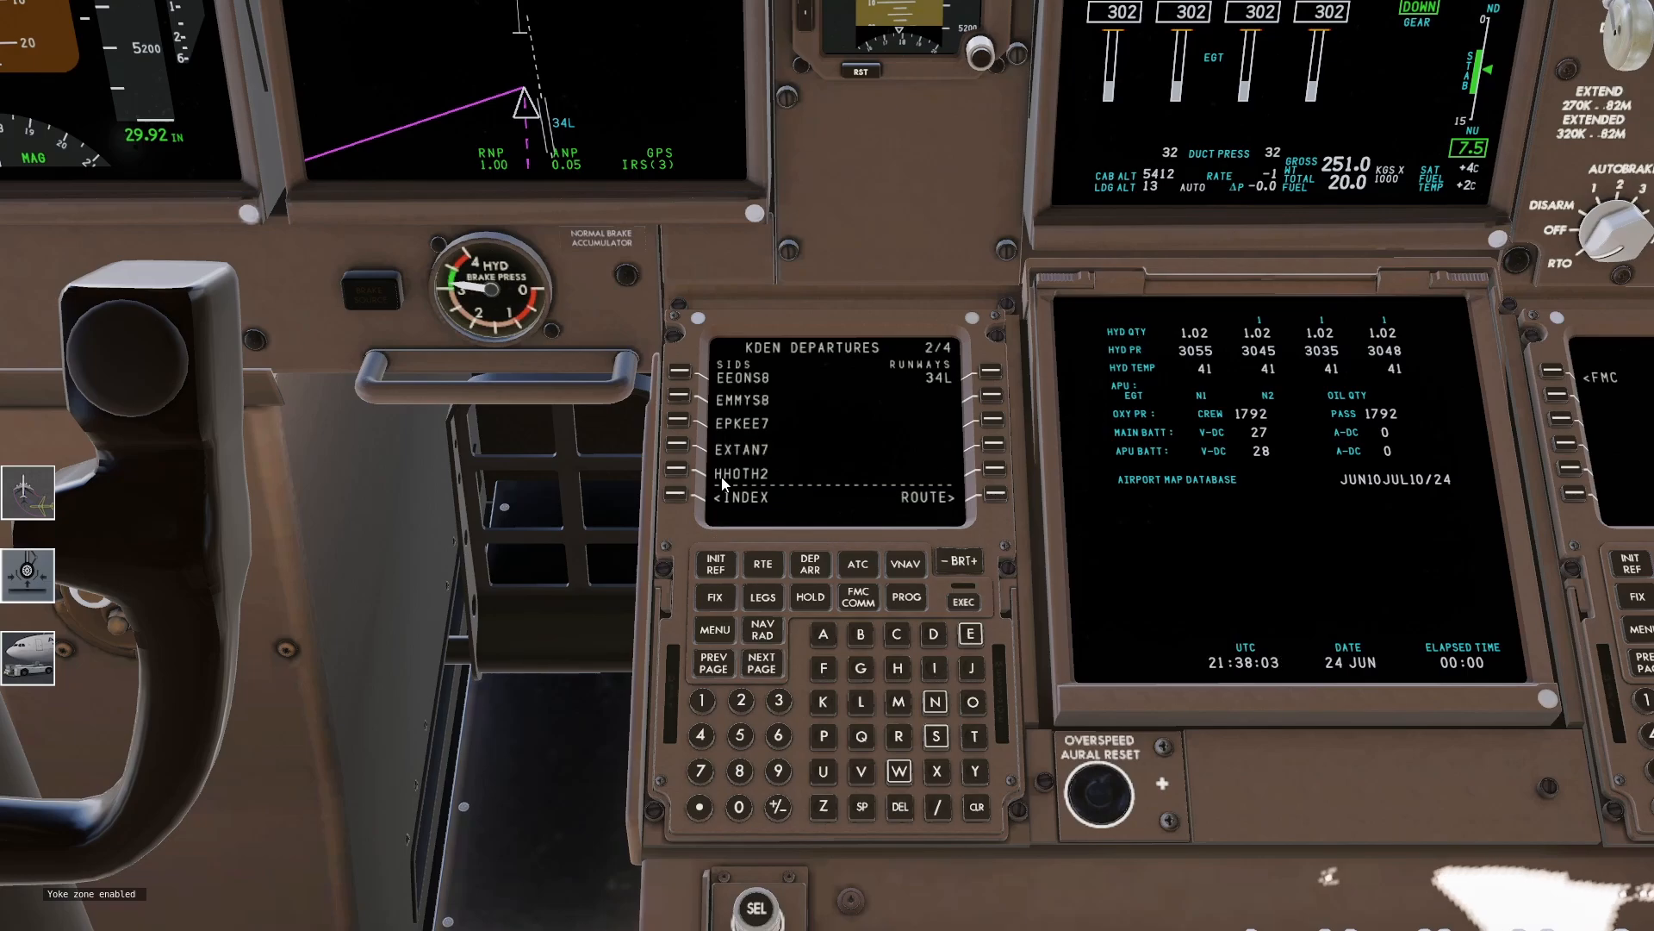
{"action": "left_click", "coordinate": [683, 377]}
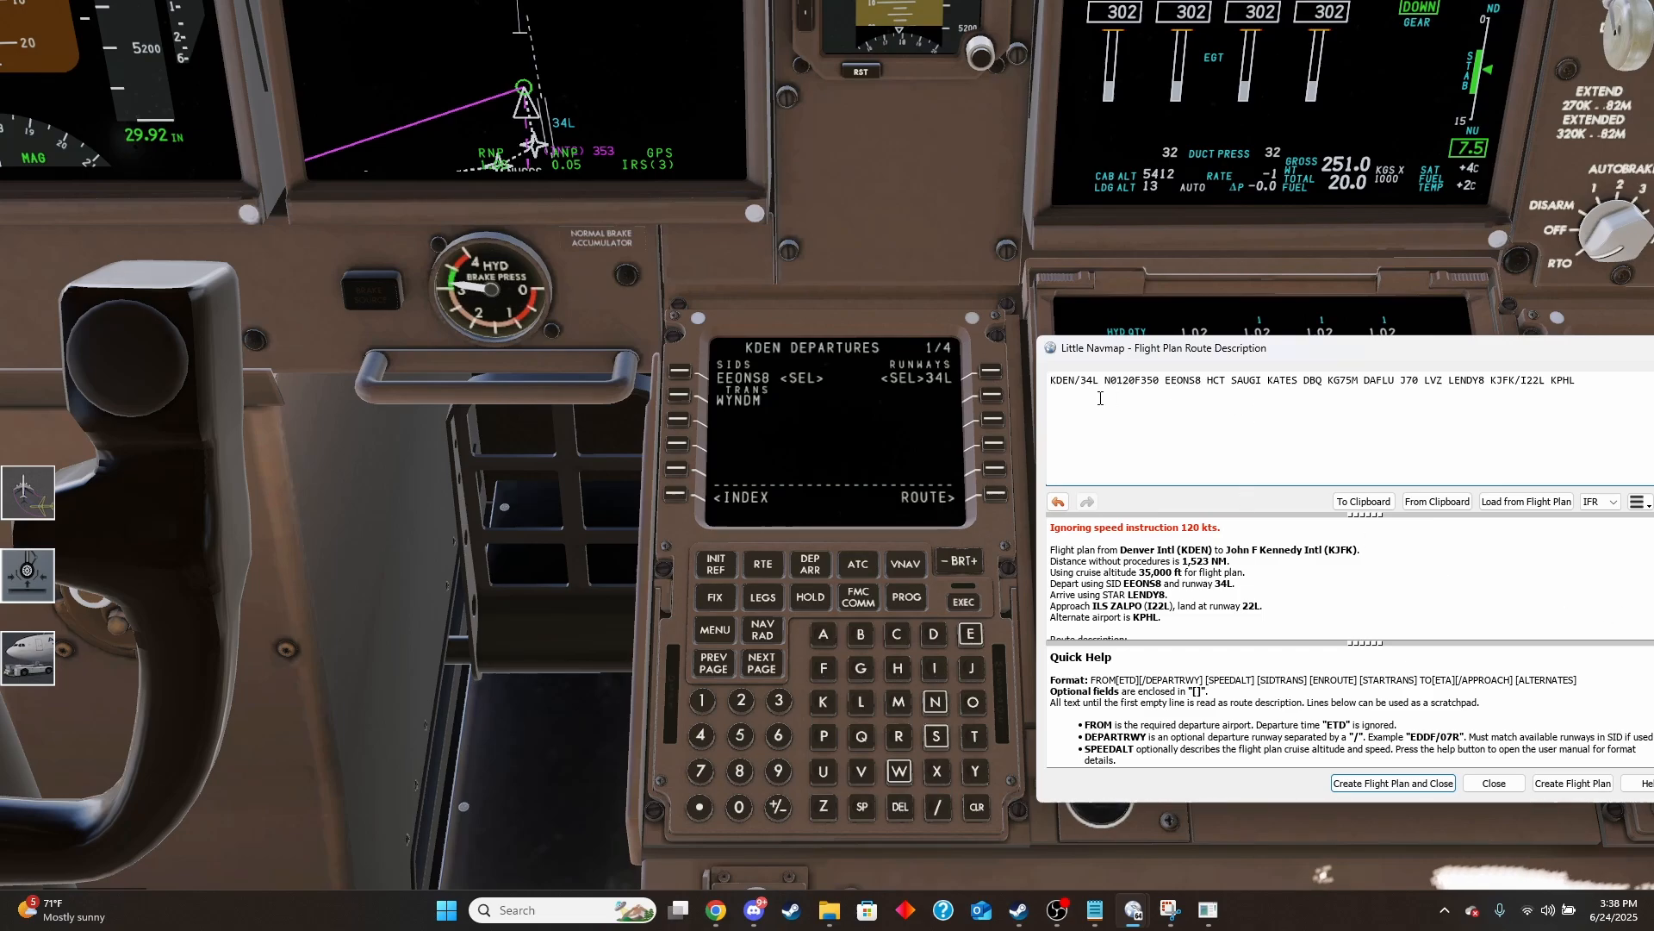
{"action": "left_click", "coordinate": [1492, 782]}
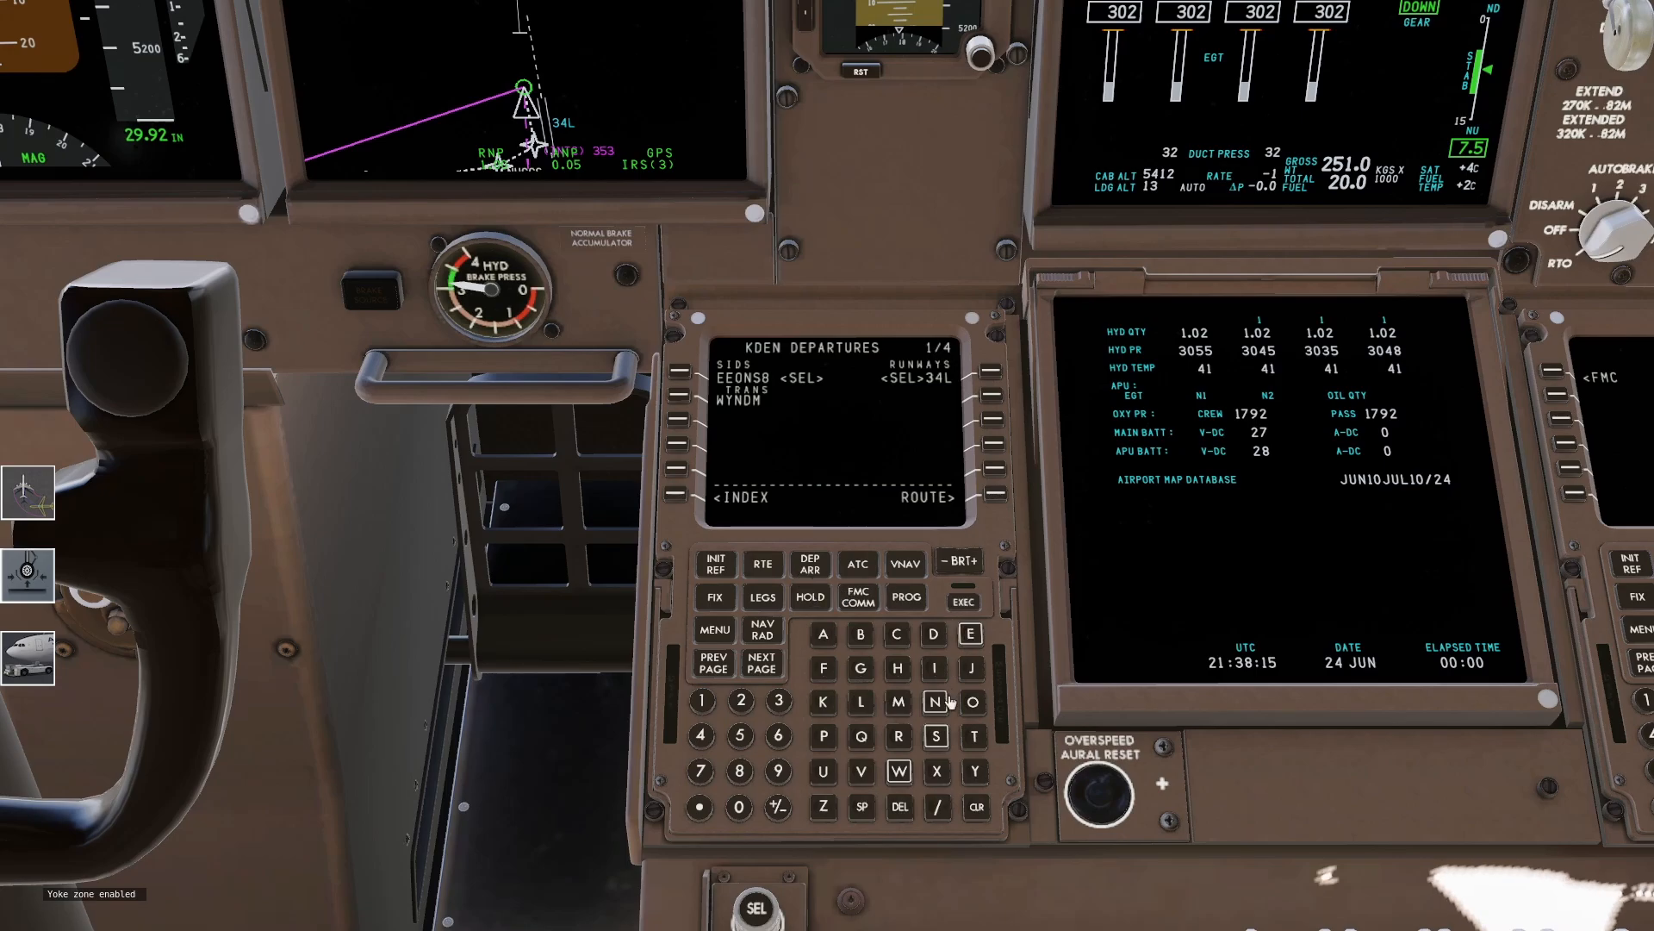
{"action": "mouse_move", "coordinate": [764, 597]}
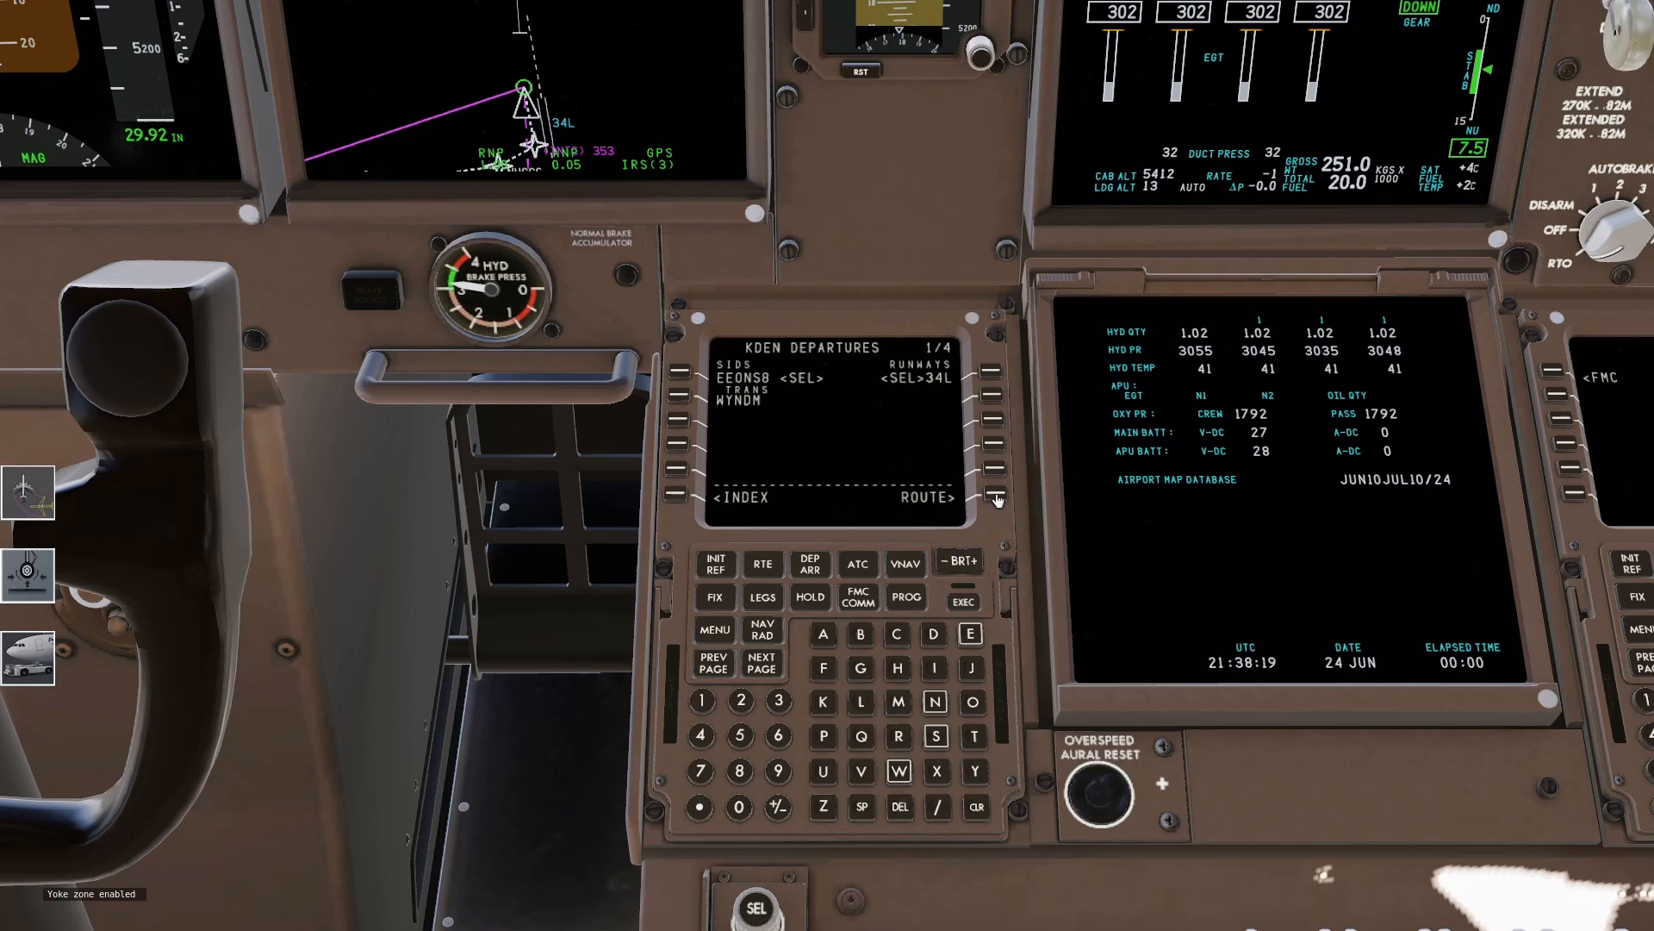
{"action": "mouse_move", "coordinate": [893, 460]}
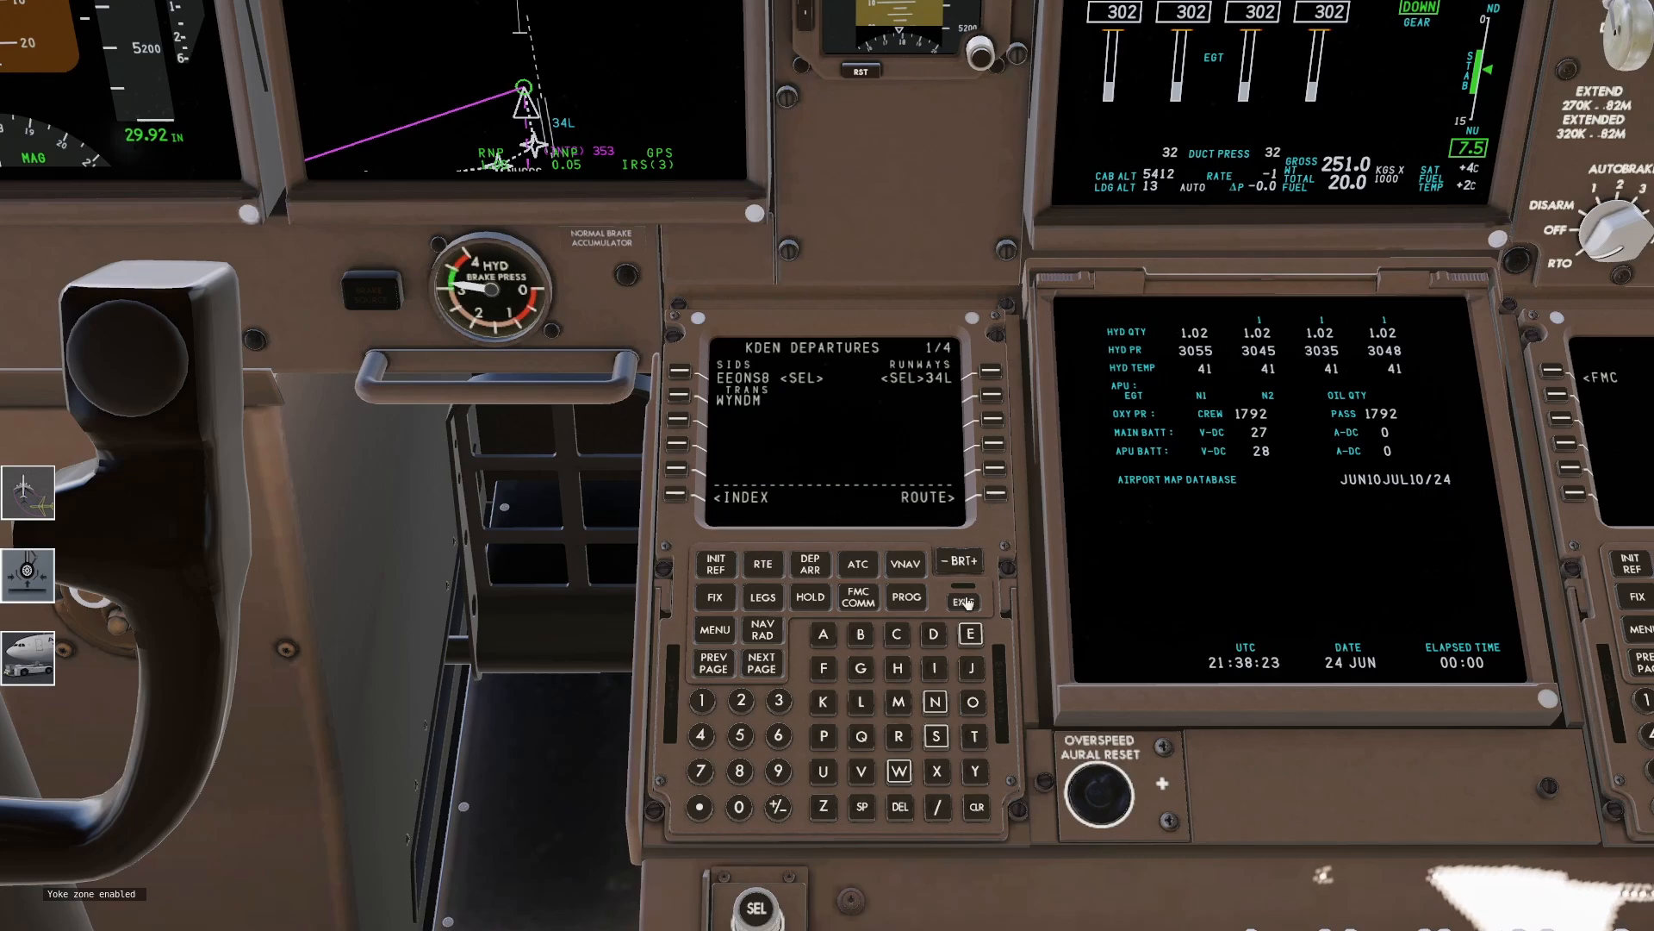
Execute the EEONS8 departure and choose the ILS 22L approach into KJFK
{"action": "left_click", "coordinate": [962, 599]}
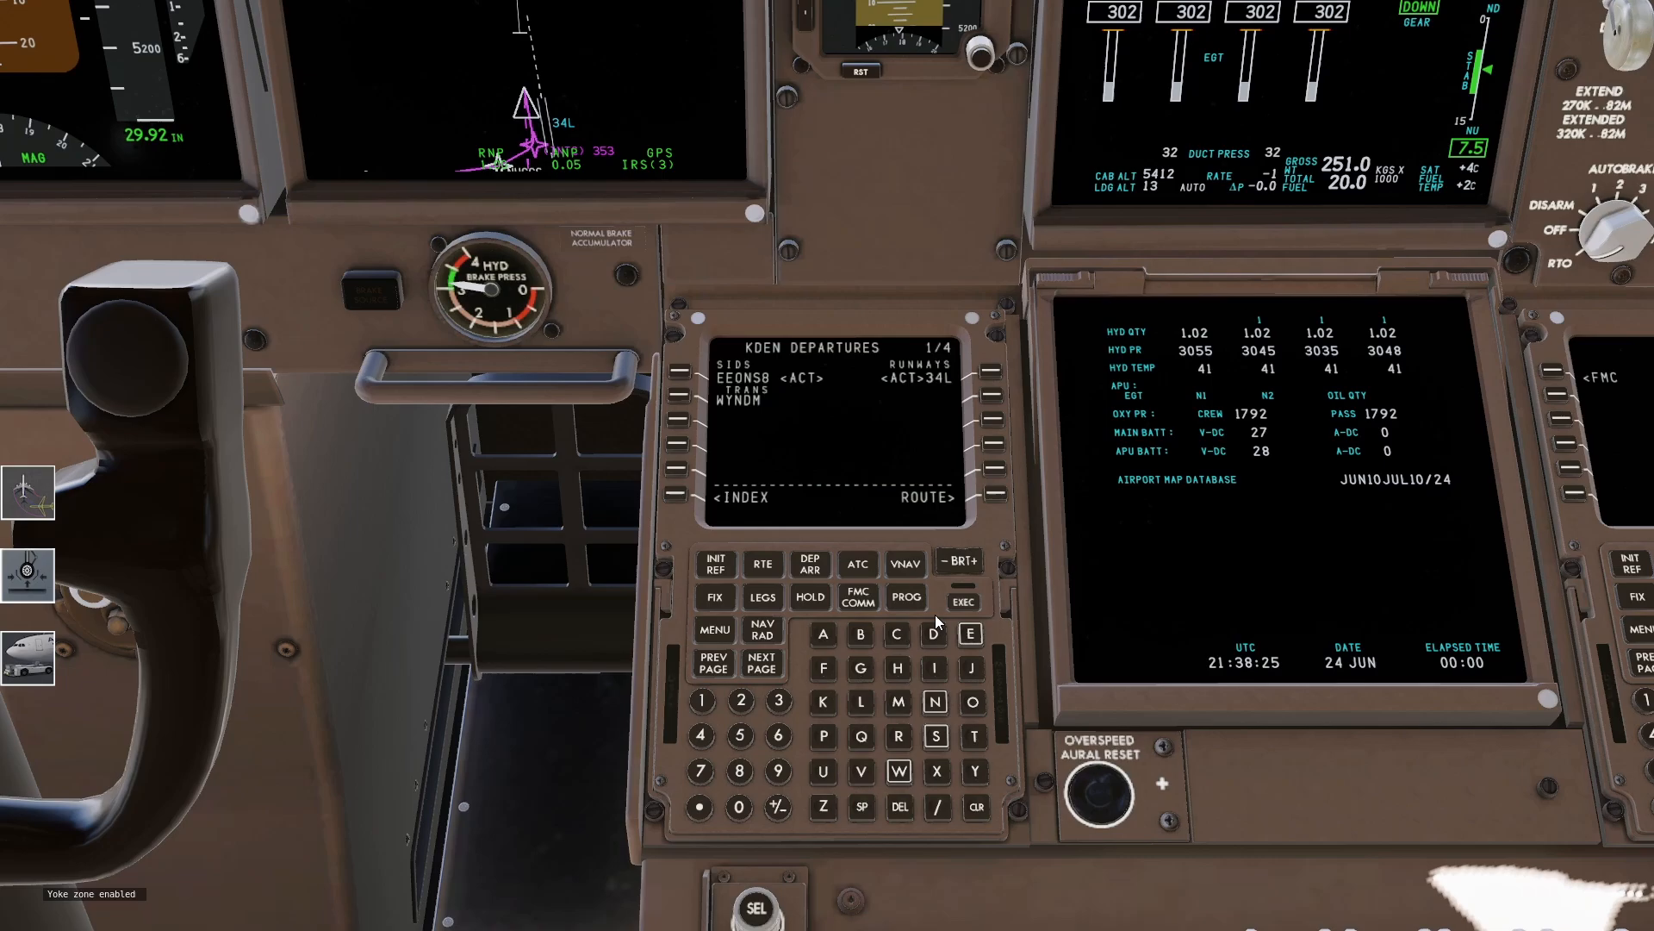
{"action": "left_click", "coordinate": [809, 563]}
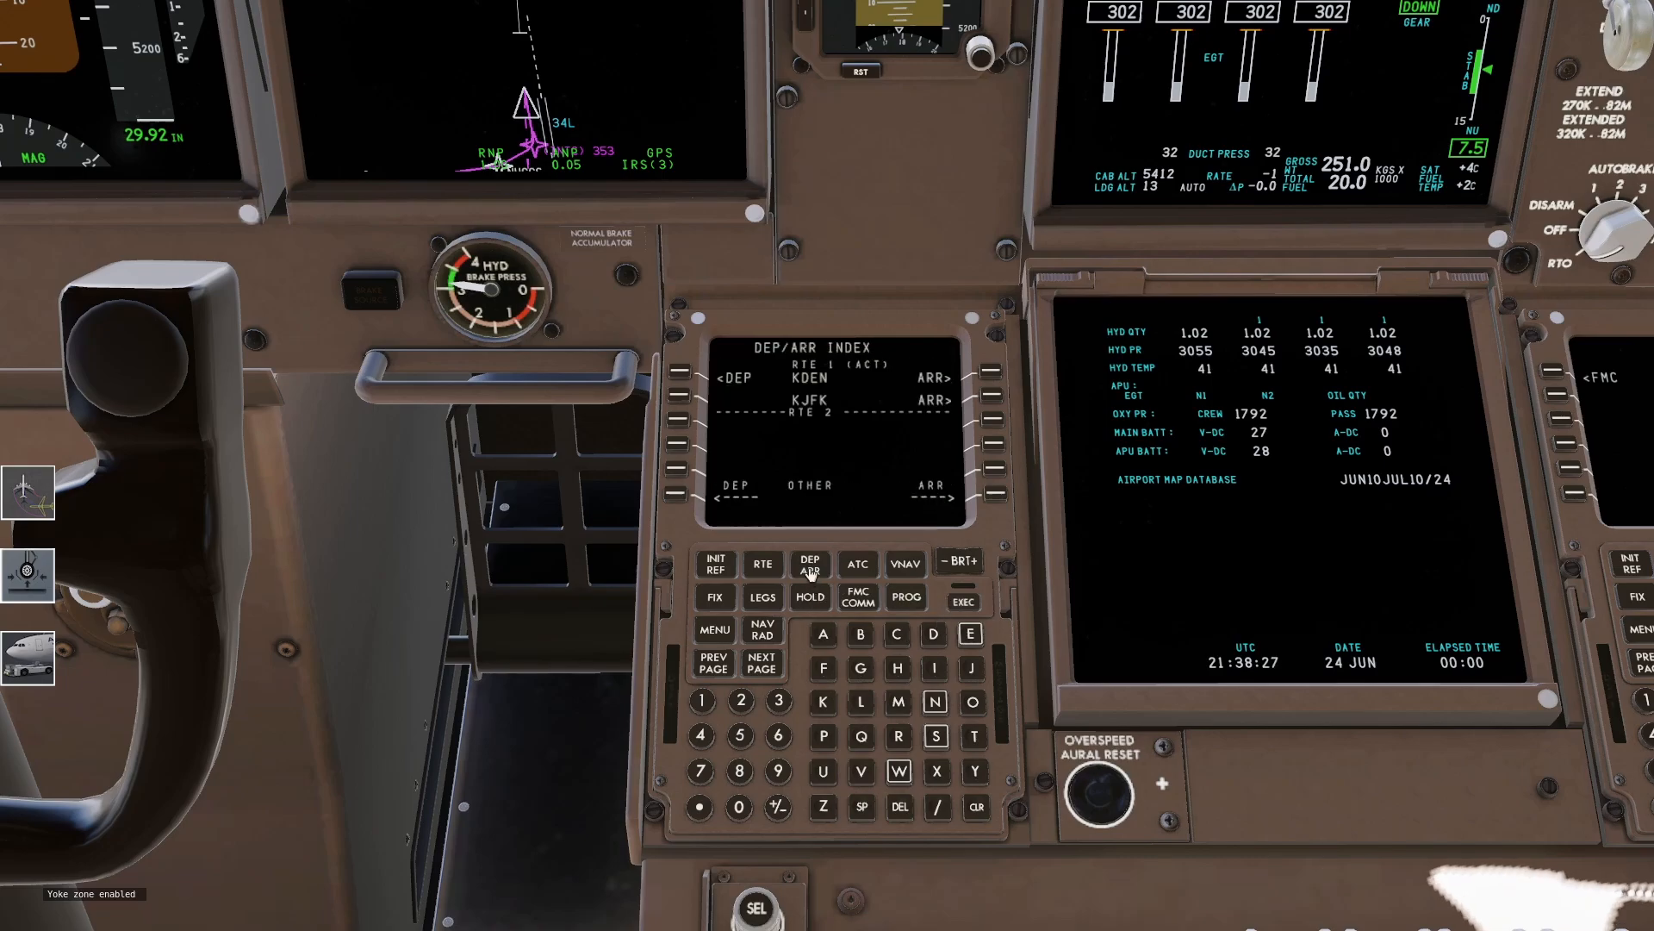
{"action": "left_click", "coordinate": [984, 399]}
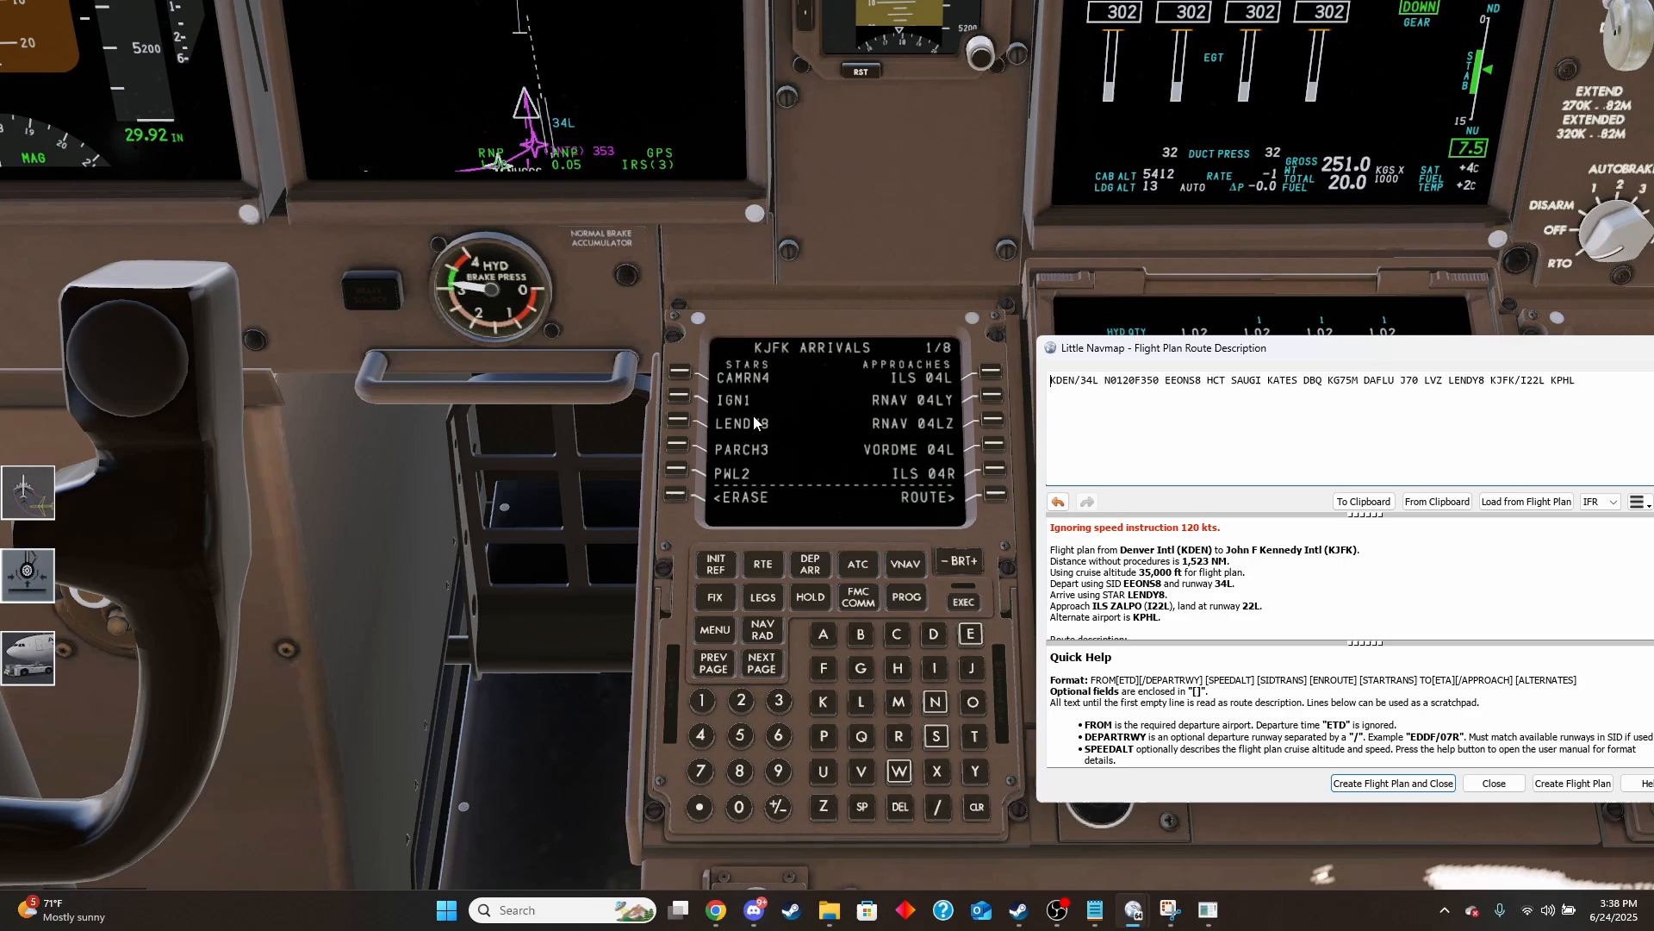
{"action": "left_click", "coordinate": [760, 661]}
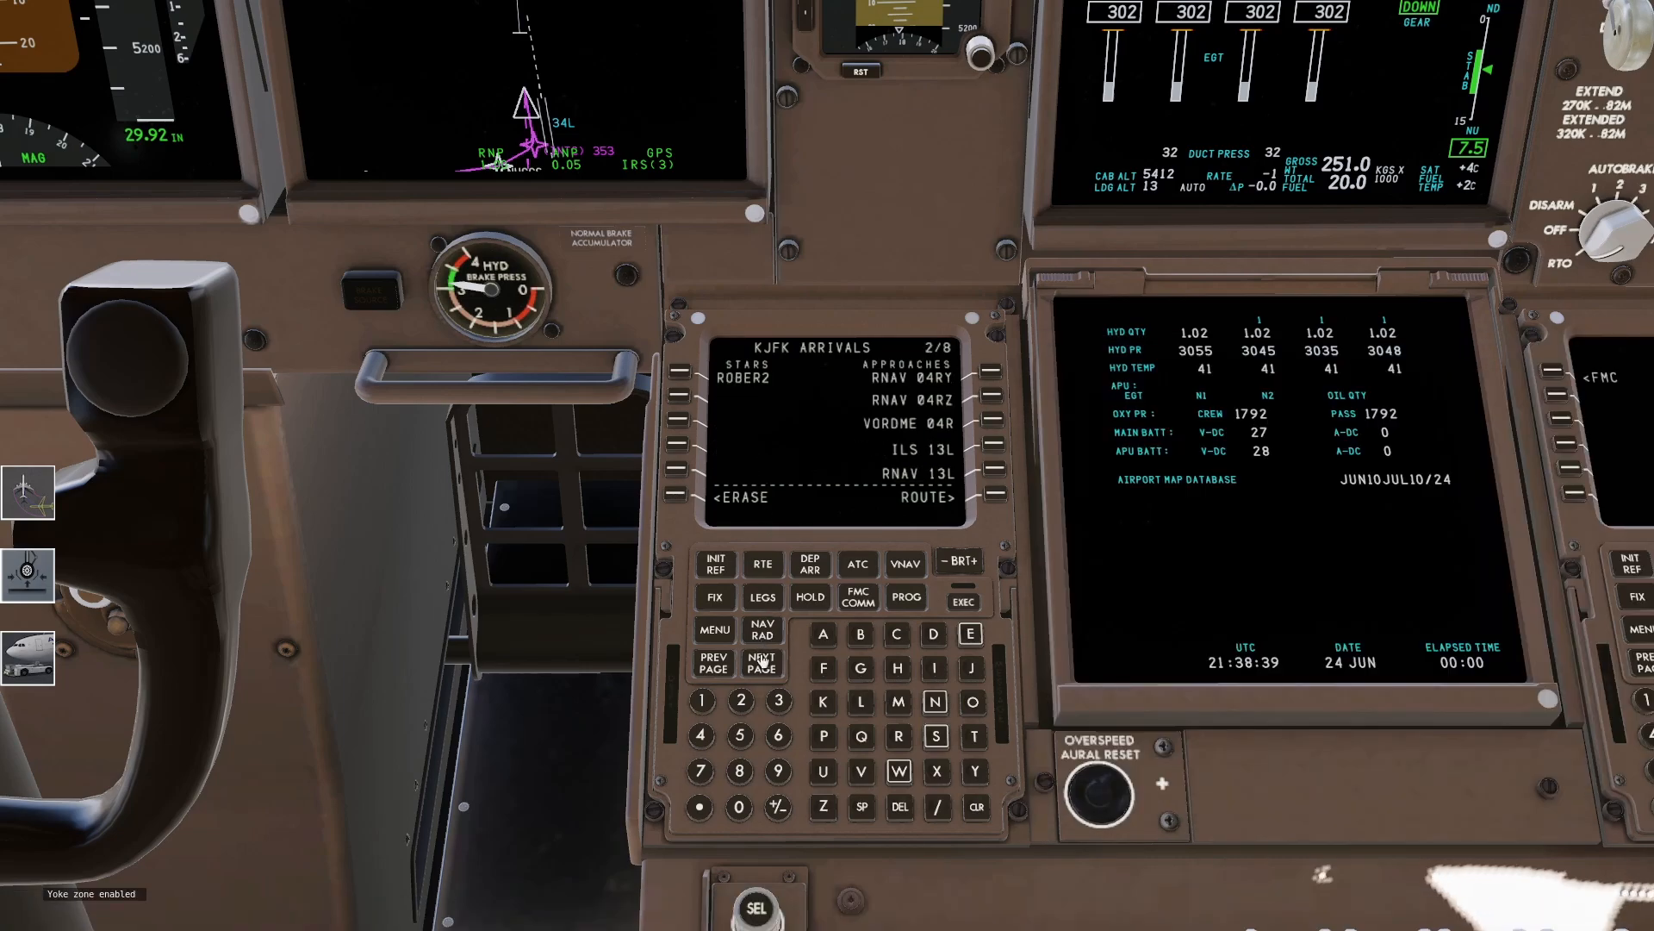
{"action": "left_click", "coordinate": [761, 662]}
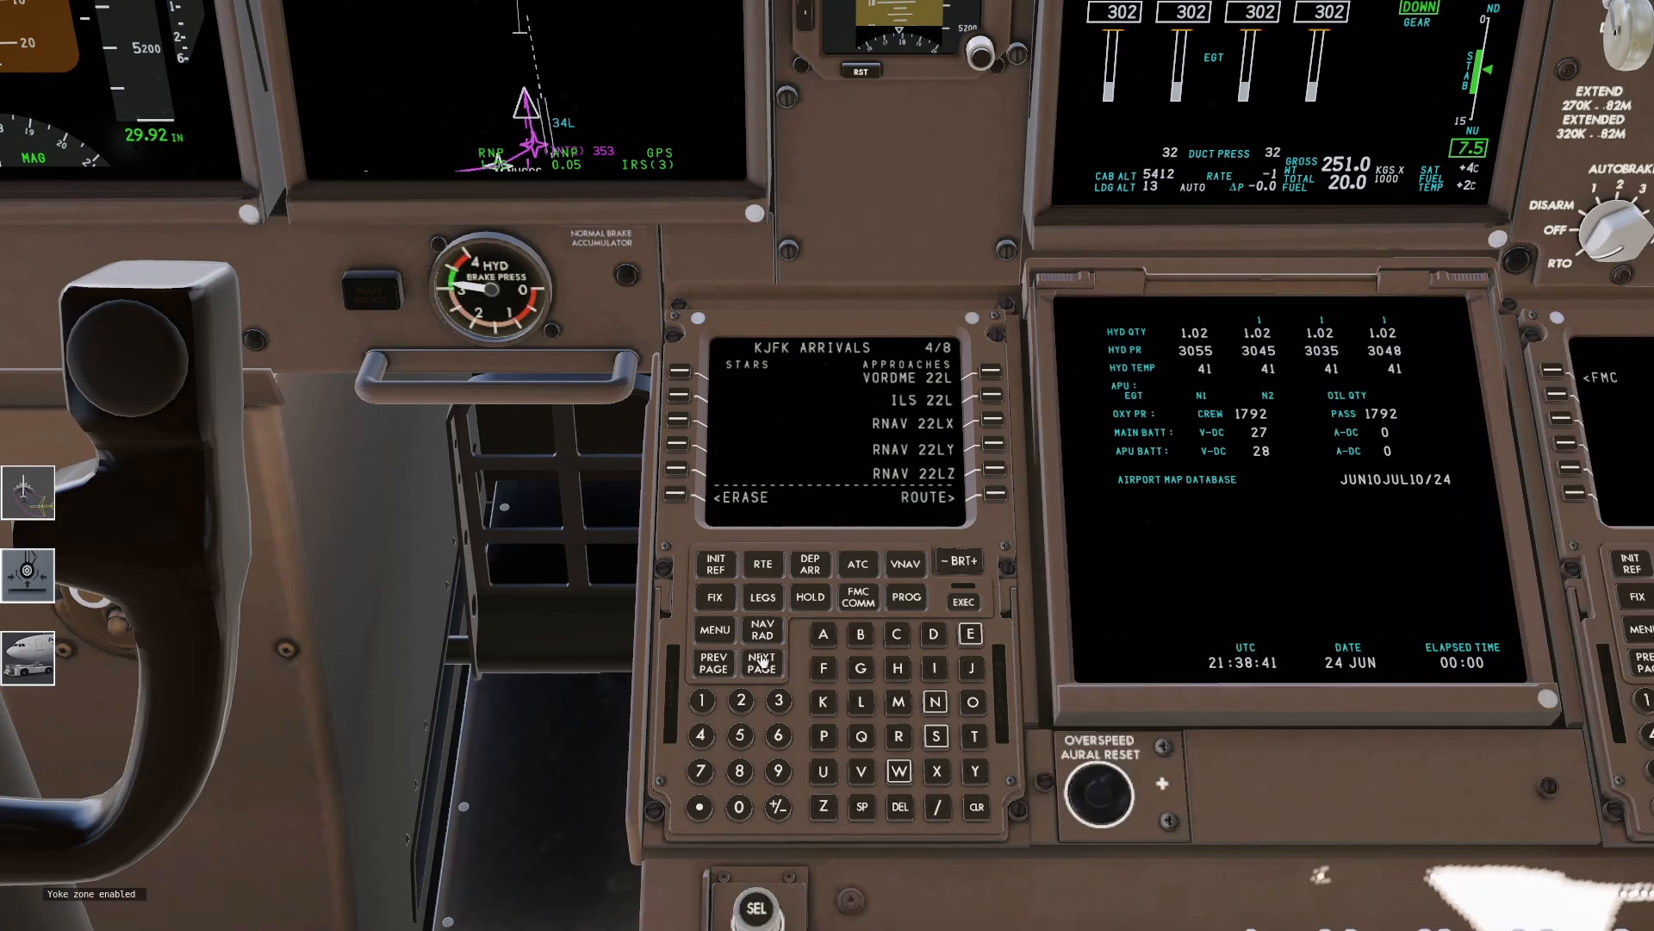
{"action": "left_click", "coordinate": [714, 662]}
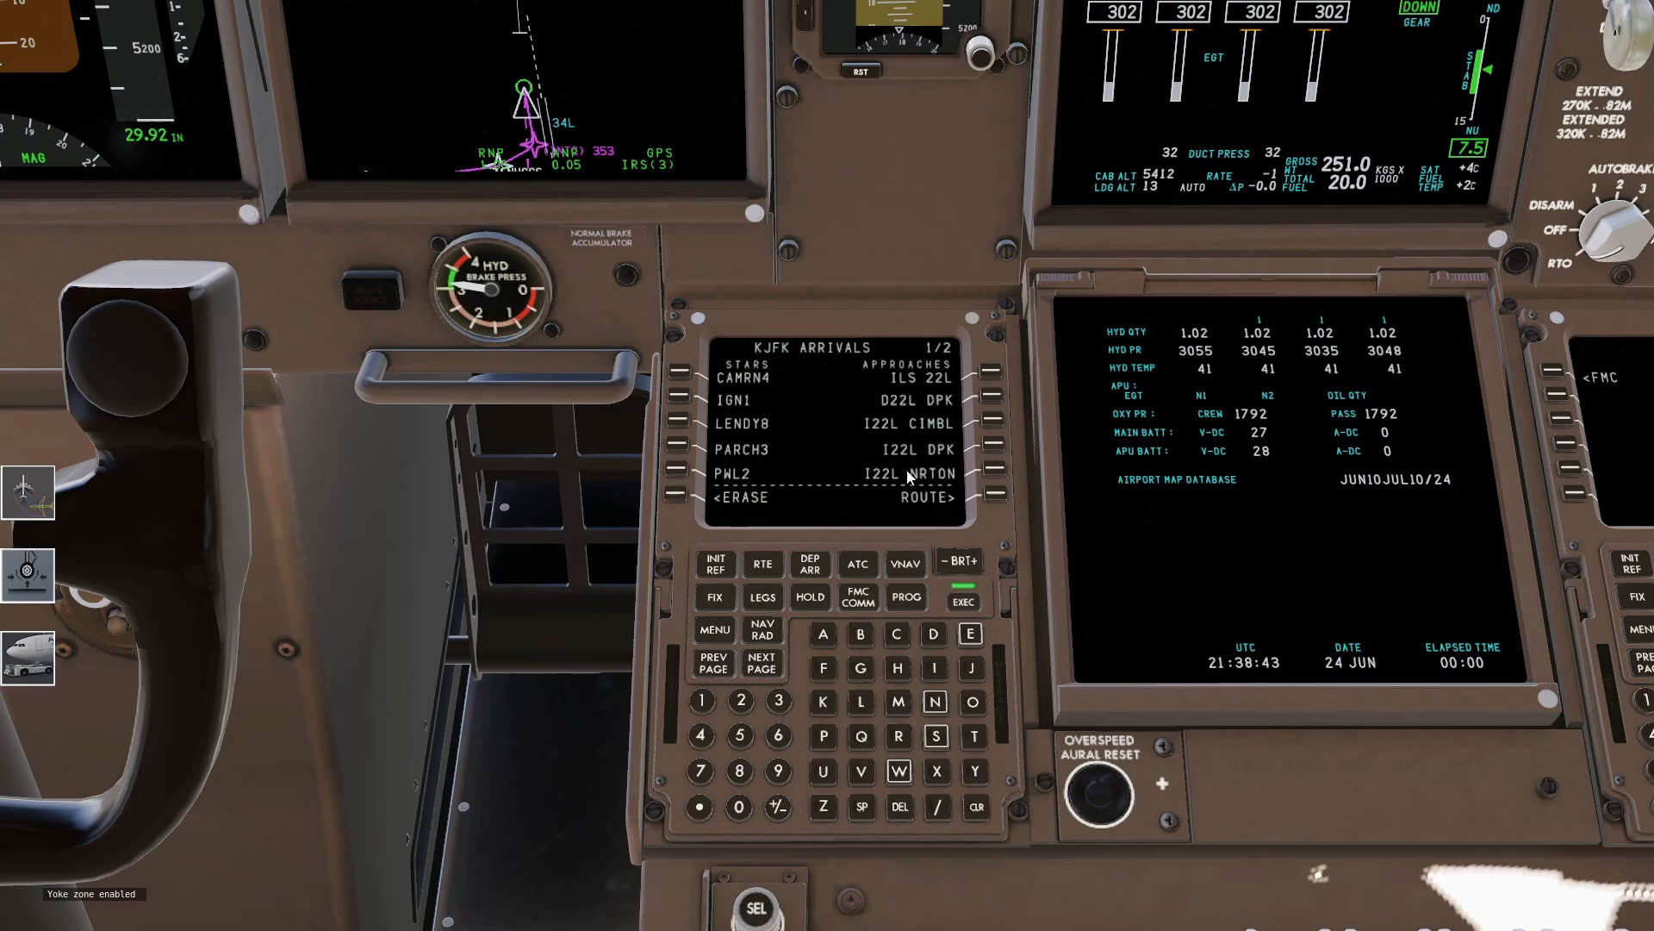
Select the LENDY8 arrival via LVZ, execute it, and page through the route legs
{"action": "left_click", "coordinate": [686, 423]}
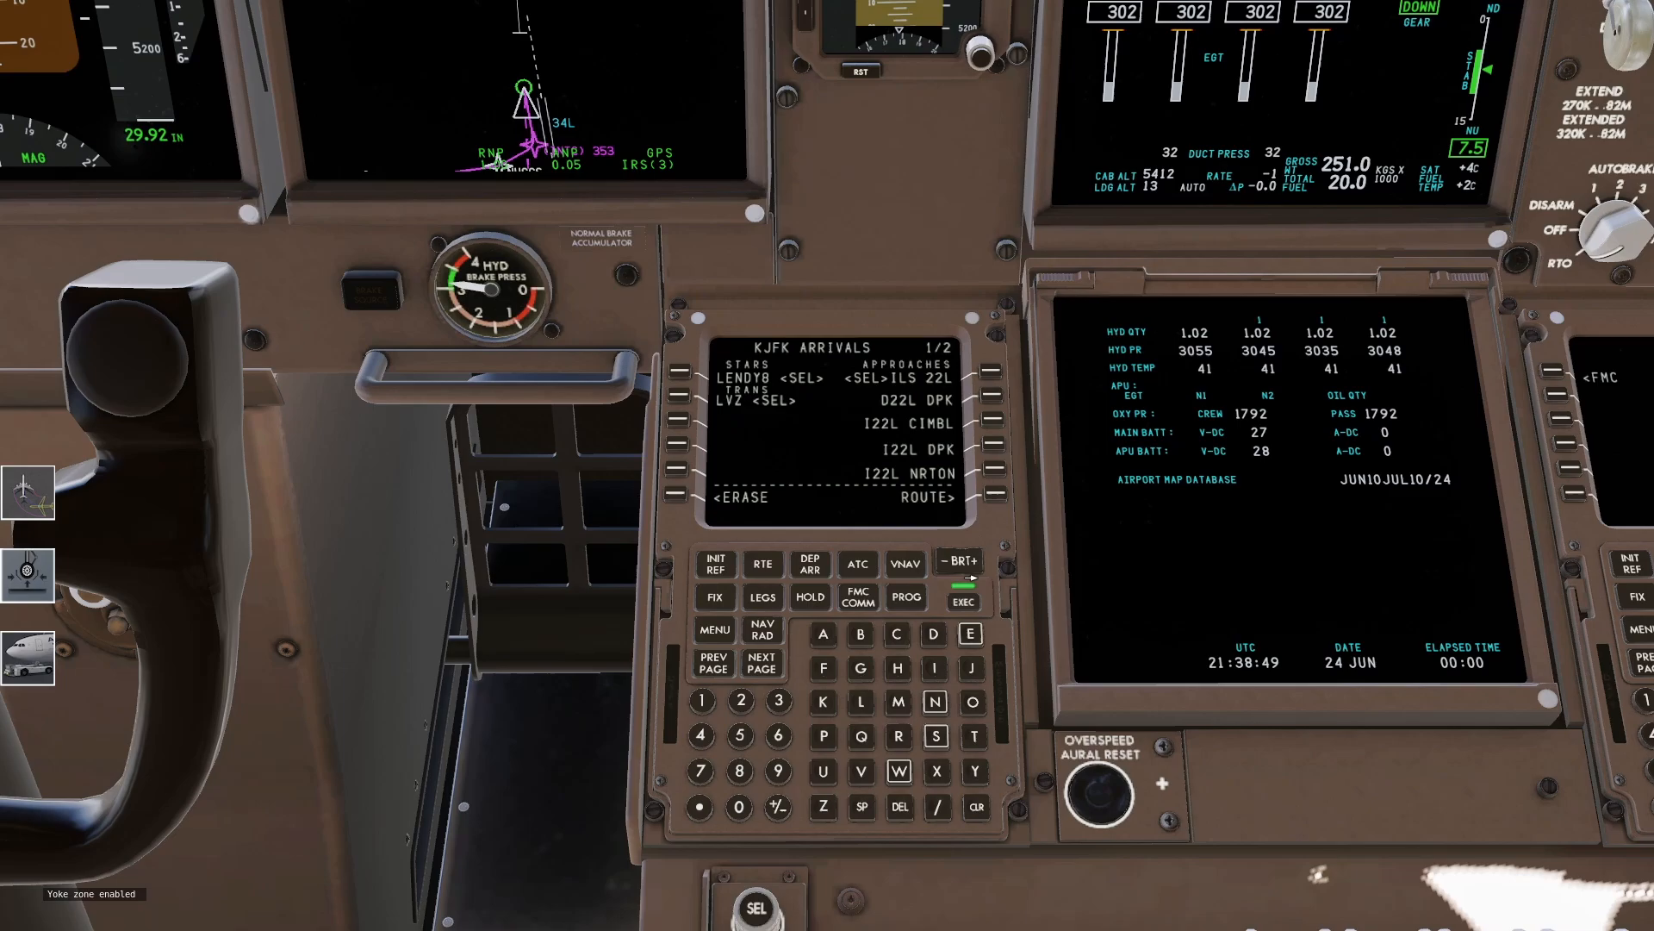
{"action": "left_click", "coordinate": [962, 600]}
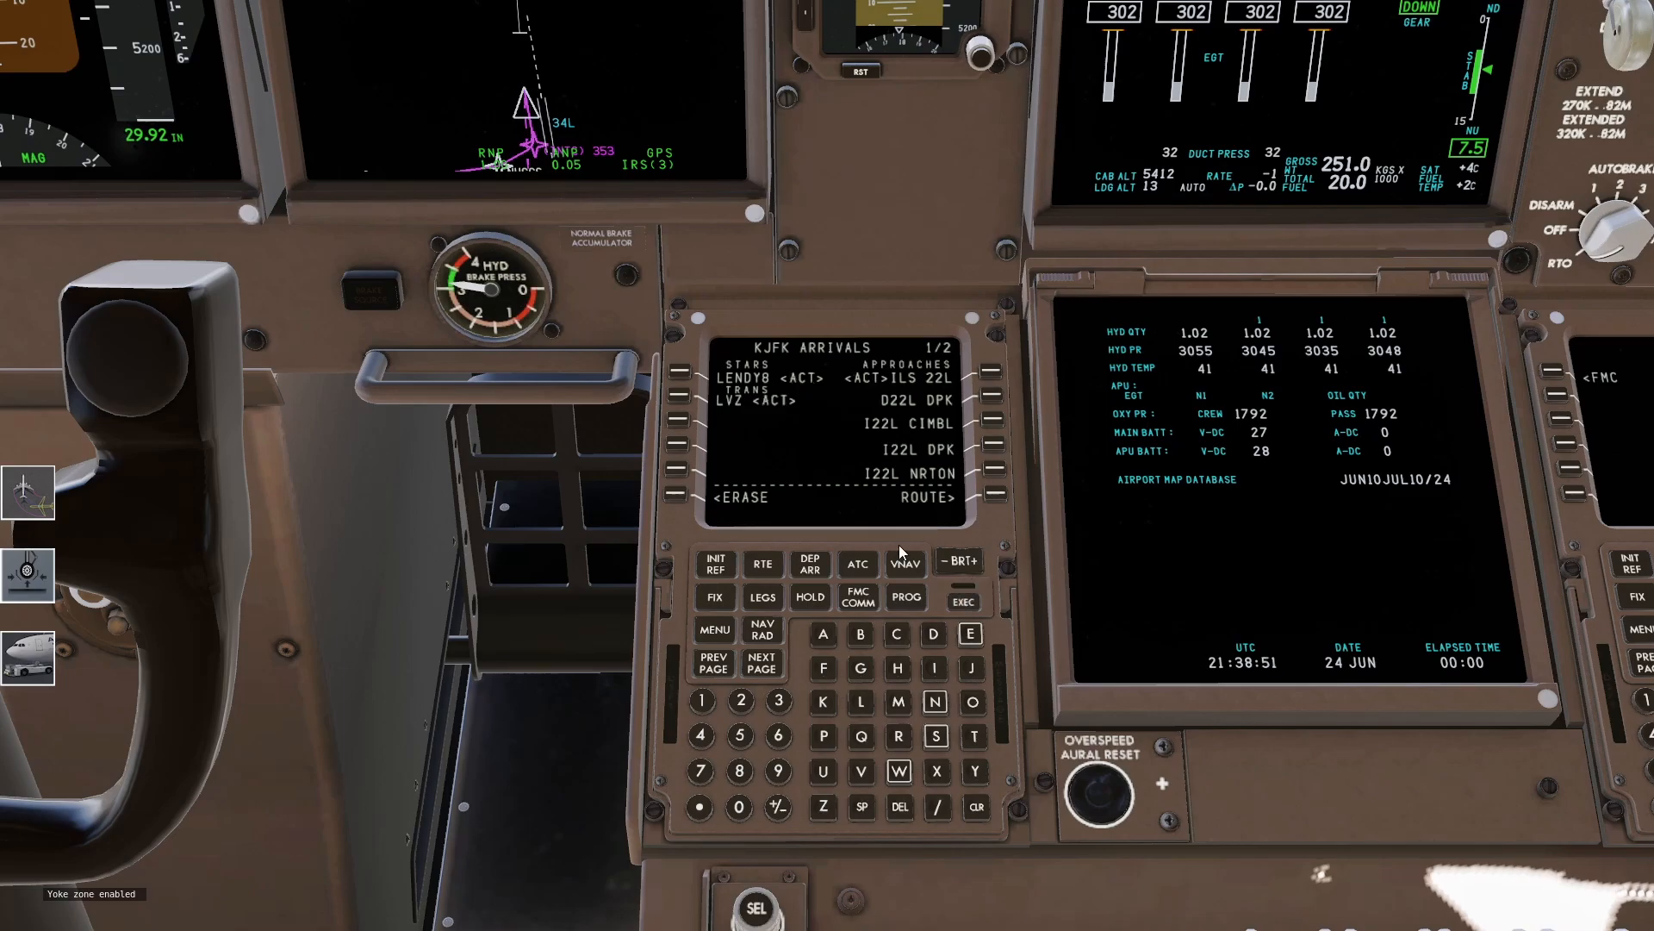
{"action": "left_click", "coordinate": [763, 596]}
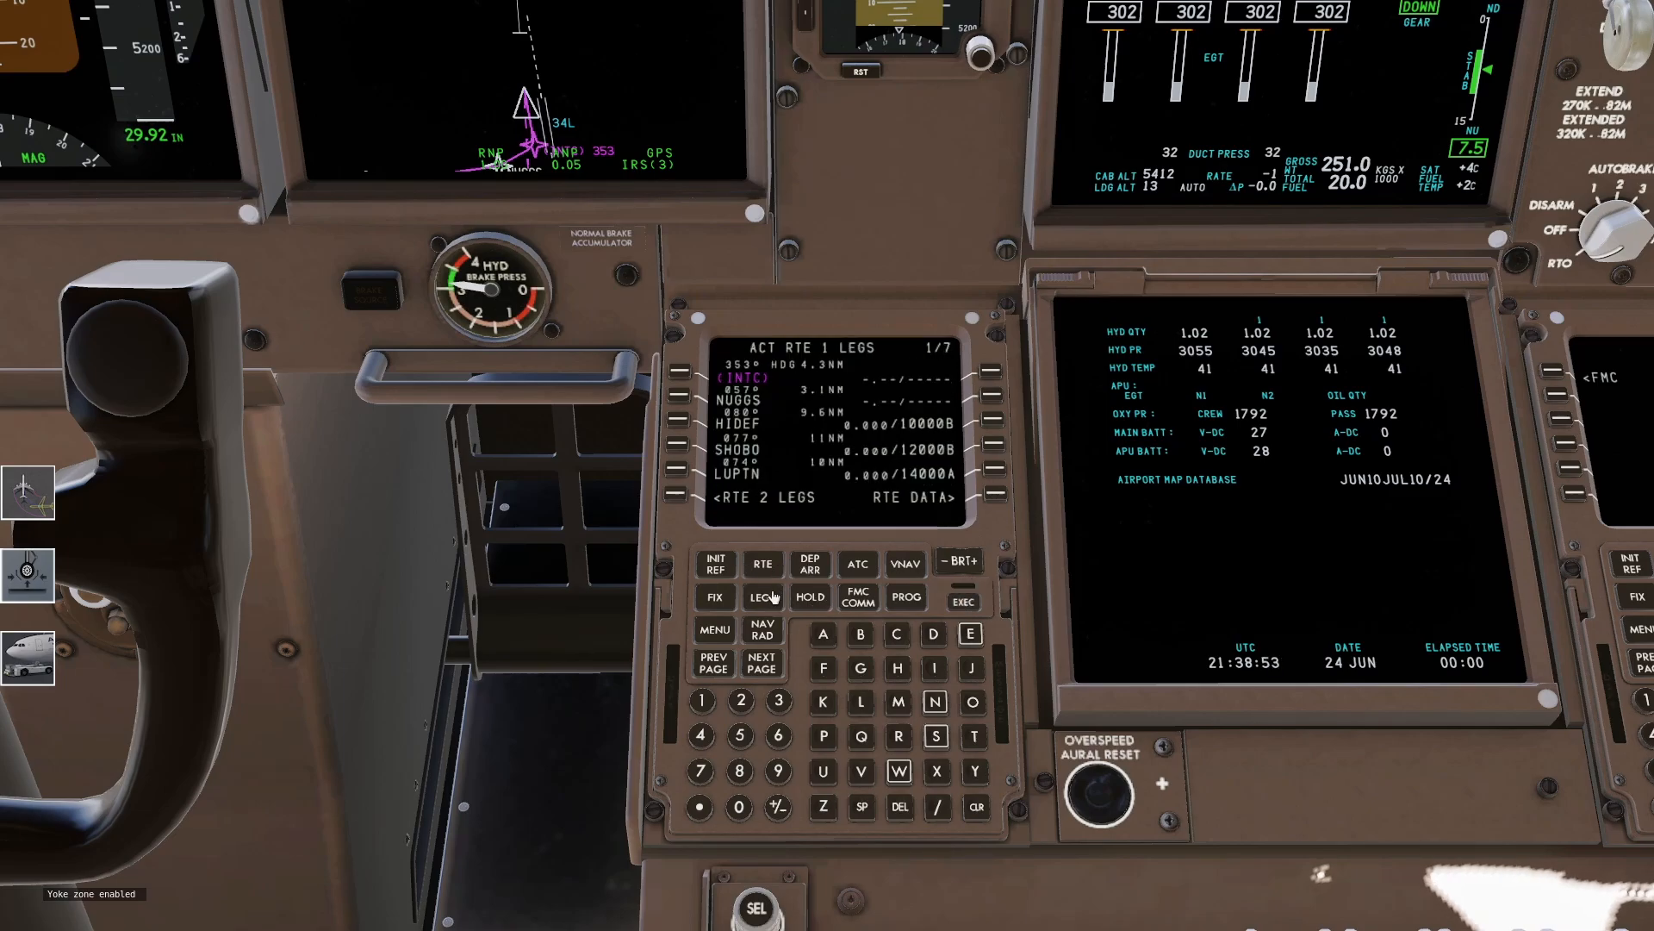
{"action": "left_click", "coordinate": [760, 663]}
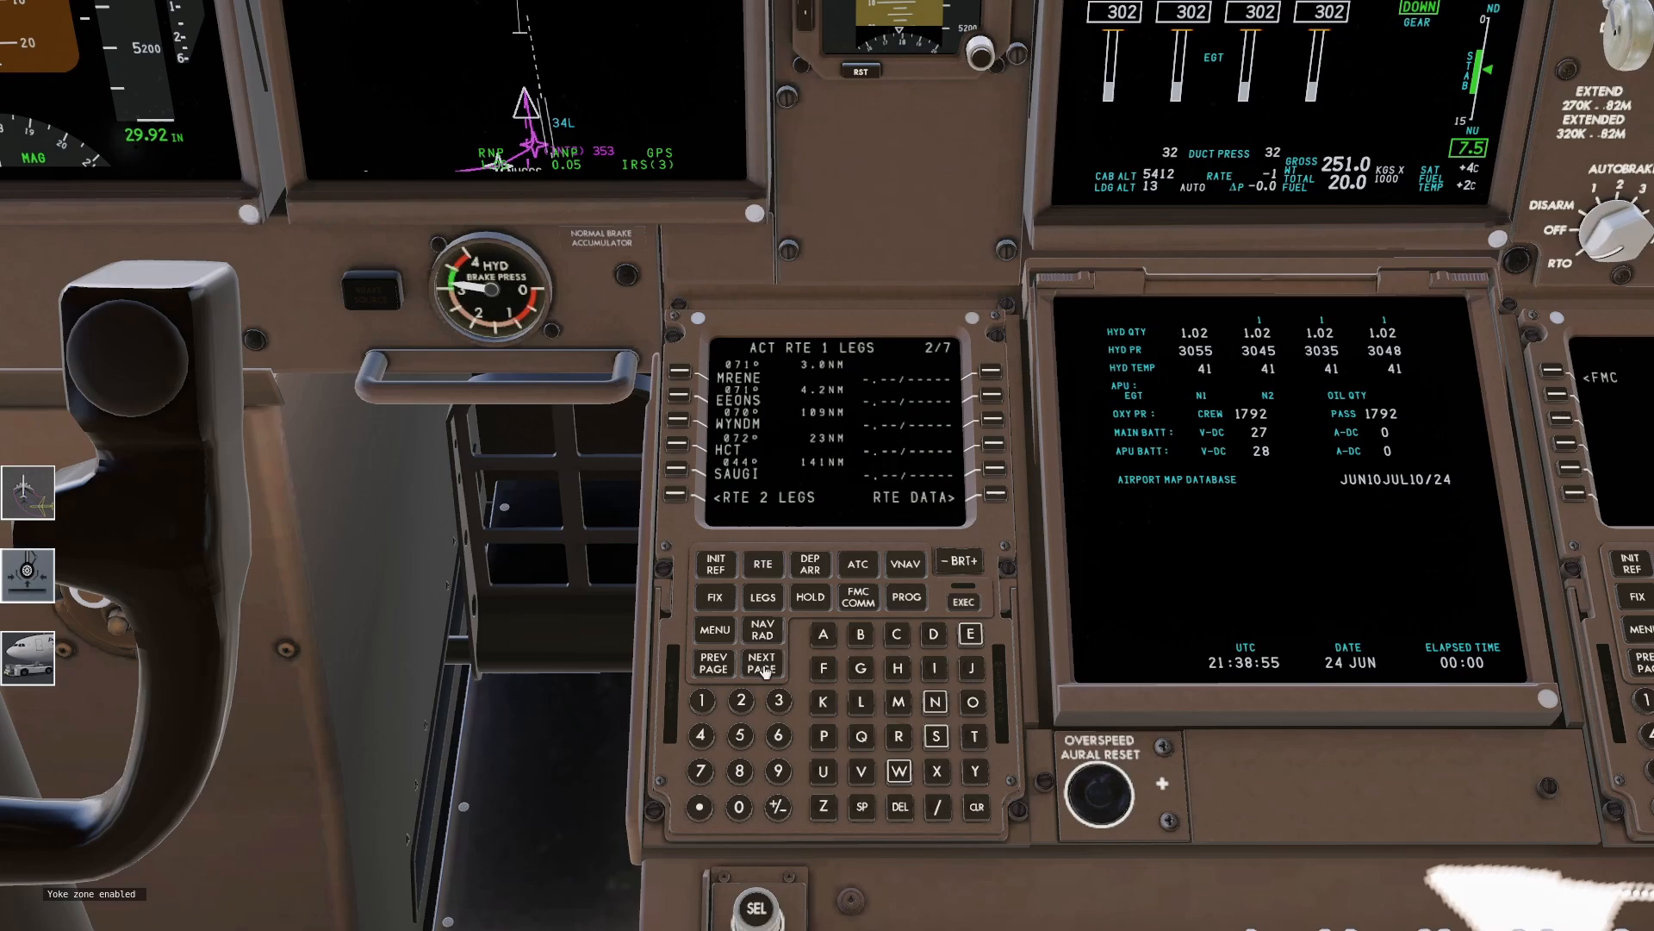
Page the route legs to the discontinuity after LENDY and LGA, before ROSLY
{"action": "left_click", "coordinate": [760, 663]}
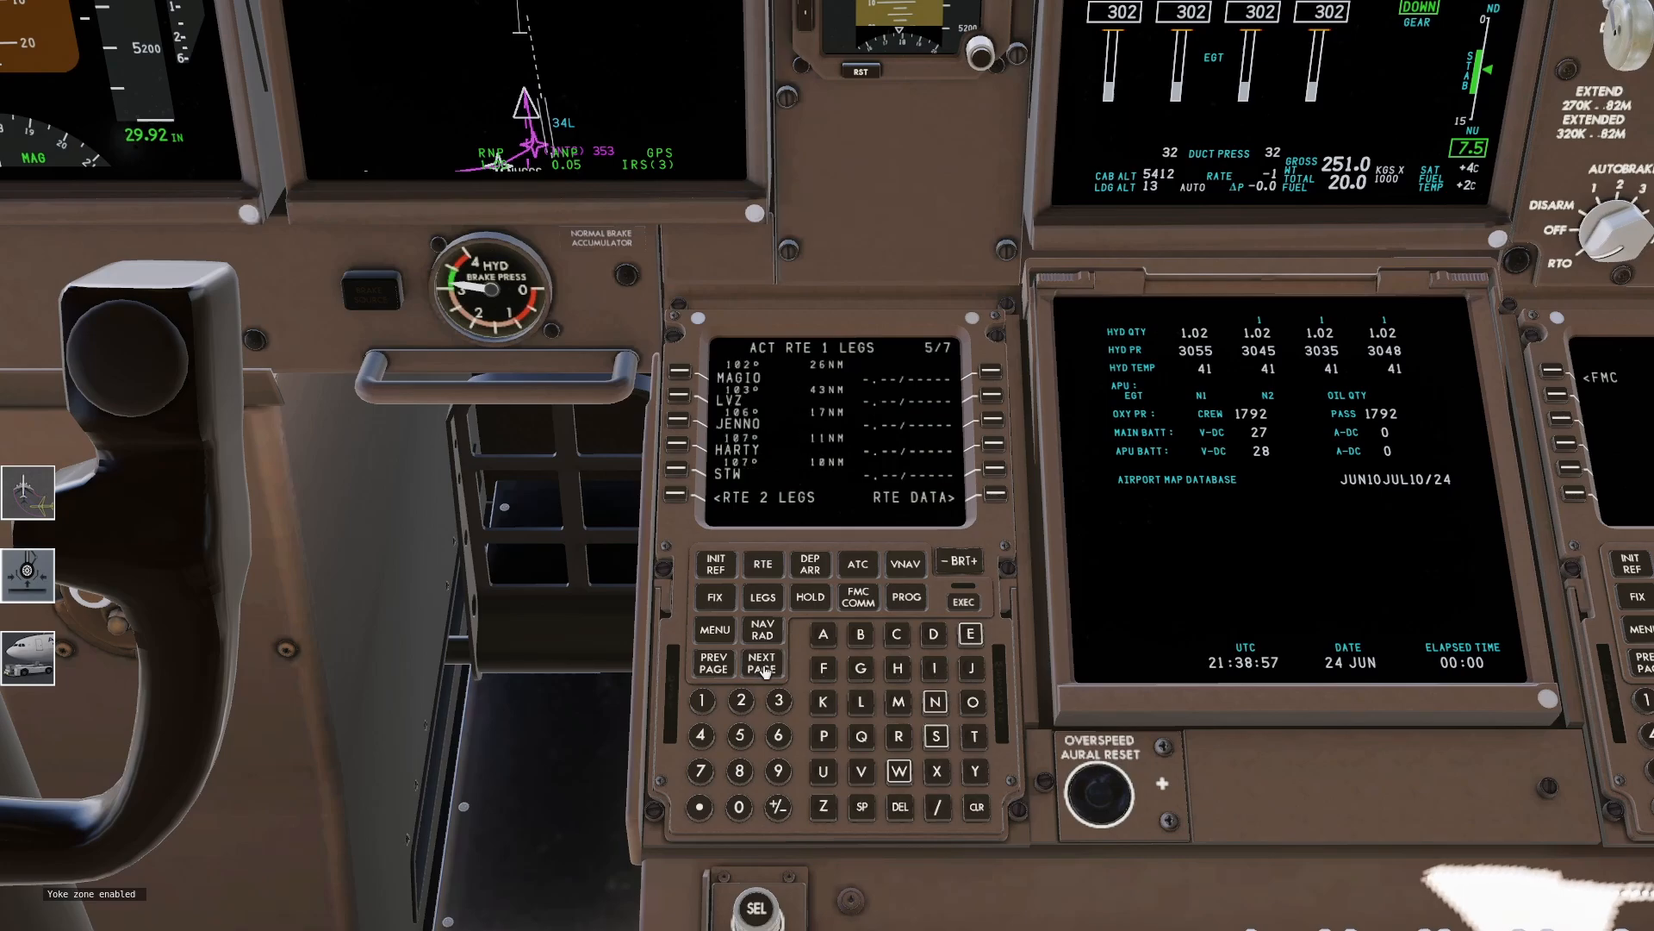
{"action": "left_click", "coordinate": [761, 663]}
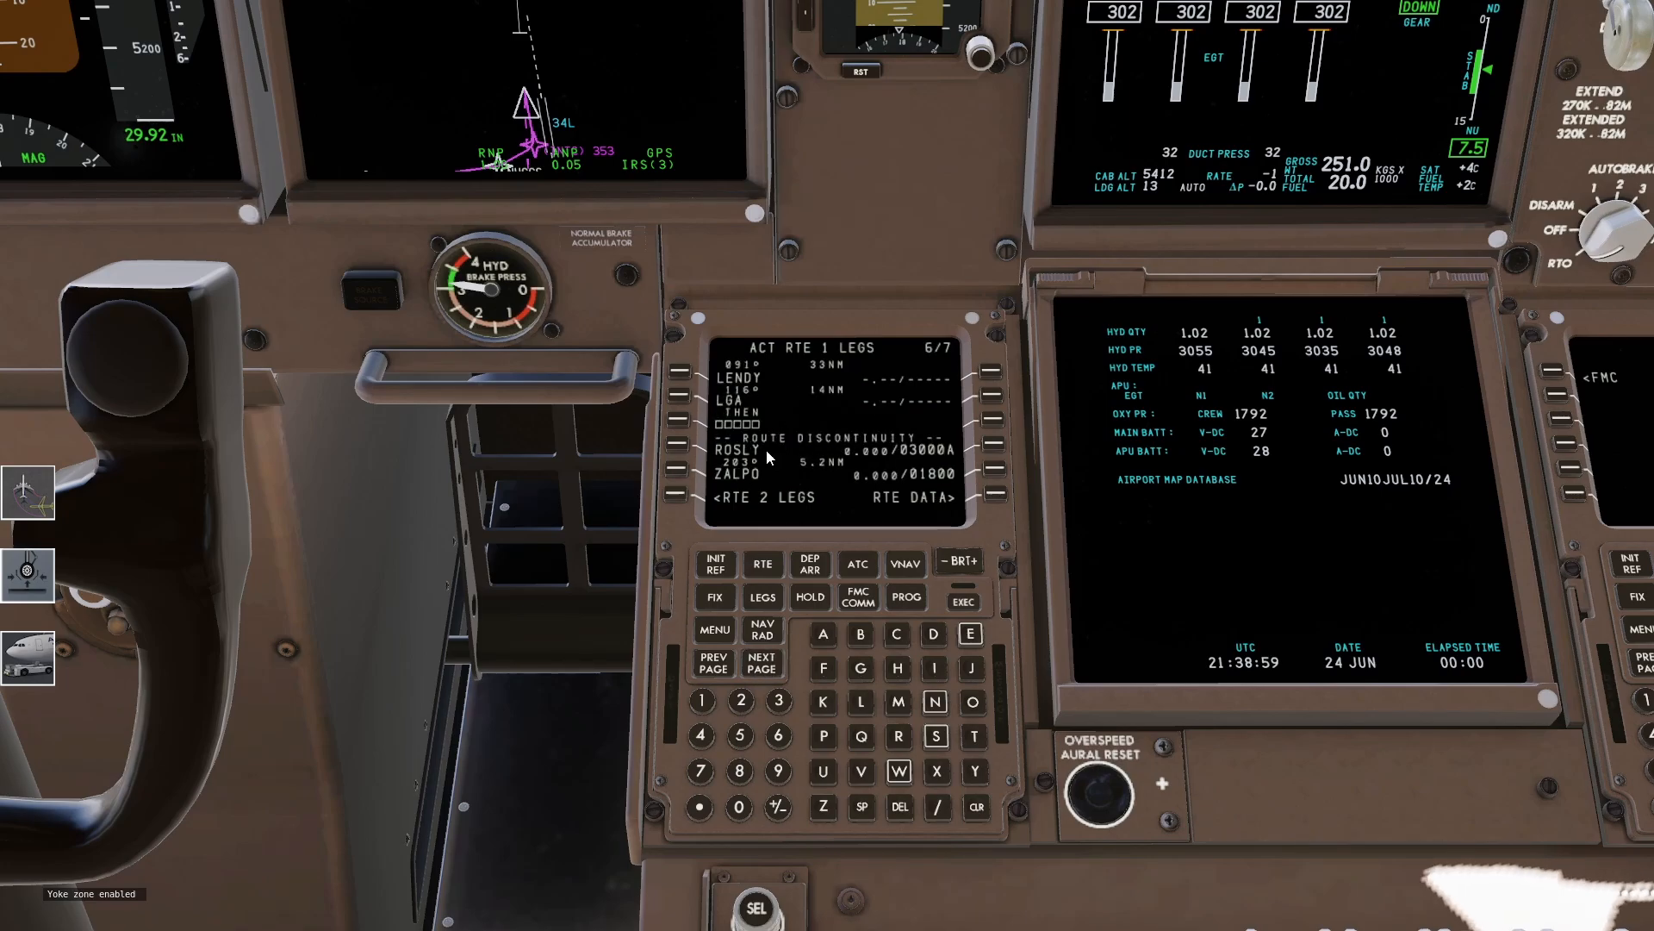
{"action": "left_click", "coordinate": [760, 662]}
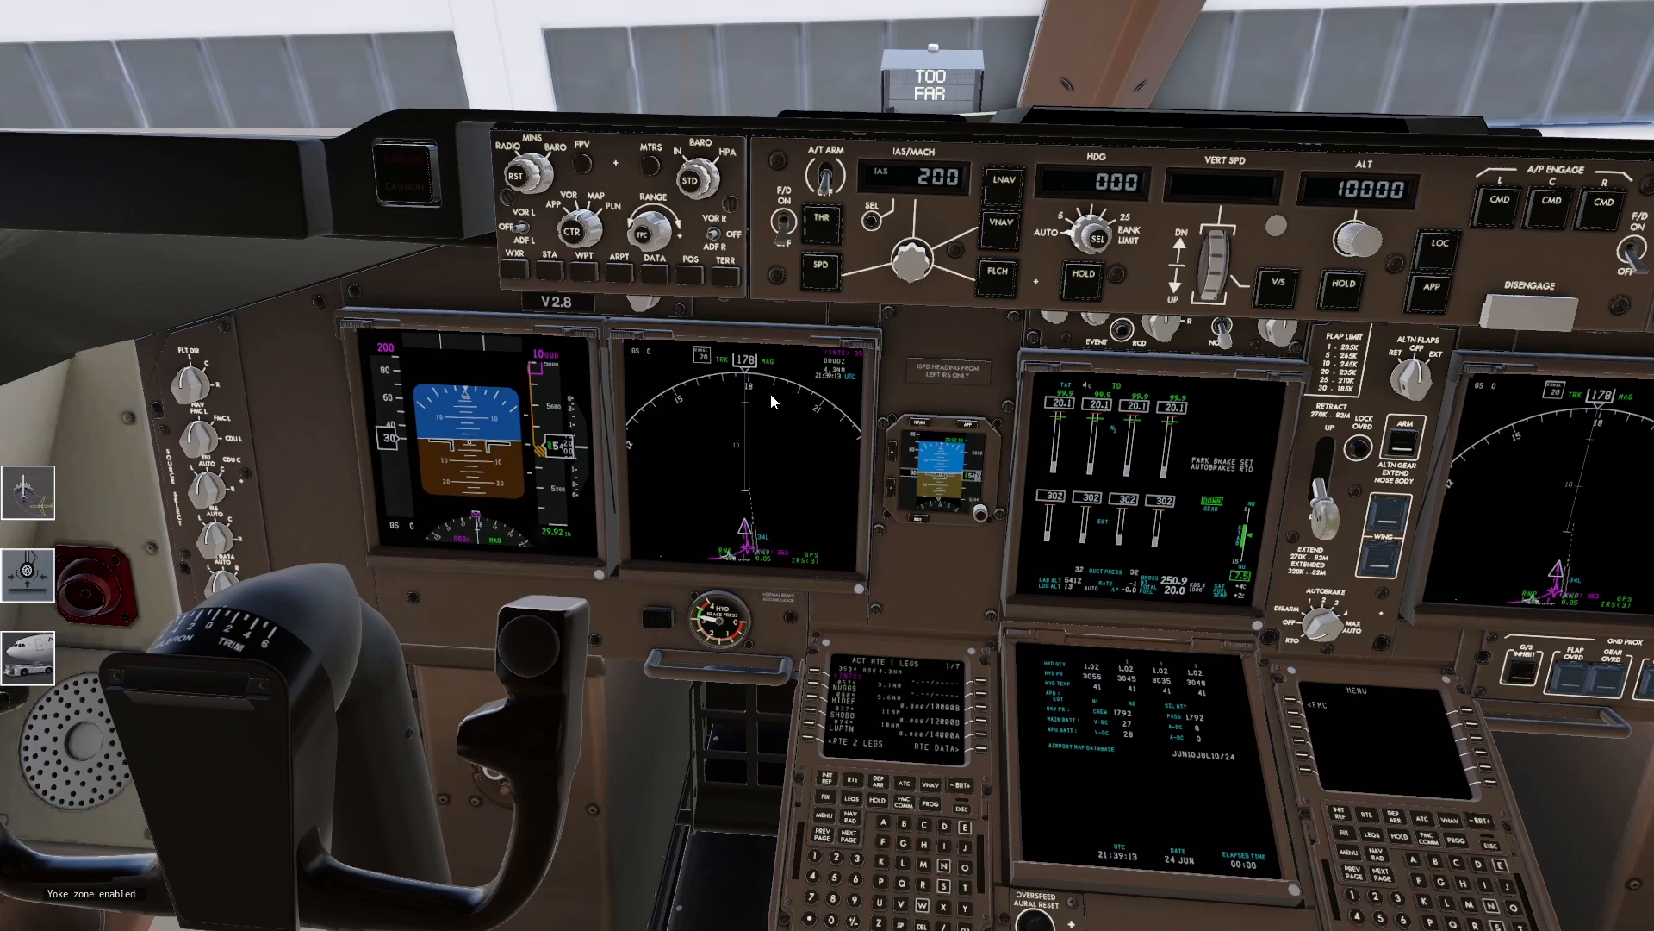
{"action": "mouse_move", "coordinate": [891, 485]}
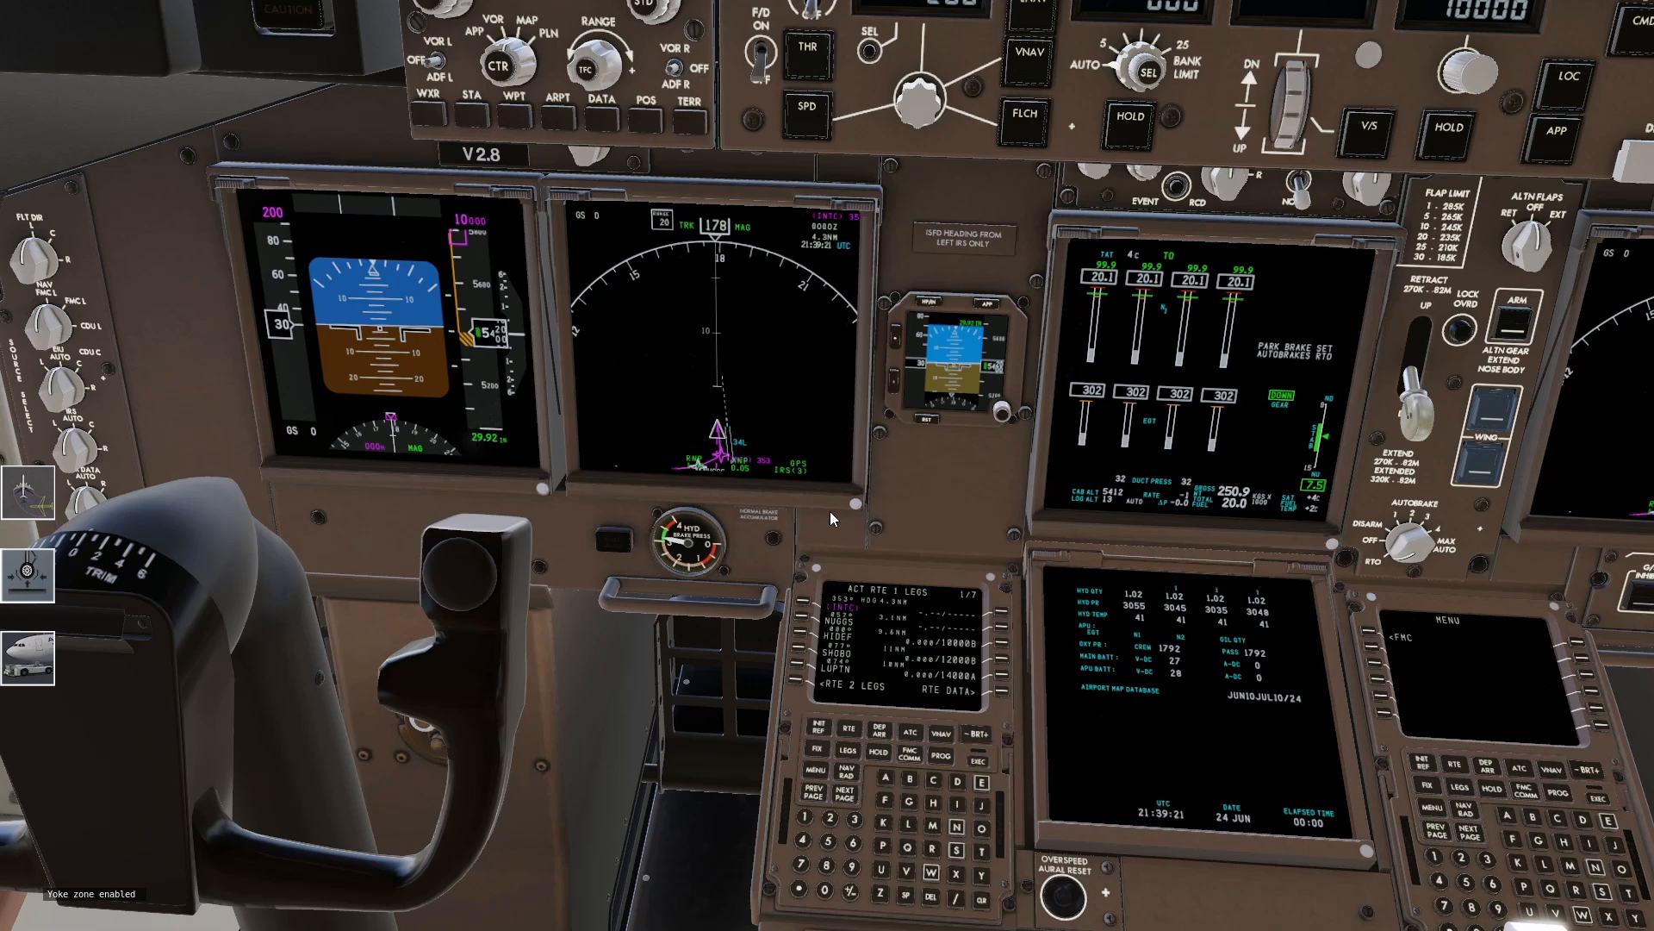
{"action": "mouse_move", "coordinate": [823, 496]}
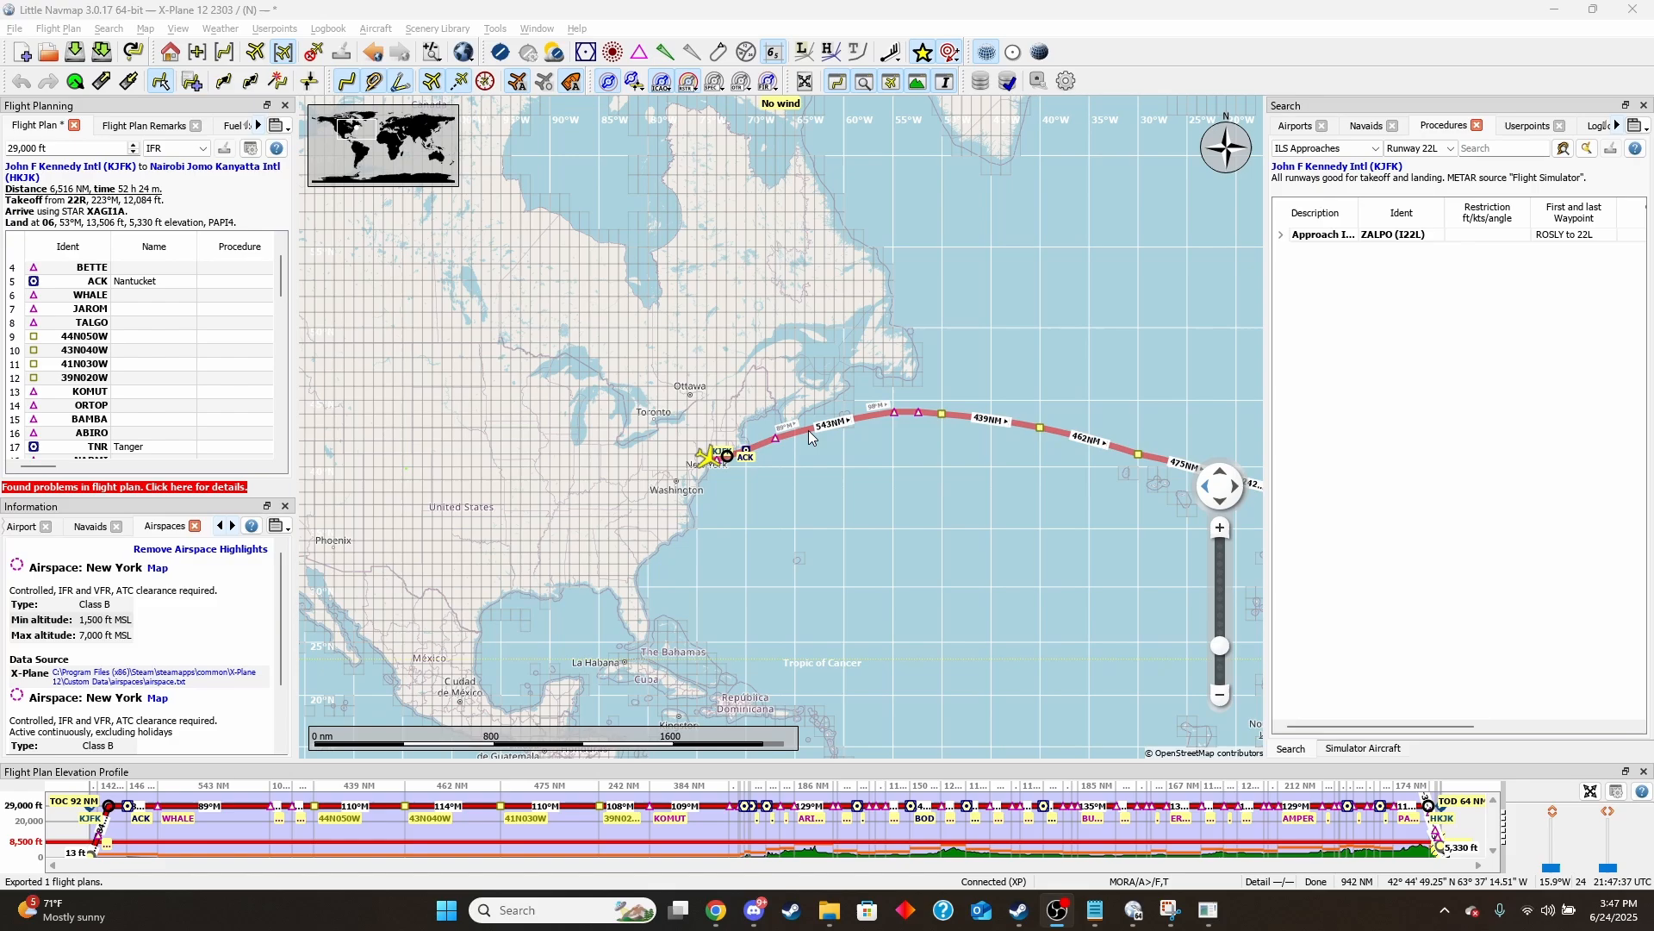
Select oceanic waypoints 44N050W through 39N020W in the Flight Plan table, then return to X-Plane
{"action": "scroll", "scroll_direction": "down", "scroll_amount": 3}
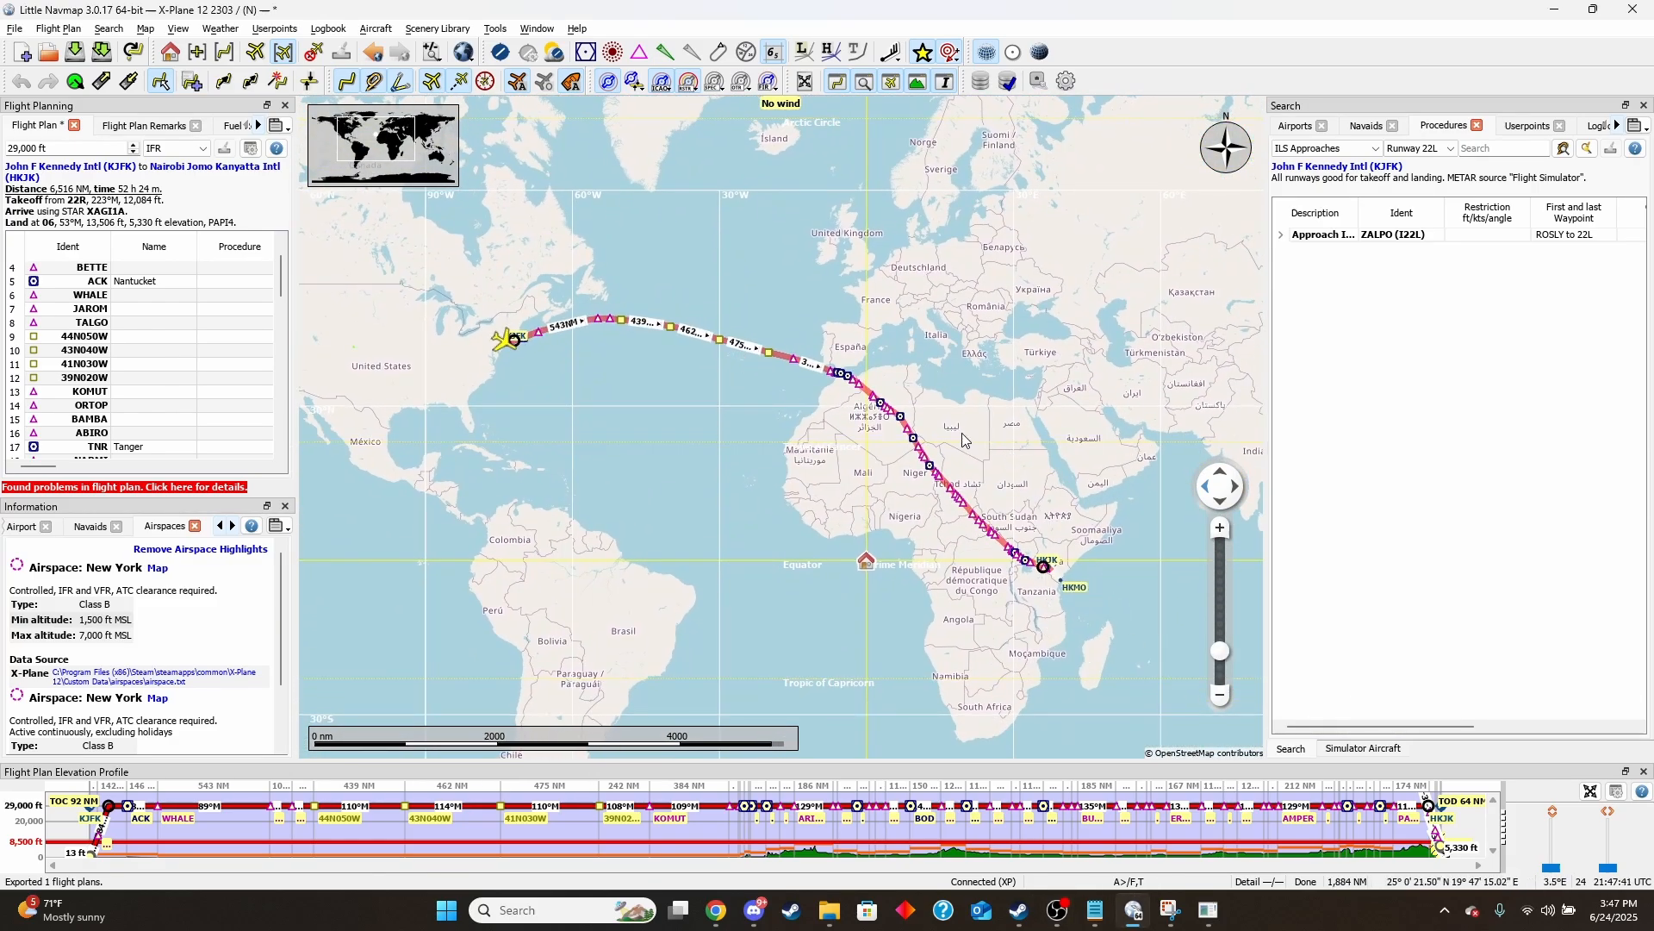
{"action": "scroll", "scroll_direction": "up", "scroll_amount": 3}
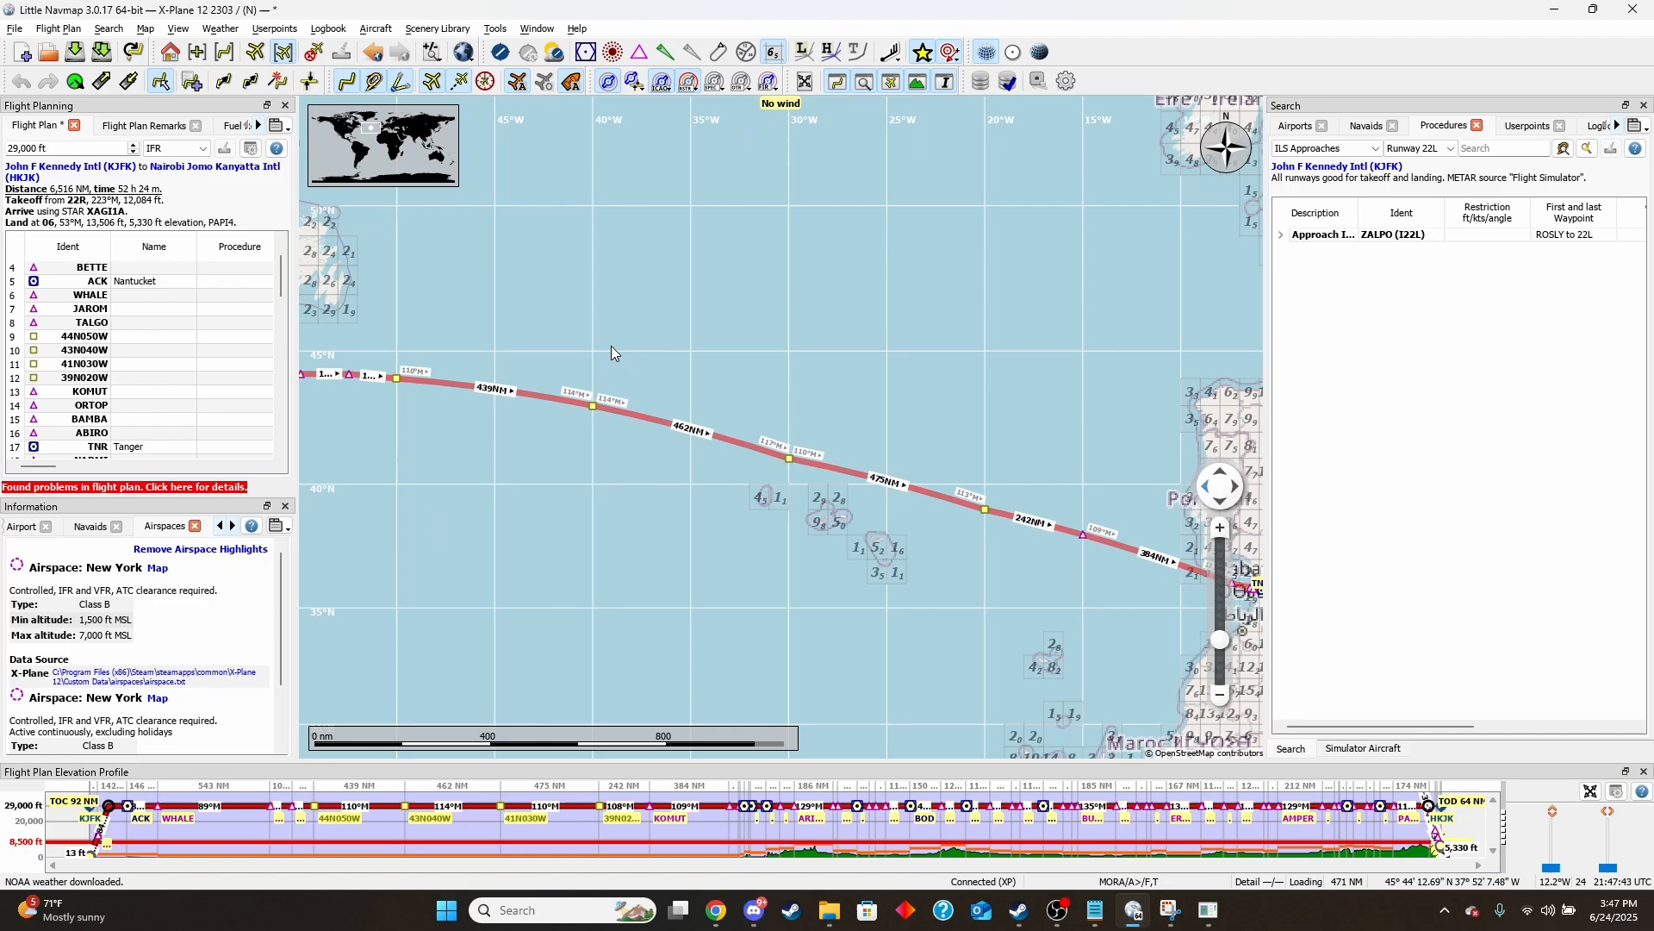
{"action": "left_click", "coordinate": [83, 335]}
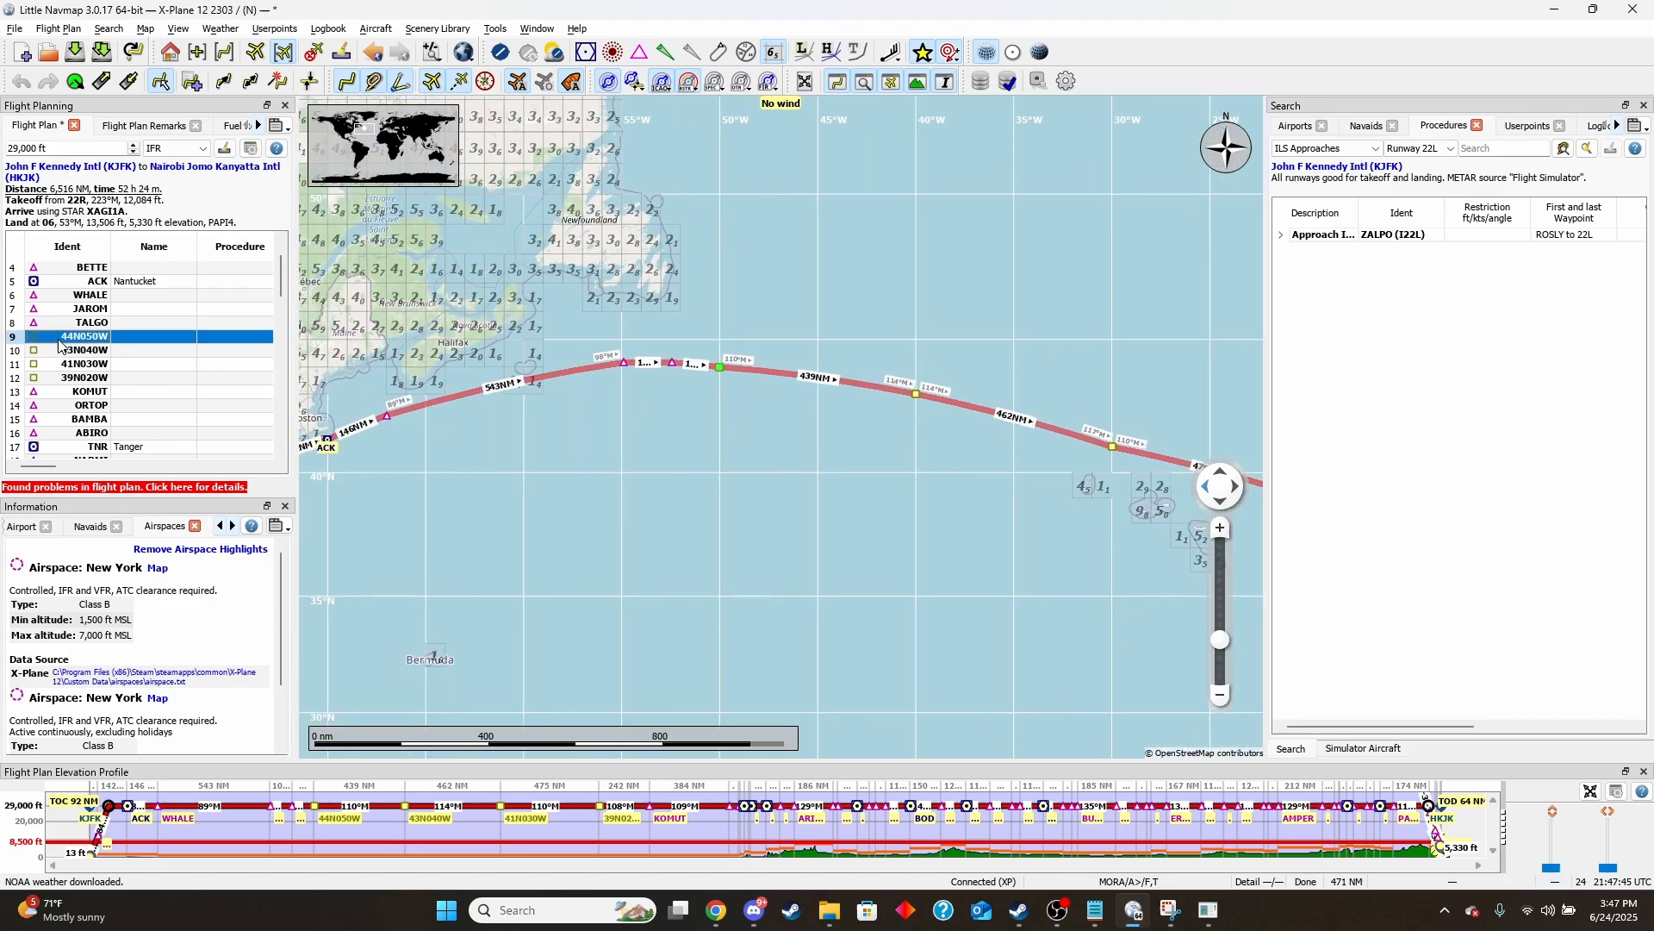
{"action": "left_click", "coordinate": [90, 377]}
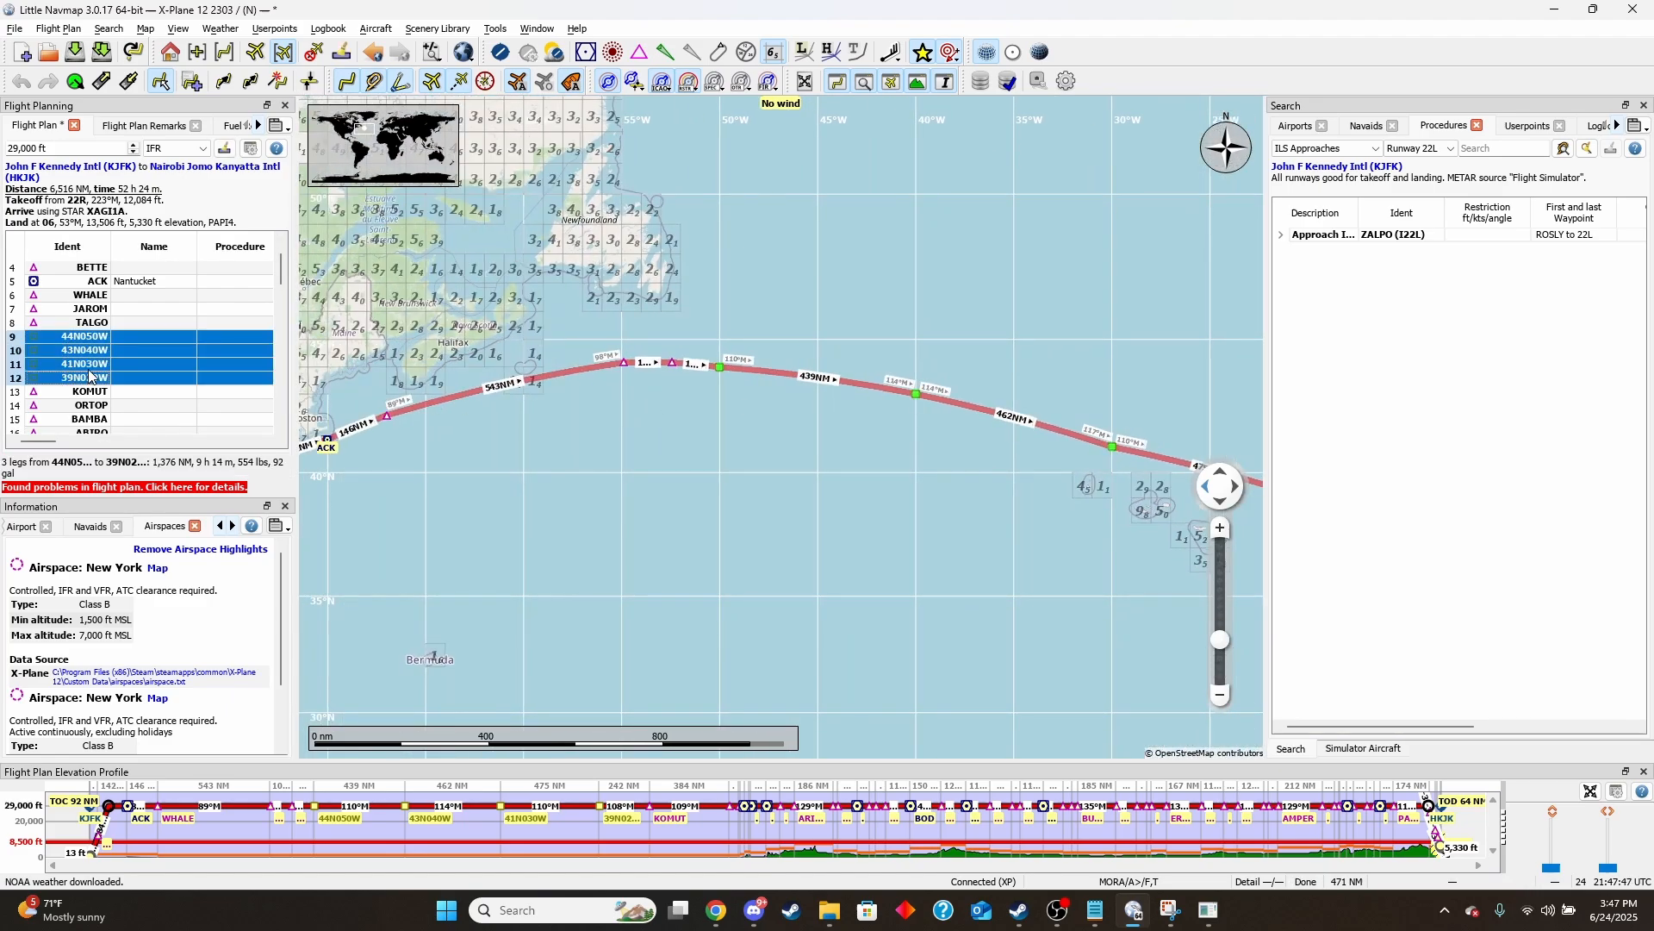
{"action": "left_click", "coordinate": [80, 336]}
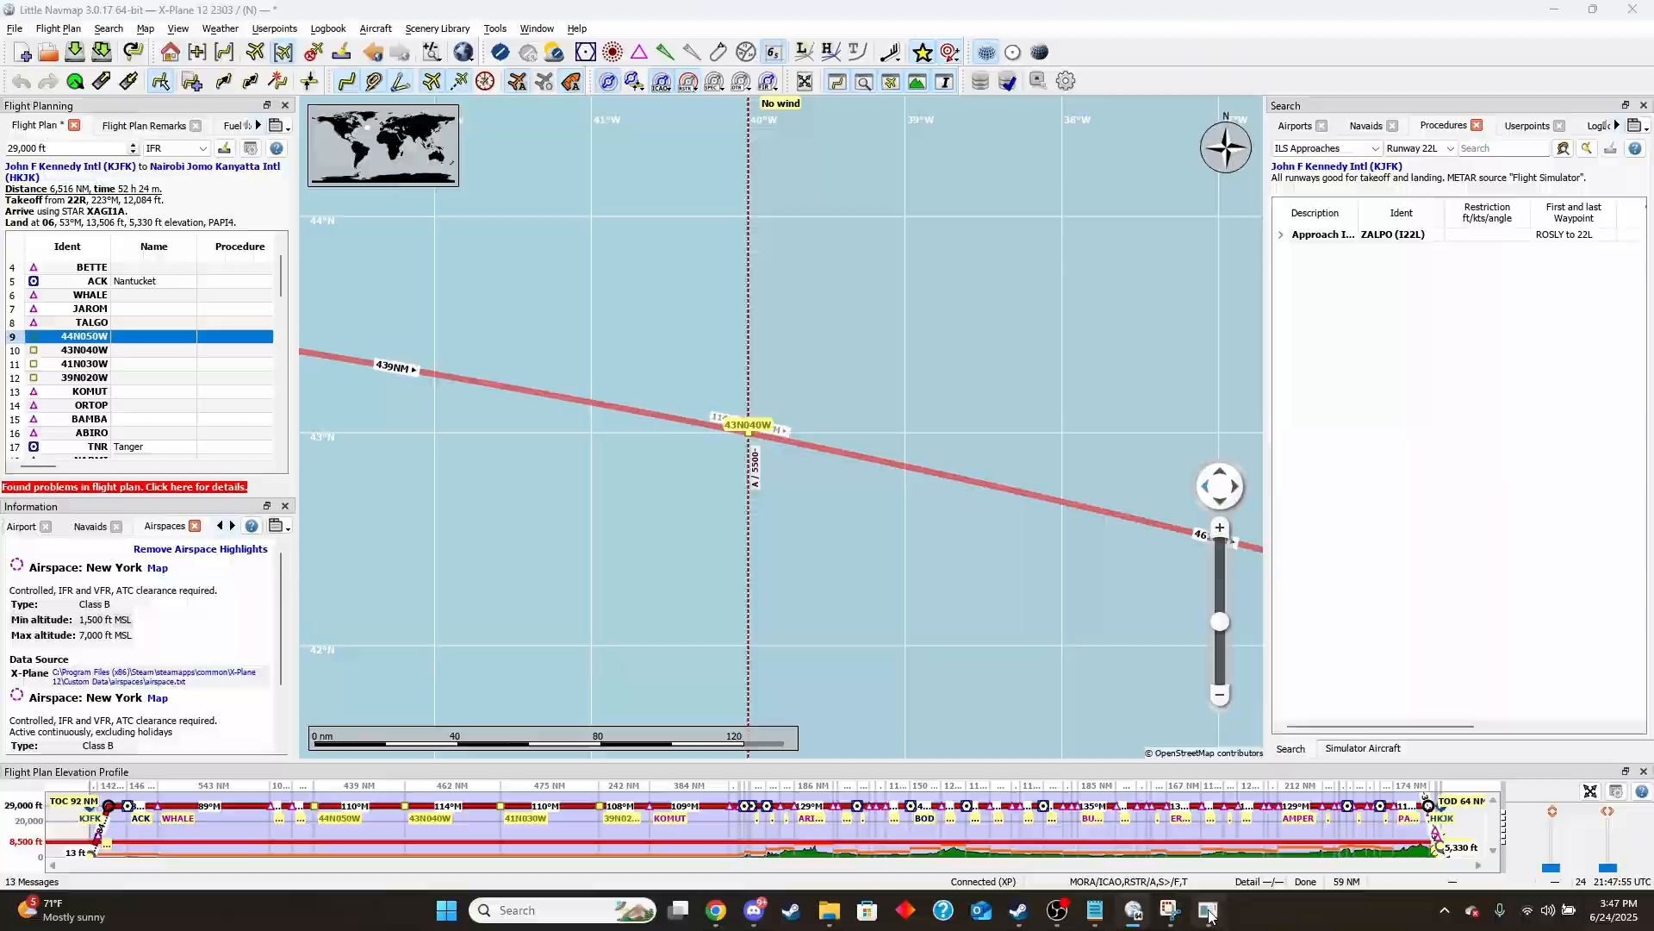
{"action": "left_click", "coordinate": [1208, 909]}
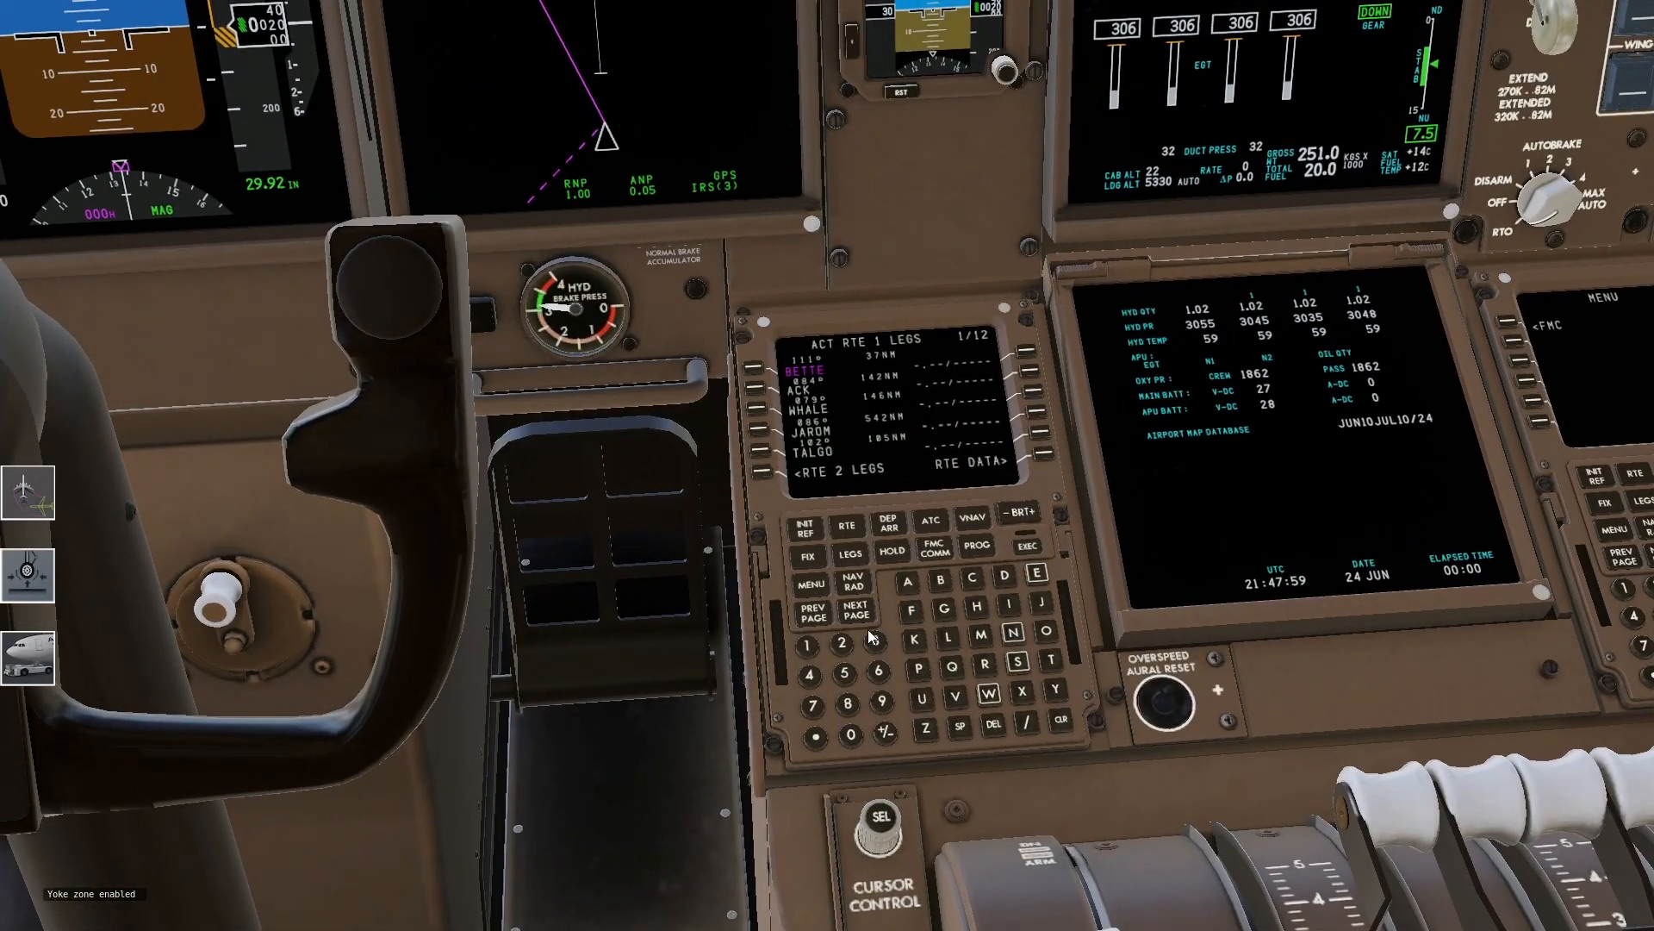
Show the route in PLN mode on the navigation display and step to the next waypoint
{"action": "left_click", "coordinate": [855, 610]}
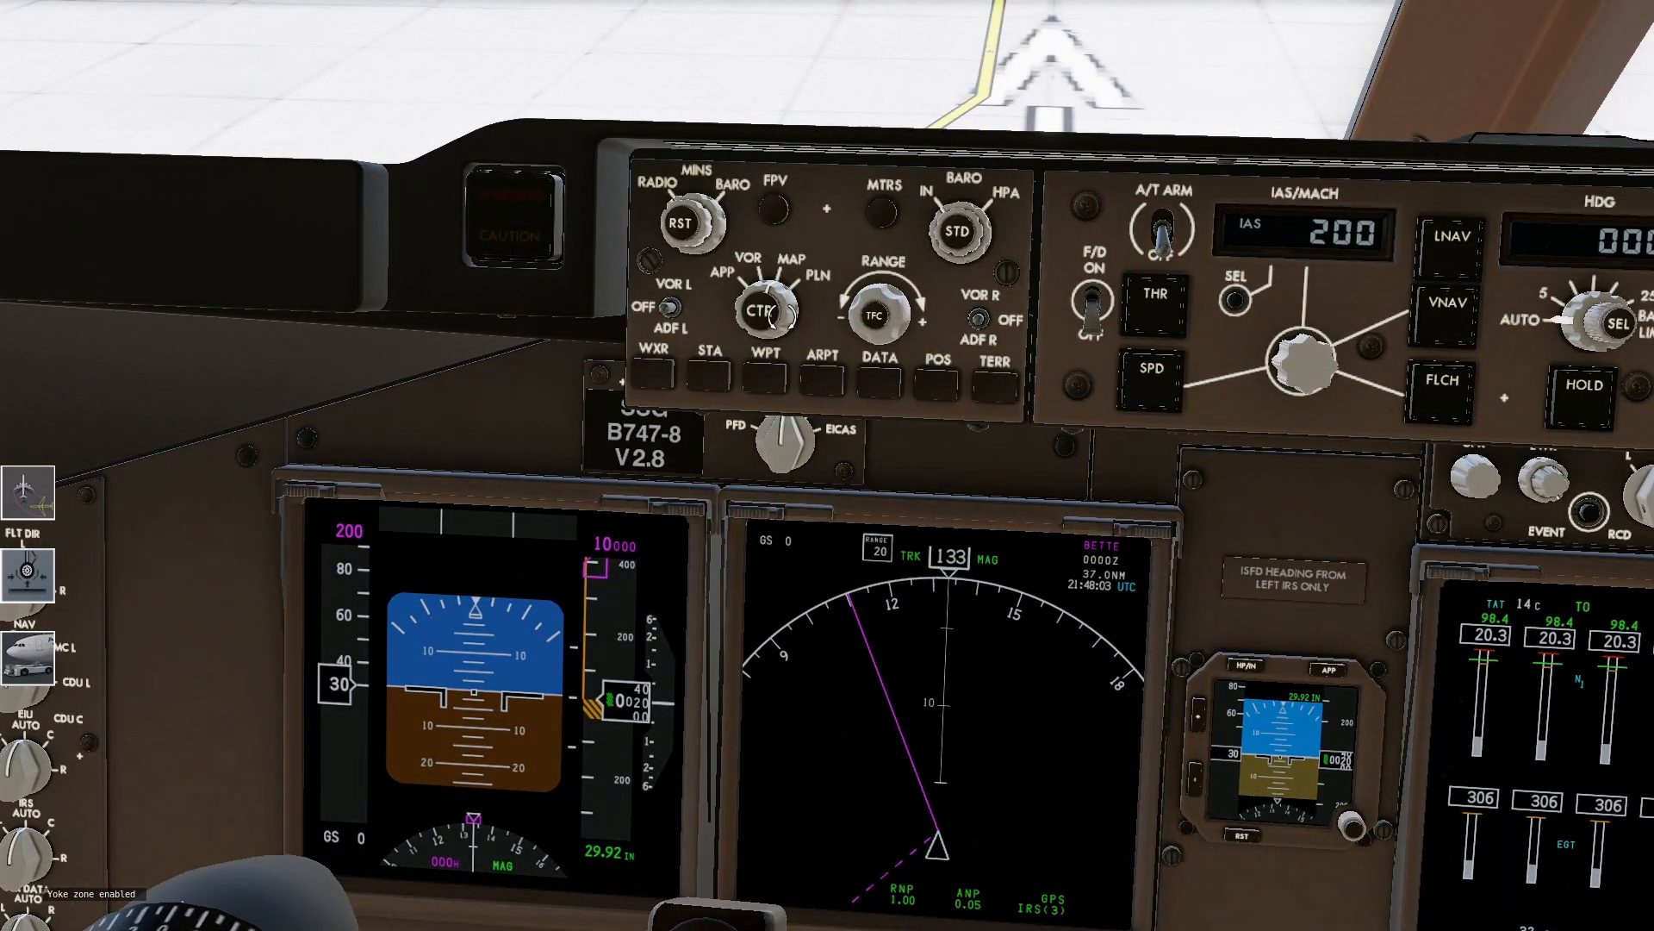
{"action": "left_click", "coordinate": [768, 314]}
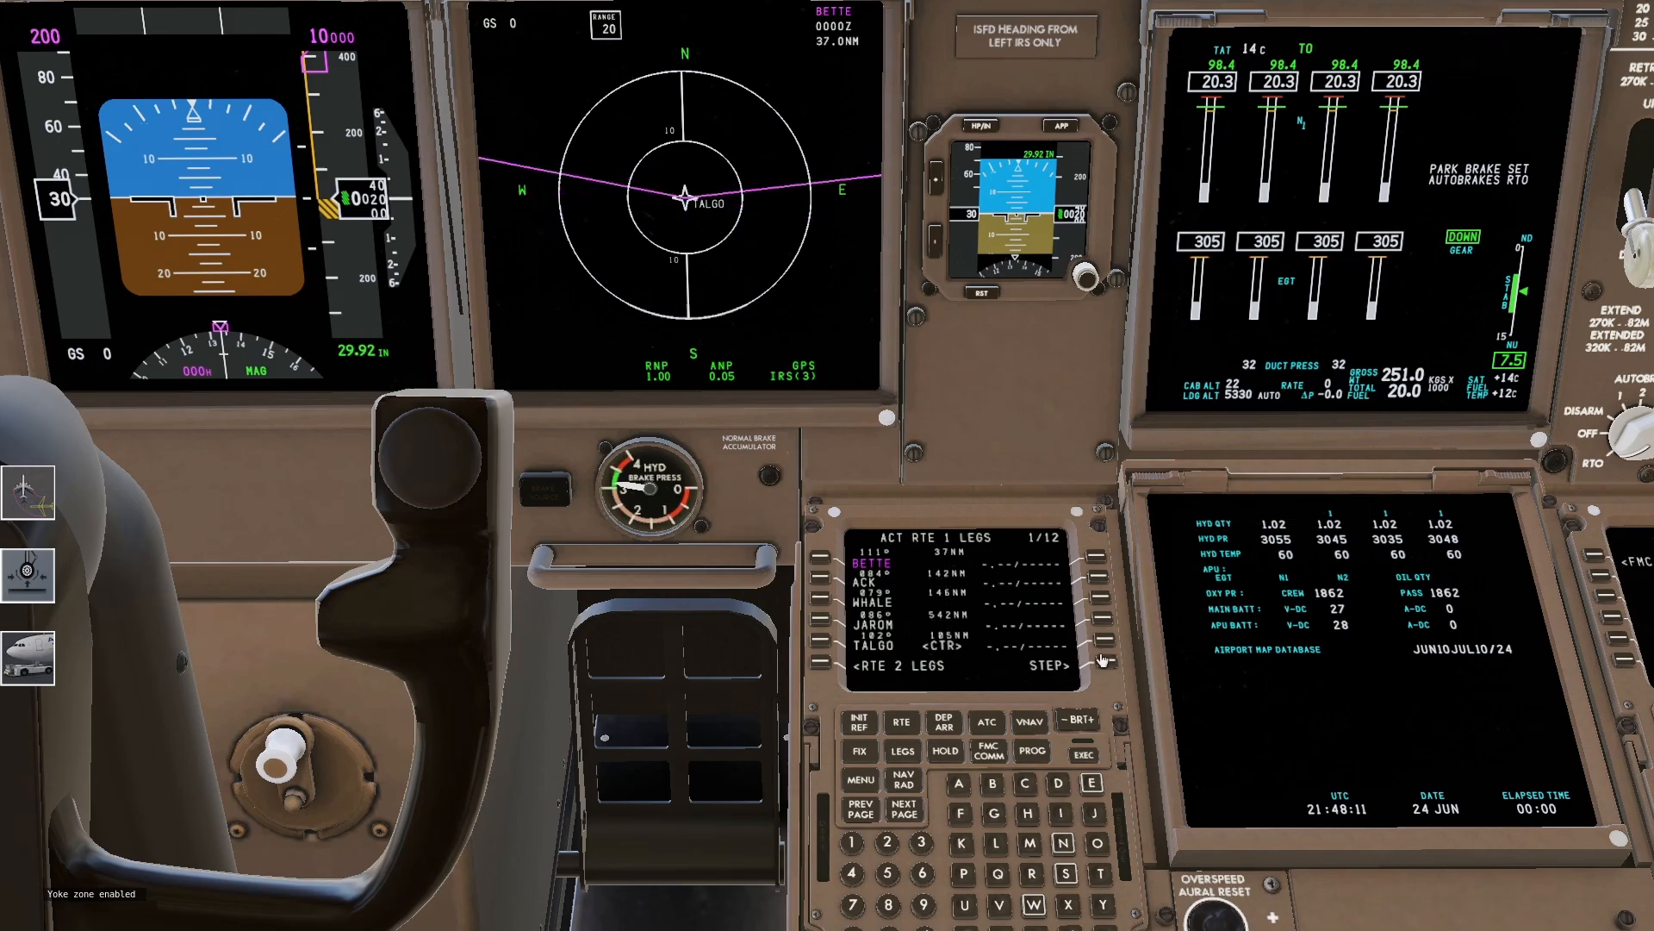
{"action": "left_click", "coordinate": [1100, 659]}
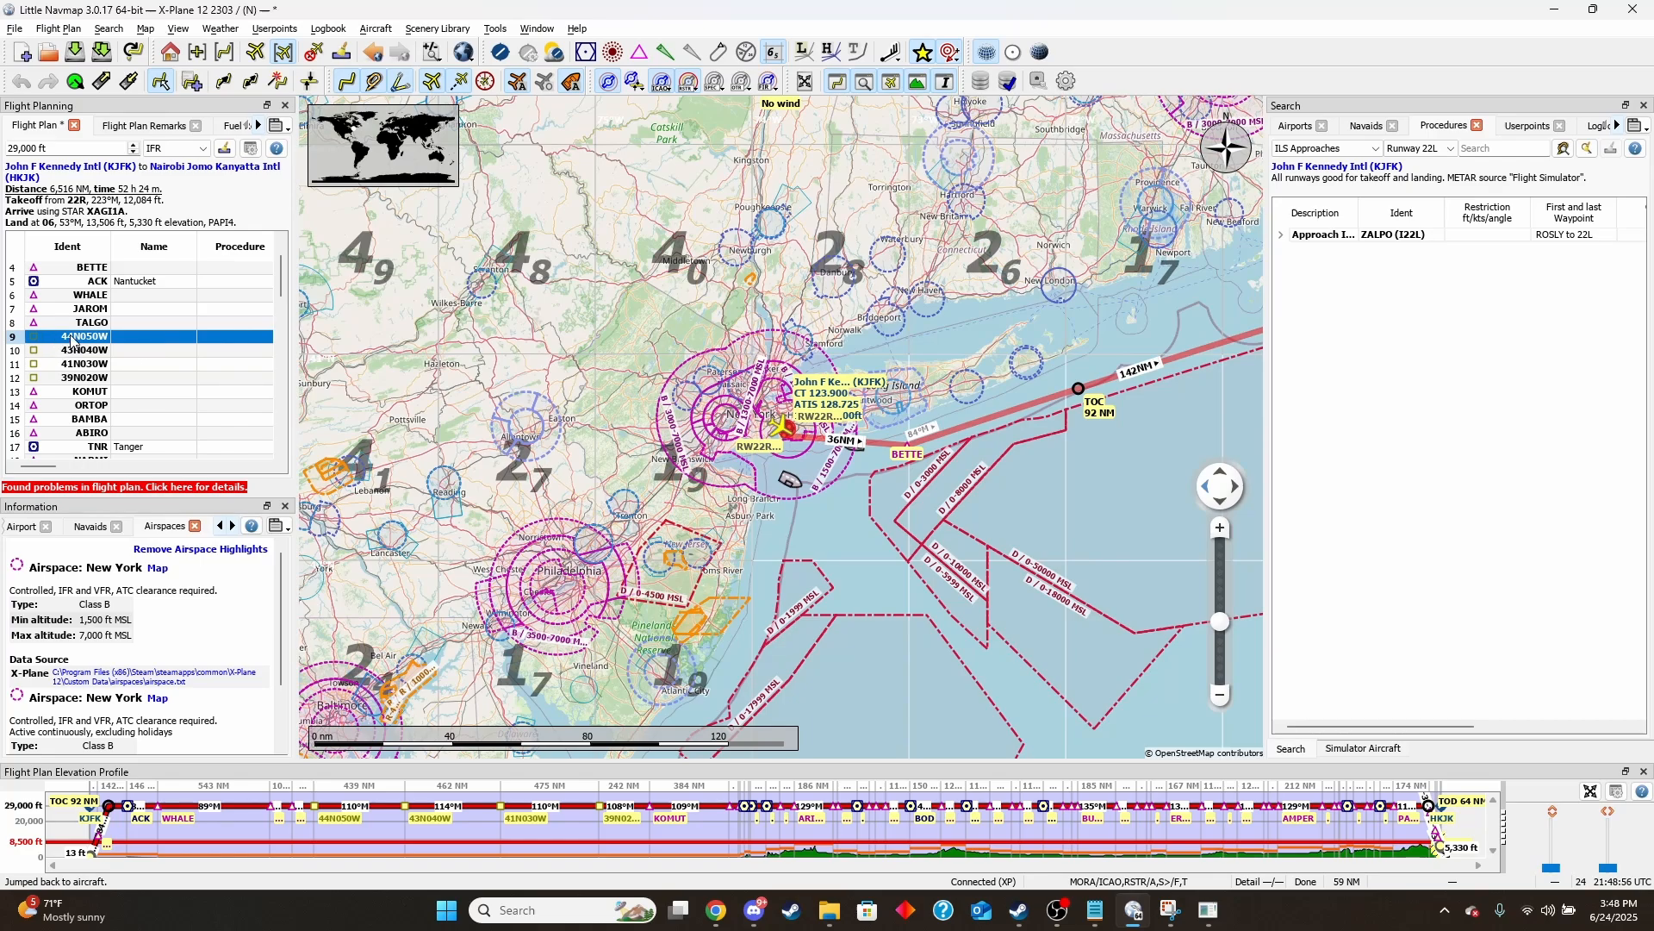
Write converted waypoint codes 4450N, 4340N and 4130N in a new Notepad note
{"action": "left_click", "coordinate": [1094, 910]}
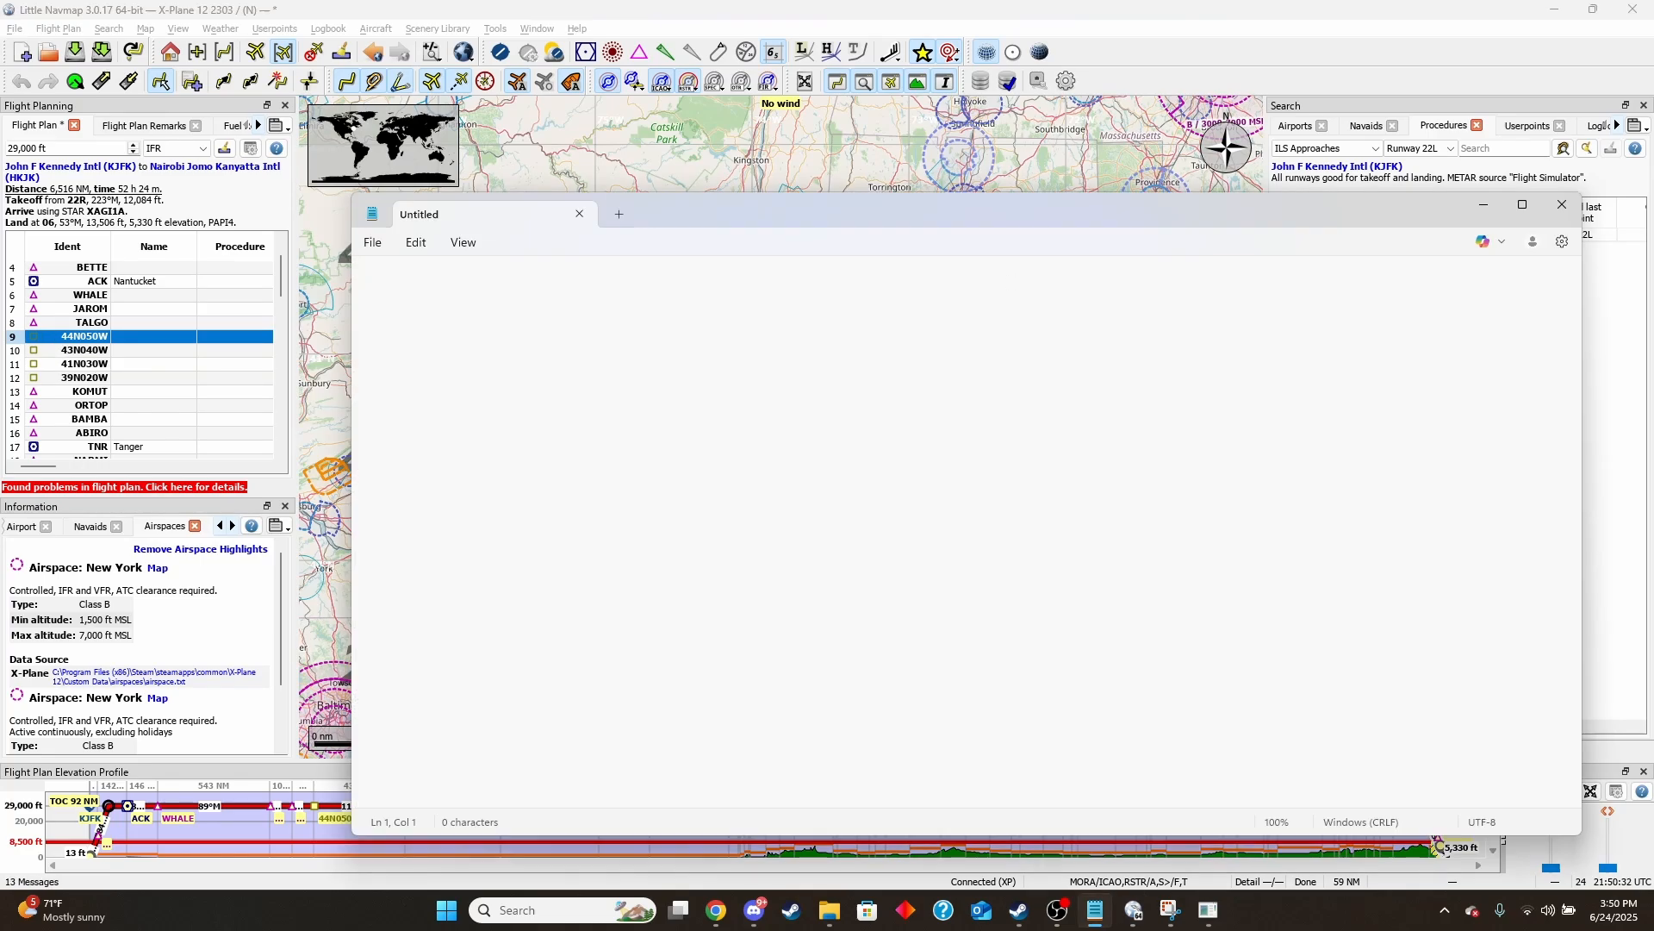
{"action": "mouse_move", "coordinate": [1278, 388]}
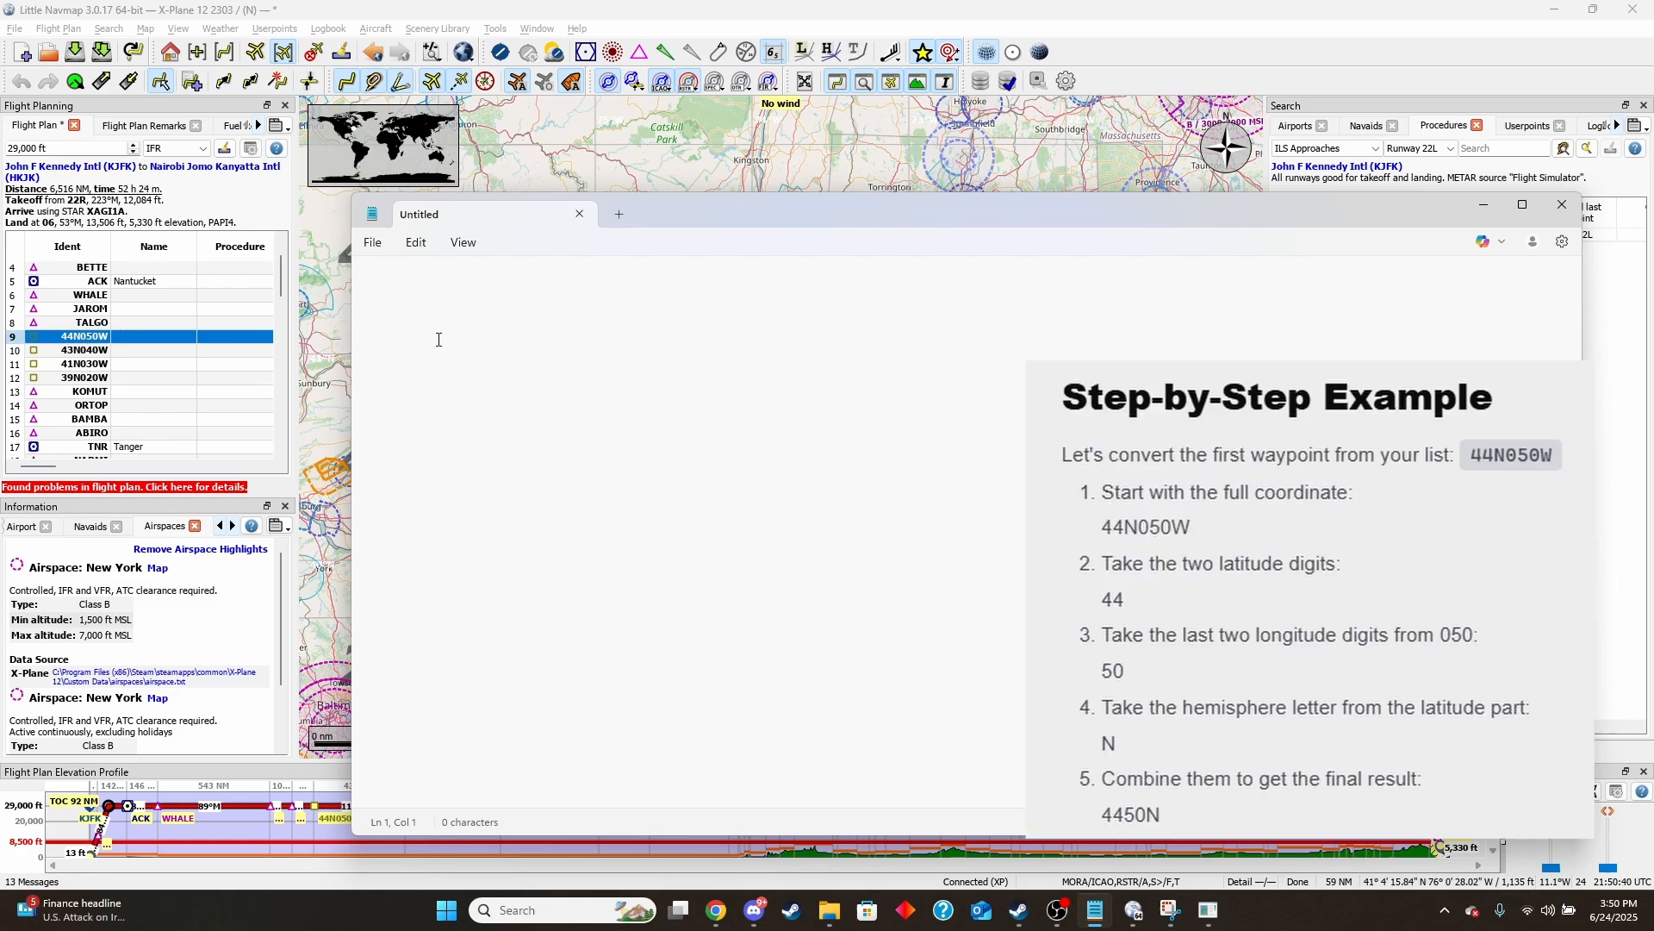
{"action": "type", "text": "4"}
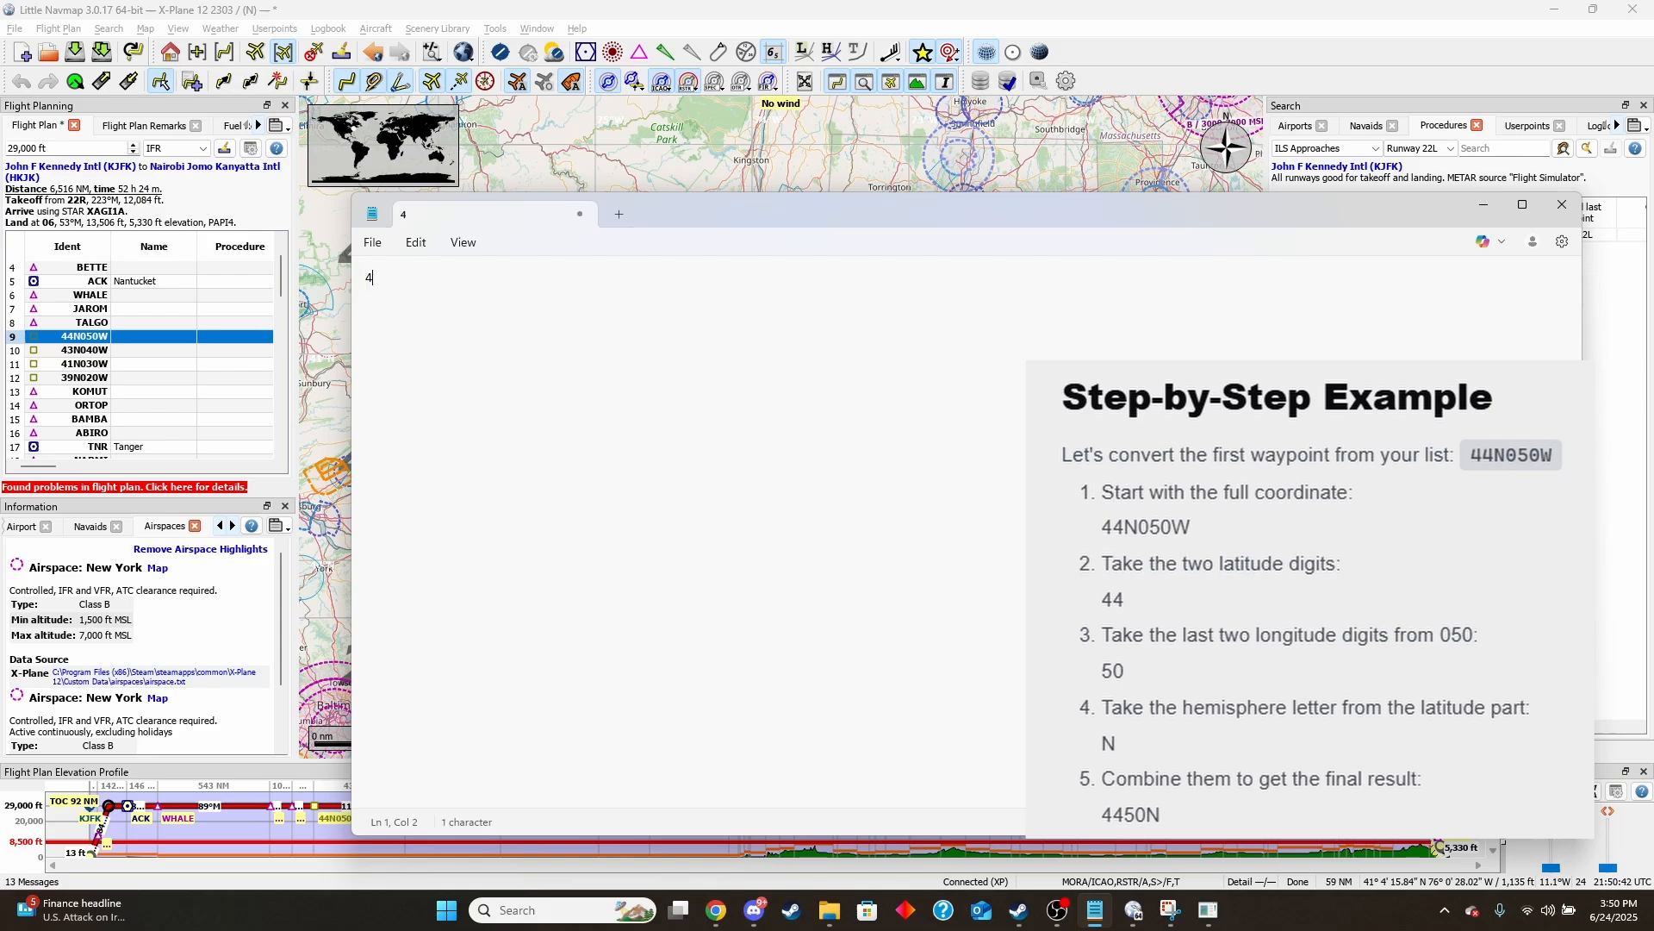
{"action": "type", "text": "4"}
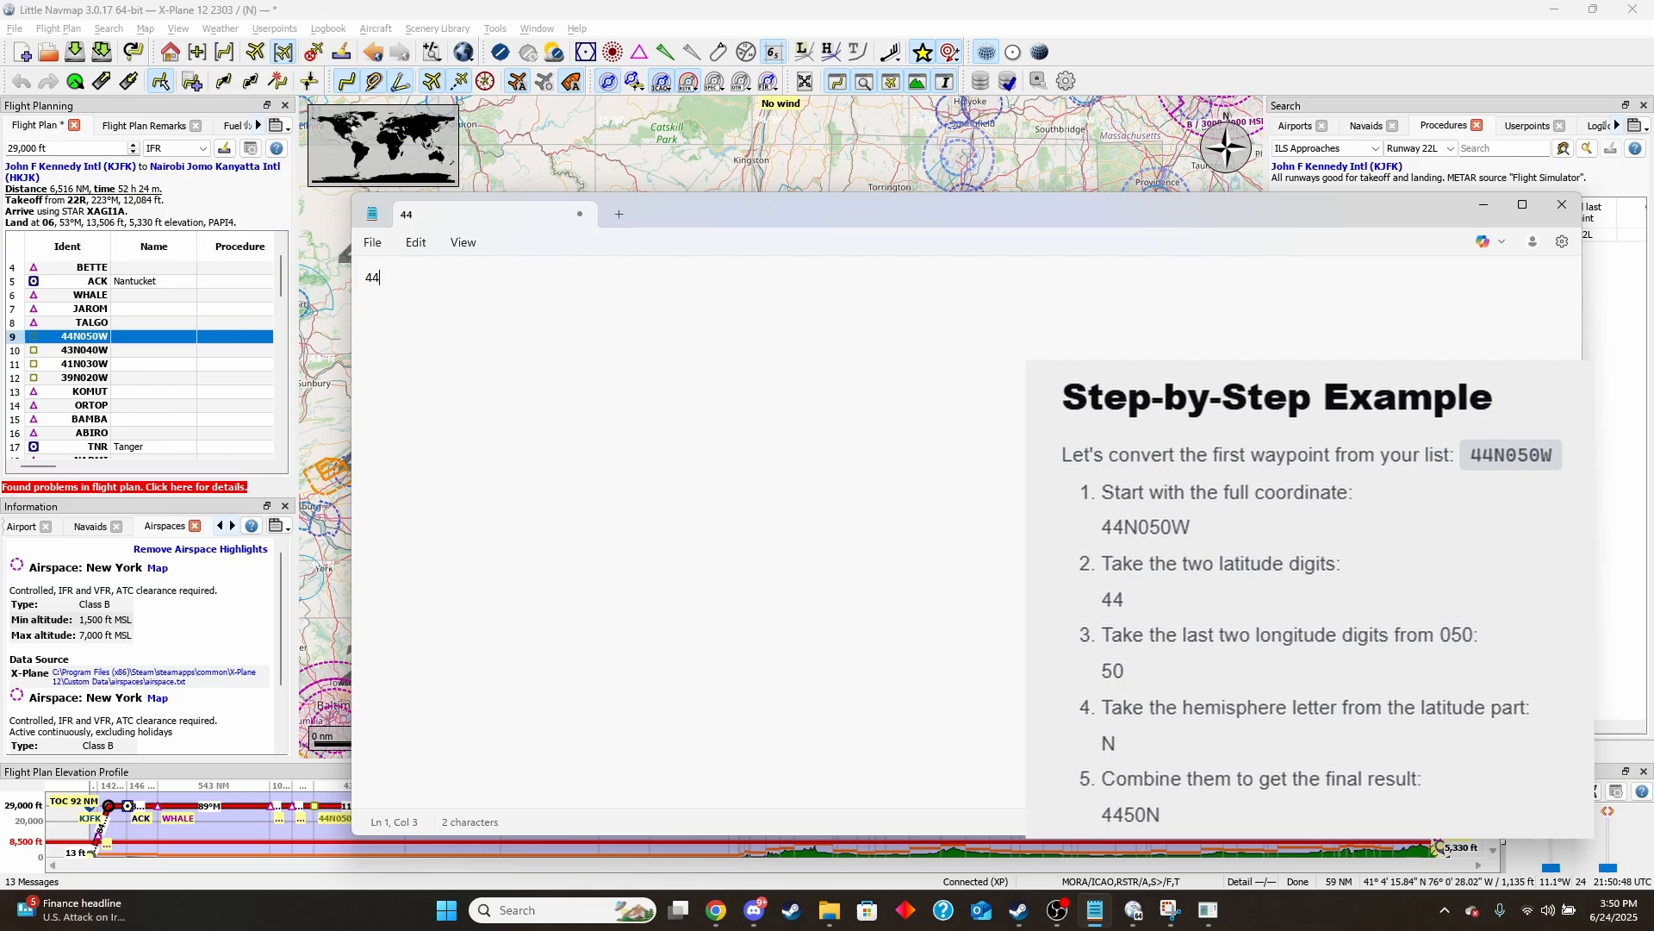
{"action": "type", "text": "50"}
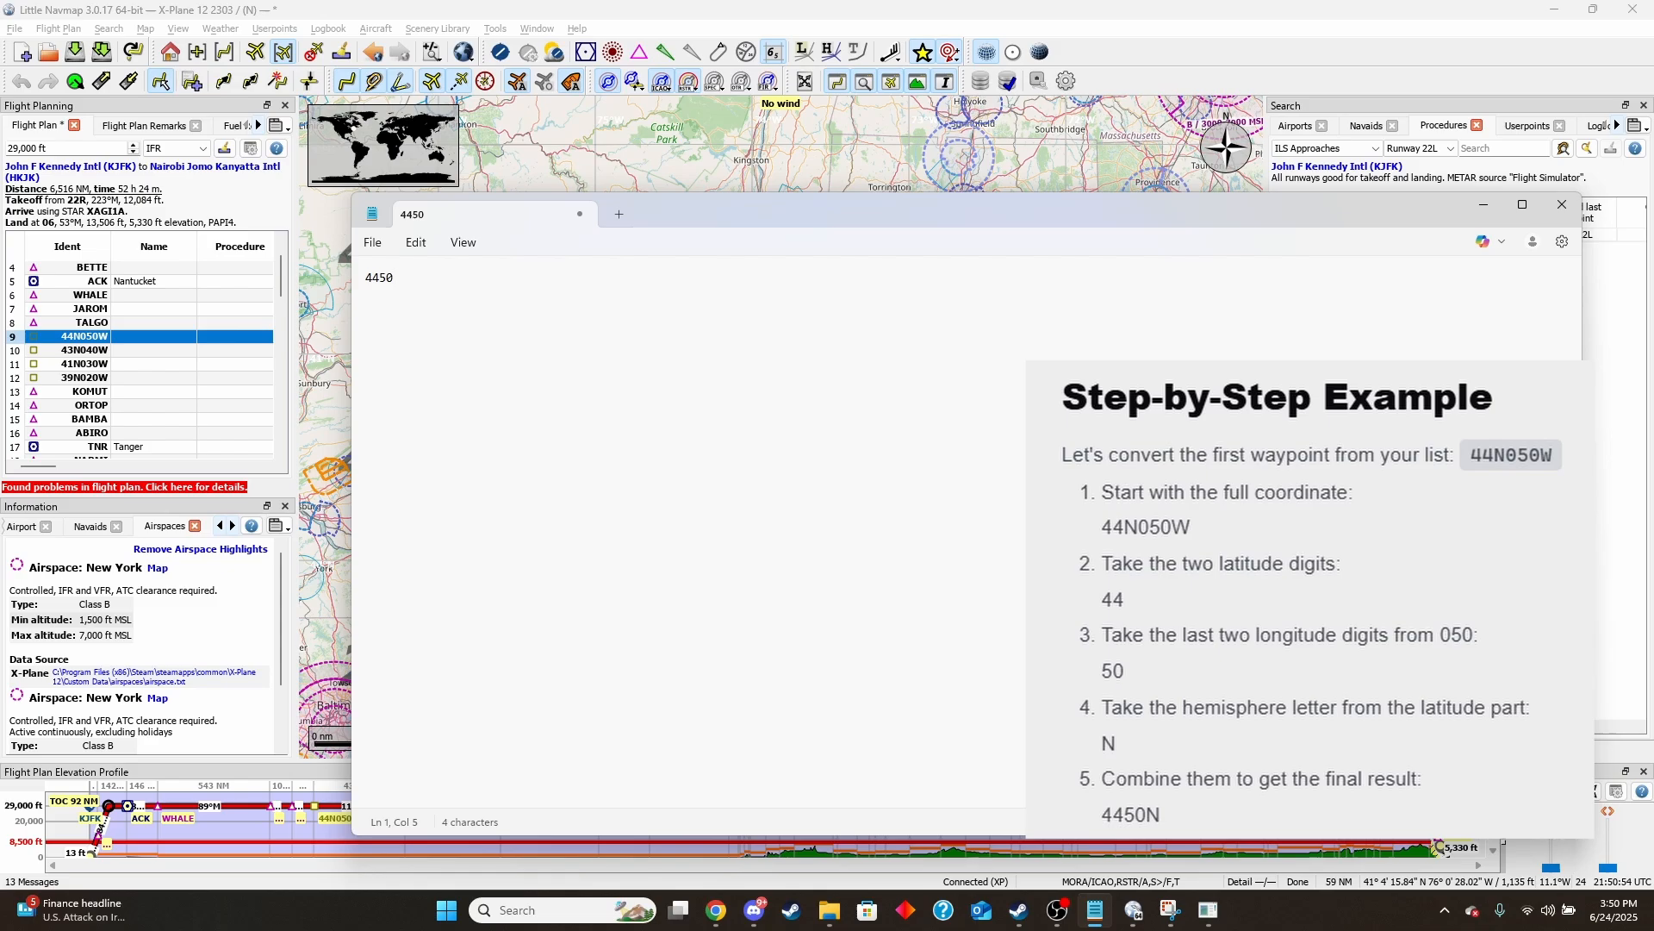
{"action": "left_click", "coordinate": [390, 277]}
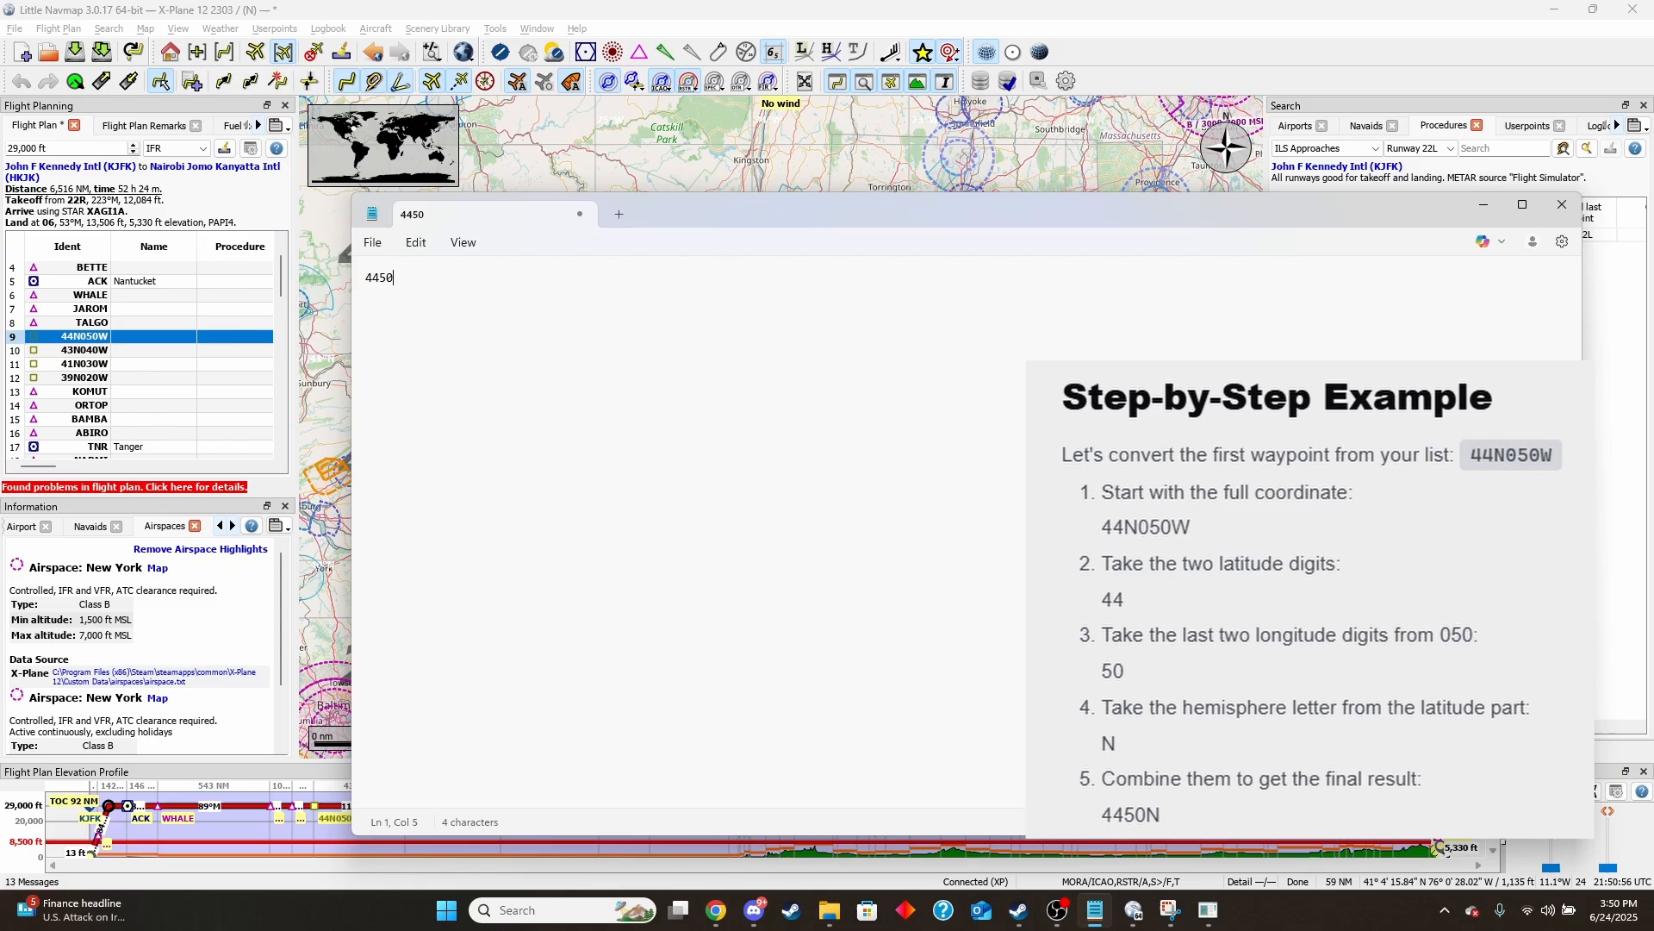
{"action": "type", "text": "N"}
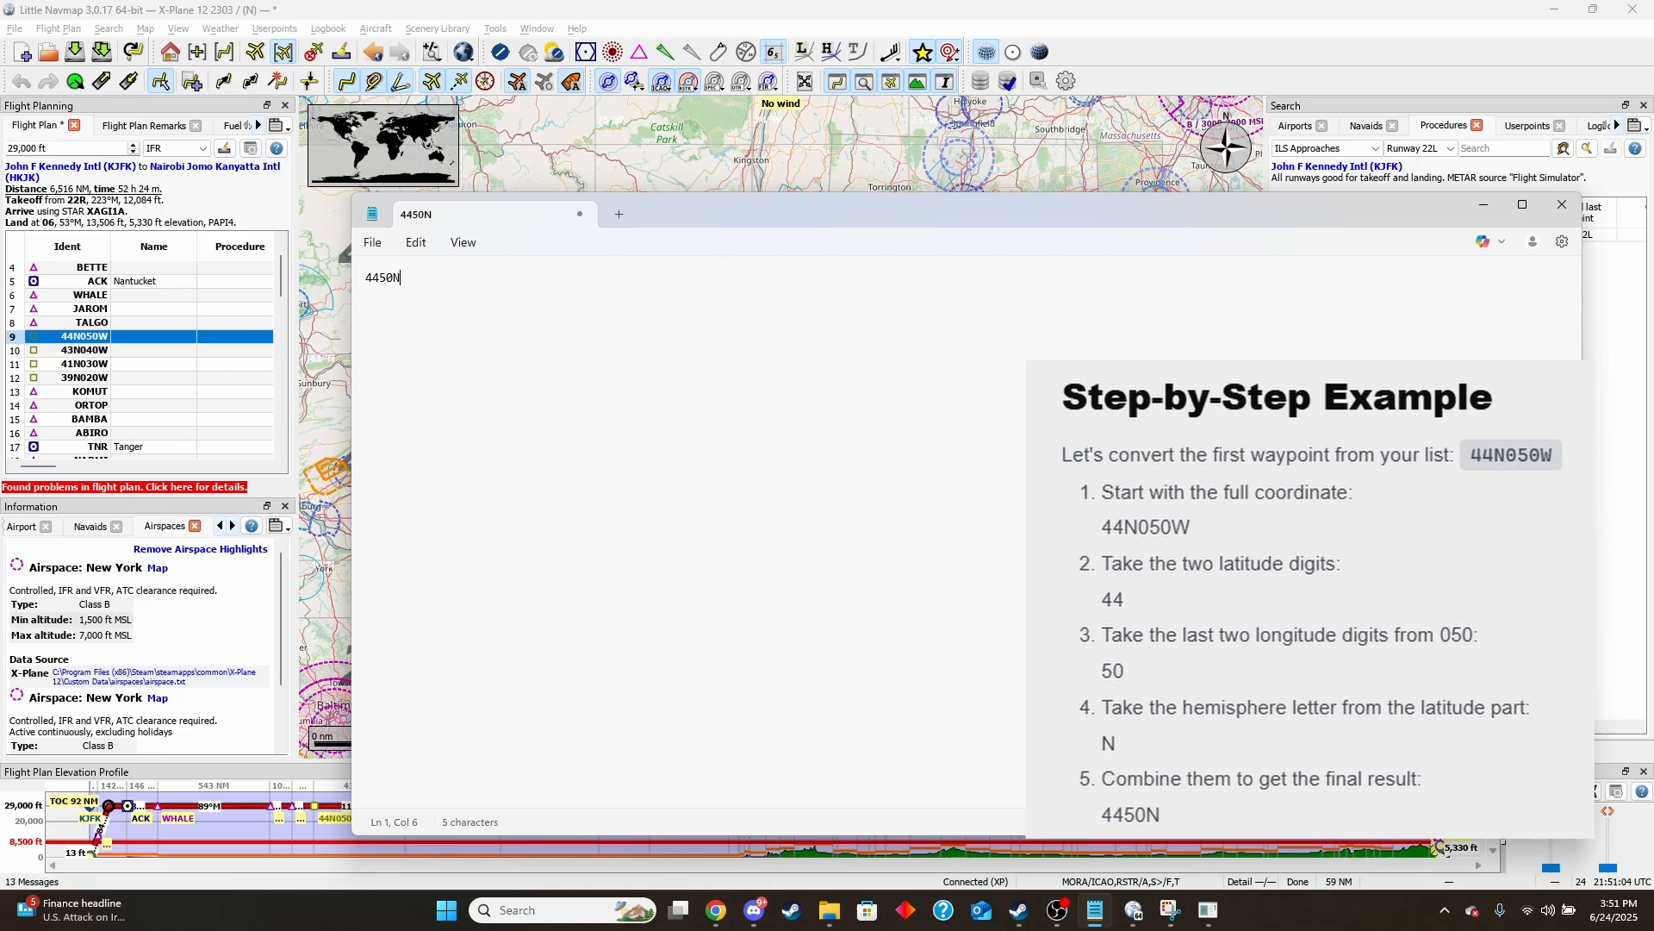
{"action": "mouse_move", "coordinate": [844, 326]}
{"action": "type", "text": "4340N"}
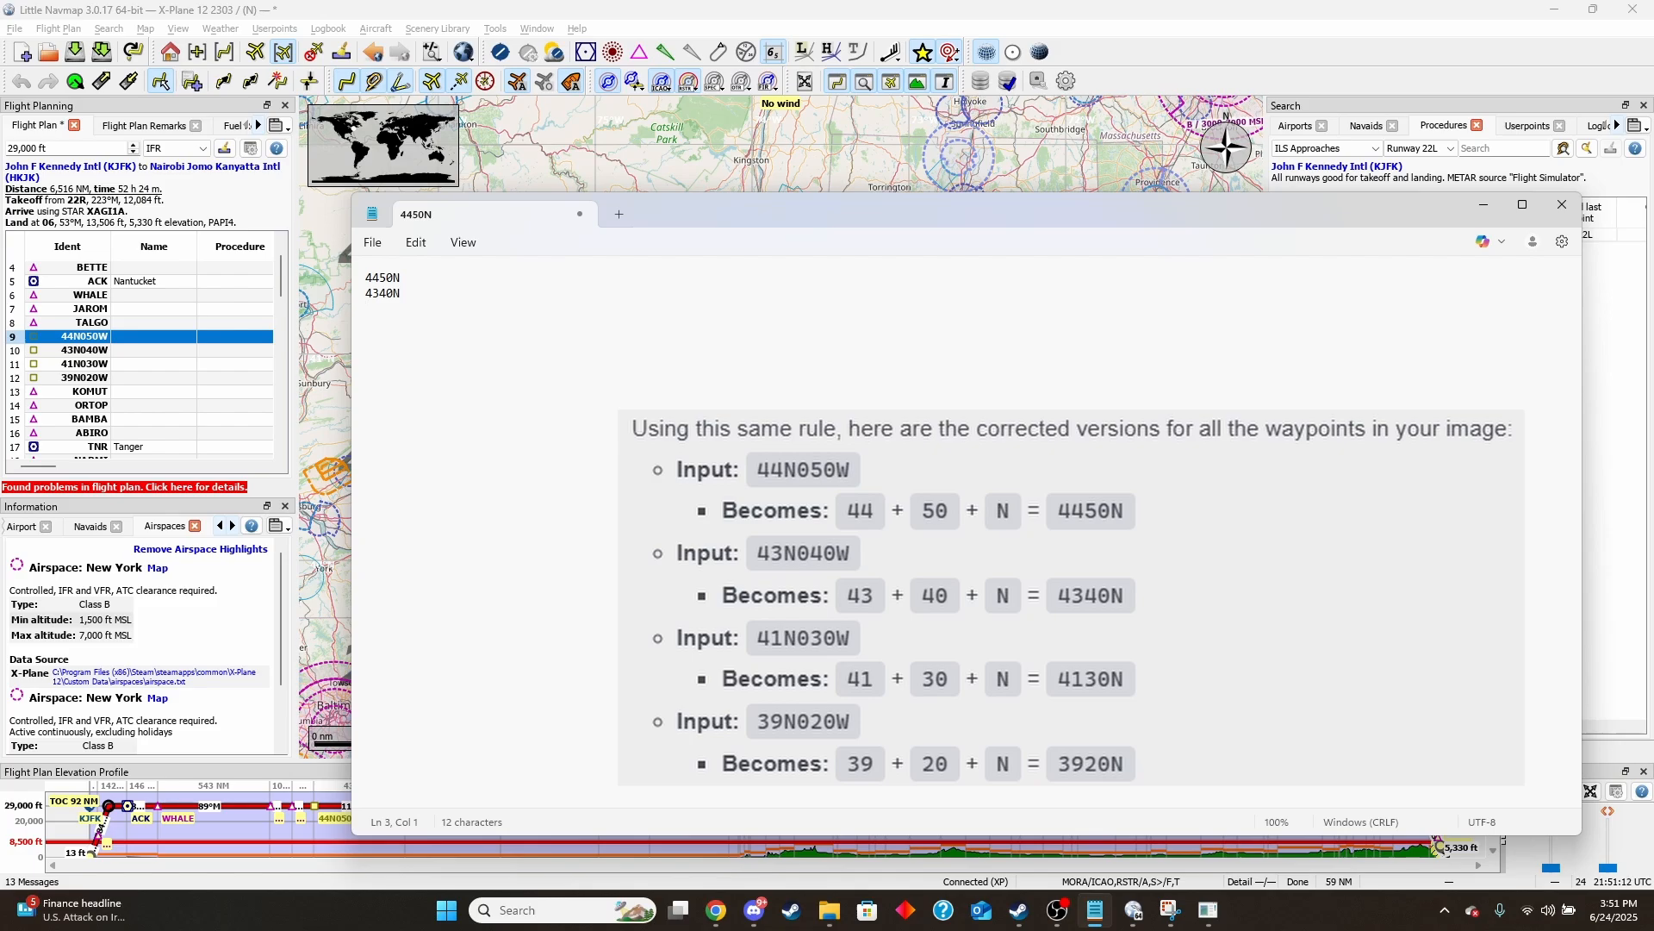
{"action": "type", "text": "4130"}
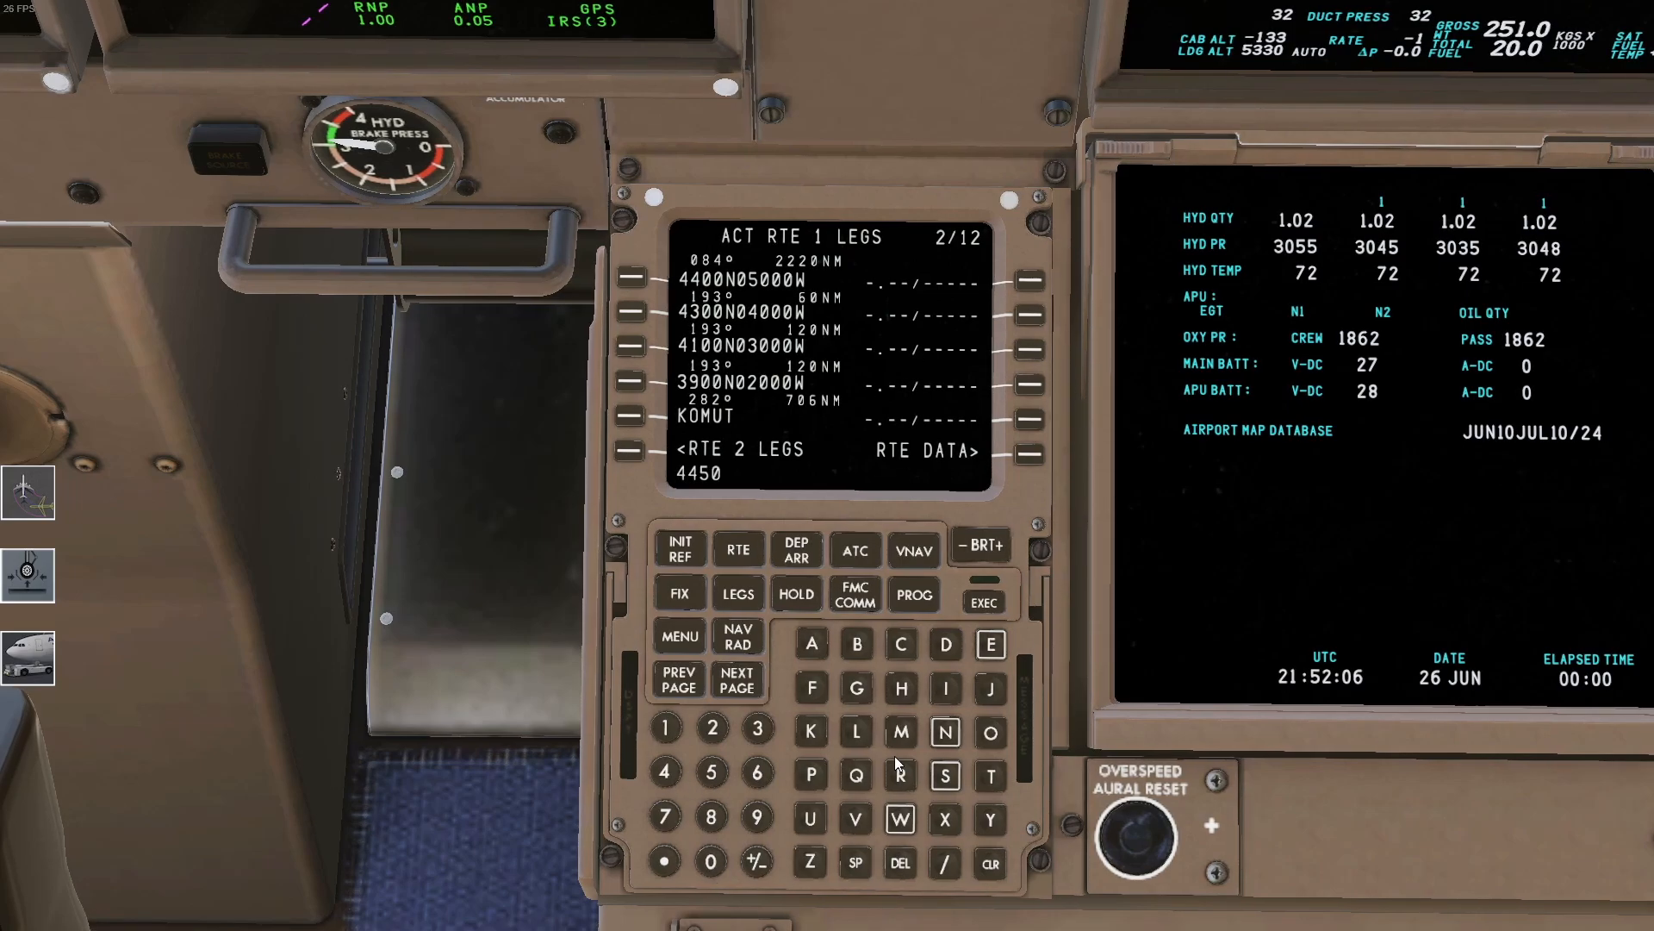
Replace the first two oceanic legs with 4450N and 4340N and close the discontinuity
{"action": "left_click", "coordinate": [943, 733]}
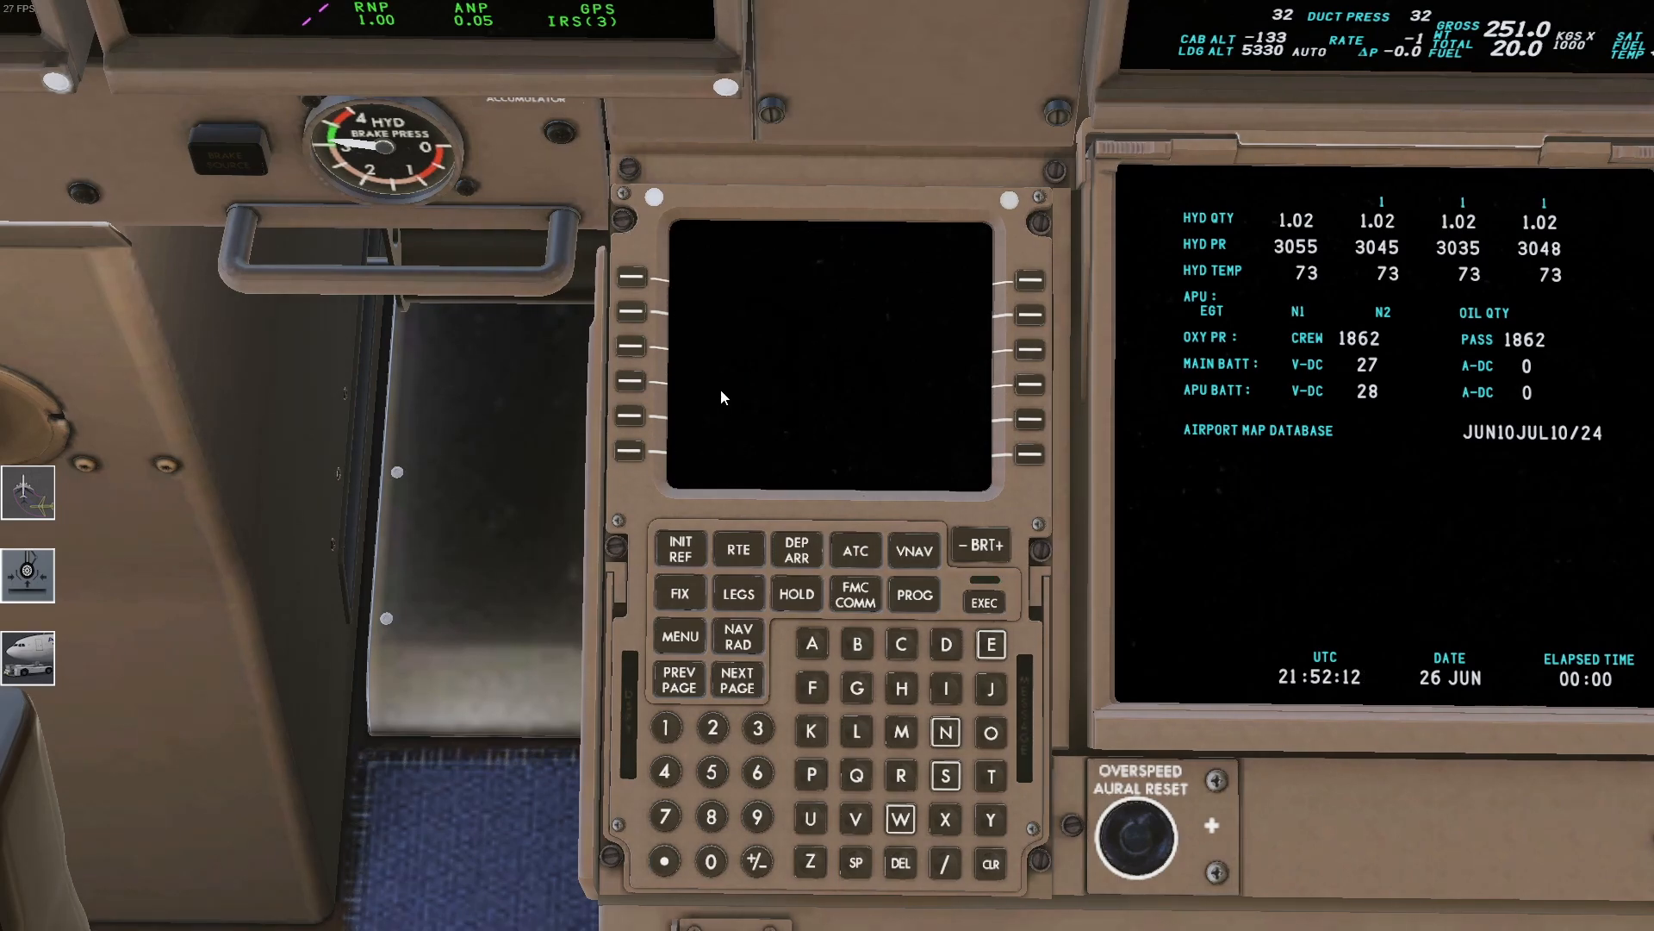
{"action": "left_click", "coordinate": [737, 593]}
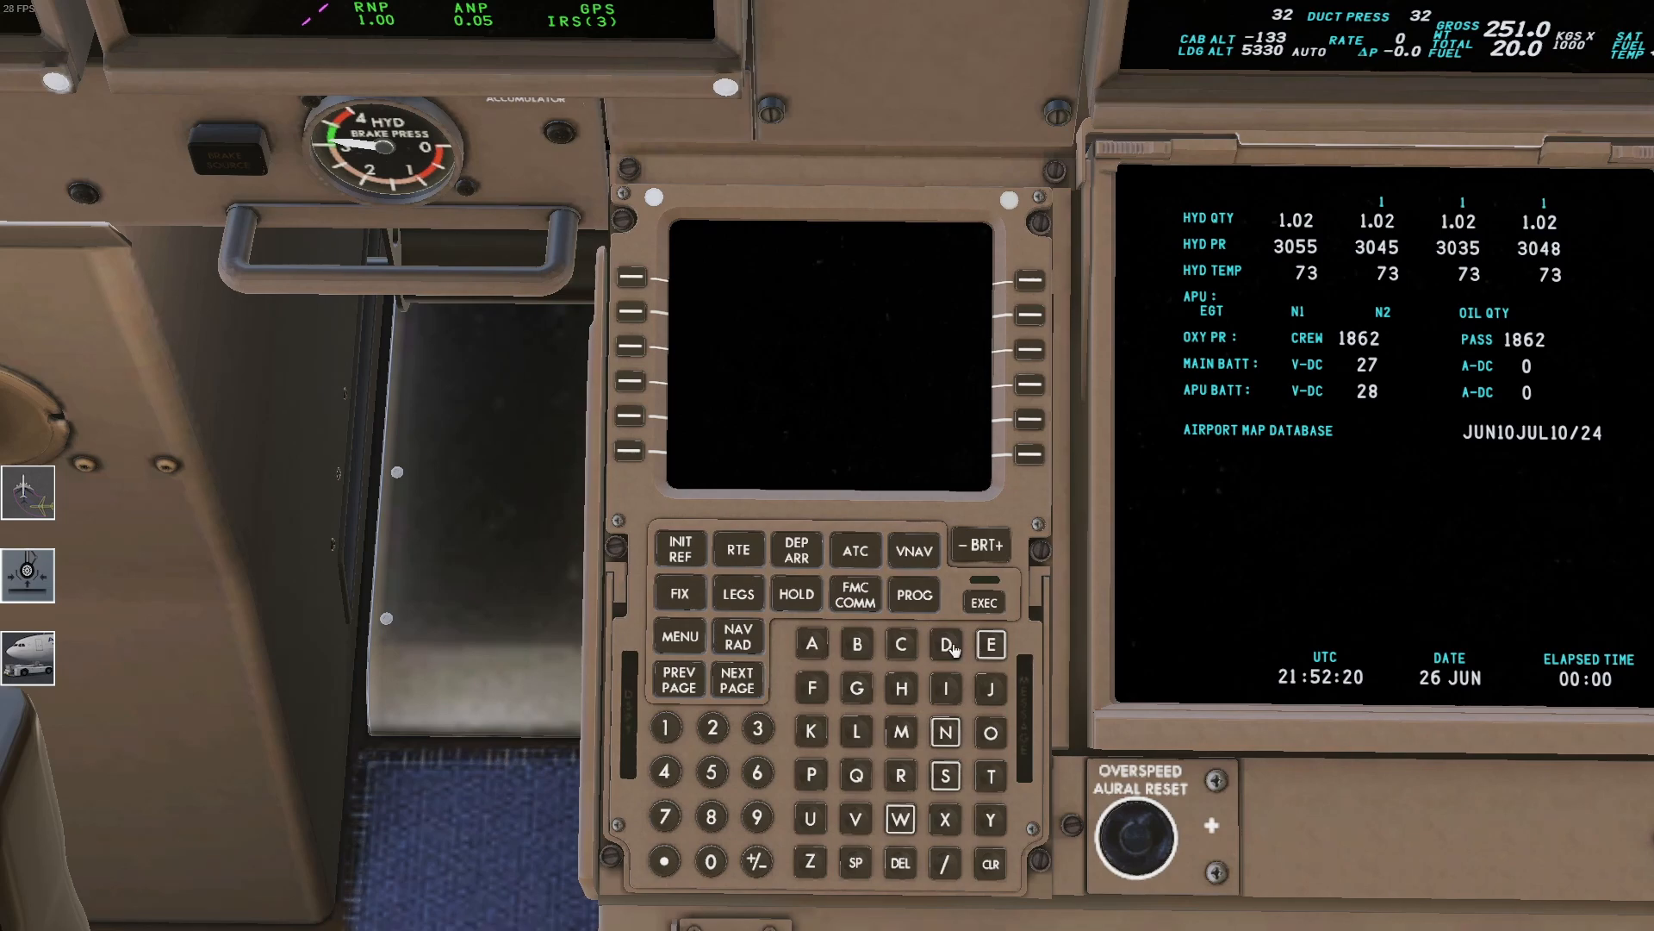
{"action": "left_click", "coordinate": [738, 593]}
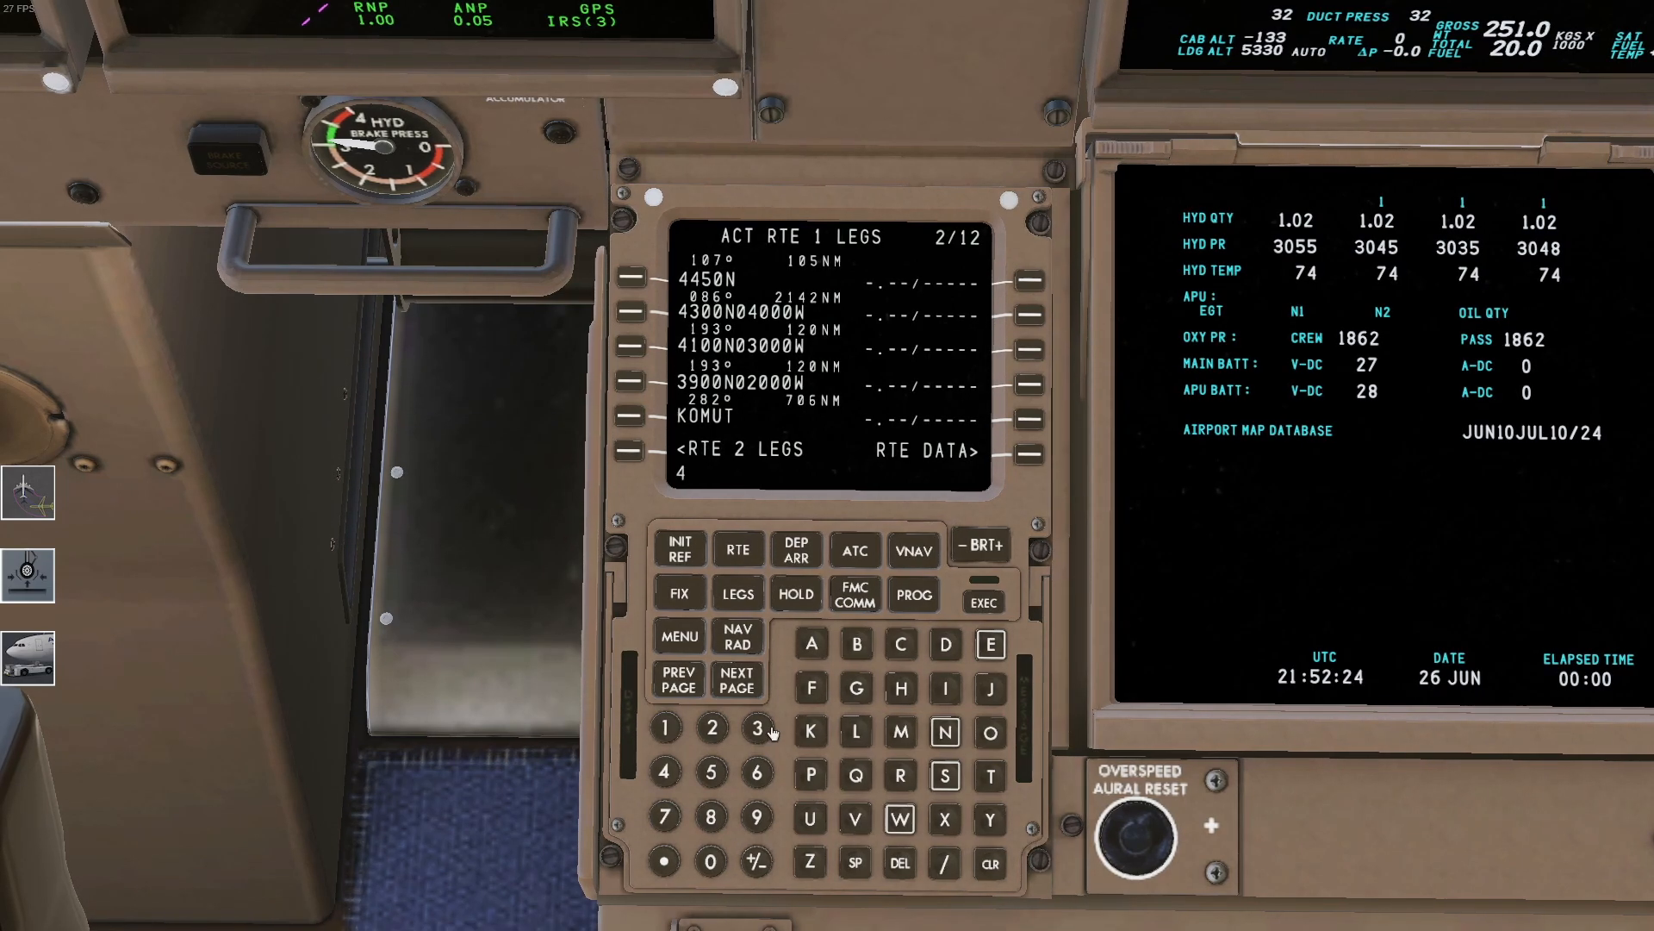
{"action": "left_click", "coordinate": [757, 728]}
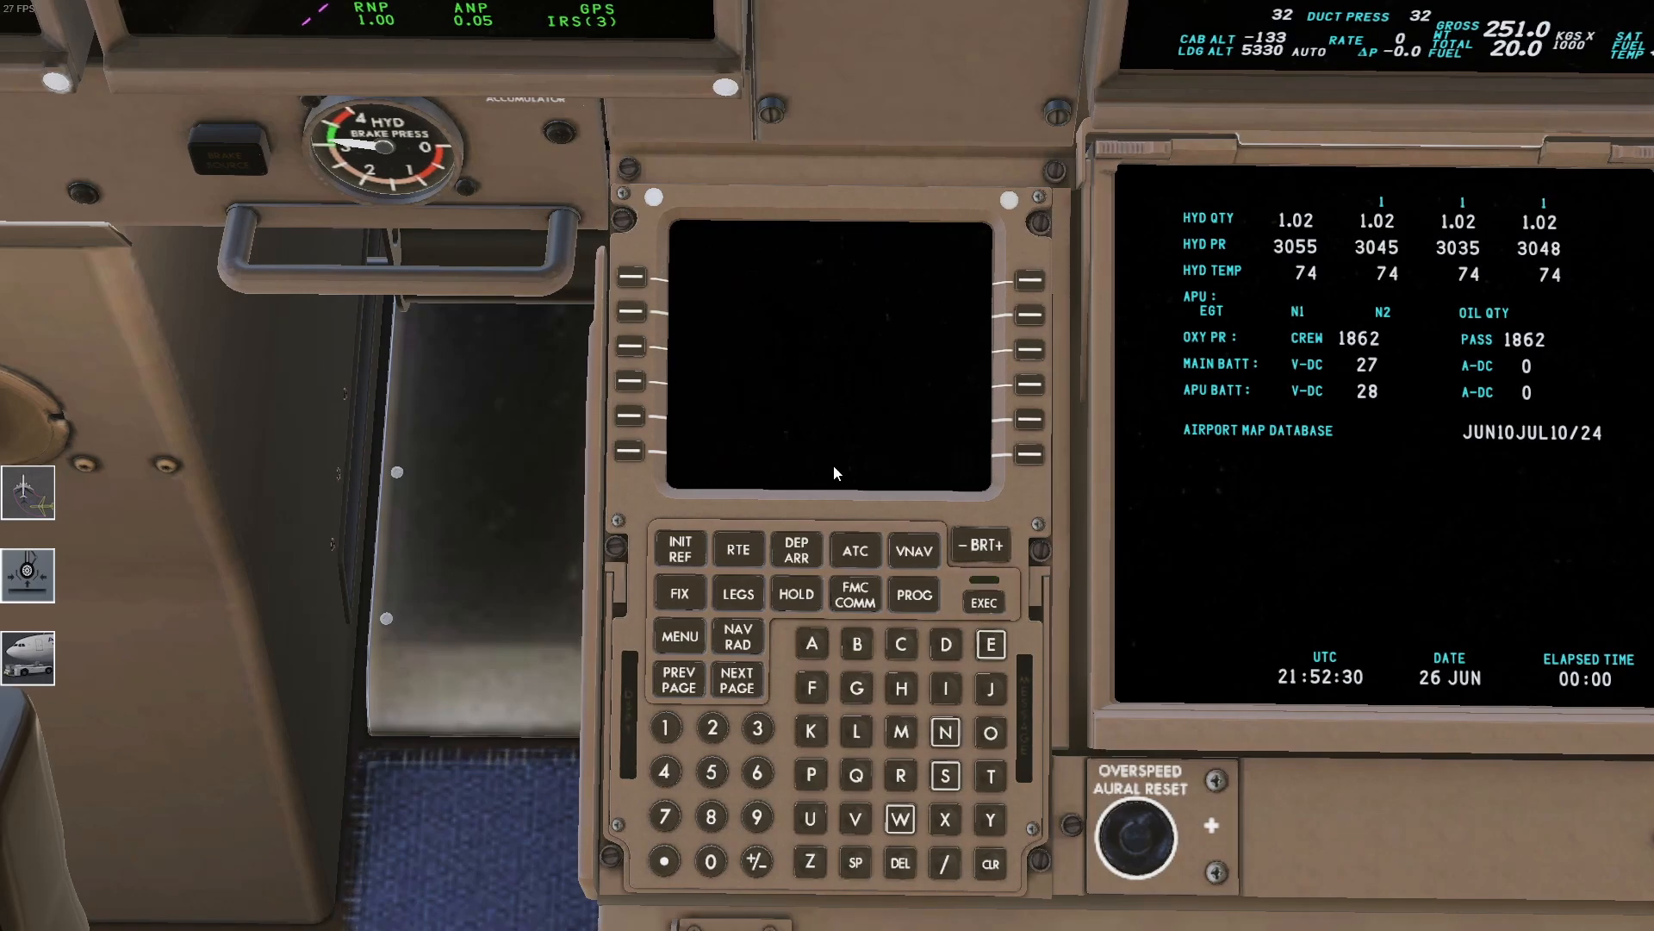
{"action": "left_click", "coordinate": [738, 593]}
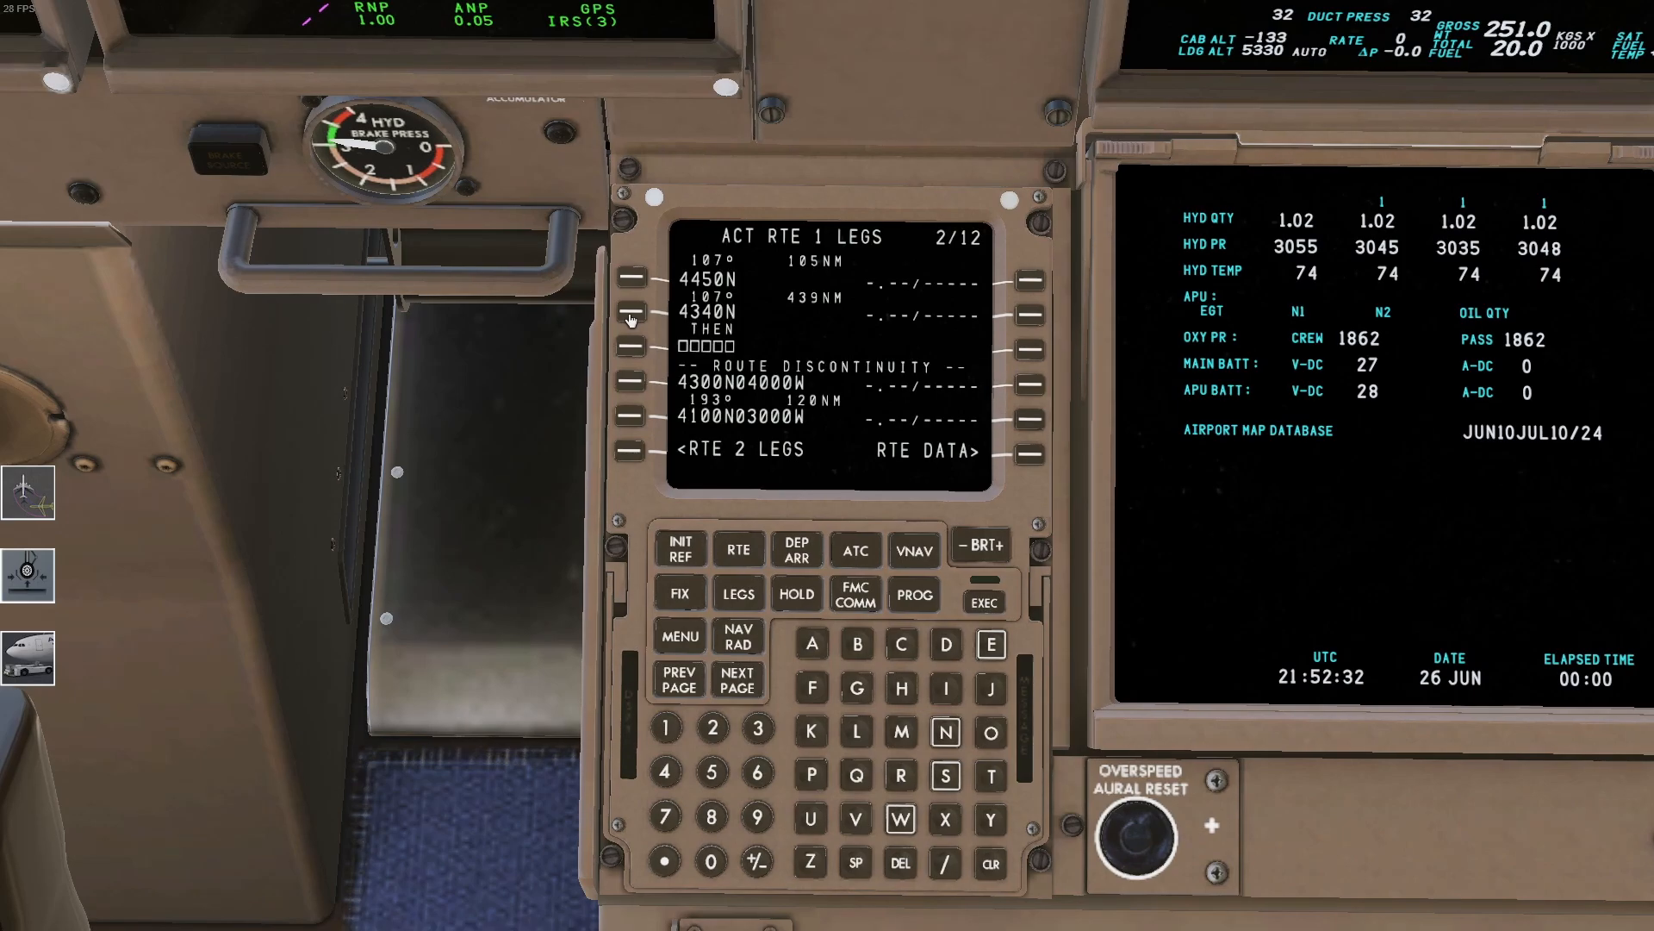
{"action": "left_click", "coordinate": [628, 348]}
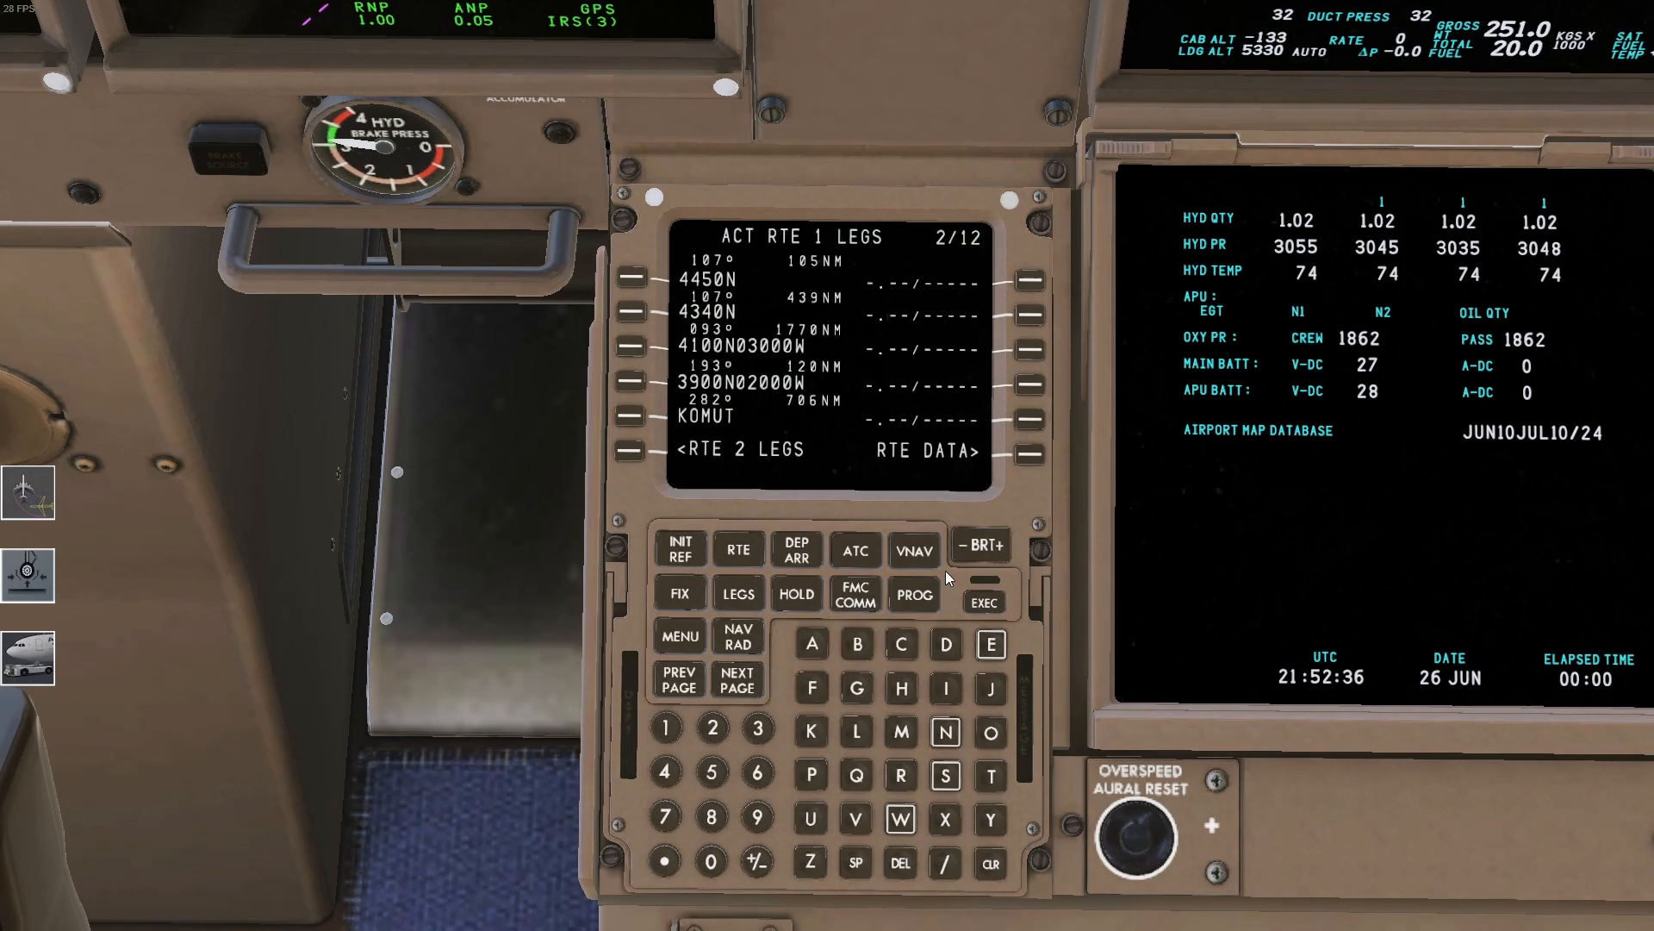
Enter 4130N in place of the third oceanic waypoint on the legs page
{"action": "left_click", "coordinate": [757, 728]}
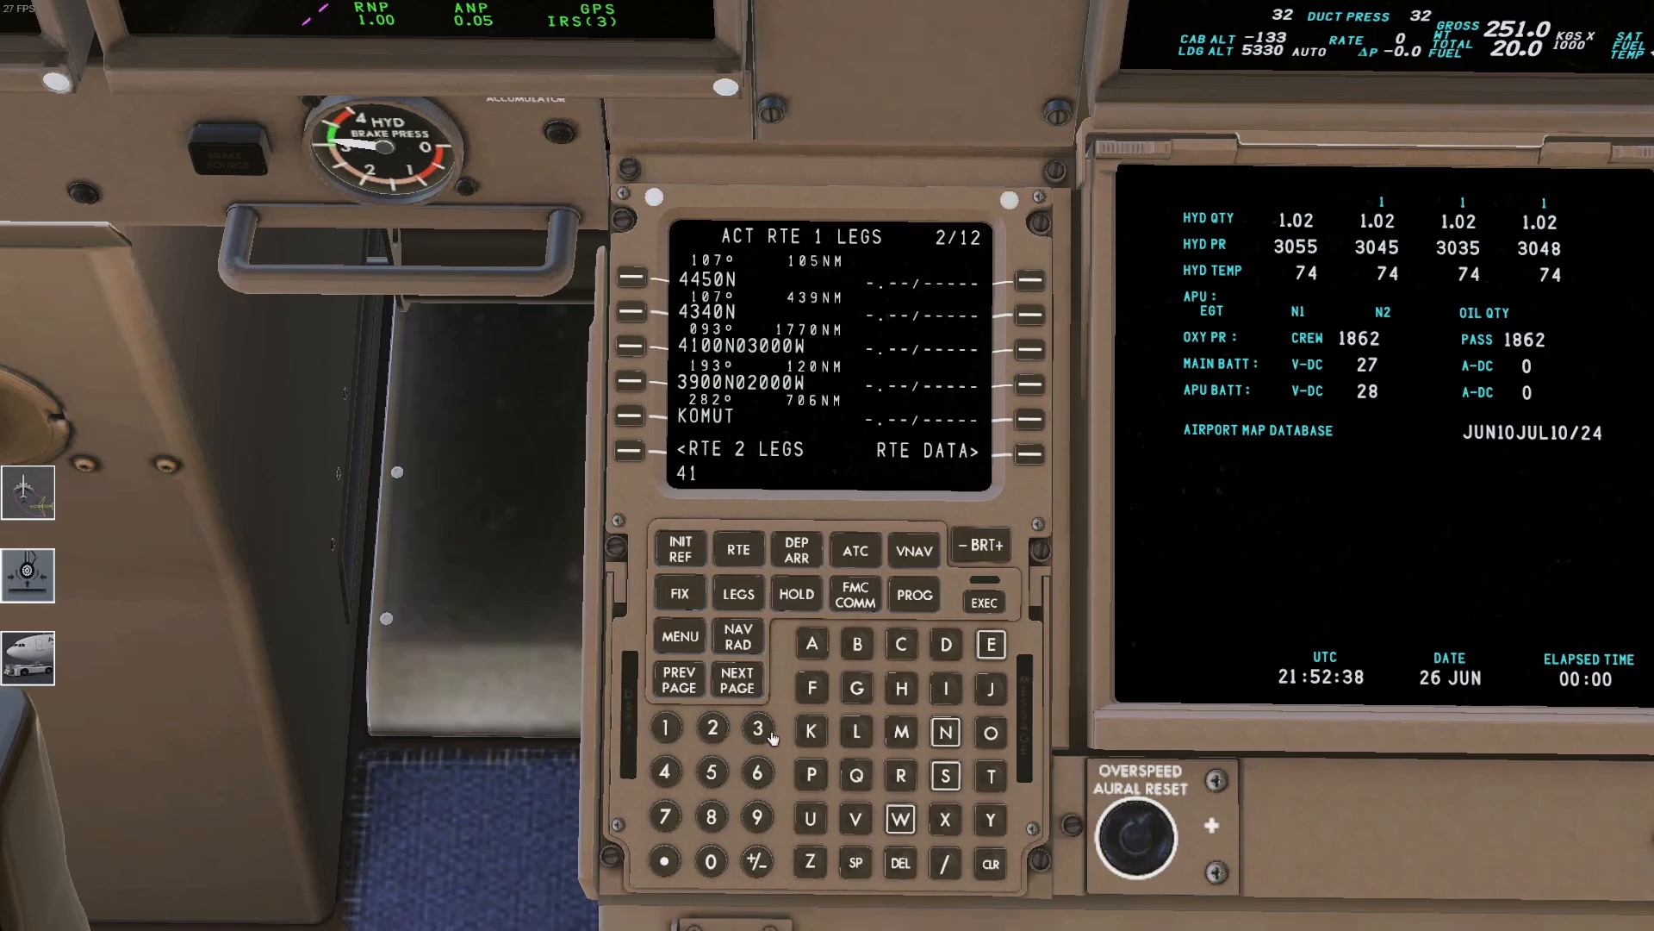
{"action": "left_click", "coordinate": [711, 861]}
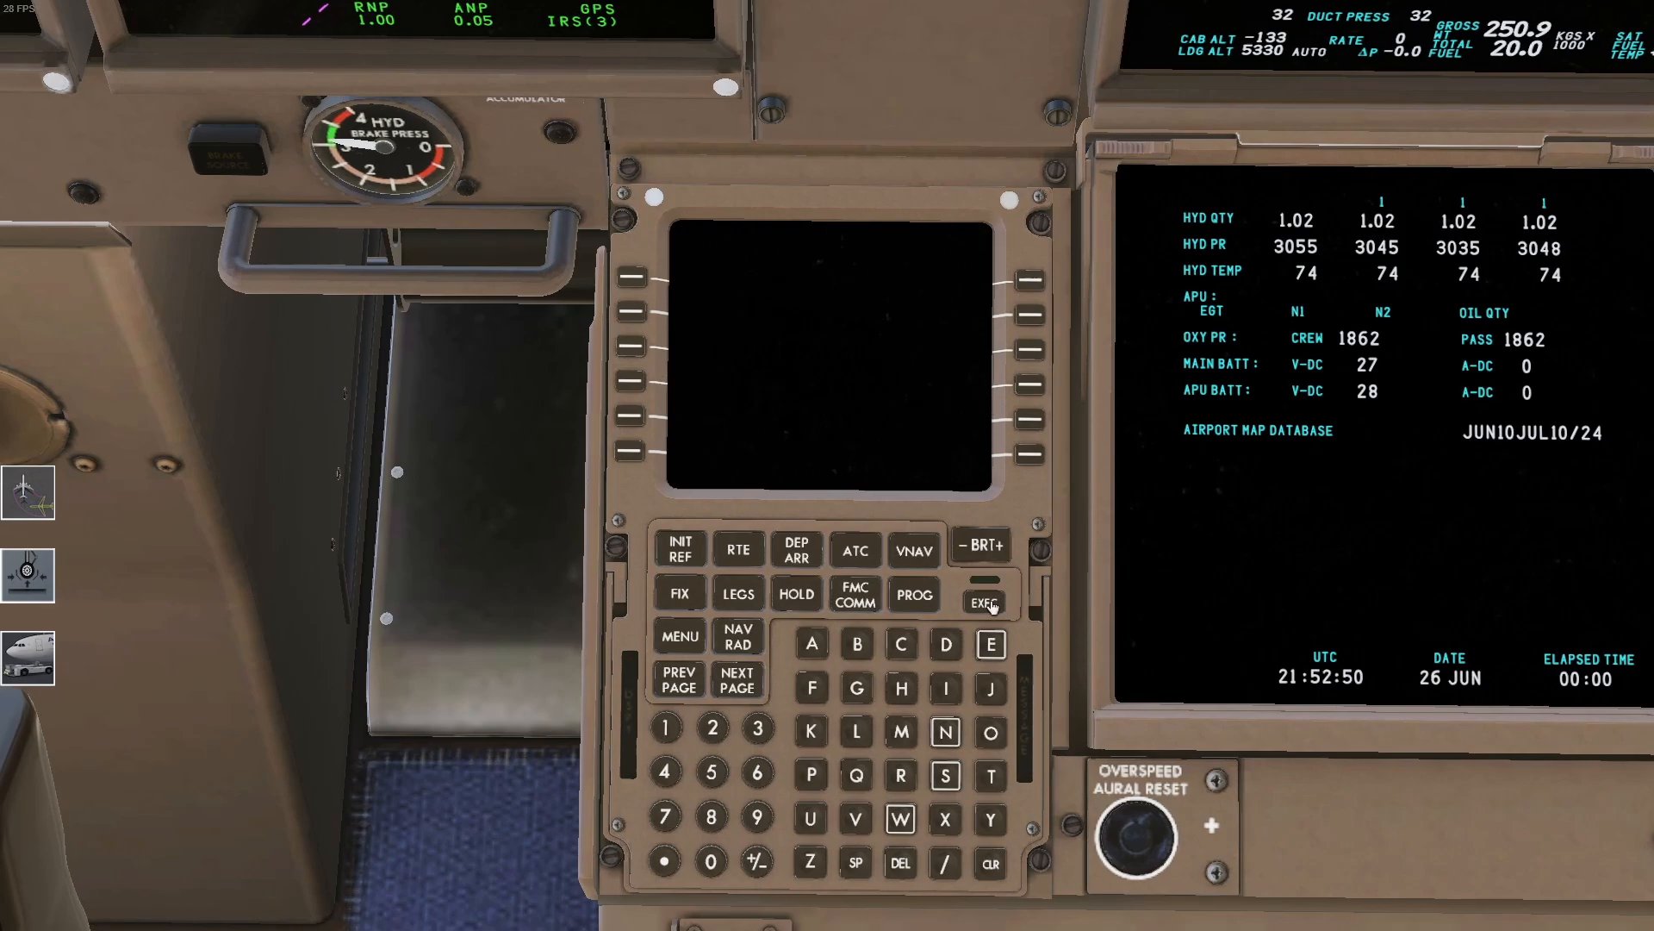
{"action": "left_click", "coordinate": [737, 594]}
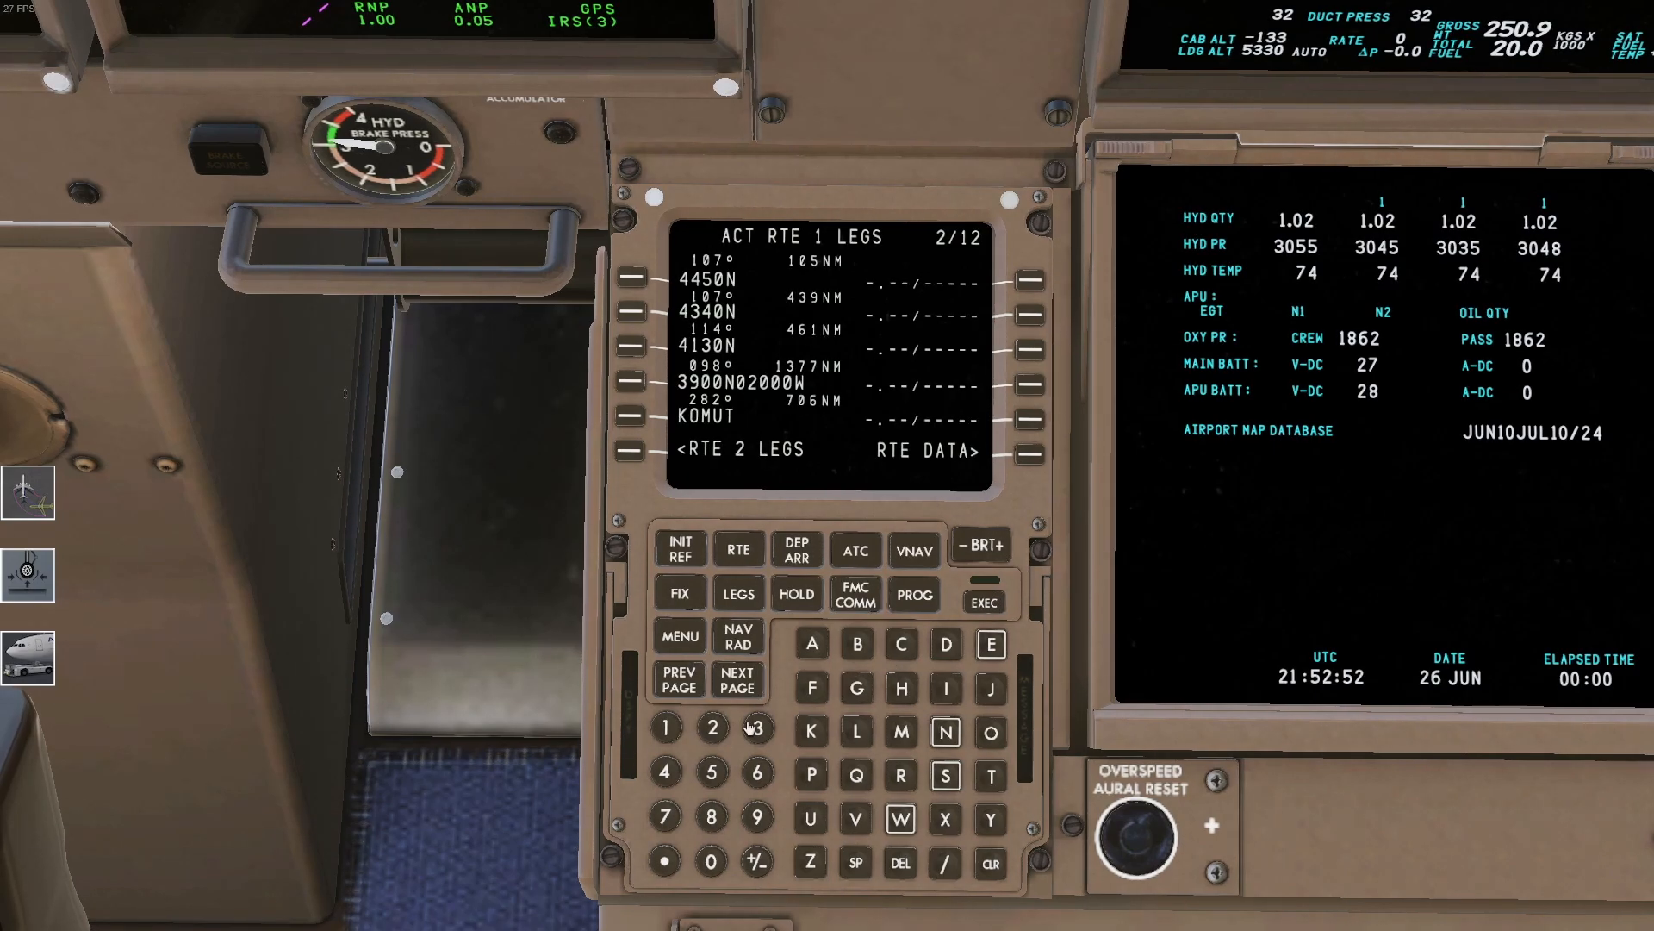
Enter 3920N as the fourth leg, remove the gap, and show the next legs page
{"action": "left_click", "coordinate": [712, 729]}
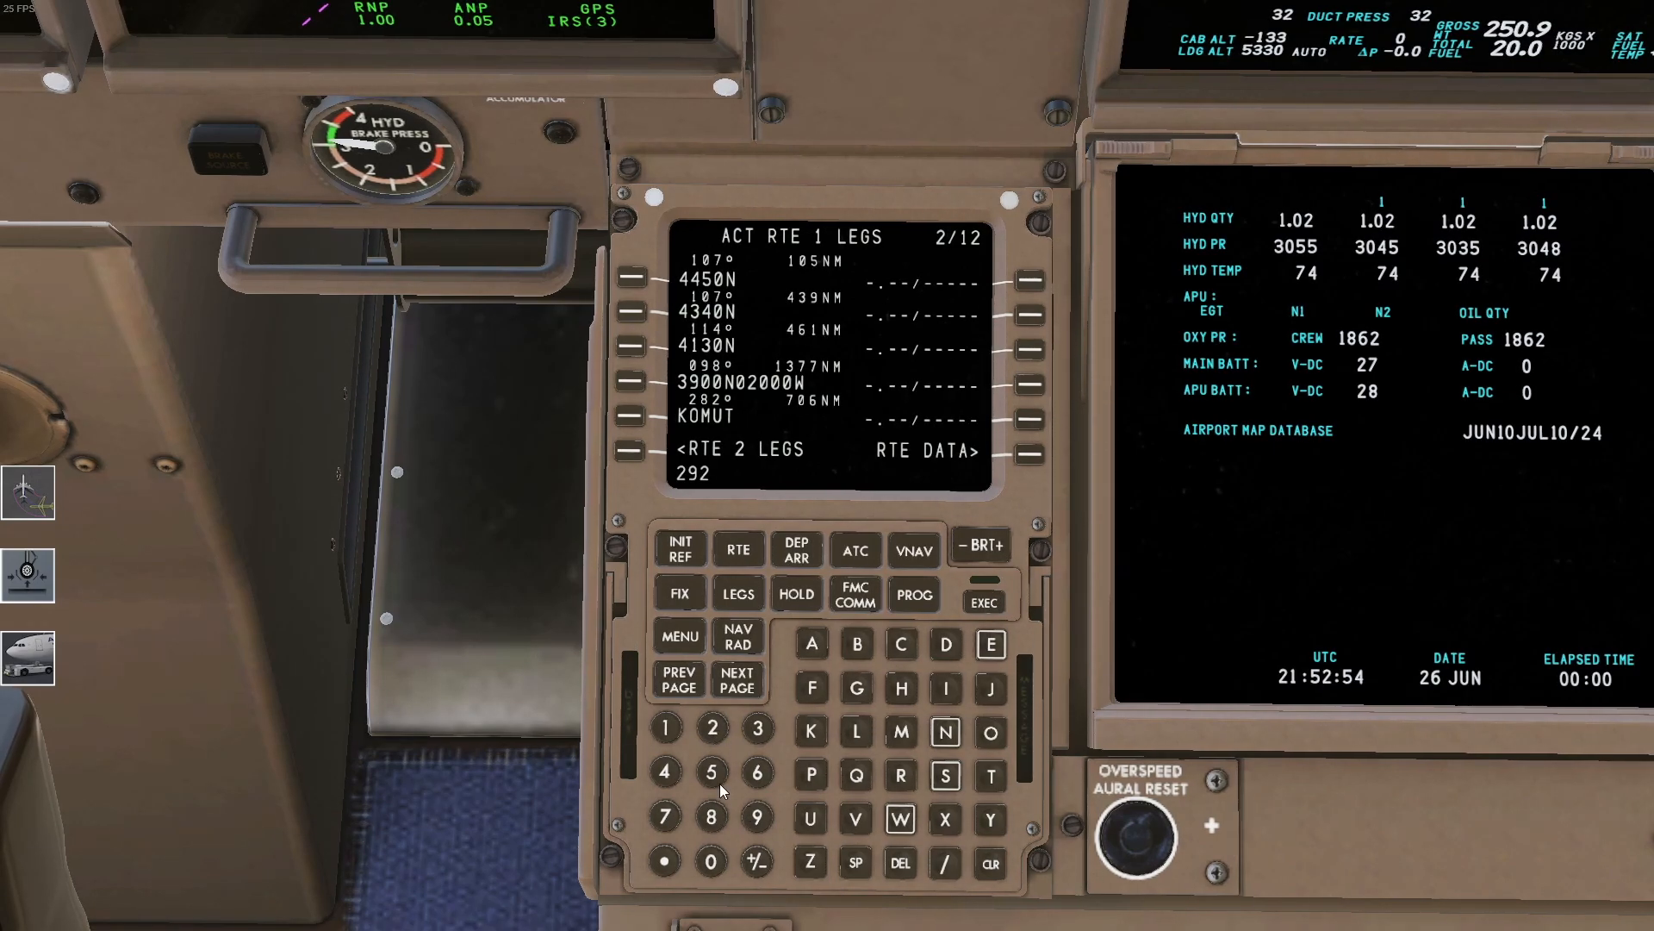
{"action": "left_click", "coordinate": [988, 862]}
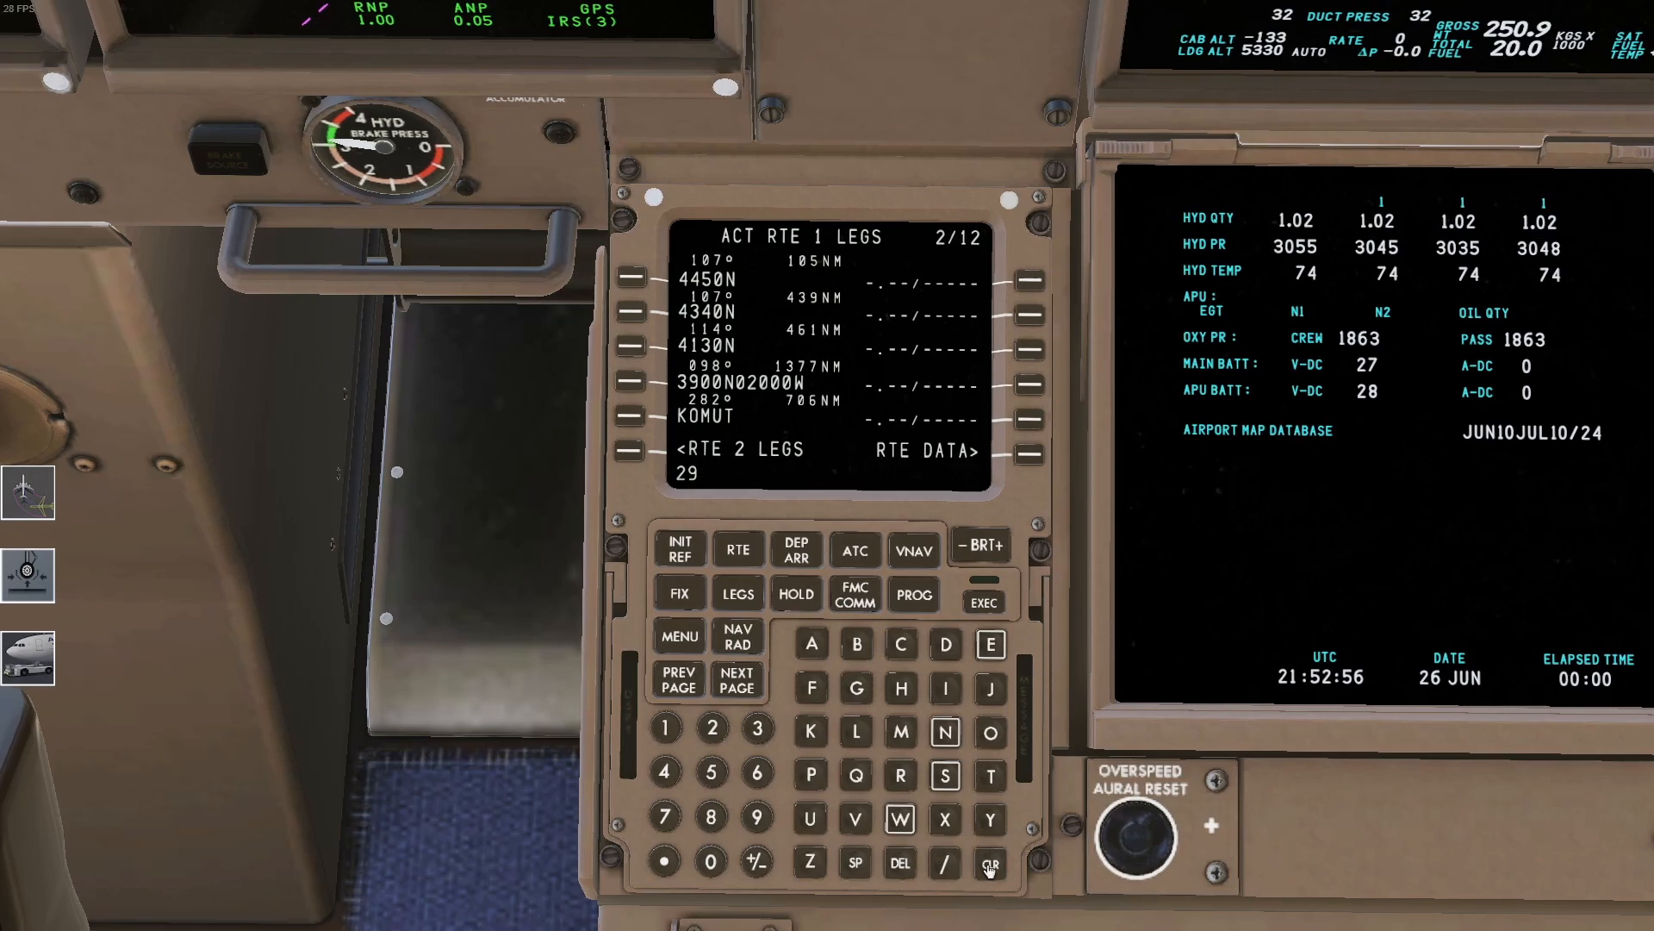
{"action": "left_click", "coordinate": [987, 863]}
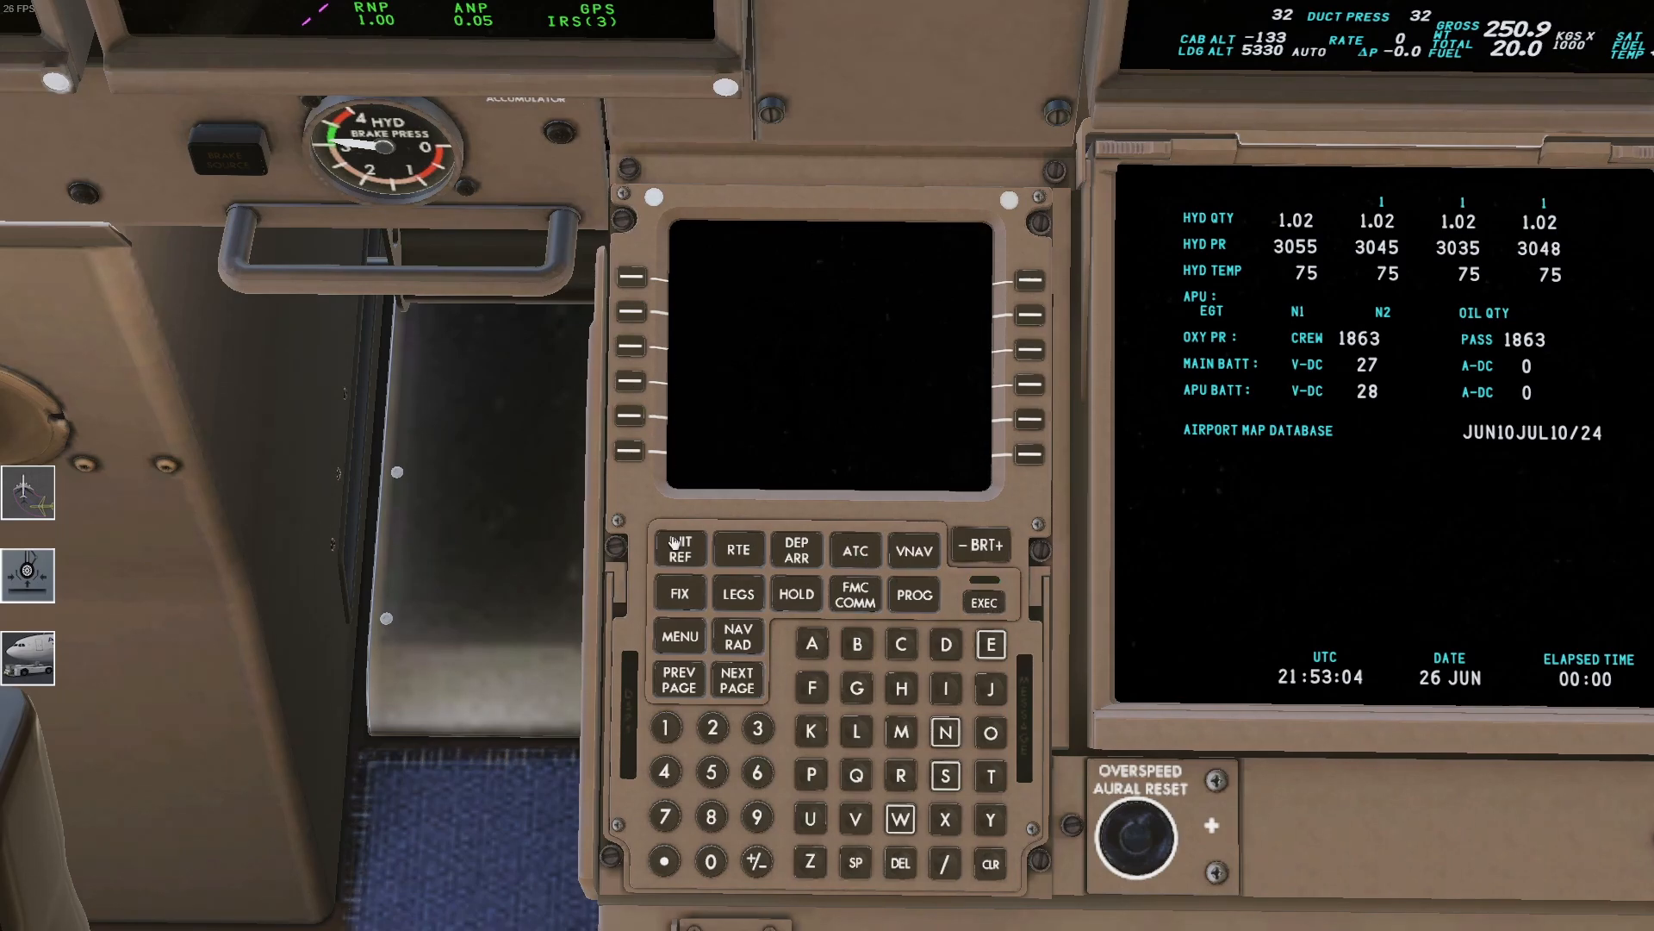
{"action": "left_click", "coordinate": [737, 593]}
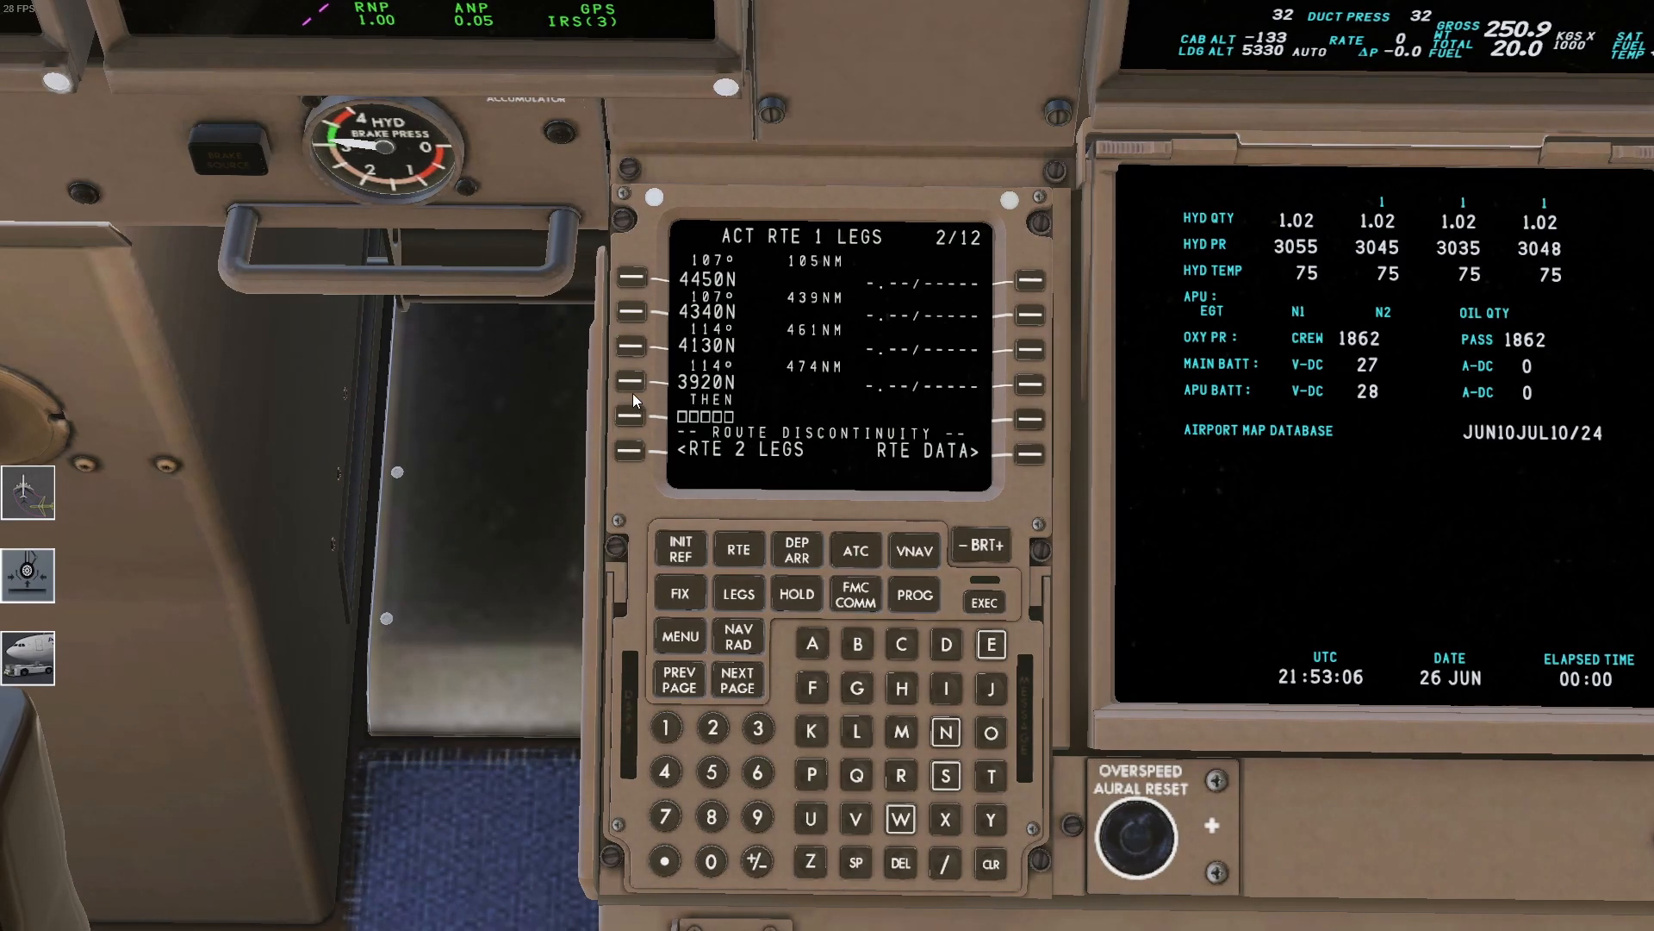
{"action": "left_click", "coordinate": [738, 680]}
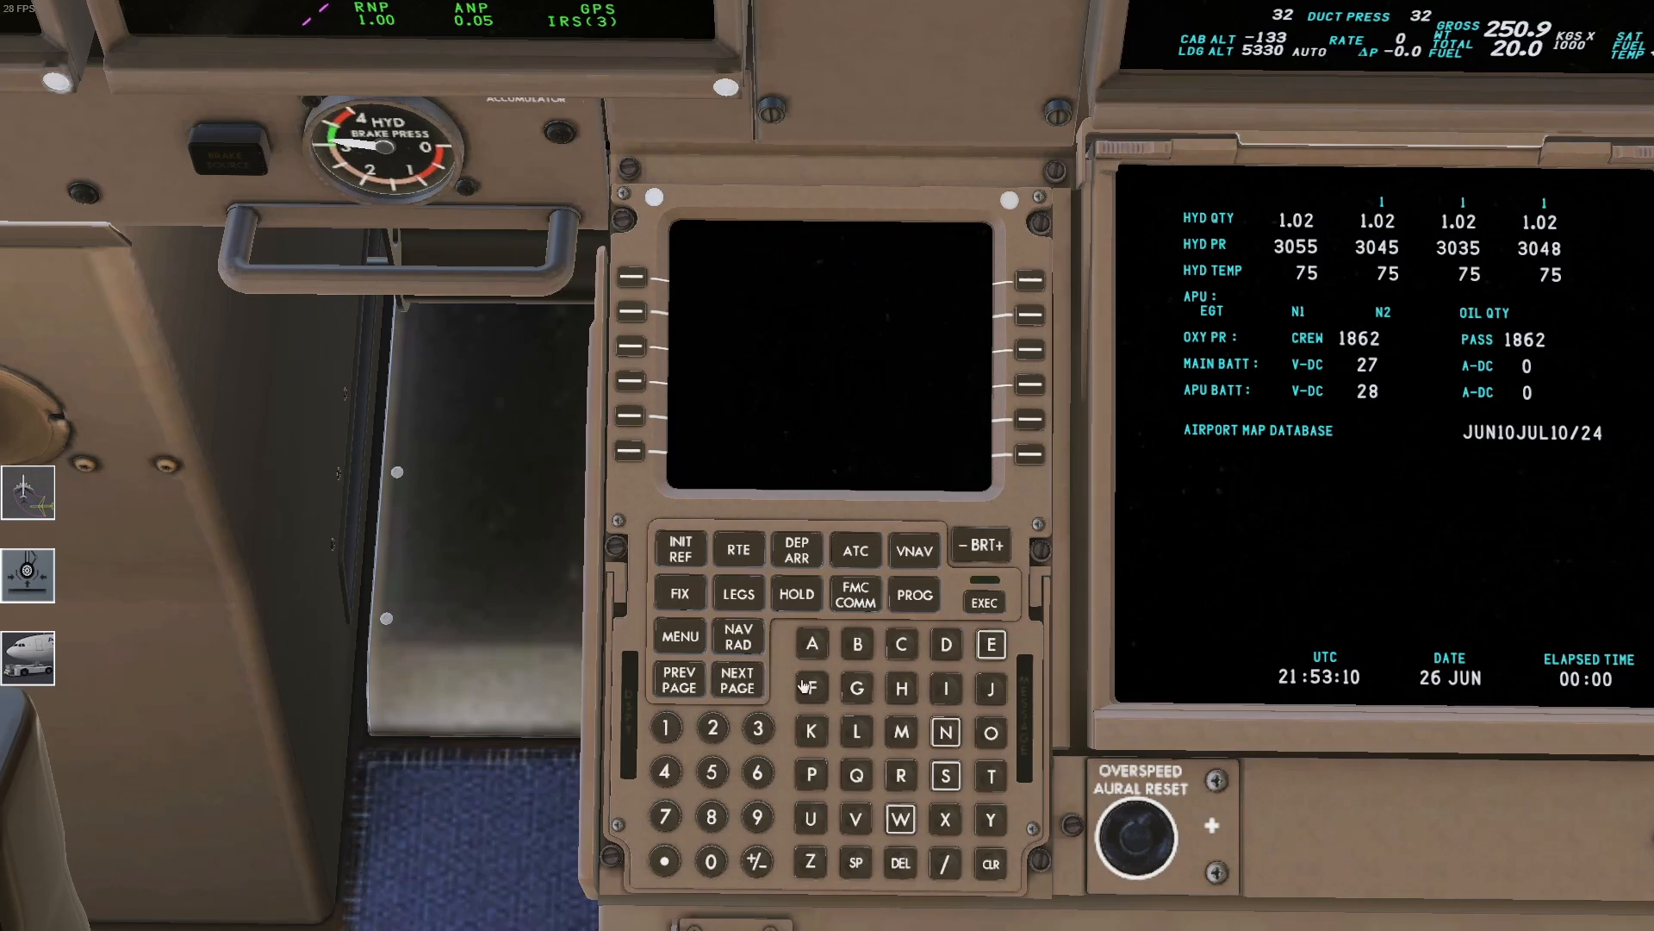
{"action": "left_click", "coordinate": [739, 593]}
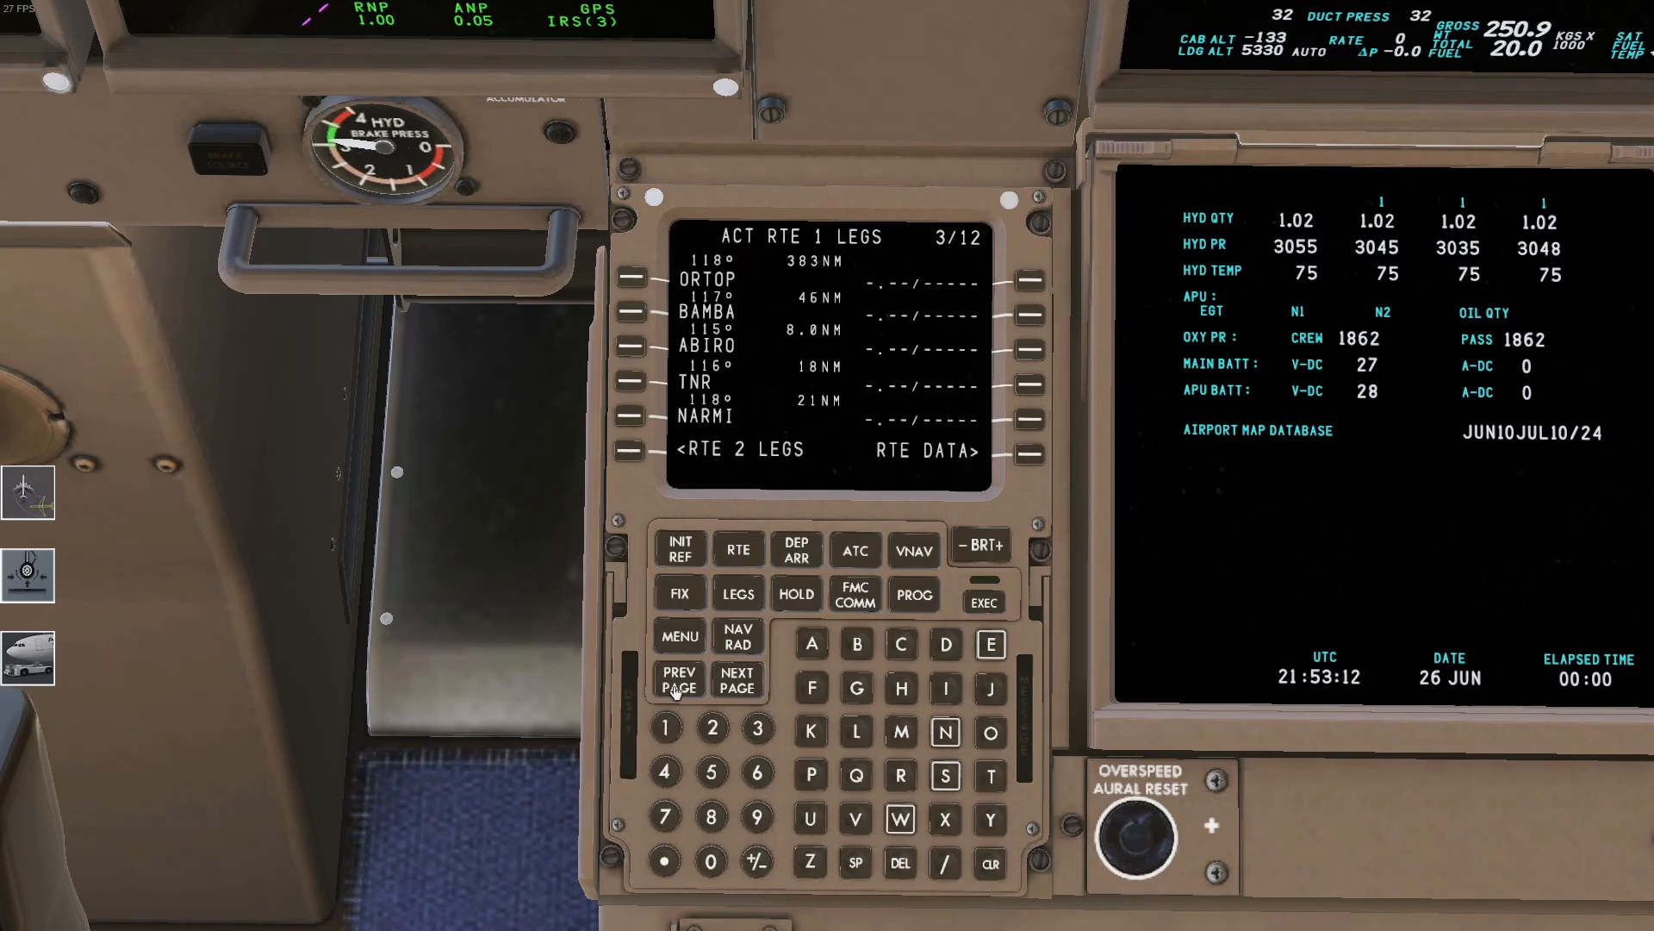